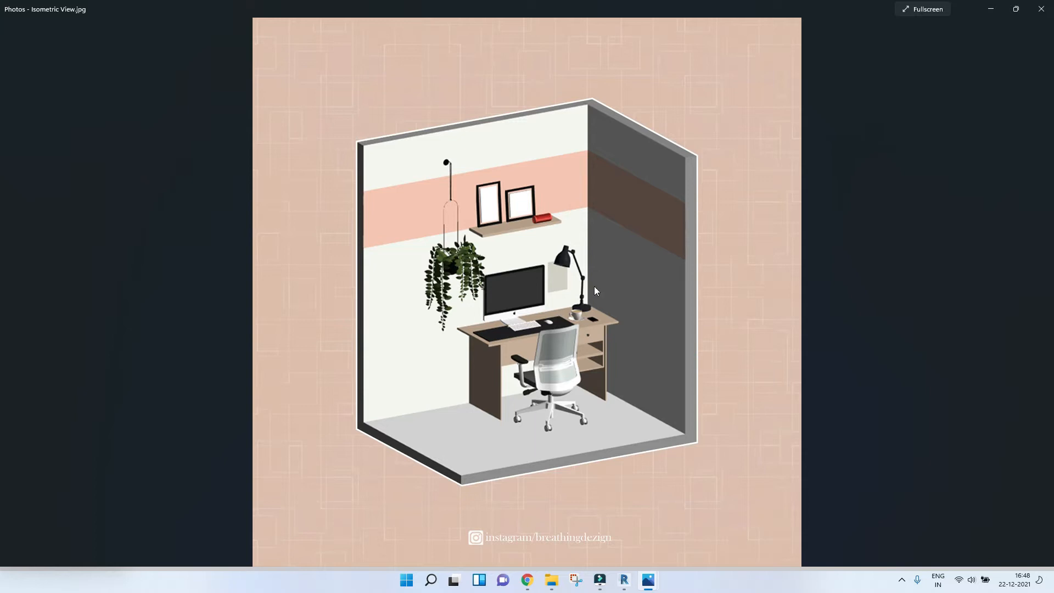
mouse_move(492, 368)
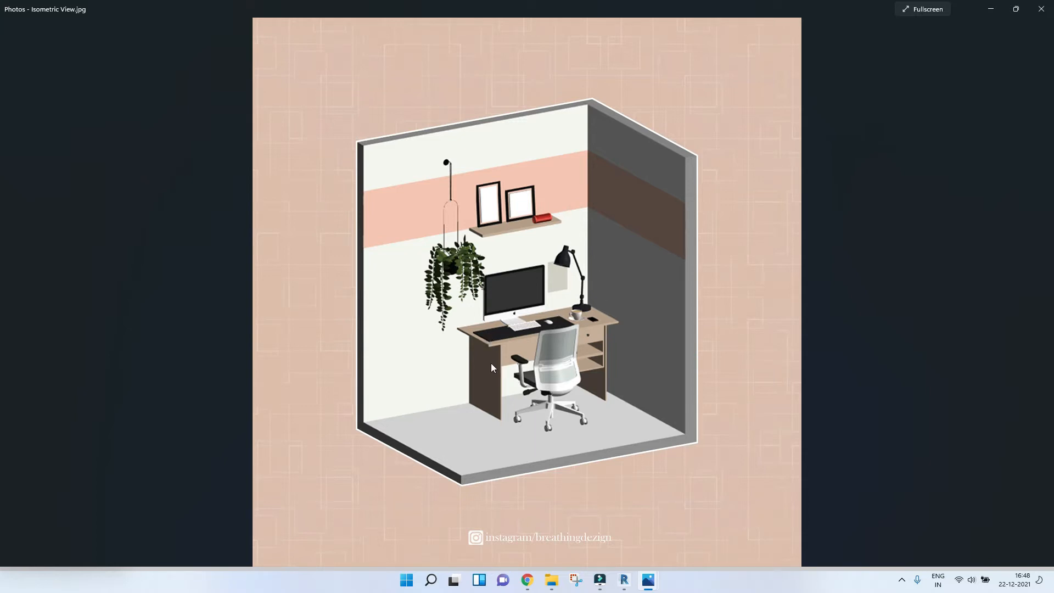
mouse_move(606, 404)
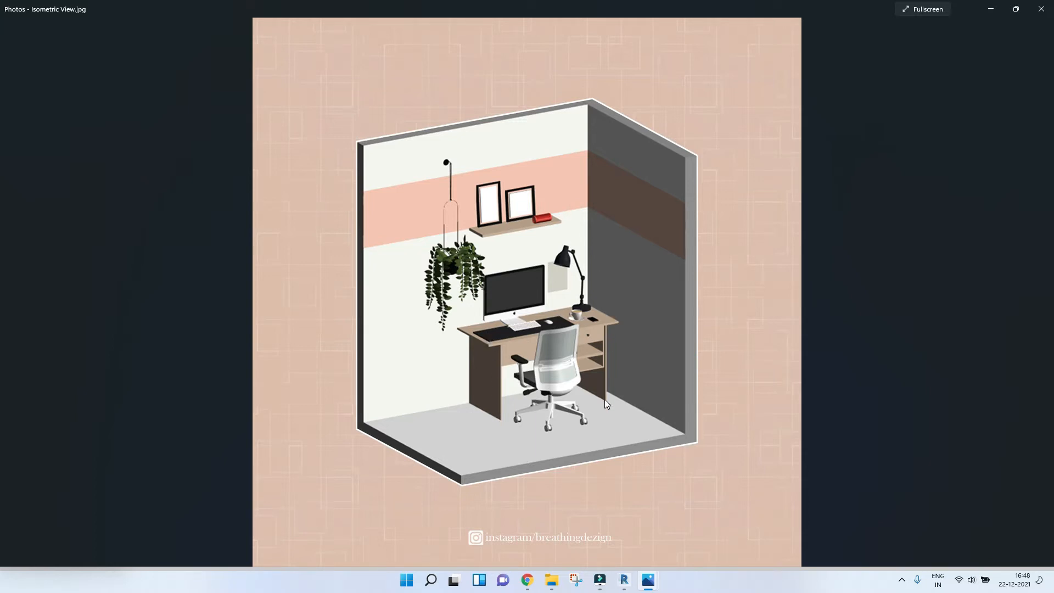
mouse_move(604, 379)
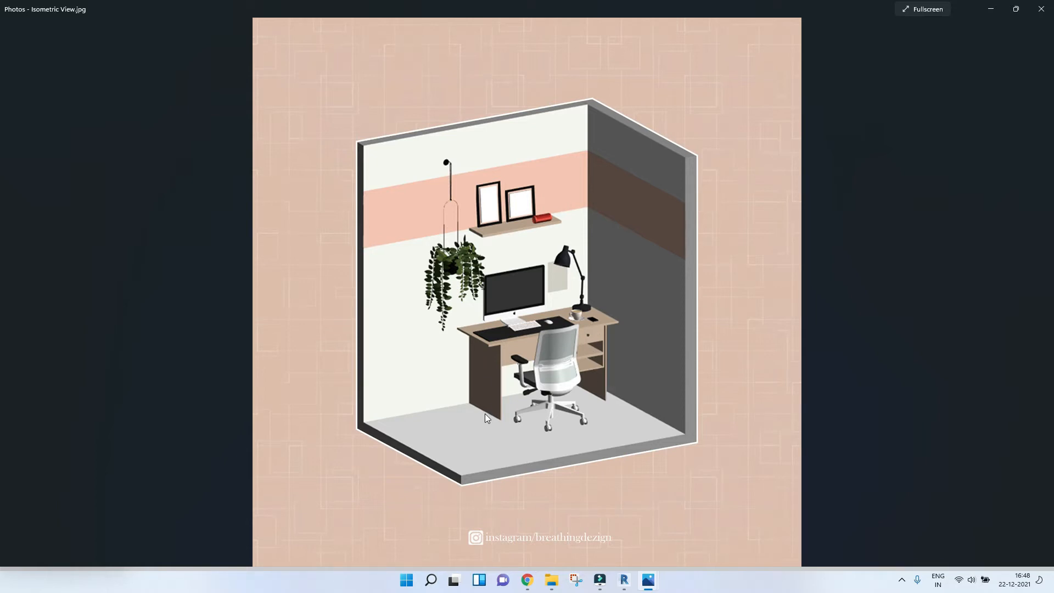
mouse_move(582, 307)
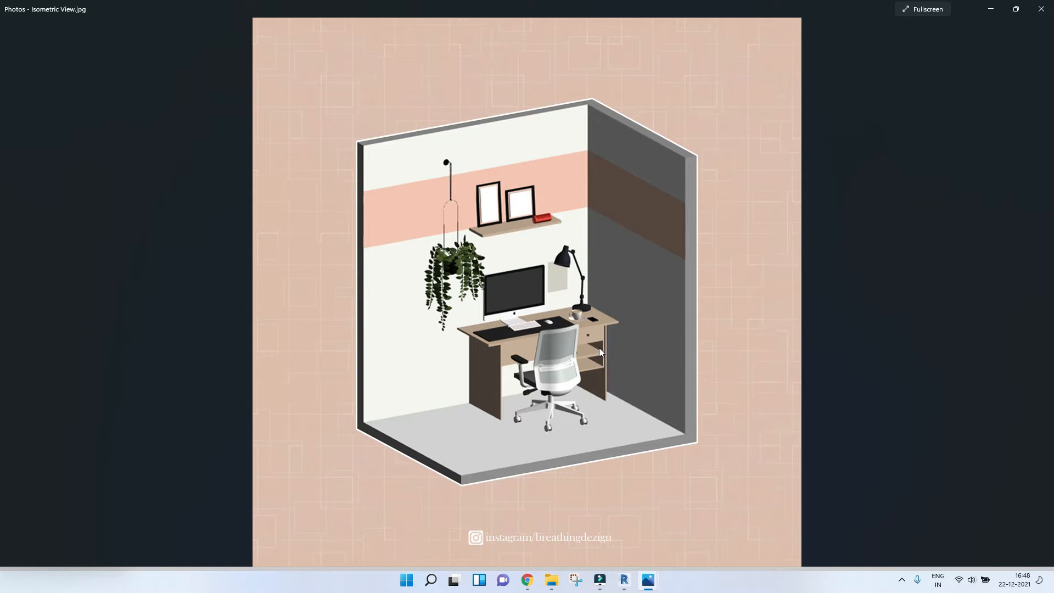
mouse_move(532, 387)
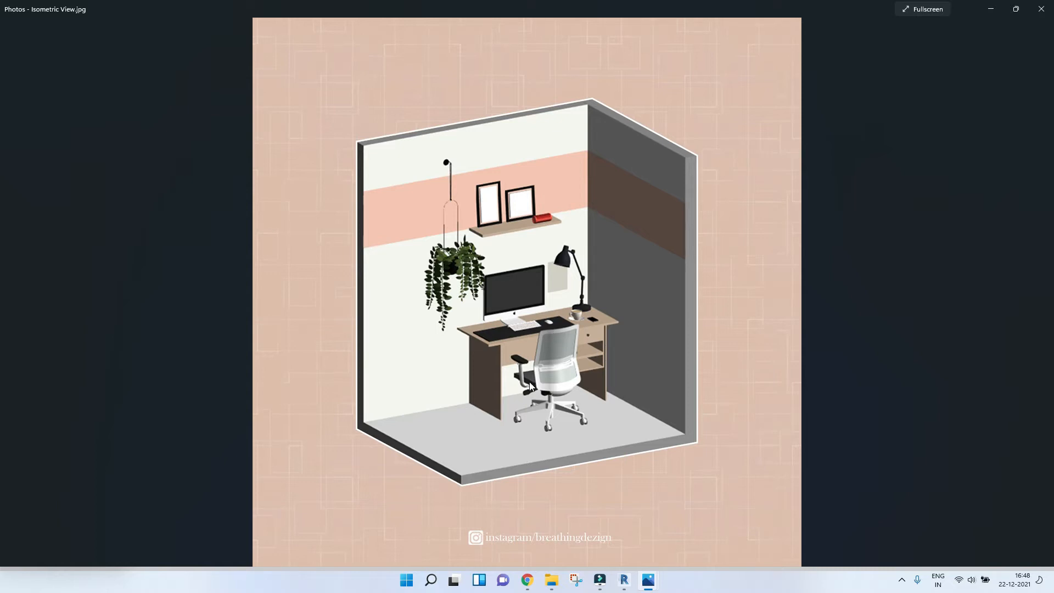
mouse_move(562, 370)
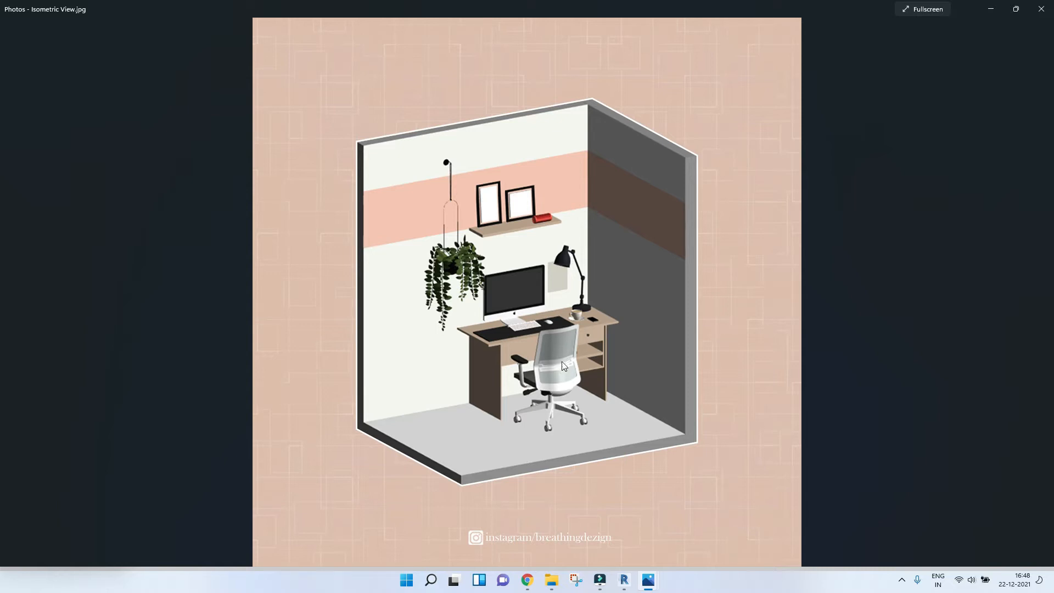
mouse_move(517, 312)
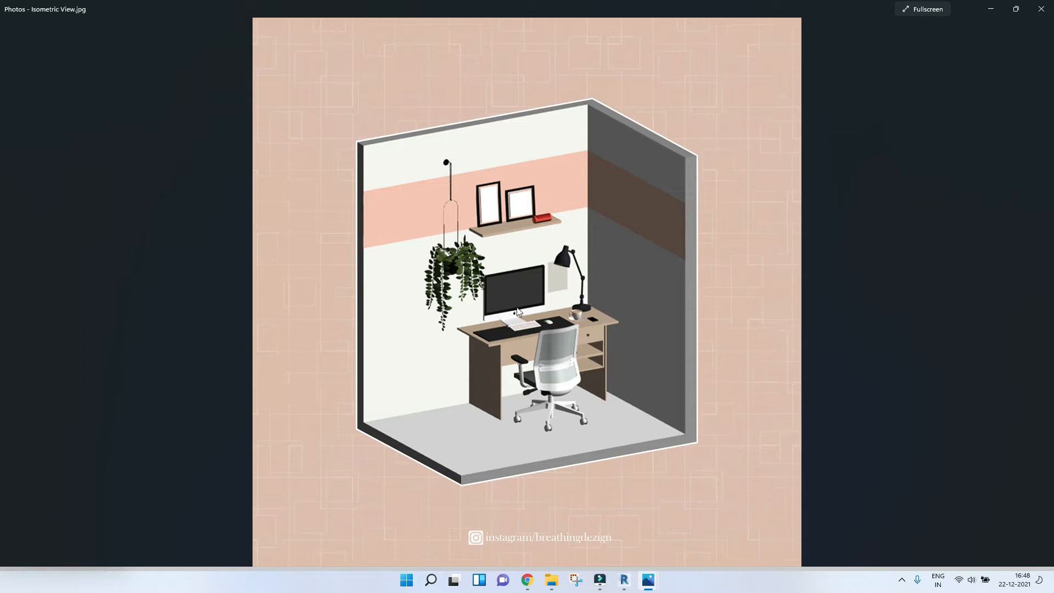
mouse_move(629, 583)
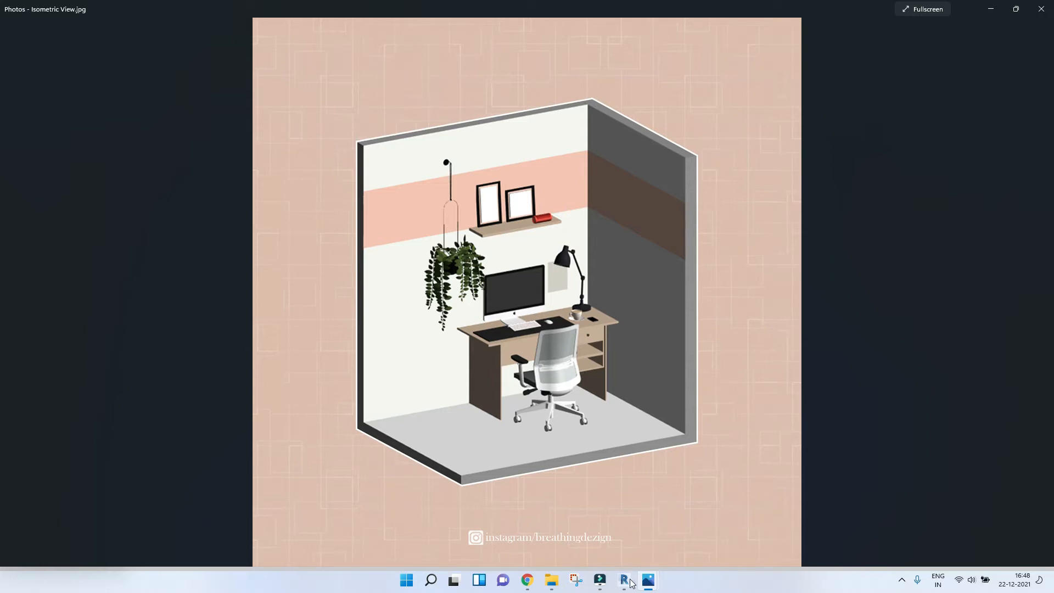
Switch to Revit and confirm the Project Units are imperial feet and inches
left_click(623, 580)
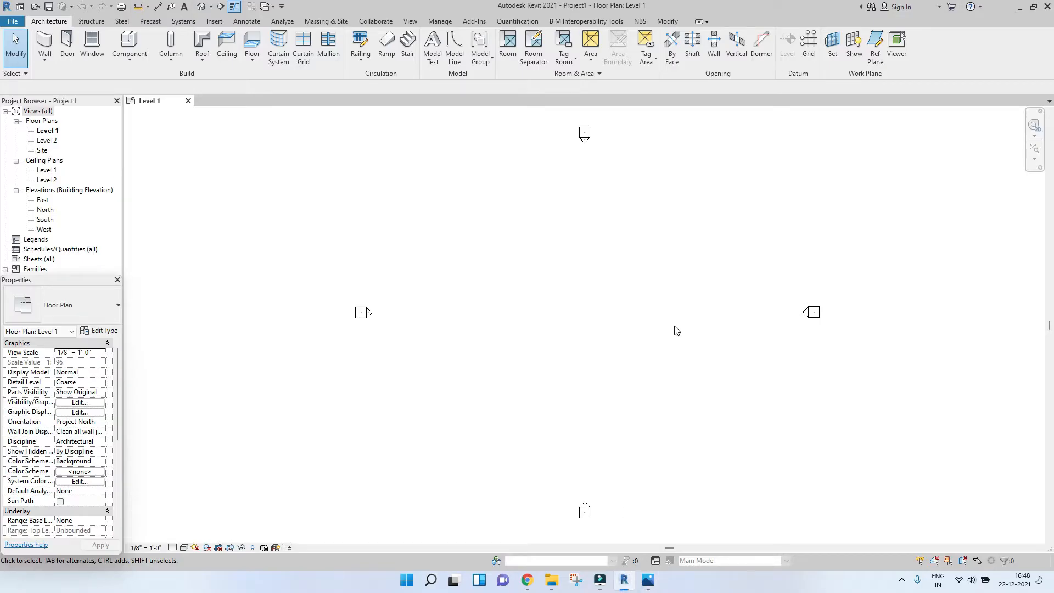
mouse_move(677, 328)
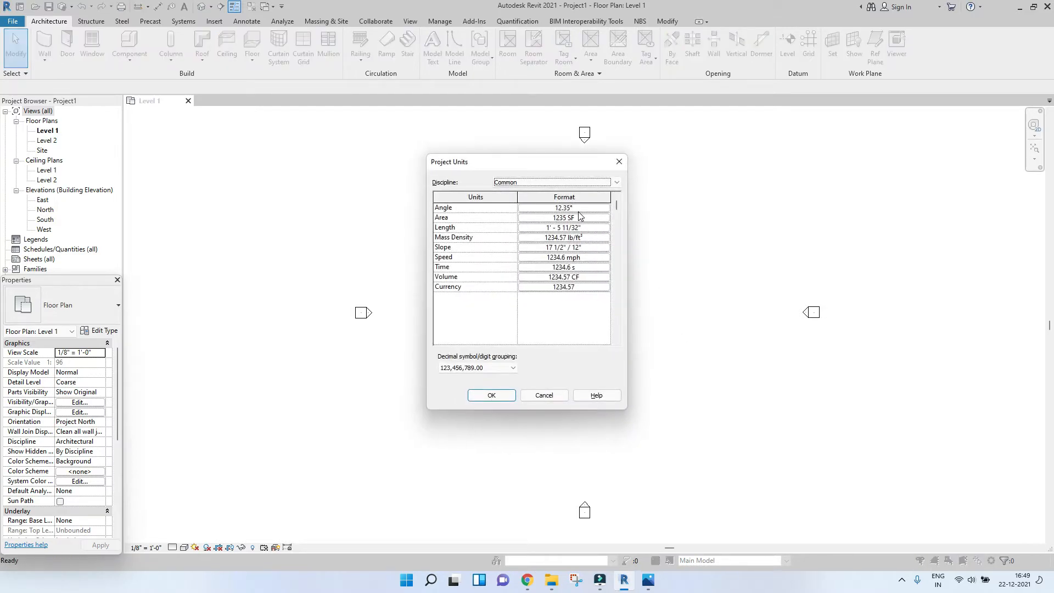
left_click(585, 217)
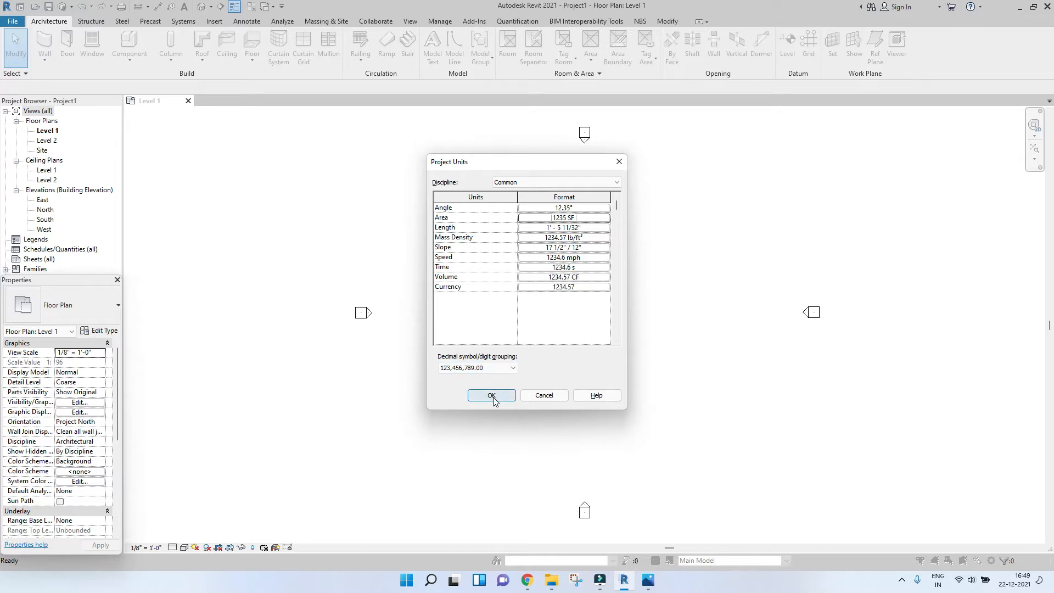
left_click(563, 227)
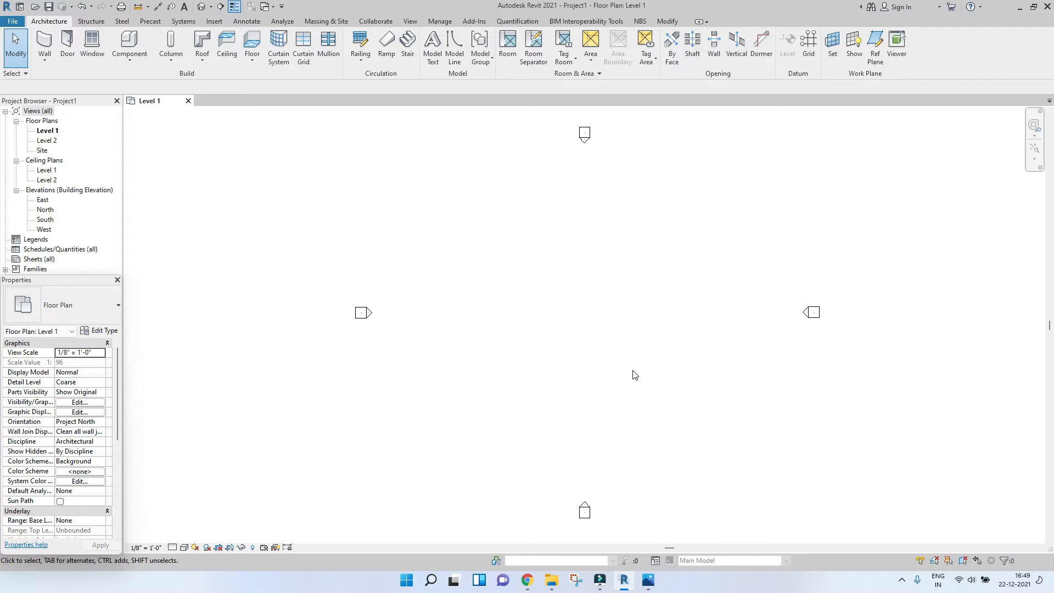
Draw a closed square of walls with Location Line Finish Face: Interior and Top Offset 10
left_click(43, 44)
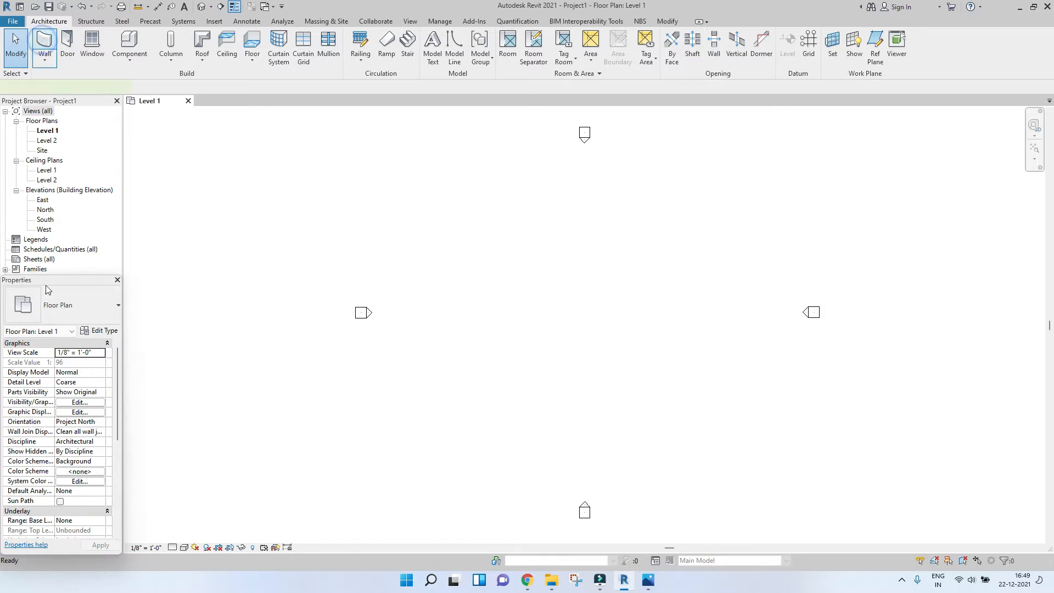
left_click(44, 44)
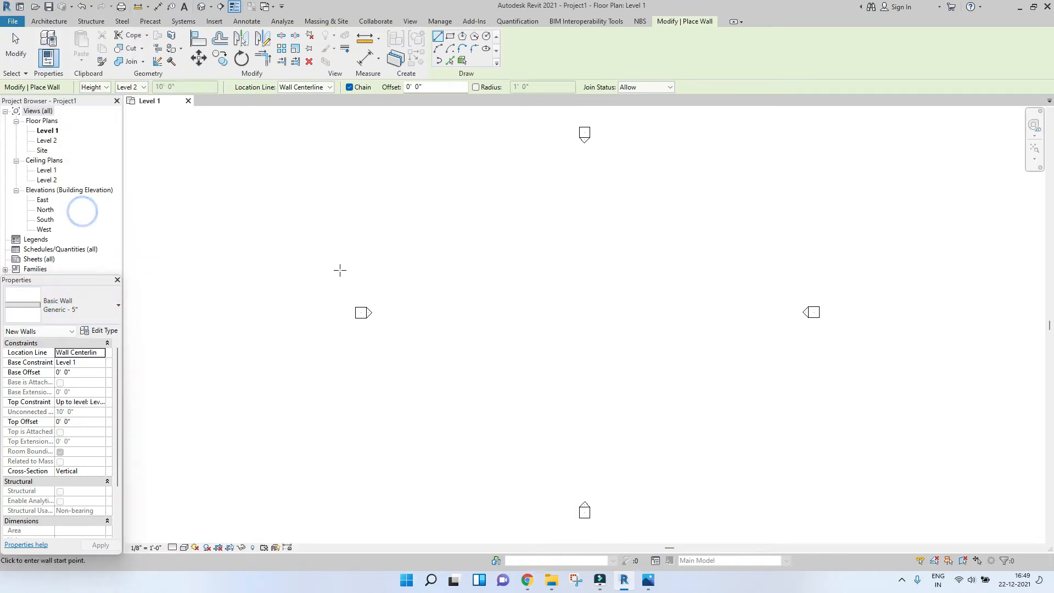
left_click(102, 353)
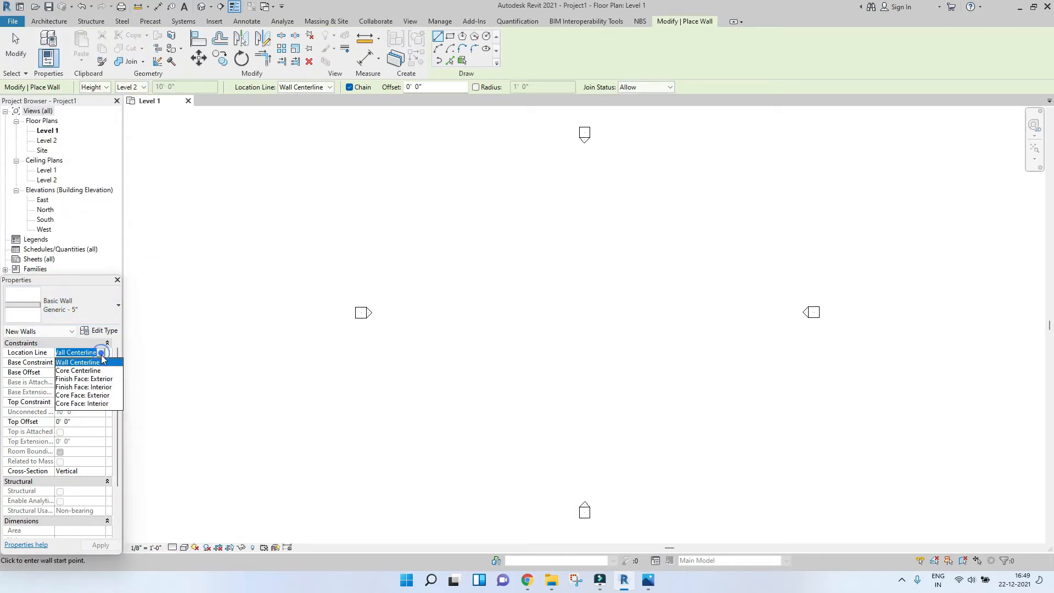
left_click(83, 395)
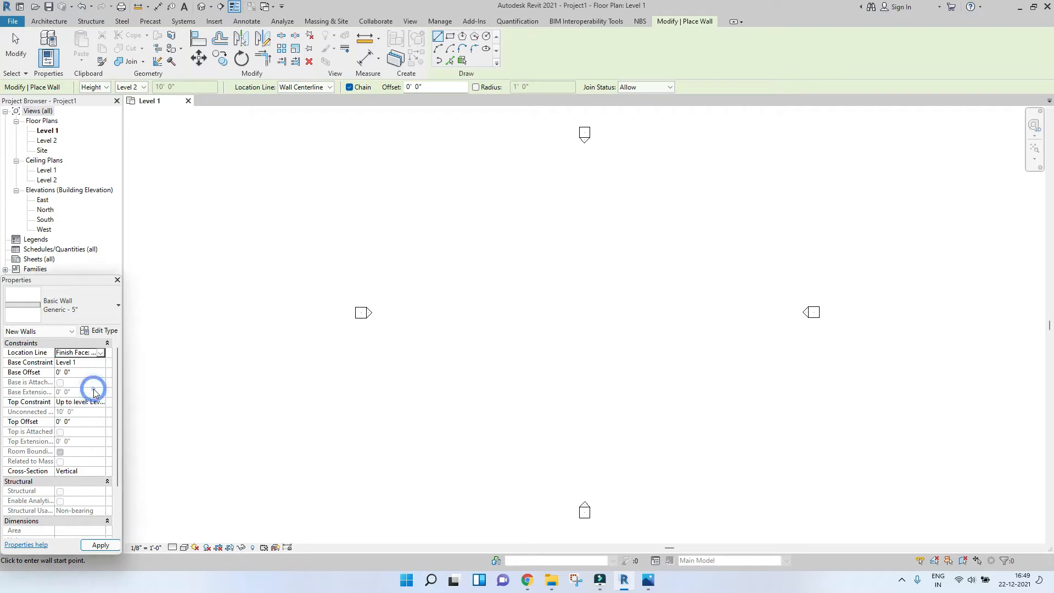
left_click(79, 353)
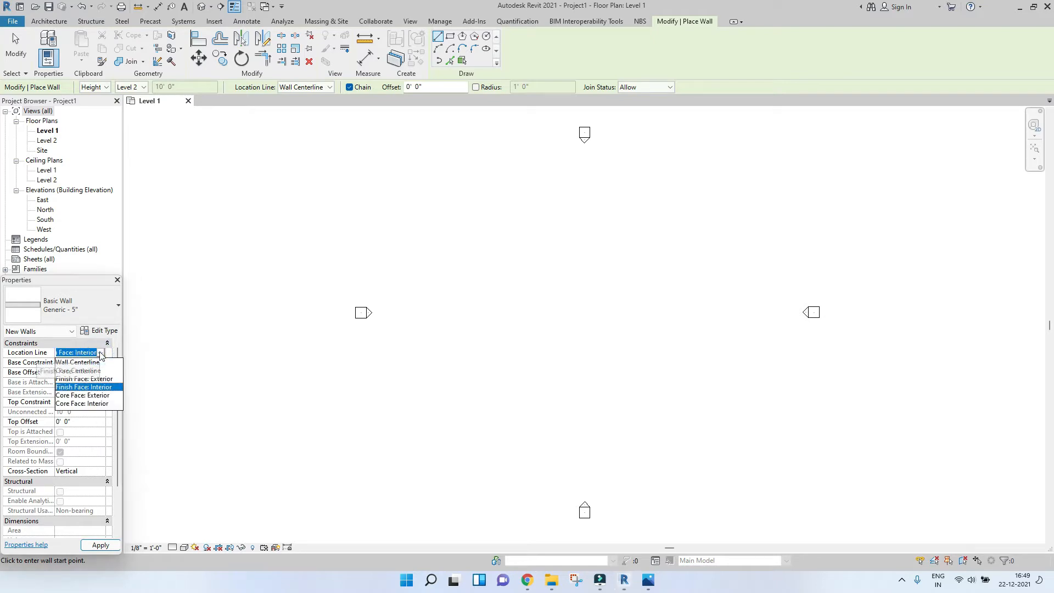
left_click(76, 387)
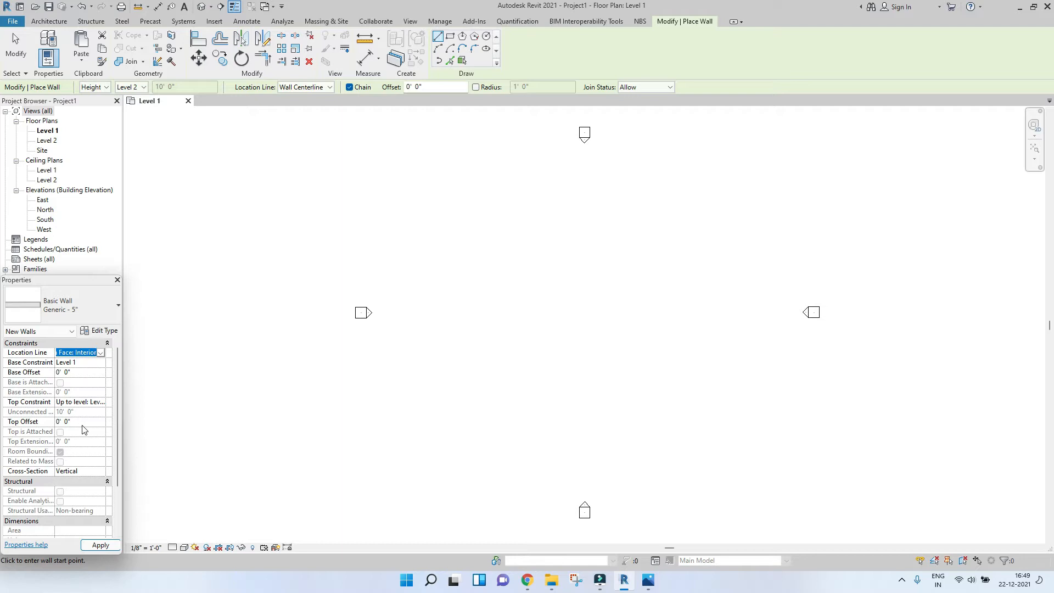
mouse_move(100, 408)
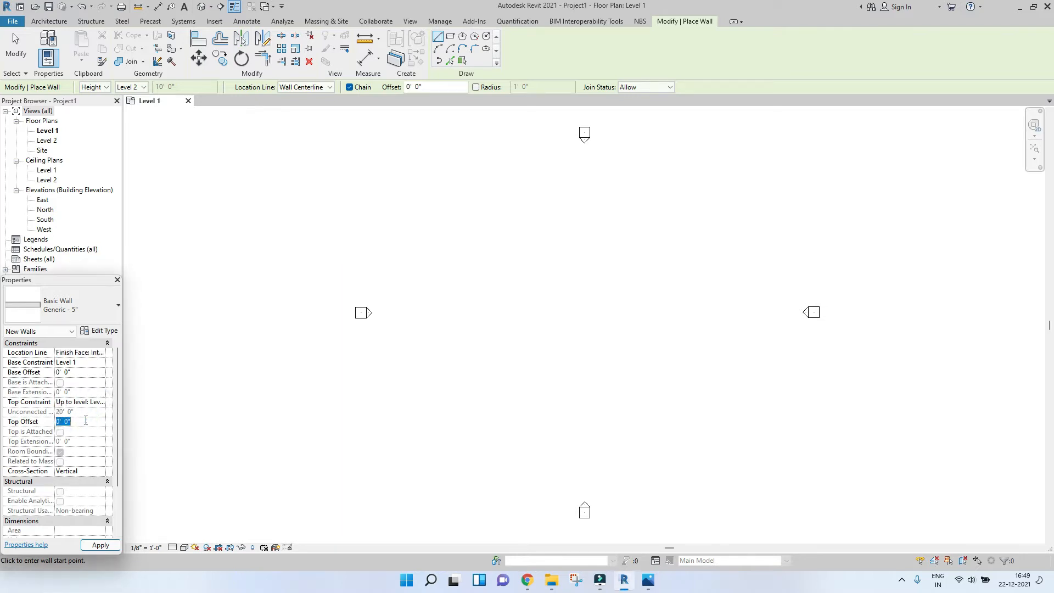
type("10")
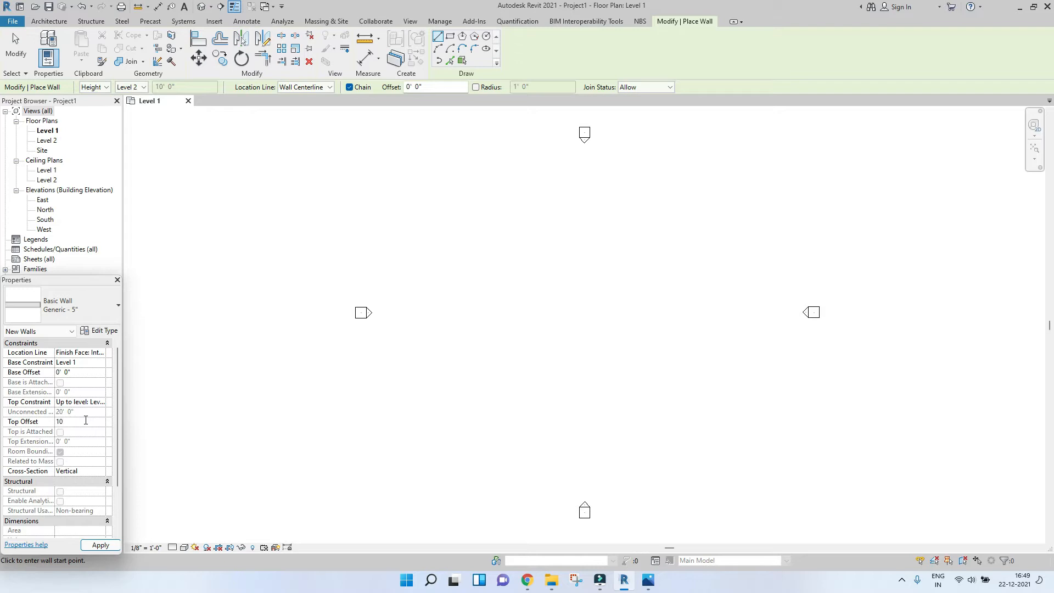
left_click(100, 545)
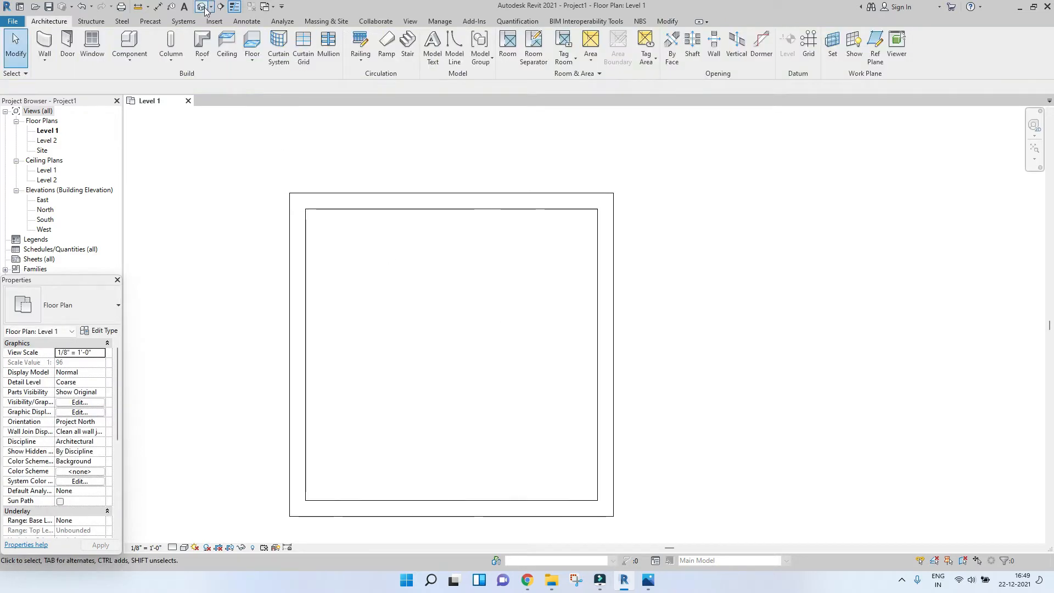
Show the room in the Default 3D view with the level planes hidden, zoomed to the box
left_click(233, 7)
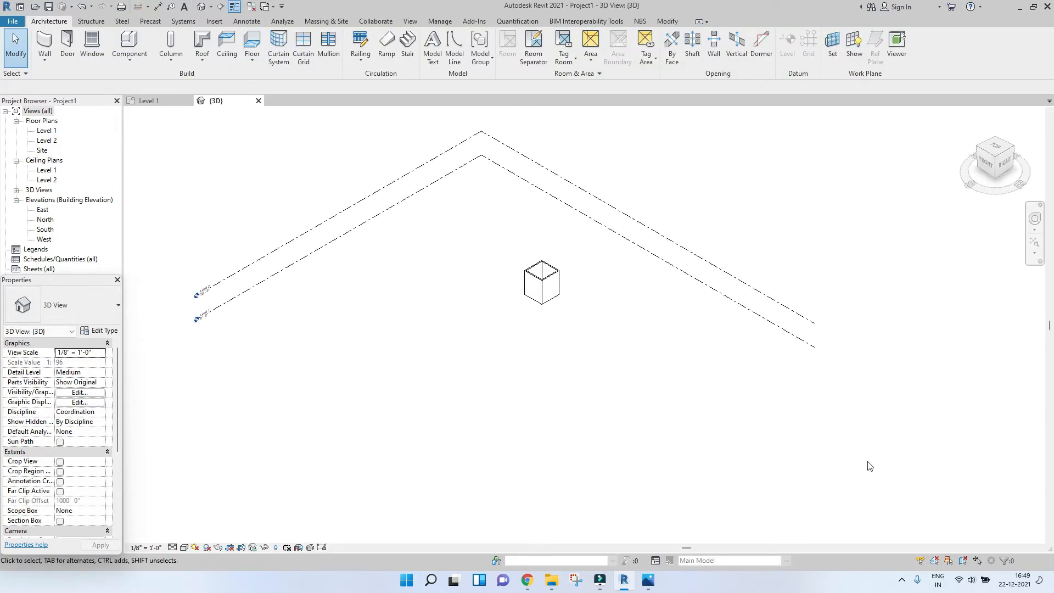
right_click(762, 320)
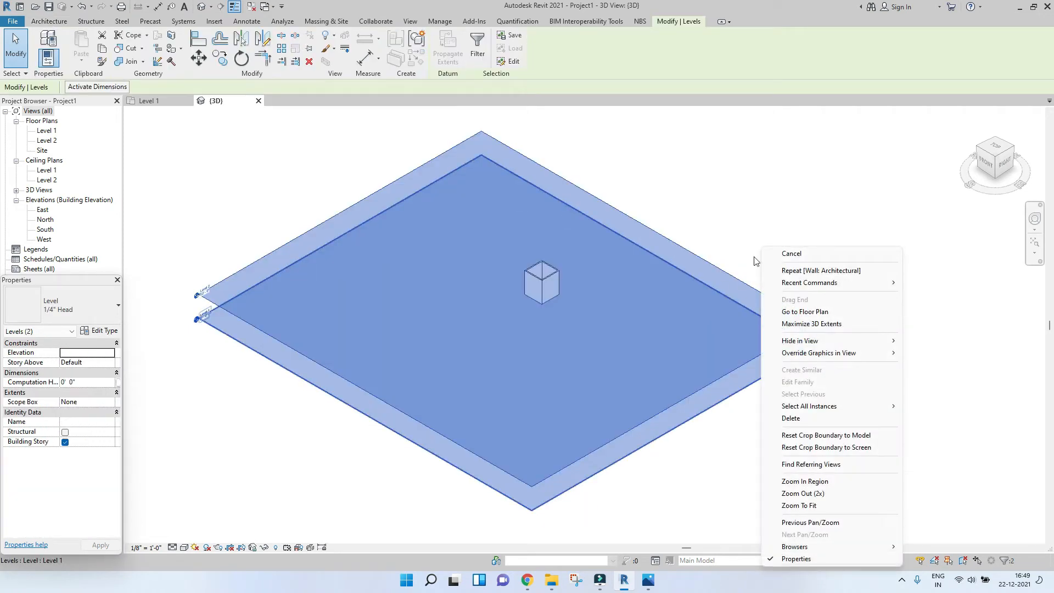
mouse_move(800, 340)
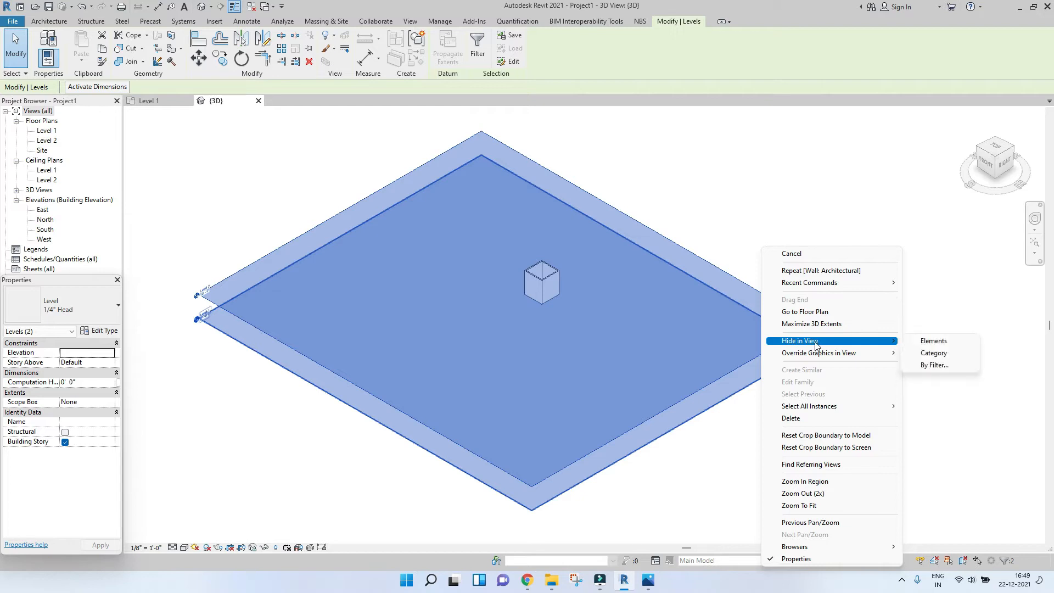
left_click(934, 340)
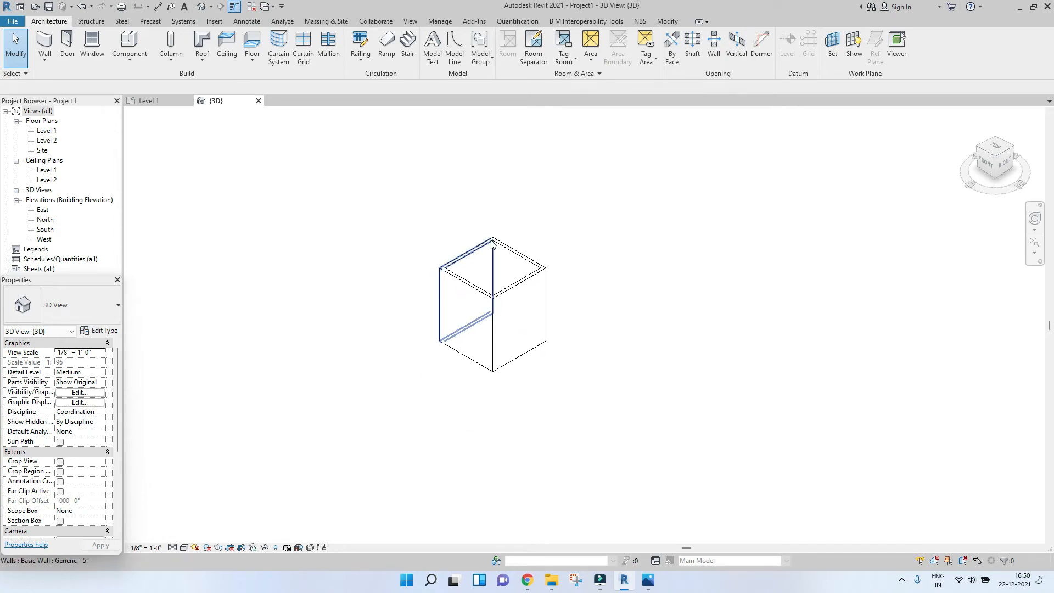
scroll("down", 3)
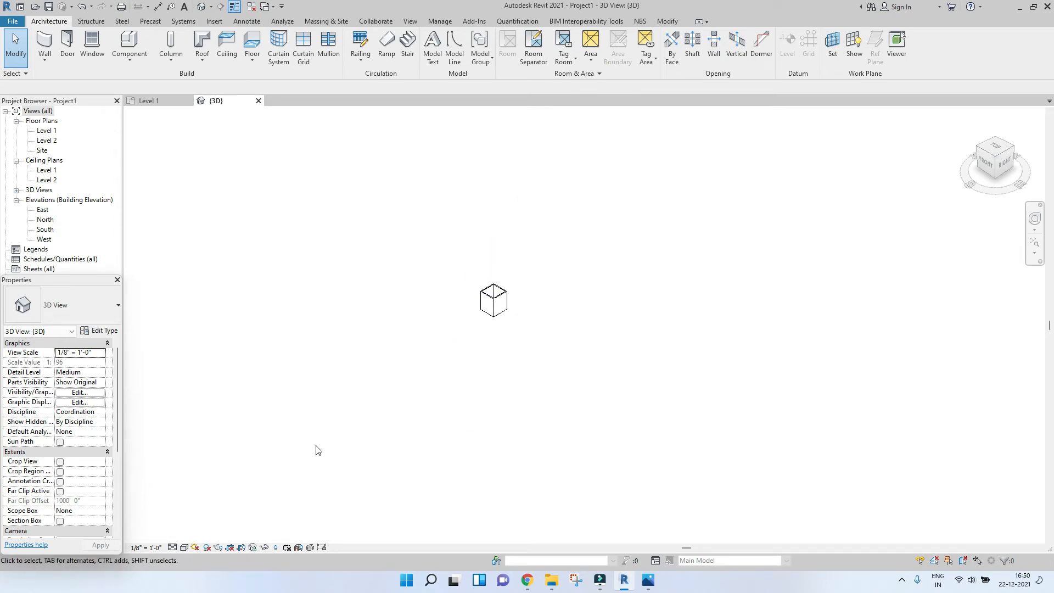
mouse_move(274, 547)
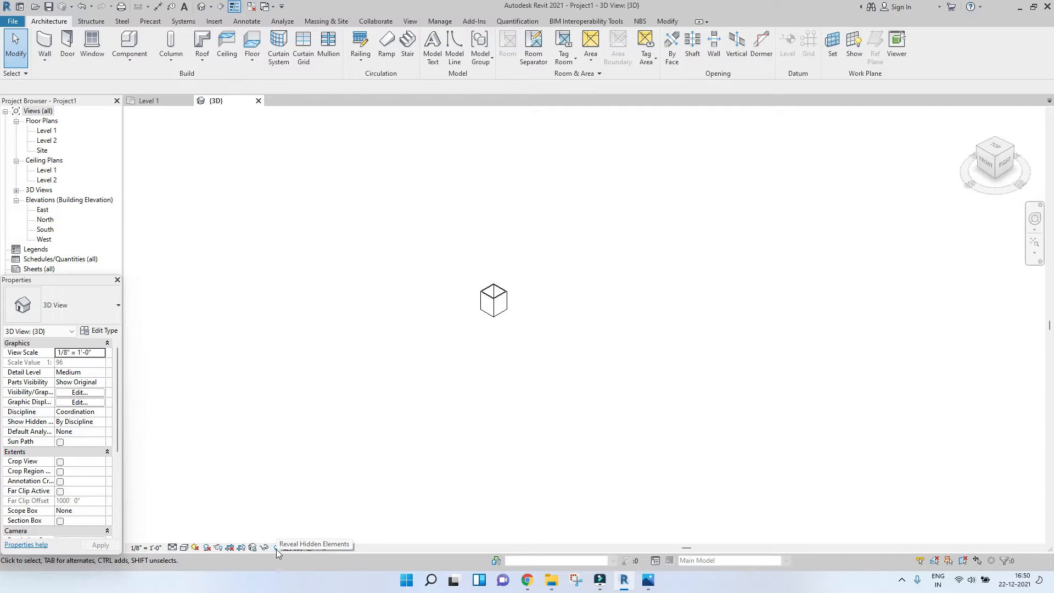
left_click(276, 547)
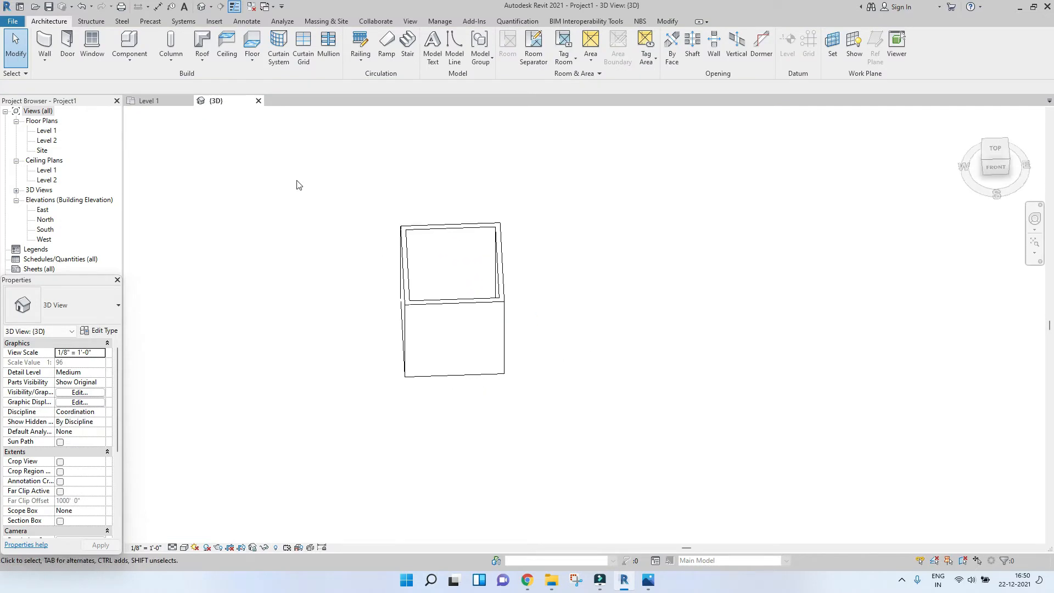
Start a floor on Level 1 using a floor type renamed Generic - 4"
double_click(47, 131)
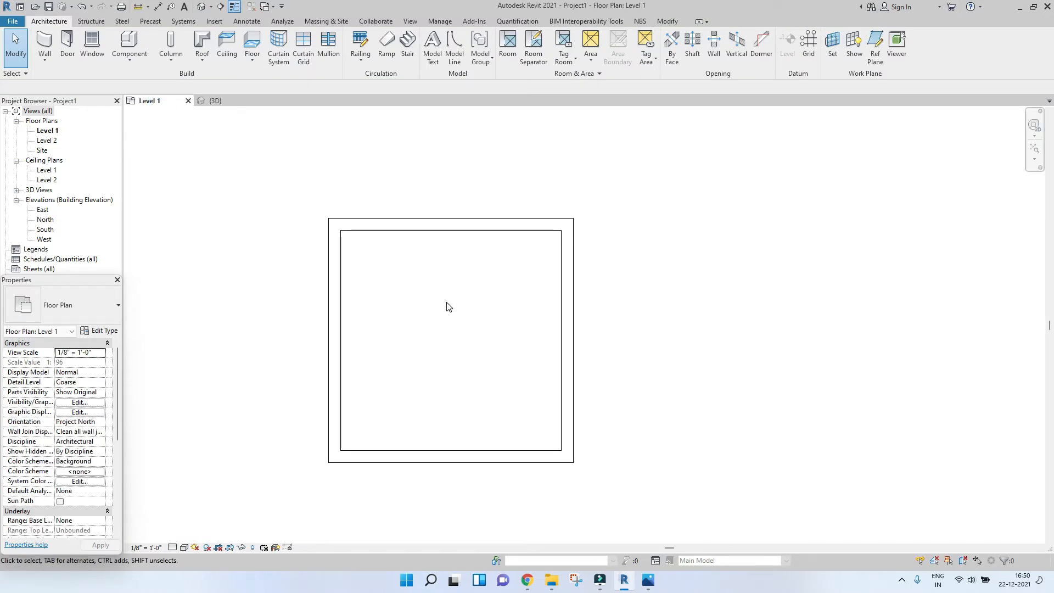
left_click(252, 47)
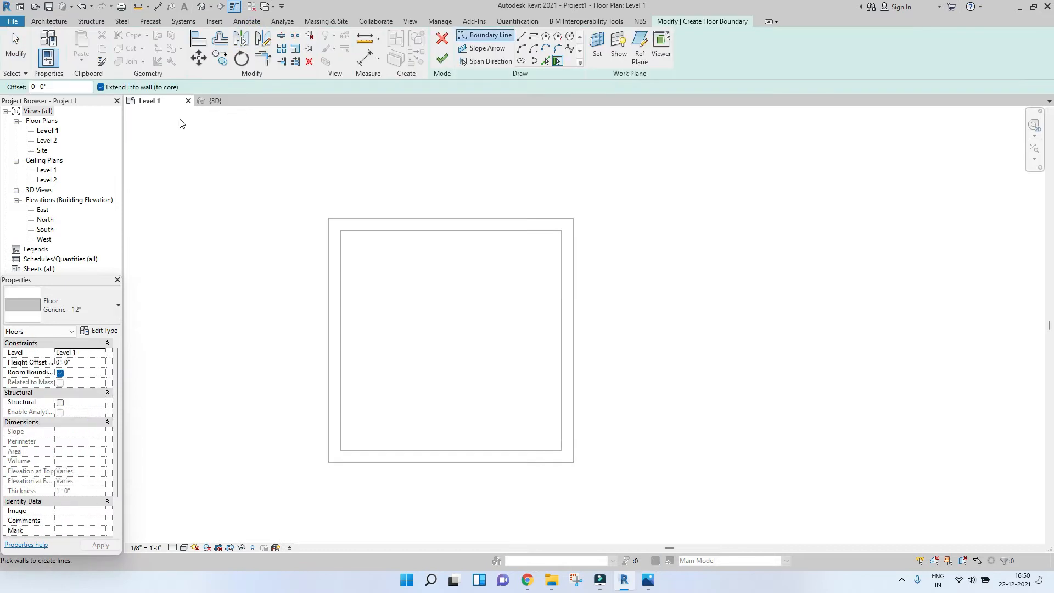
mouse_move(533, 36)
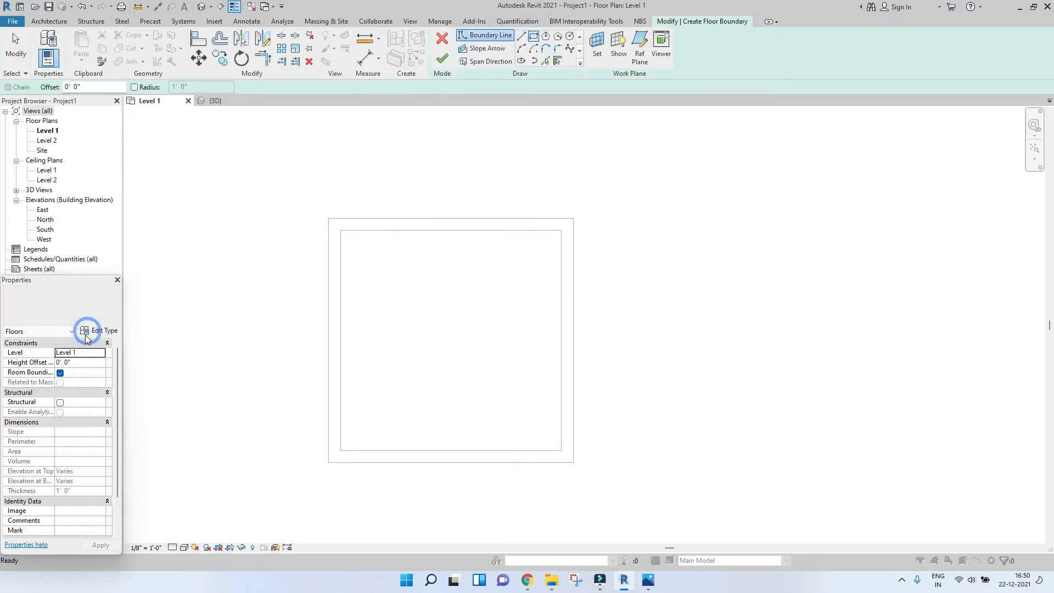
left_click(96, 330)
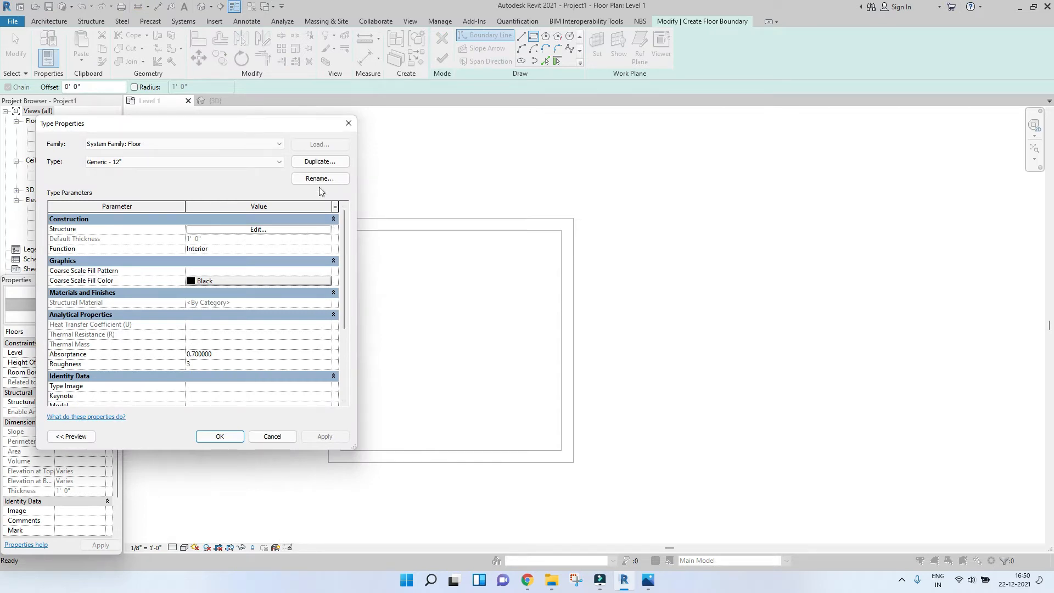
left_click(320, 178)
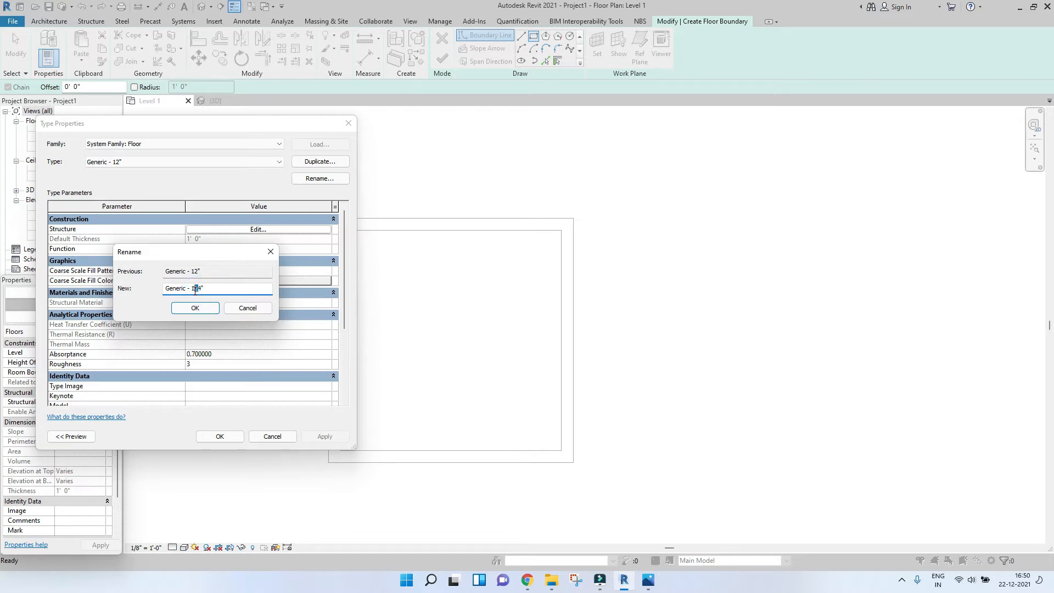
left_click(196, 308)
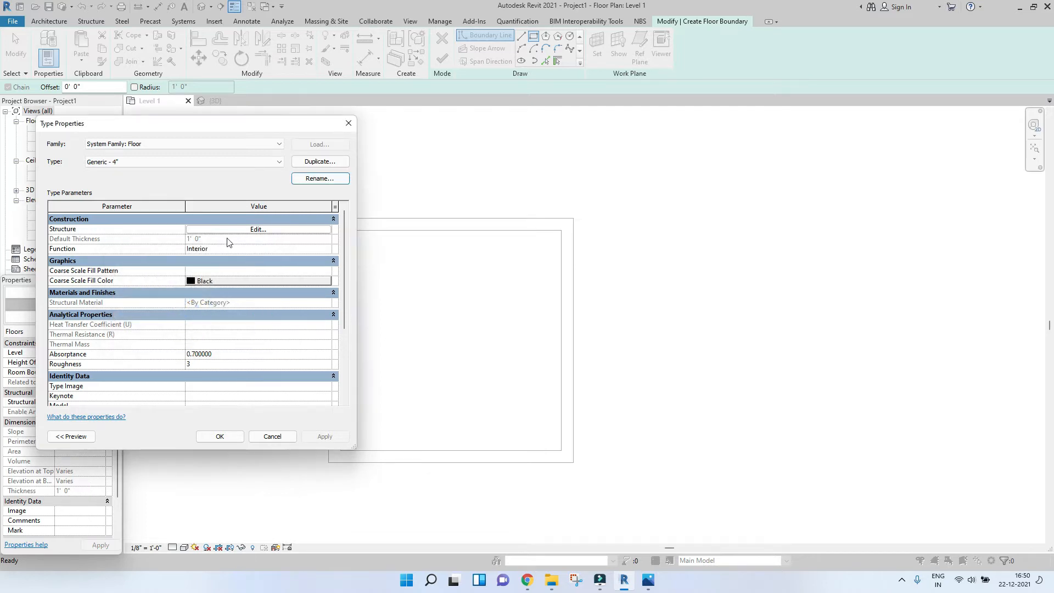
Thin the floor's structure layer, finish the slab and leave the walls unattached
left_click(257, 229)
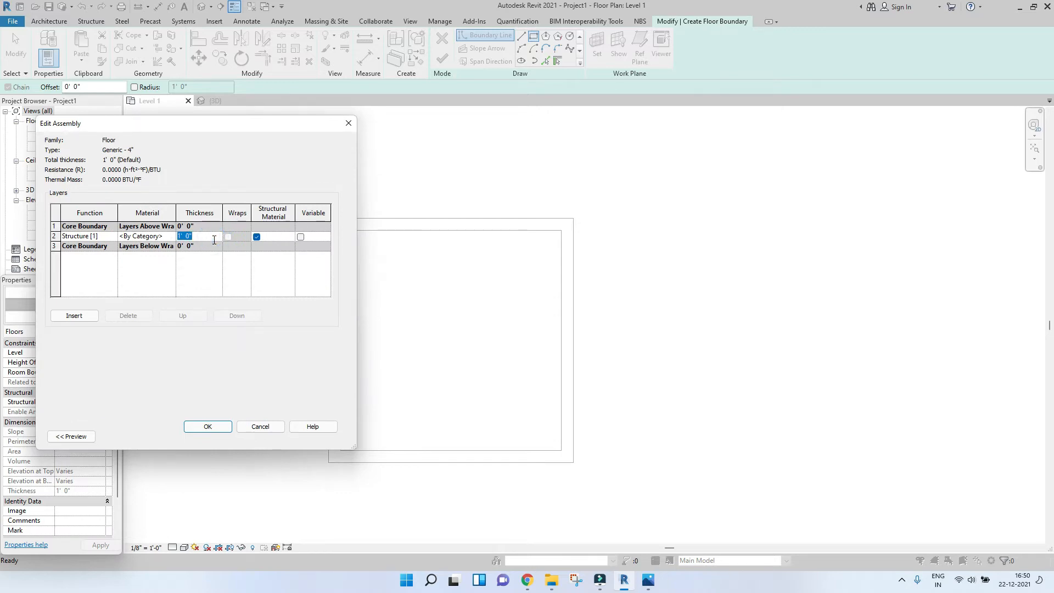
left_click(208, 426)
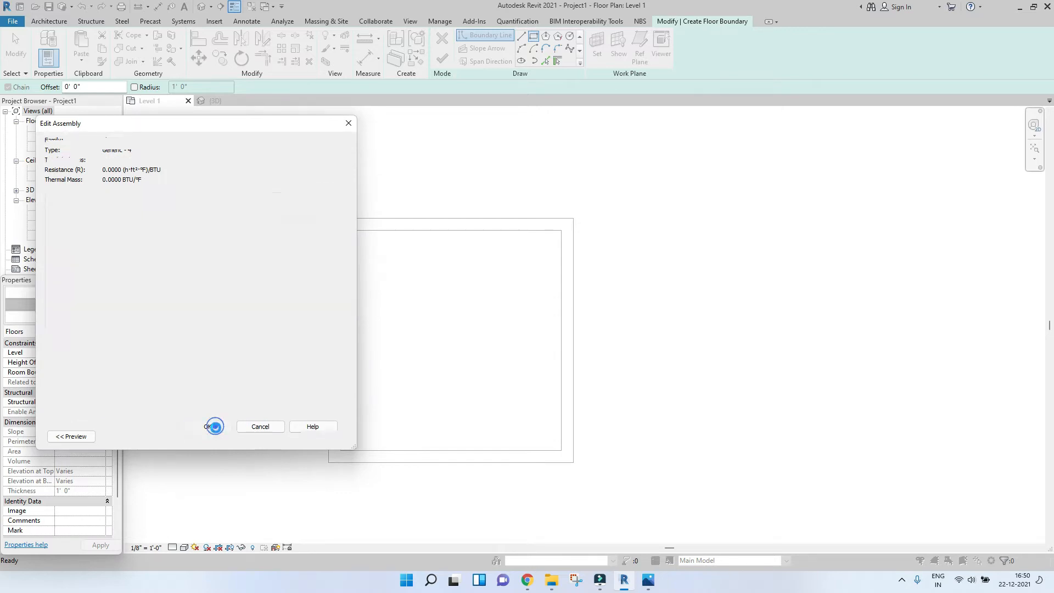
left_click(214, 426)
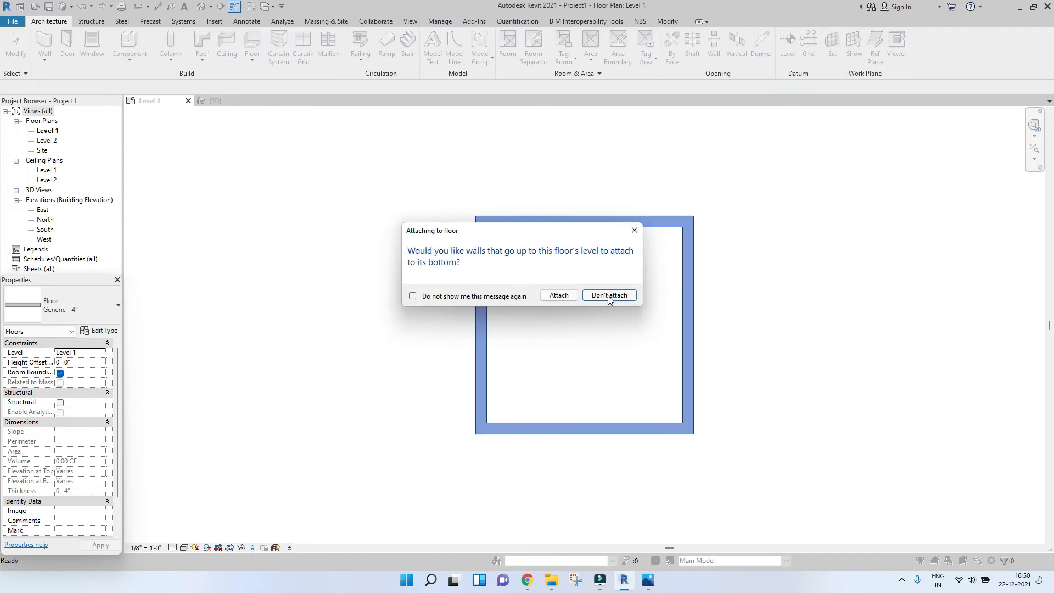
left_click(608, 295)
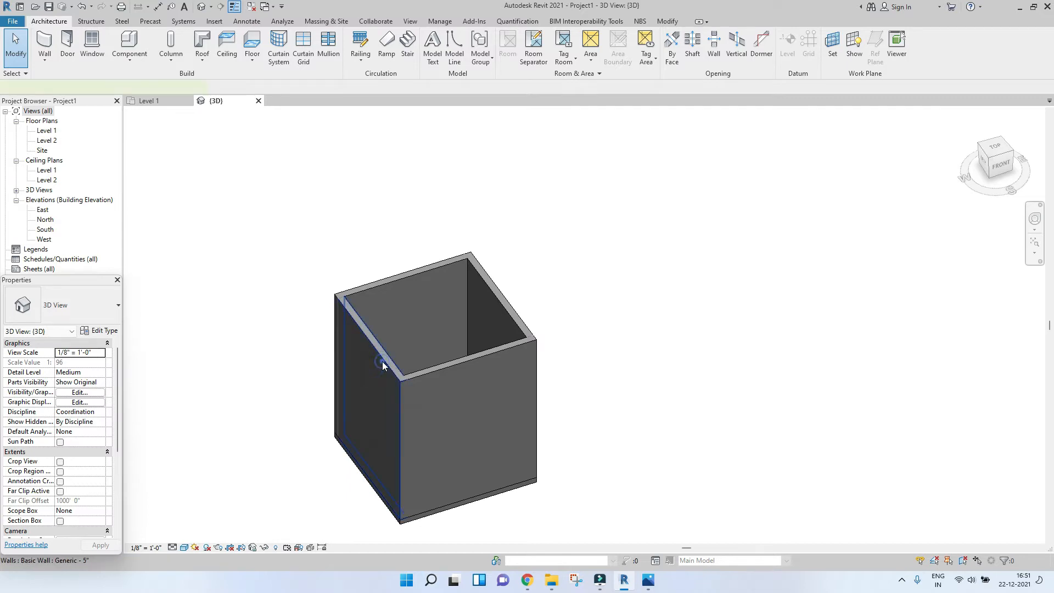
Delete the two front walls and stretch the right wall's end to the slab corner
left_click(383, 364)
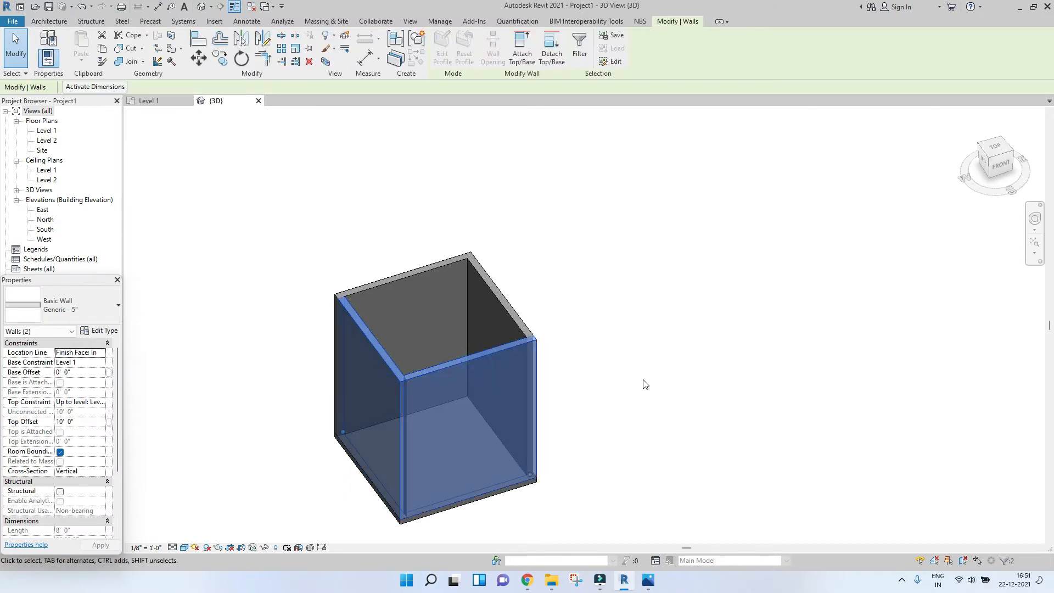
mouse_move(602, 384)
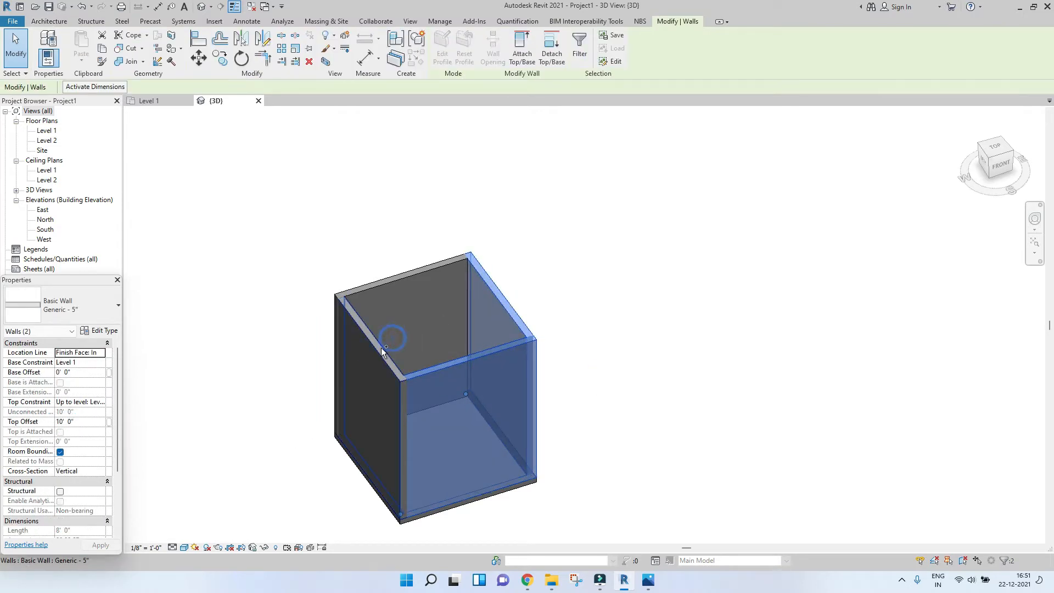
left_click(443, 381)
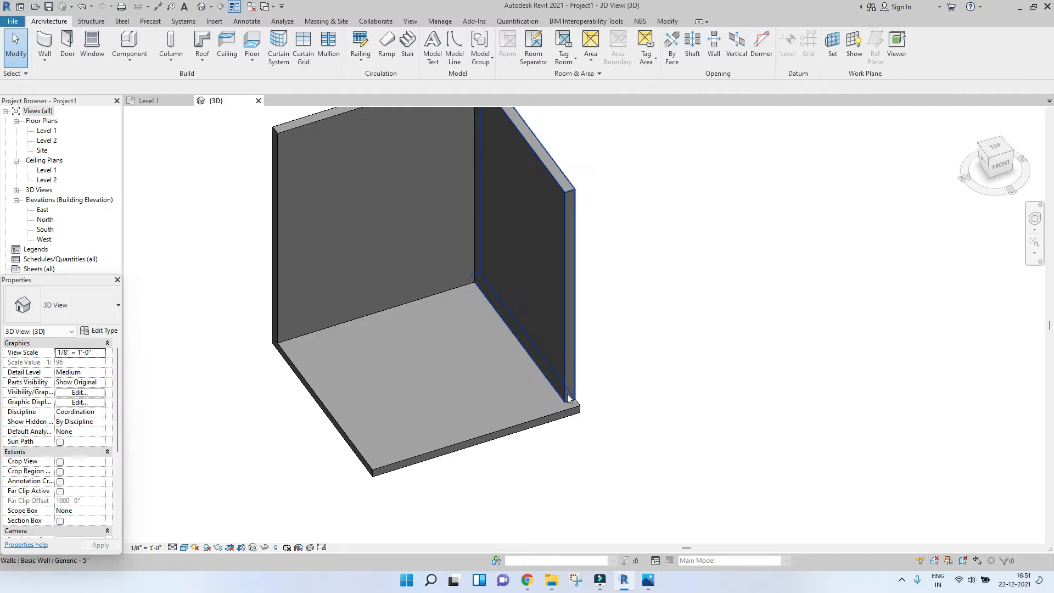
left_click(568, 396)
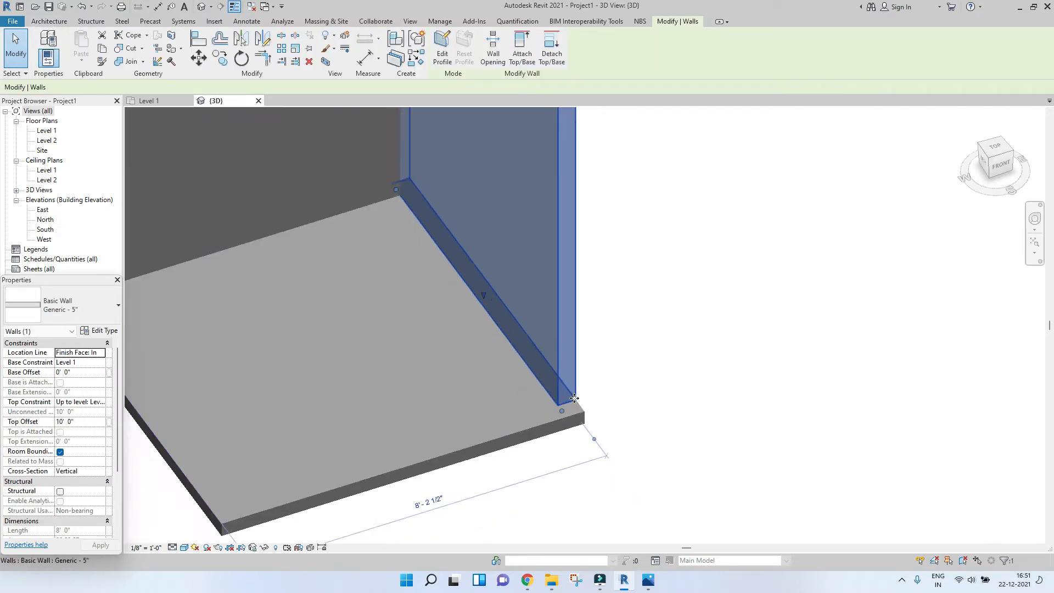
left_click_drag(561, 410, 551, 428)
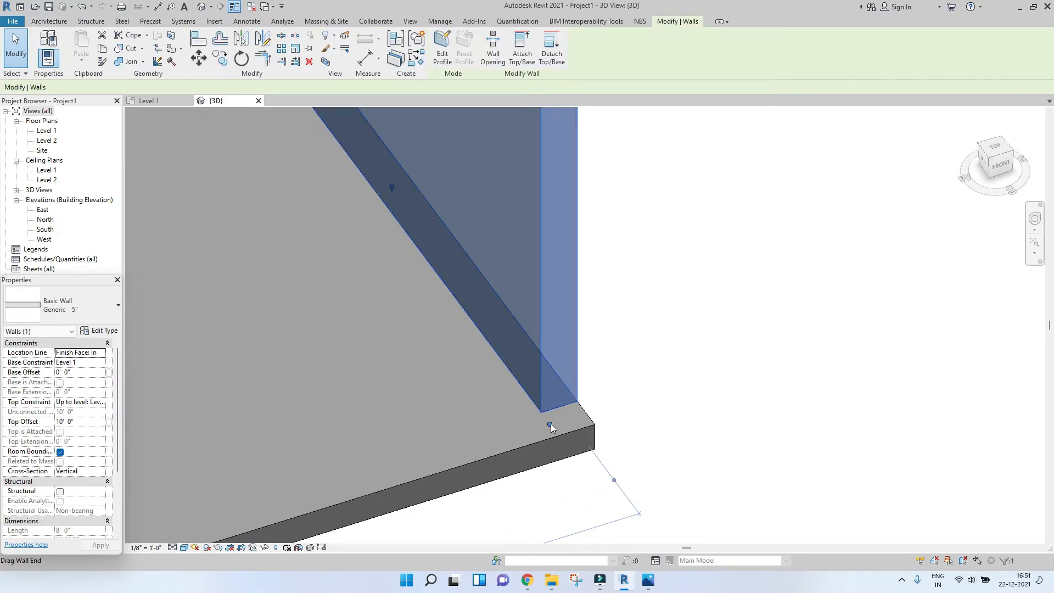
right_click(551, 427)
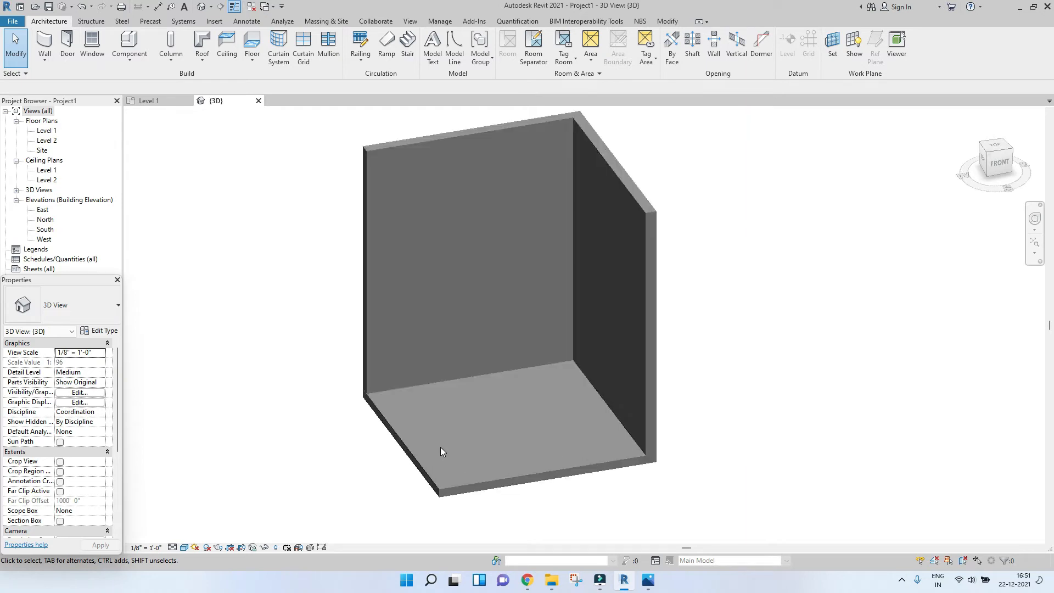
Assign both walls the Clad - White material with Use Render Appearance ticked
left_click_drag(443, 451, 574, 402)
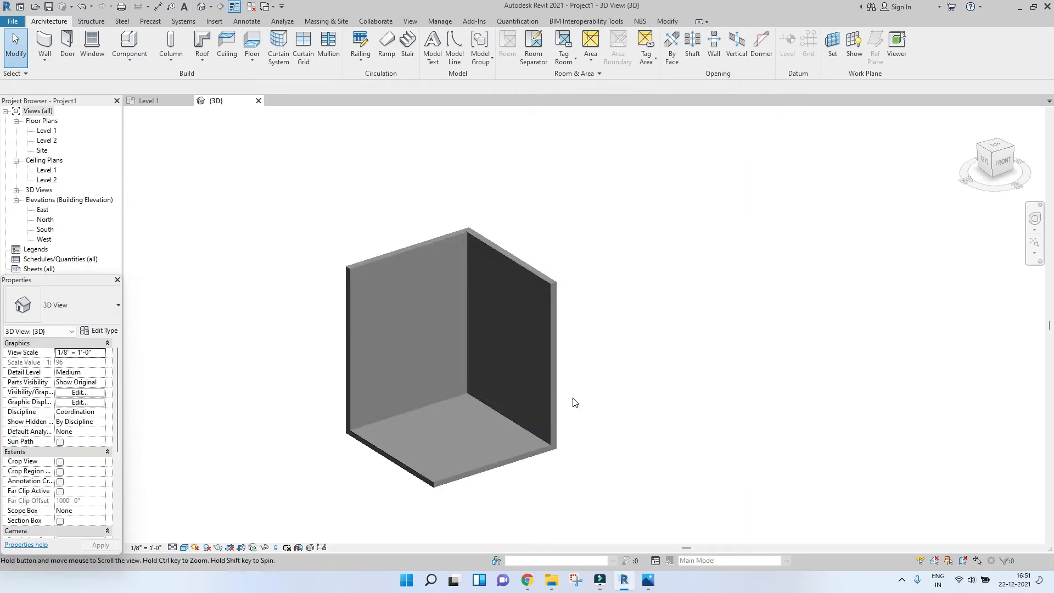
mouse_move(400, 247)
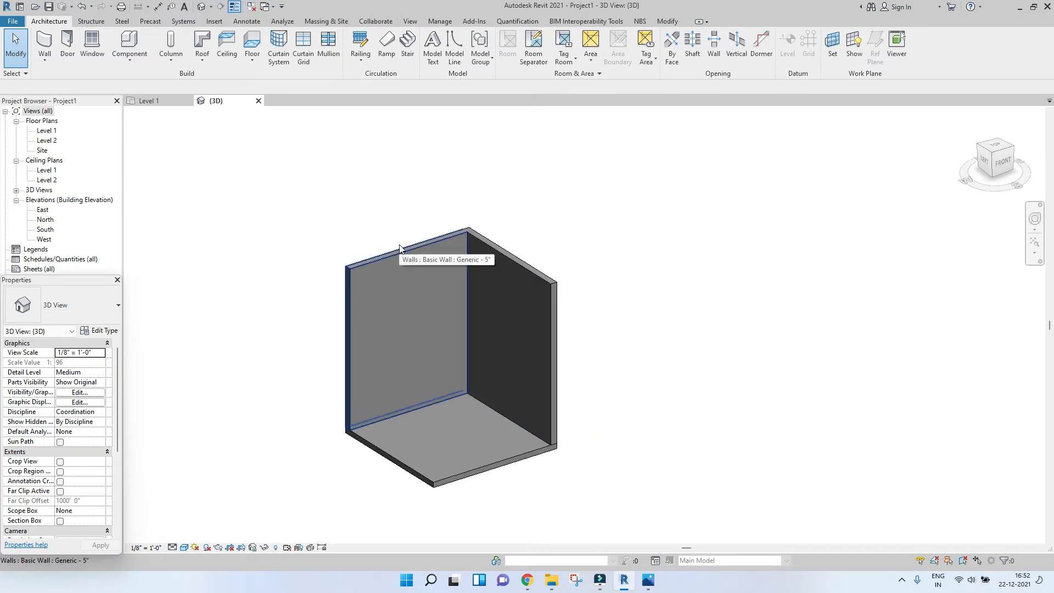
mouse_move(419, 248)
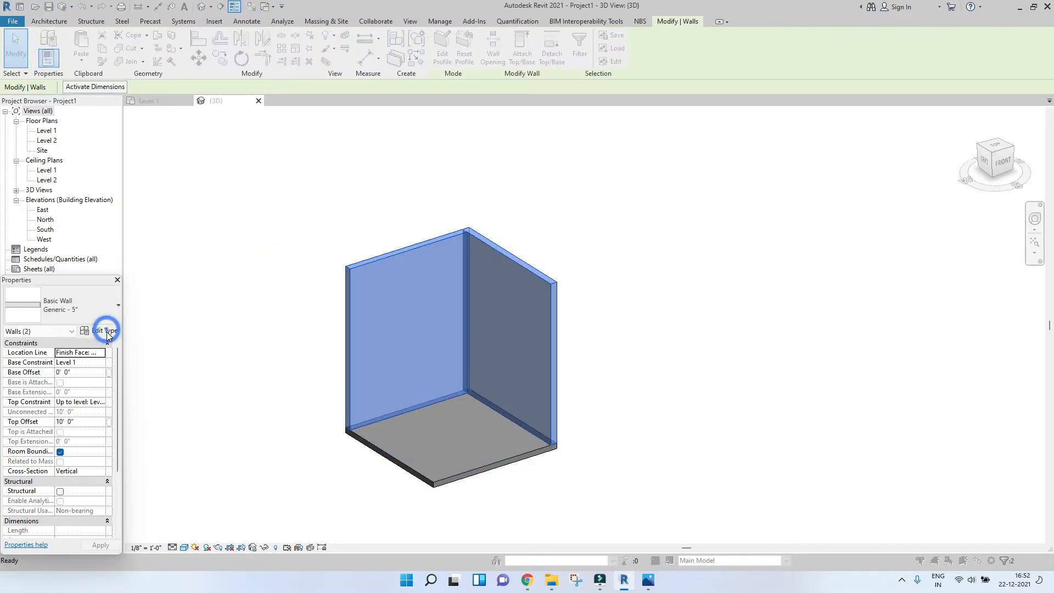
left_click(106, 331)
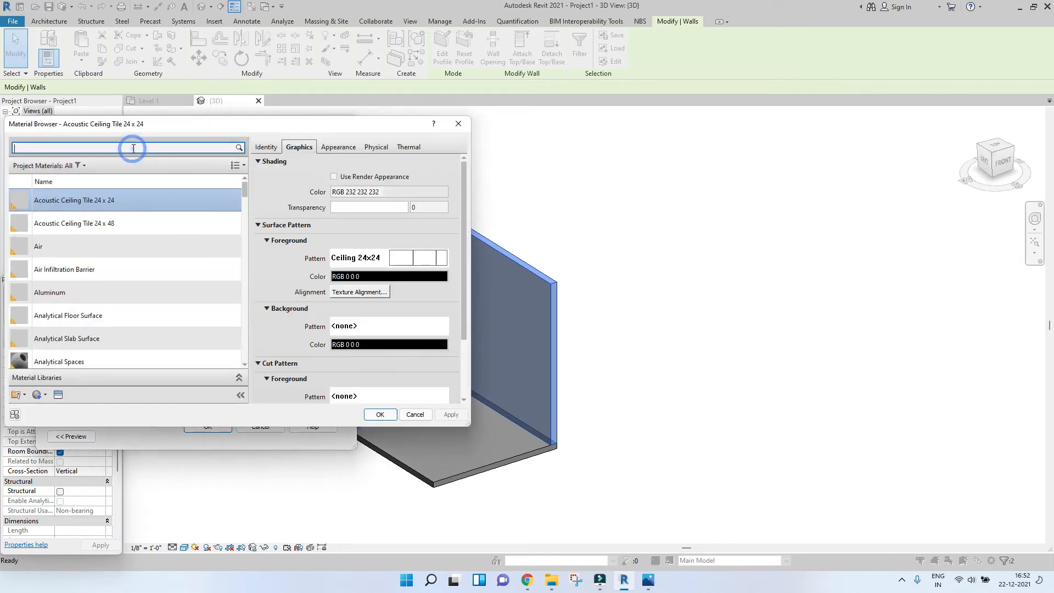
type("white")
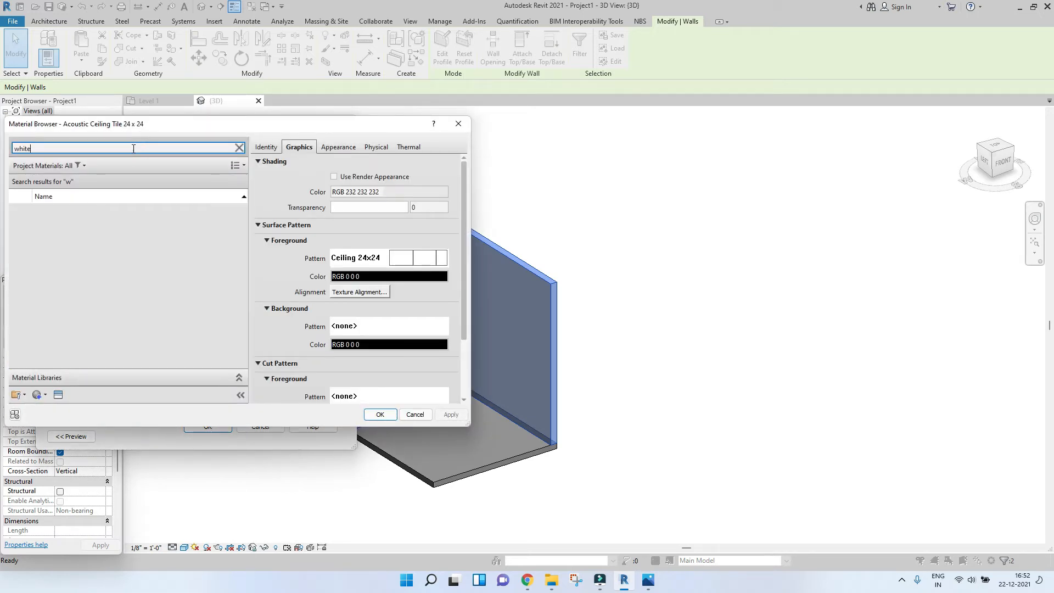
left_click(52, 261)
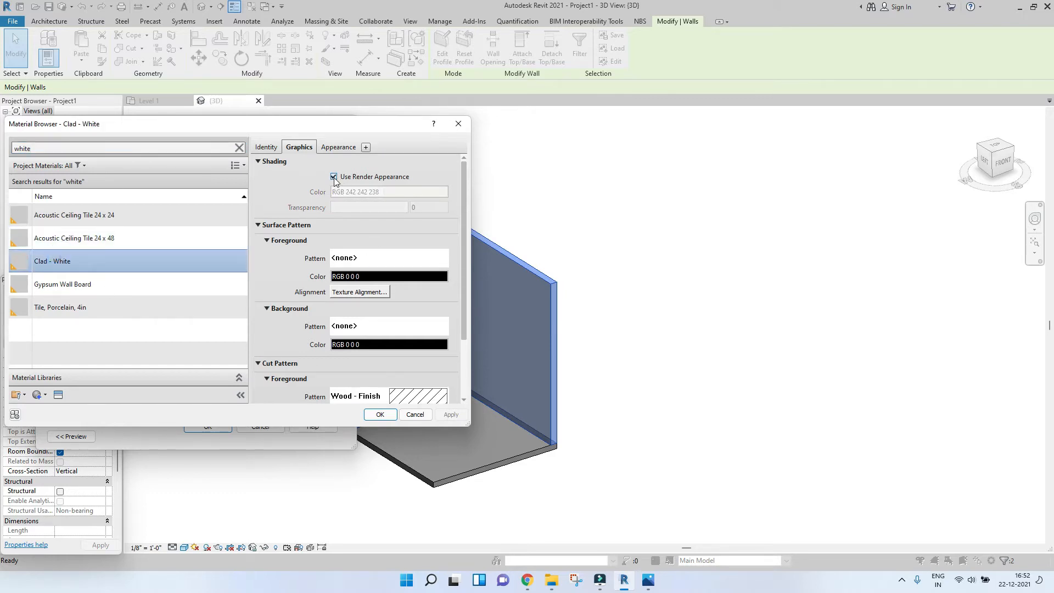
left_click(334, 177)
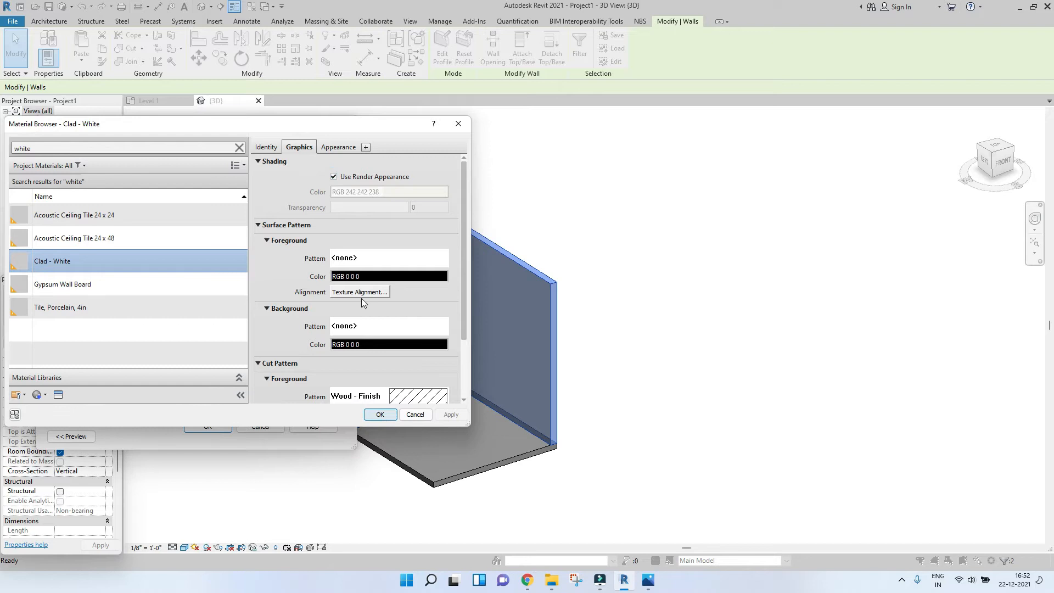
left_click(380, 414)
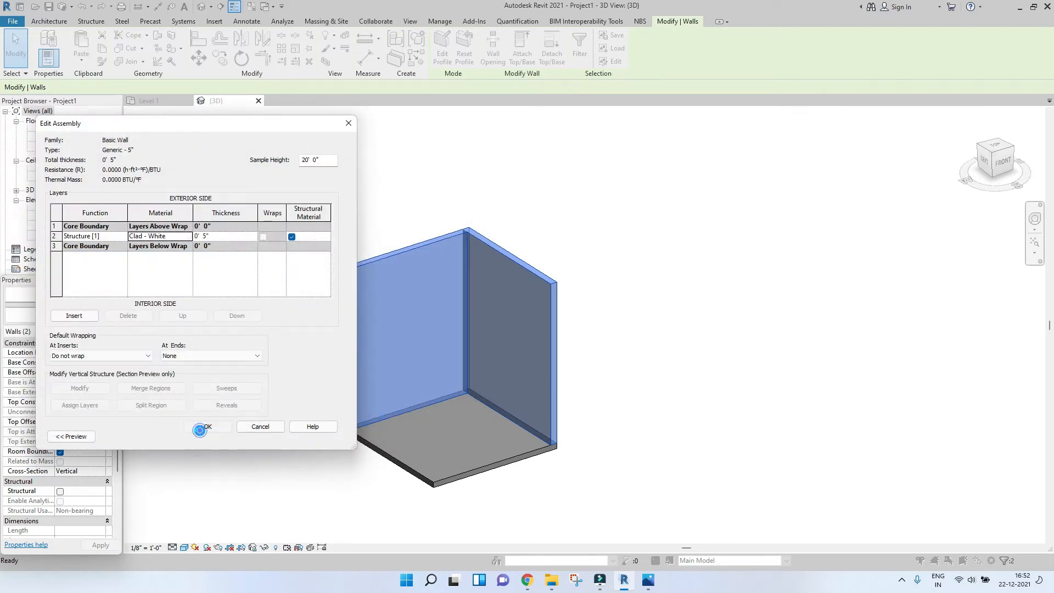
left_click(206, 427)
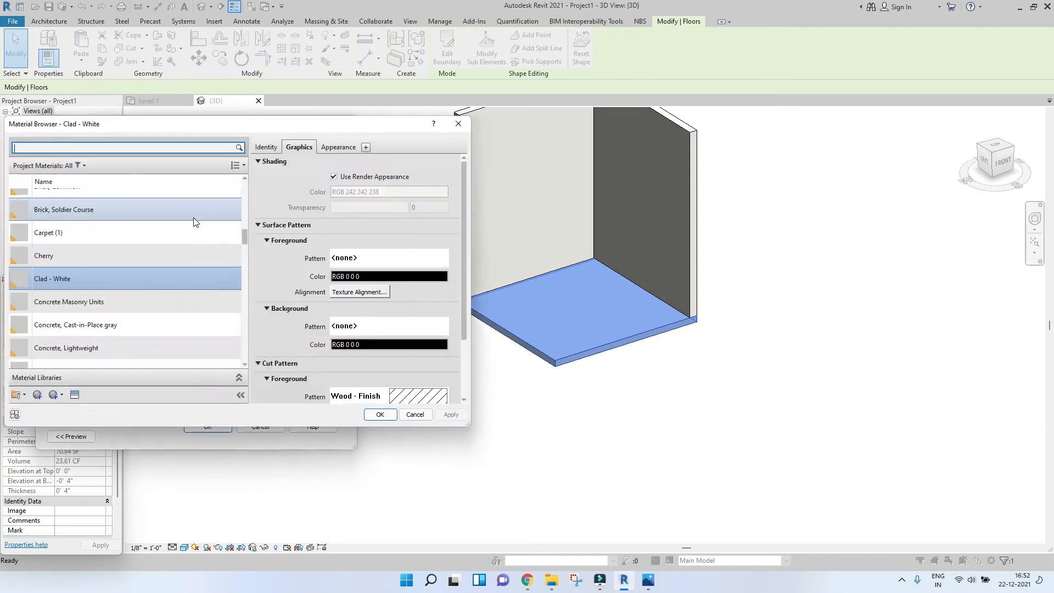
Assign the floor Gypsum Wall Board with render appearance and set Visual Style to Realistic
type("gyp")
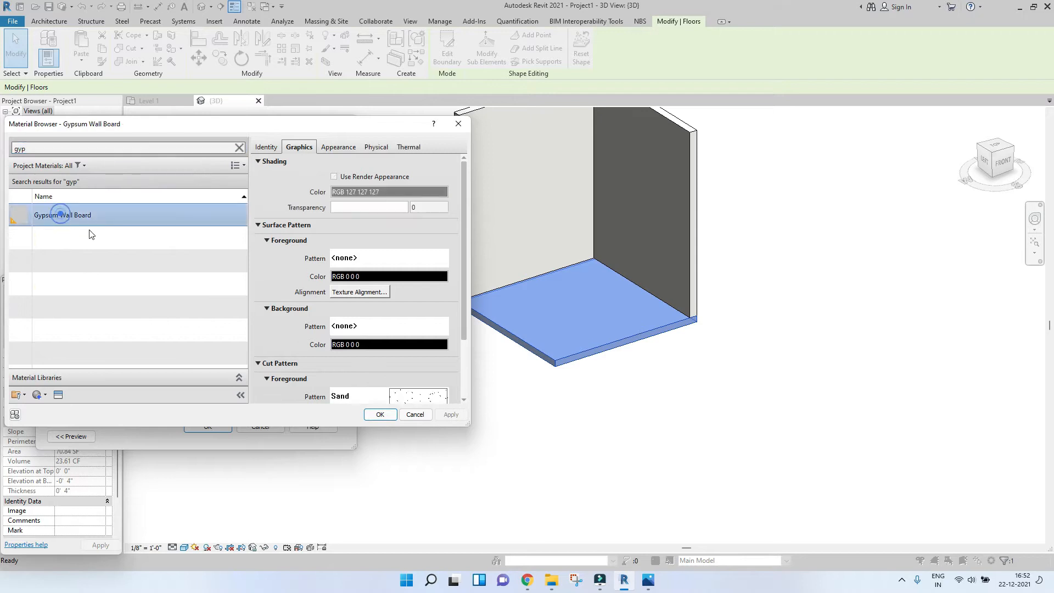
left_click(334, 176)
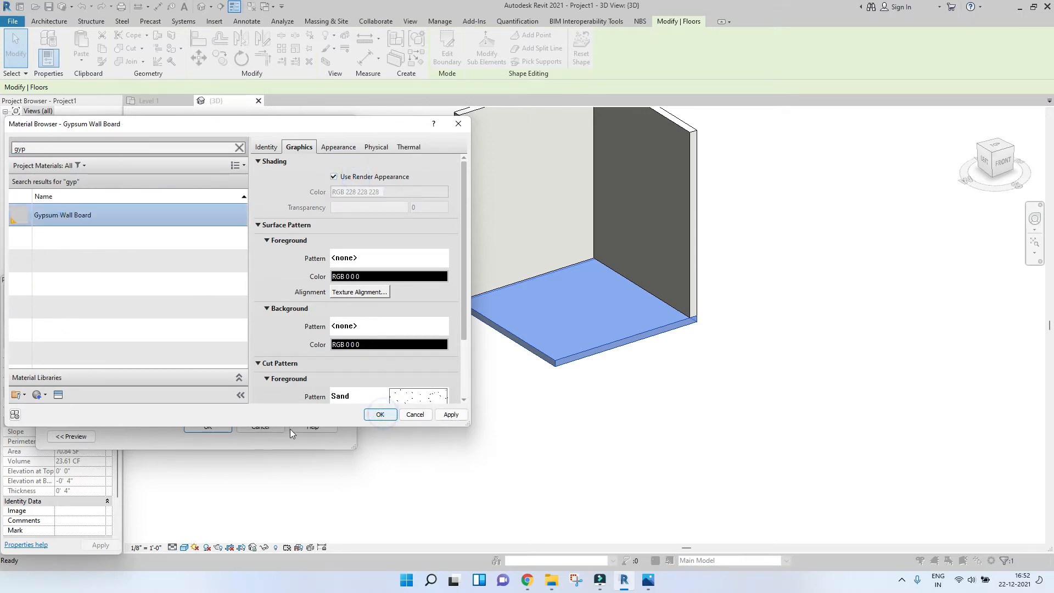
left_click(380, 414)
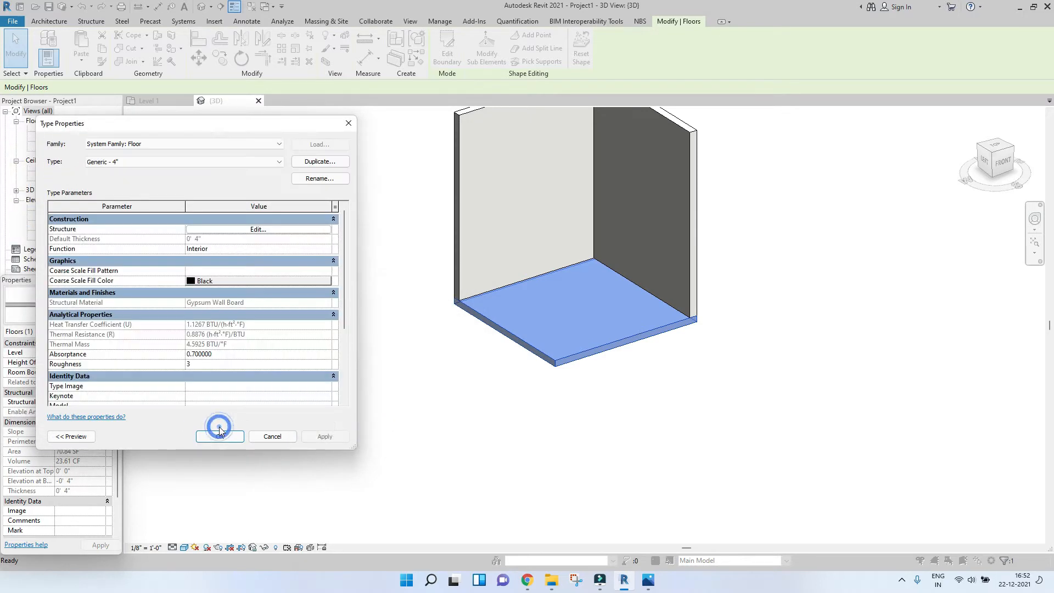
left_click(220, 436)
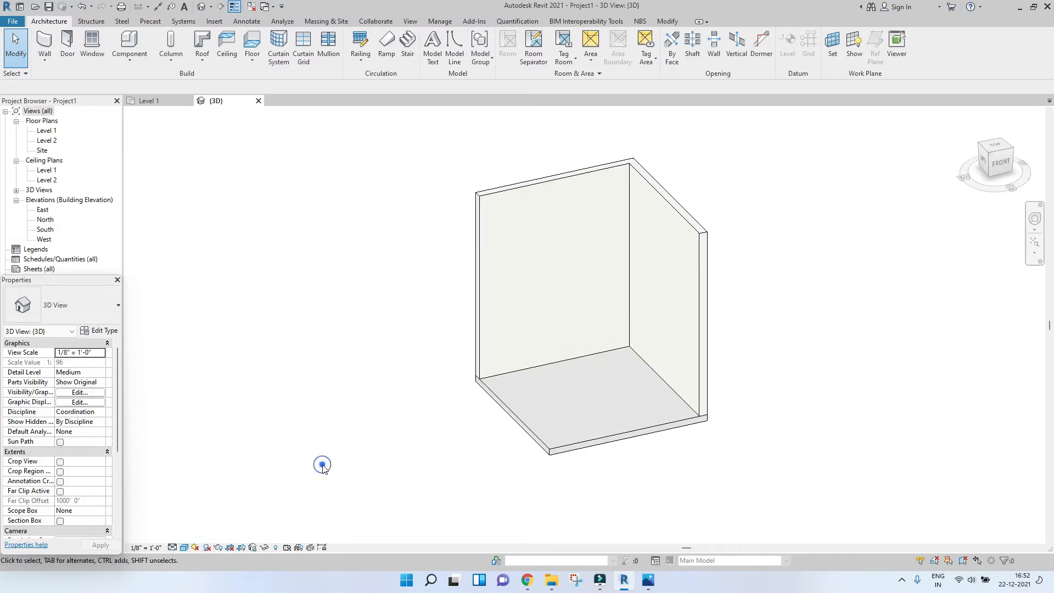
left_click(181, 547)
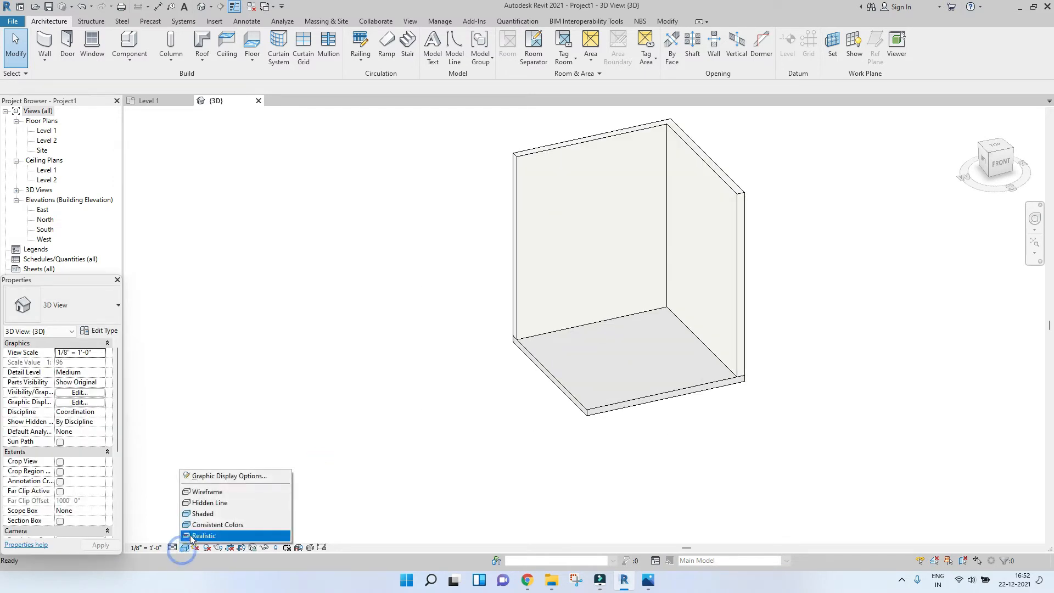
left_click(203, 536)
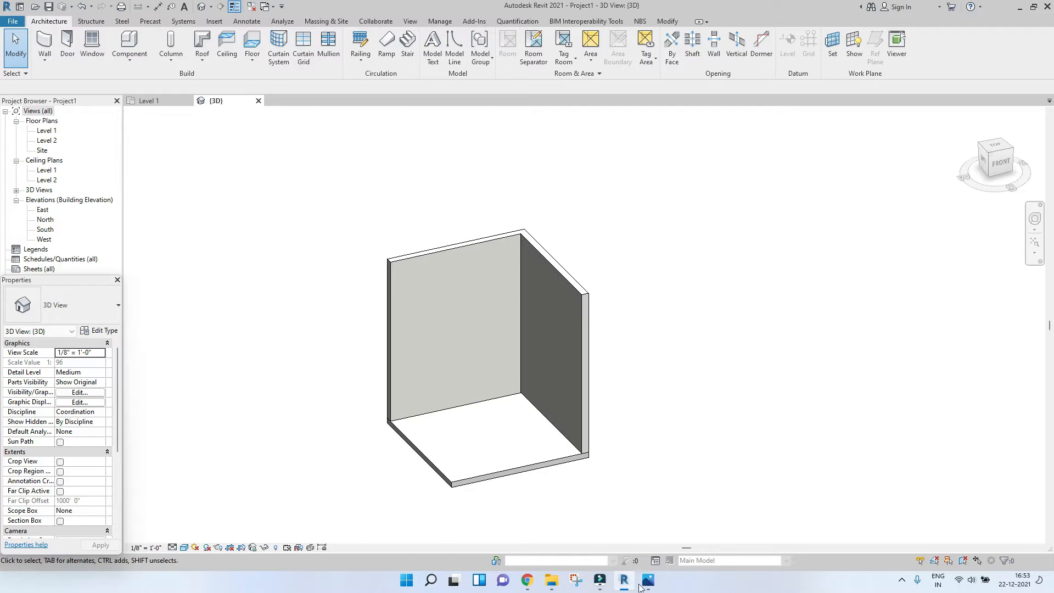
Copy all elements of the Office Desk family and return to the Project1 3D view
left_click(648, 580)
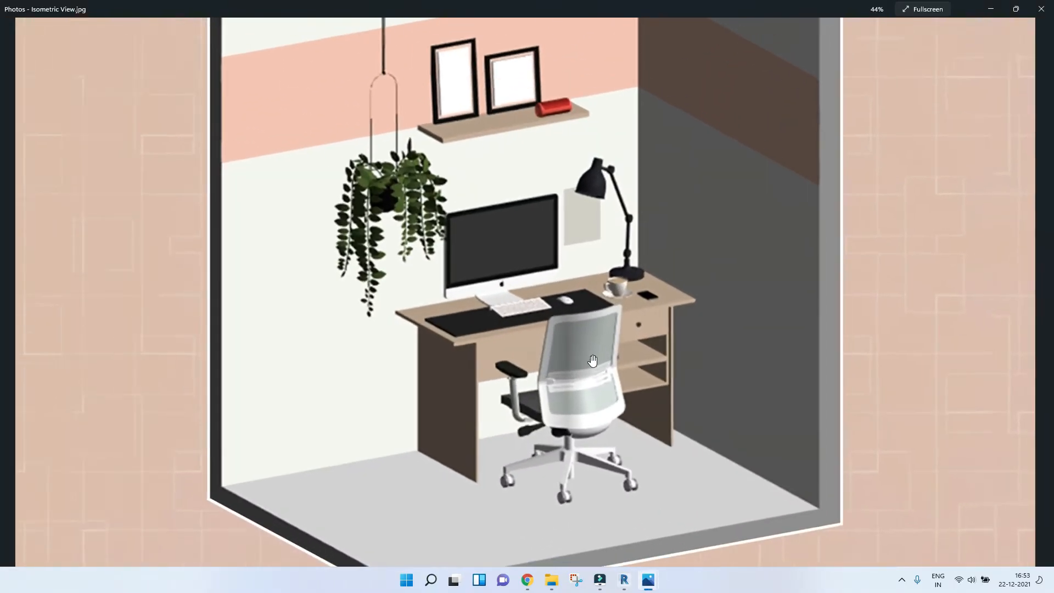
scroll("down", 3)
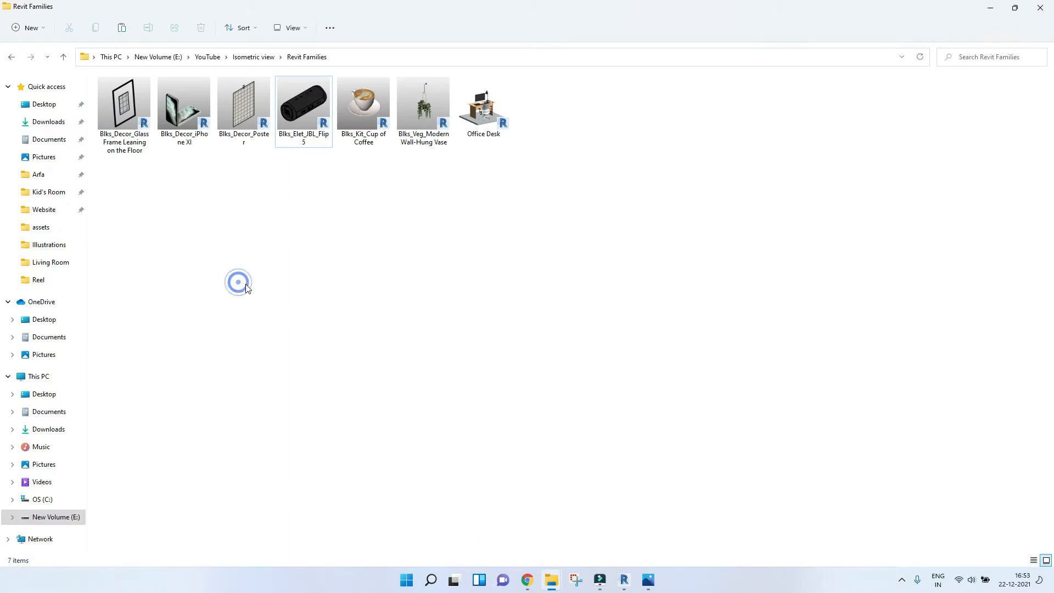
left_click(624, 580)
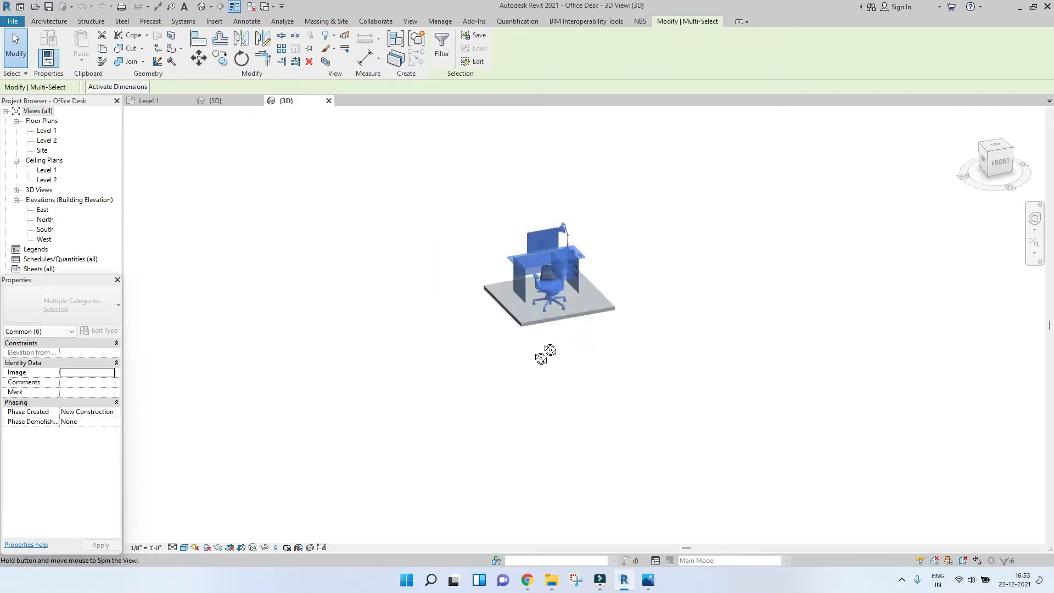
left_click(699, 477)
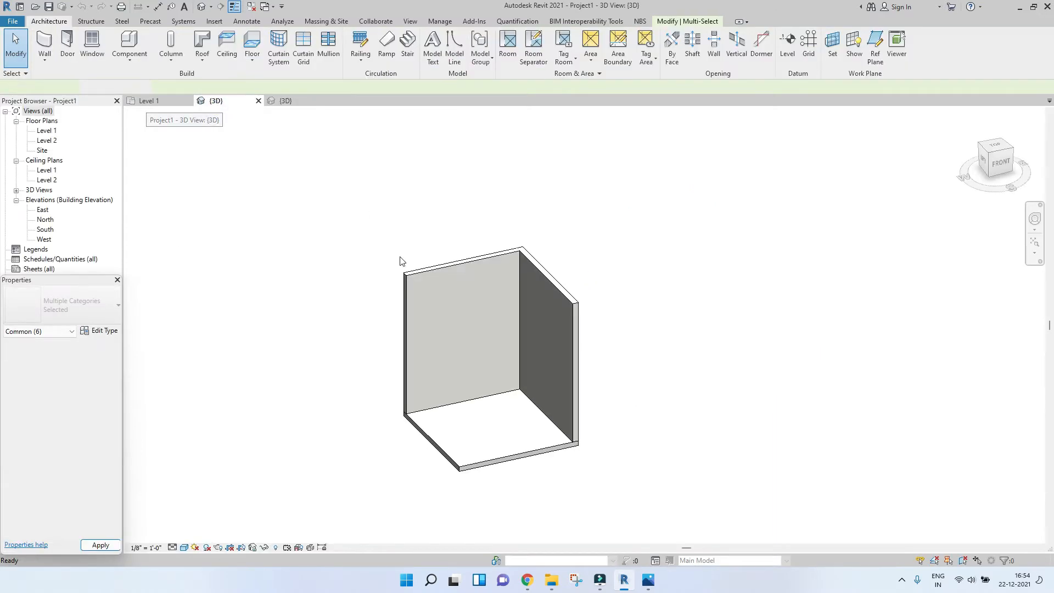
Paste the desk, chair, monitor and lamp group onto the corner floor and view it isometrically
left_click(441, 383)
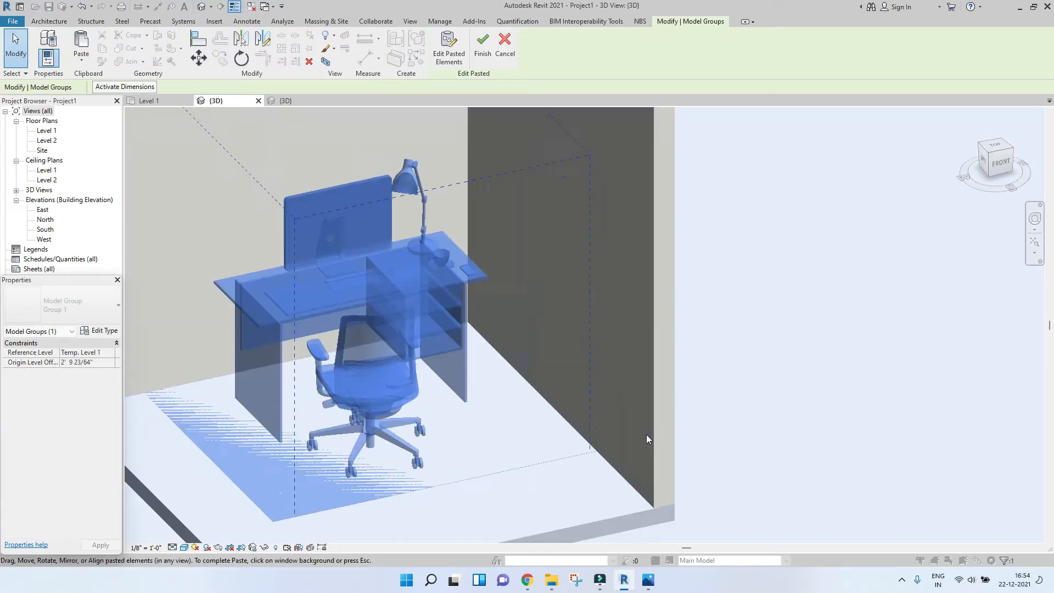
mouse_move(482, 44)
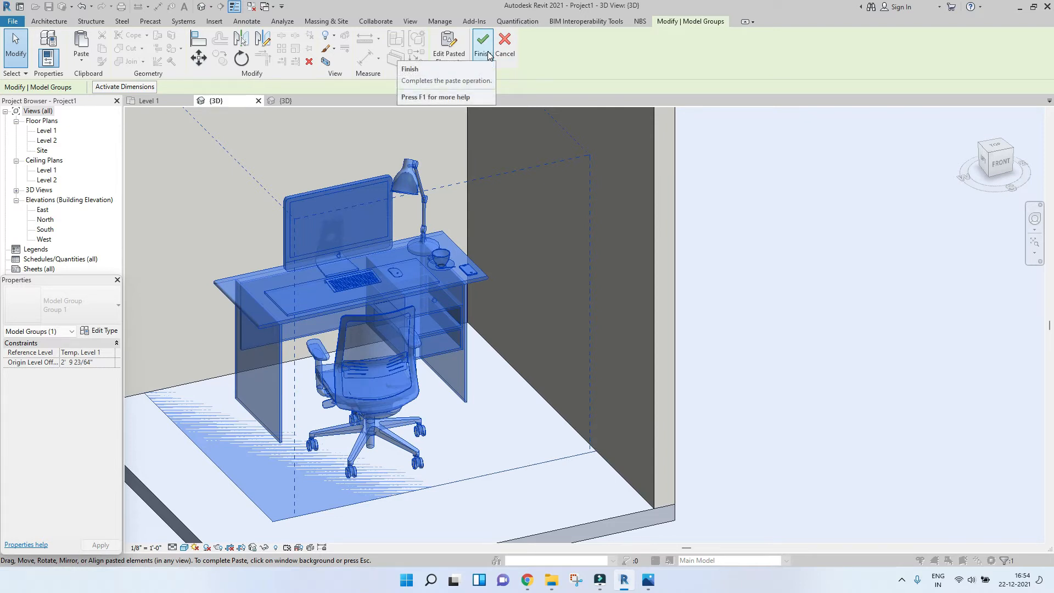
left_click(482, 43)
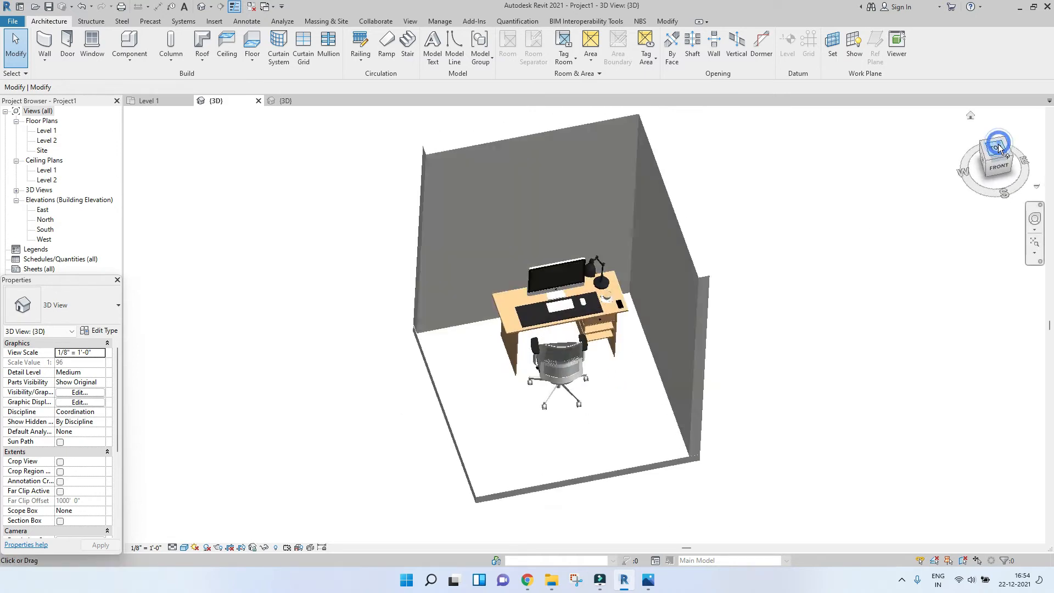
left_click(996, 156)
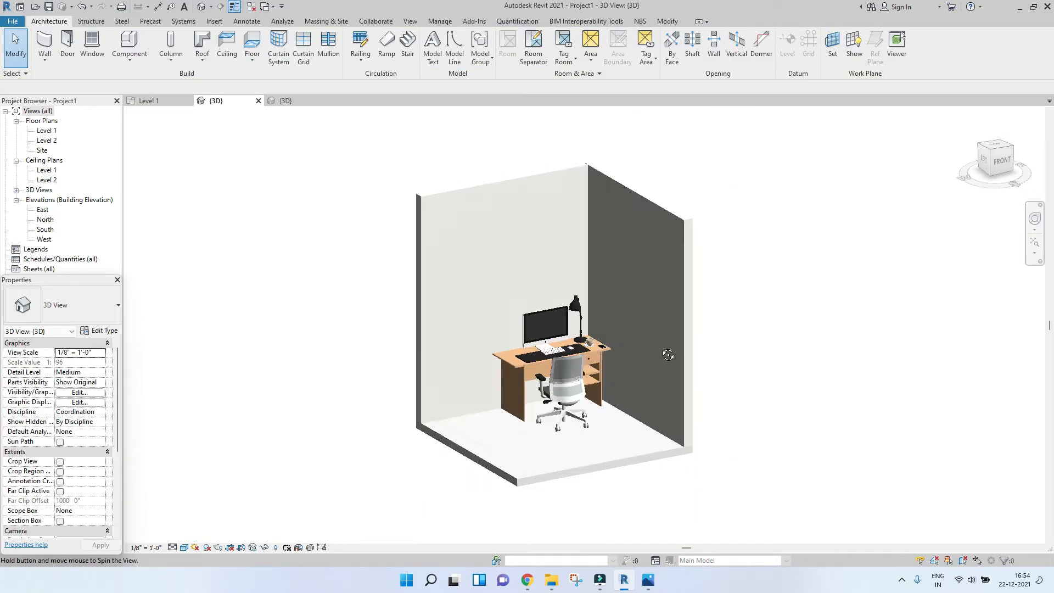
scroll("up", 3)
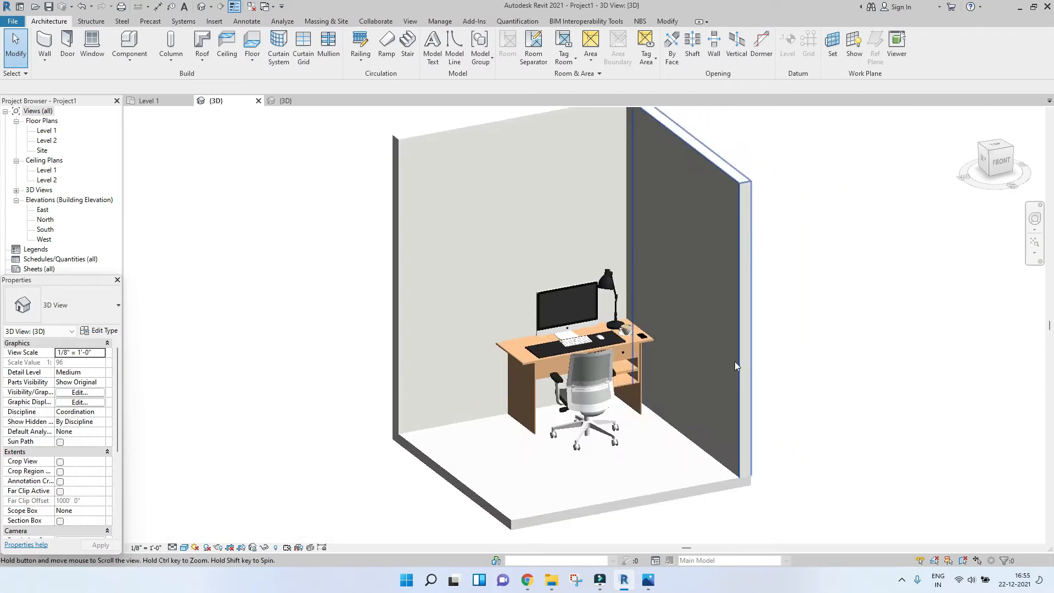
left_click(585, 396)
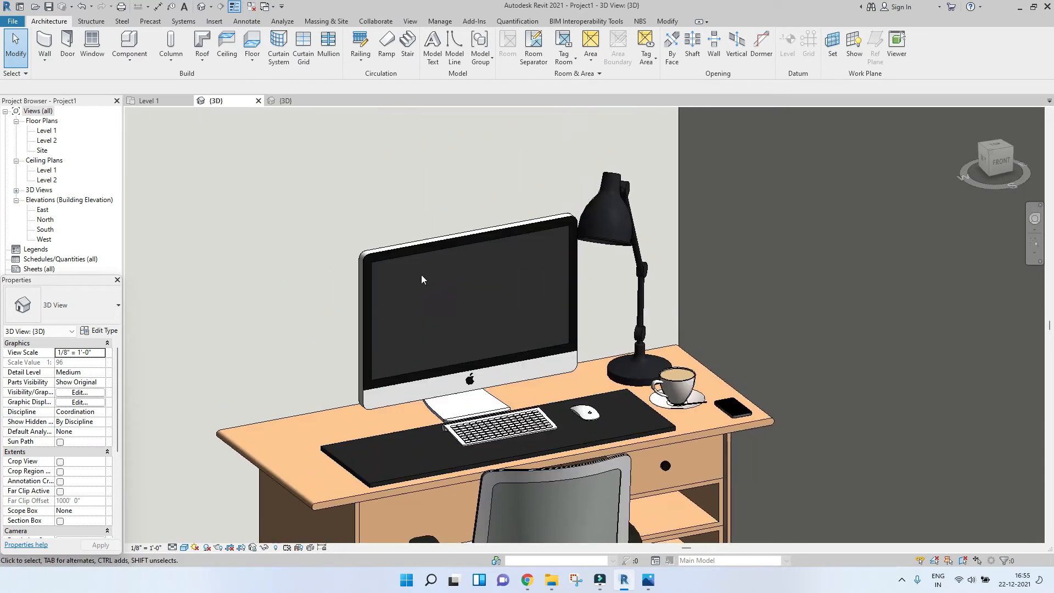
mouse_move(468, 417)
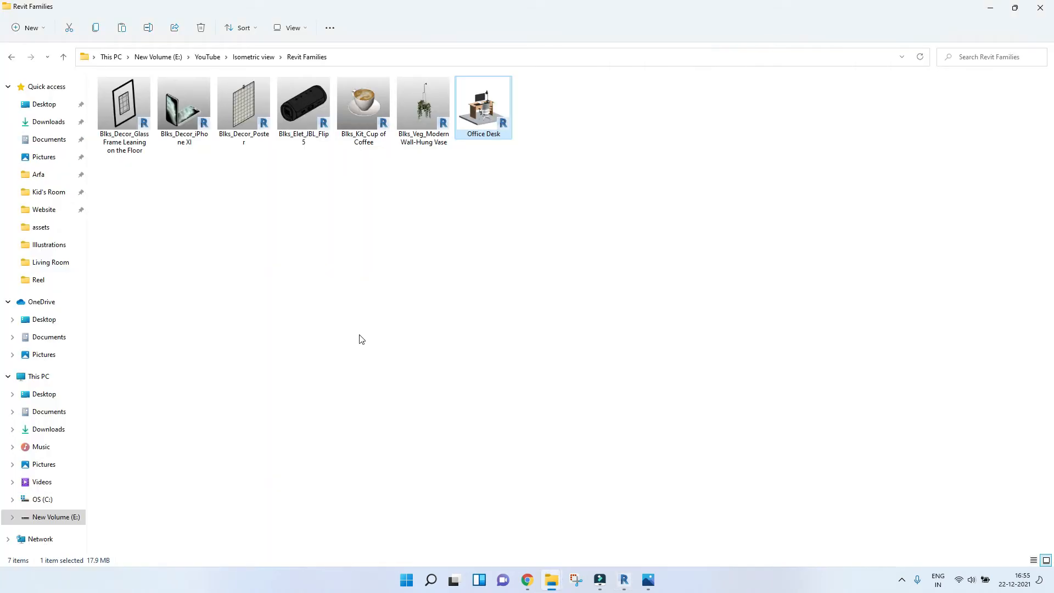
mouse_move(369, 108)
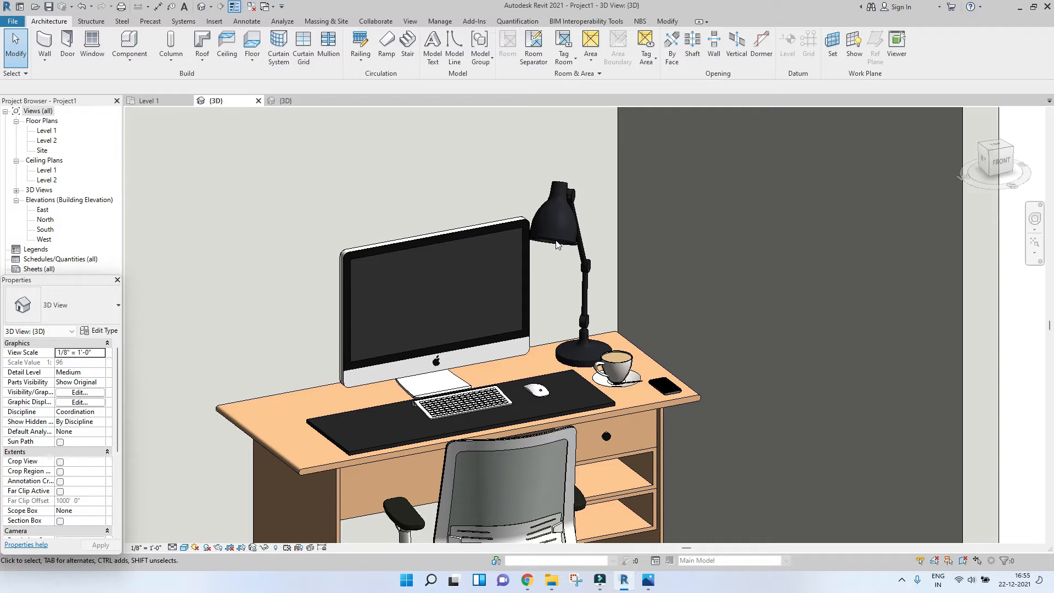
mouse_move(525, 256)
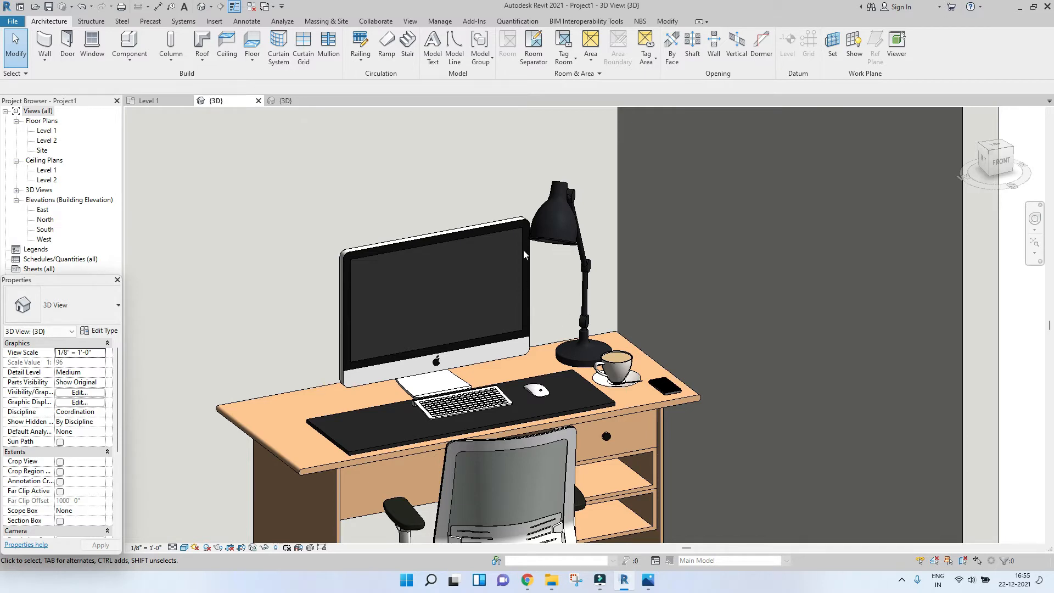
mouse_move(547, 254)
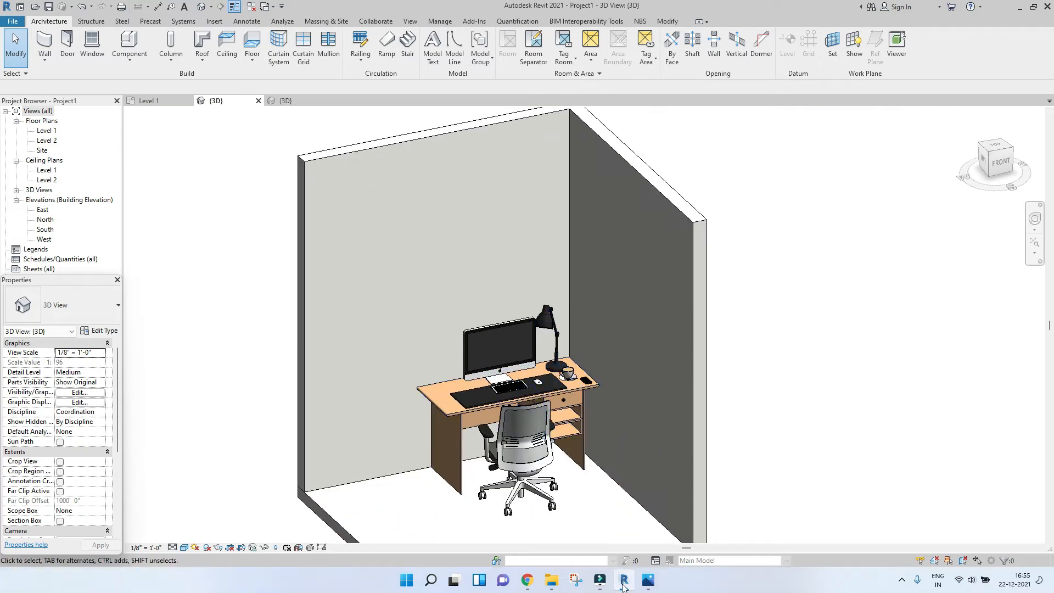
Load the poster family, place it on the back wall beside the lamp and view from the front
left_click(648, 580)
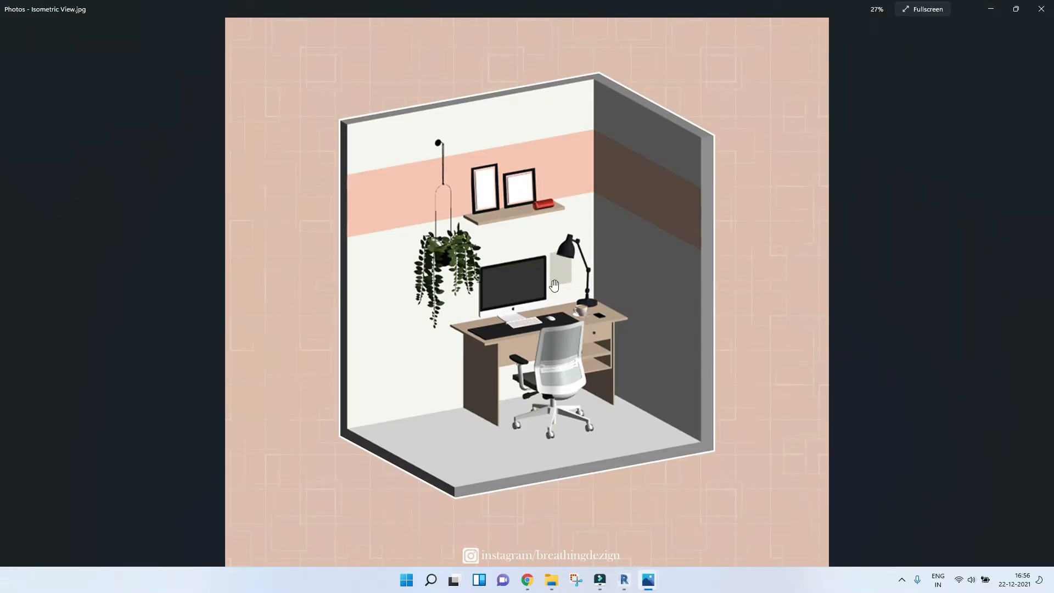
mouse_move(568, 273)
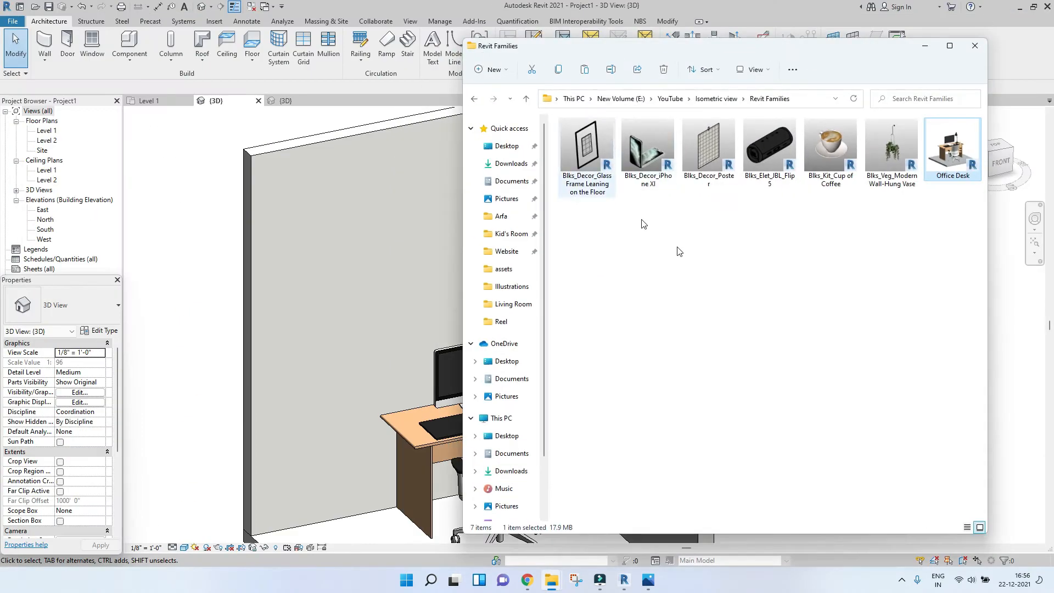
left_click(709, 149)
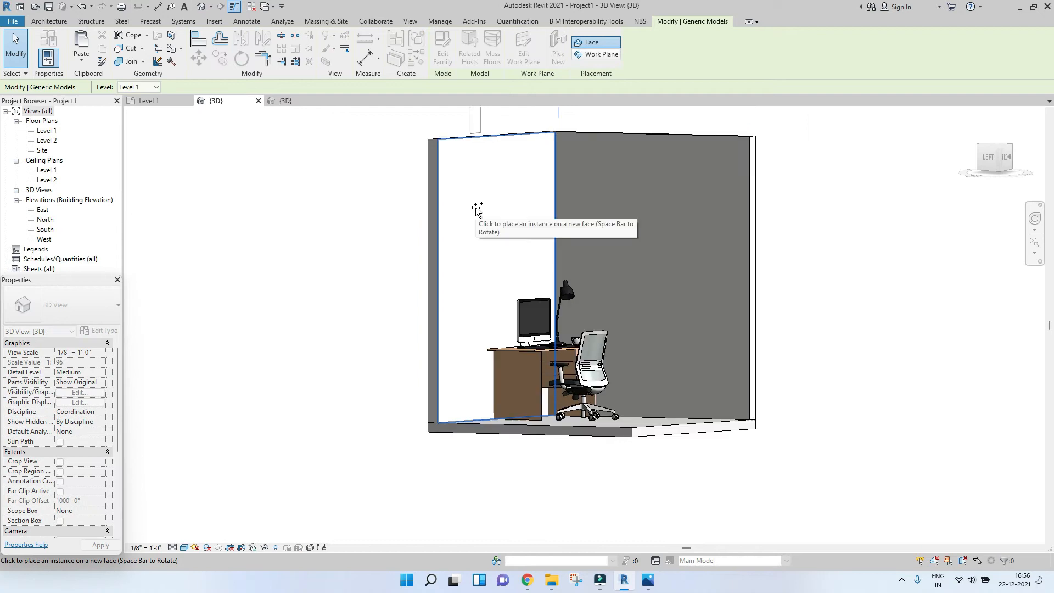
left_click(476, 202)
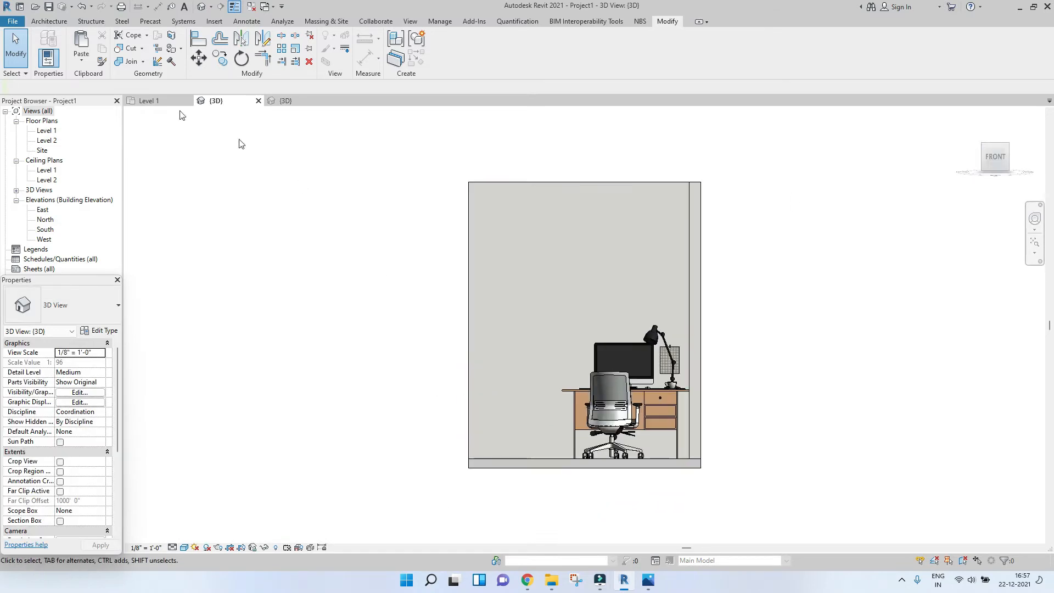
Start a Model In-Place Casework family named for the shelf and begin an extrusion
left_click(48, 21)
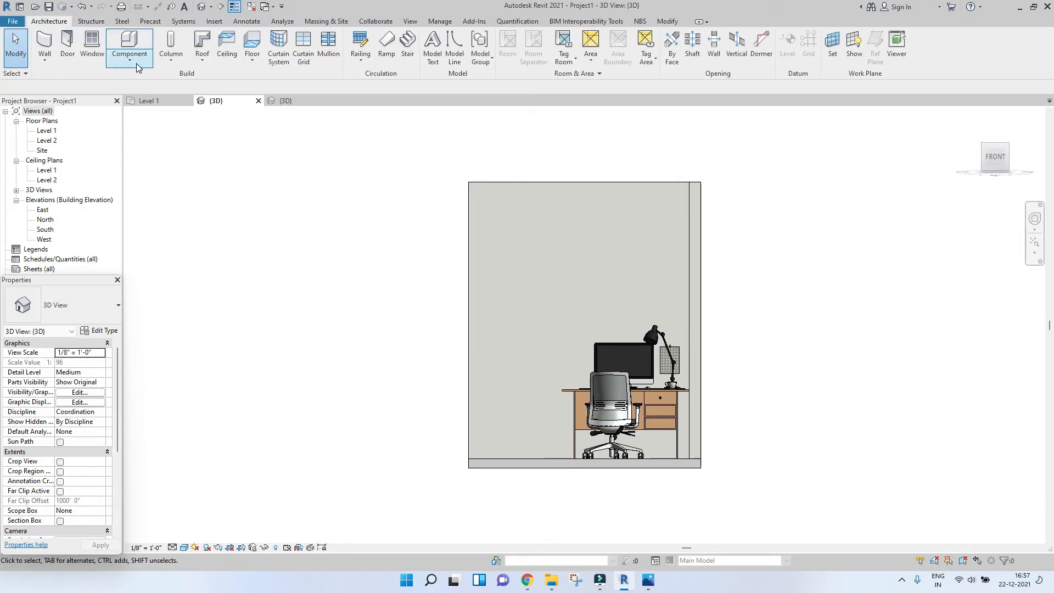
left_click(129, 47)
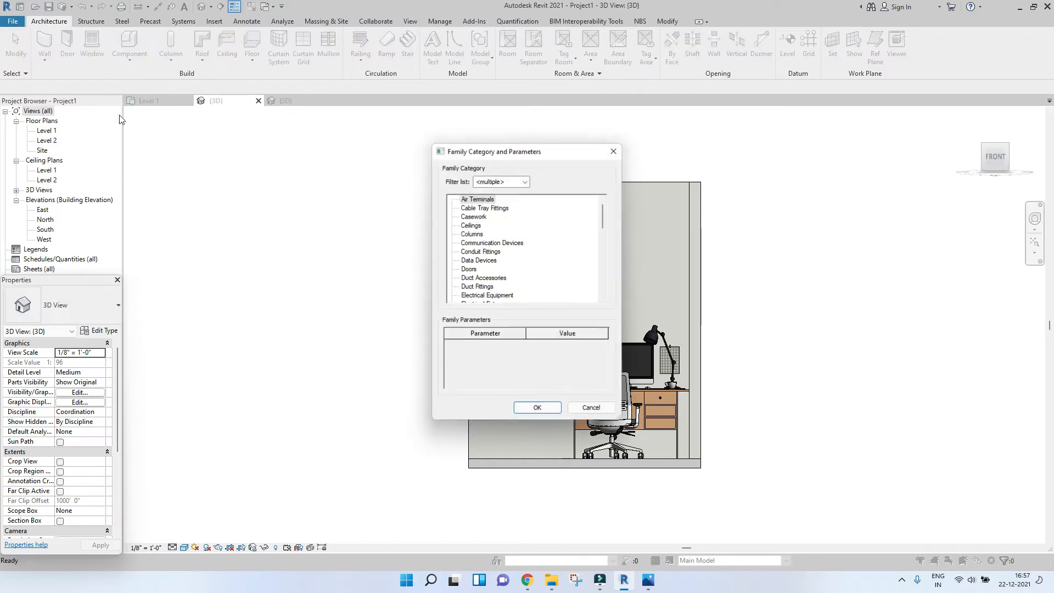
left_click(537, 406)
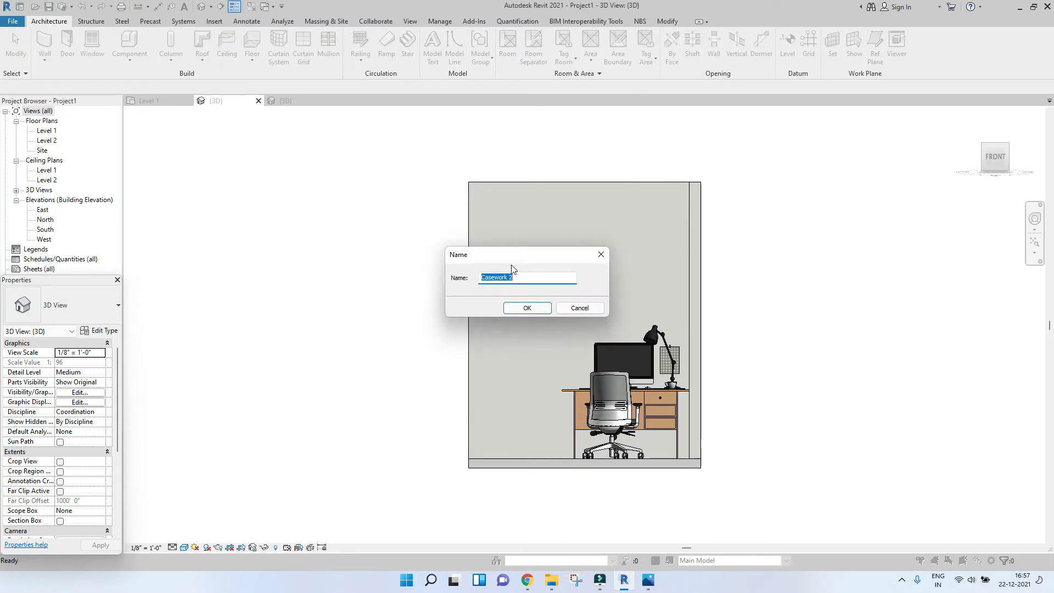
type("Sh")
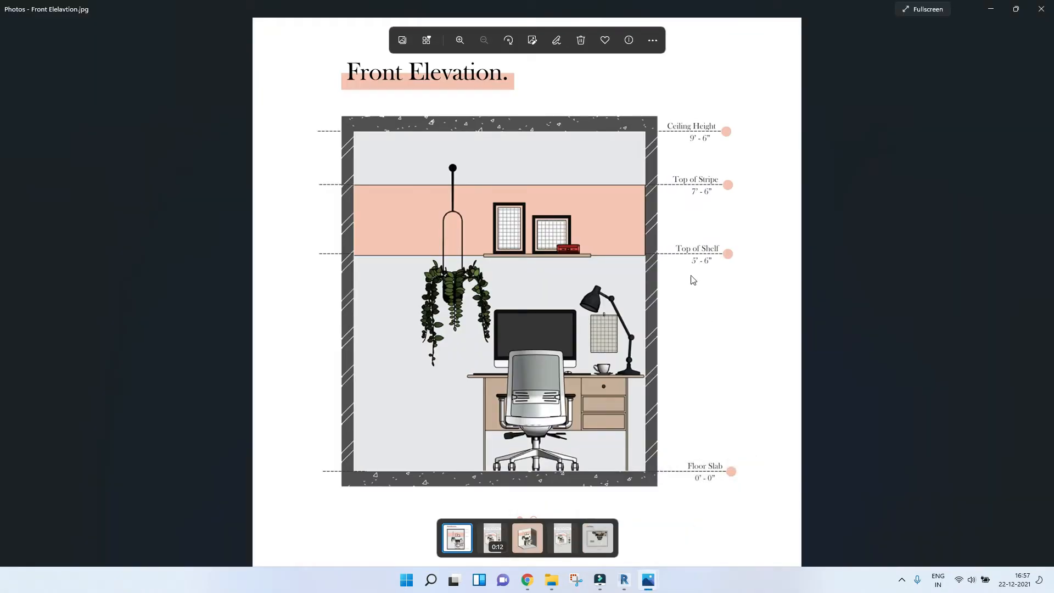
mouse_move(703, 270)
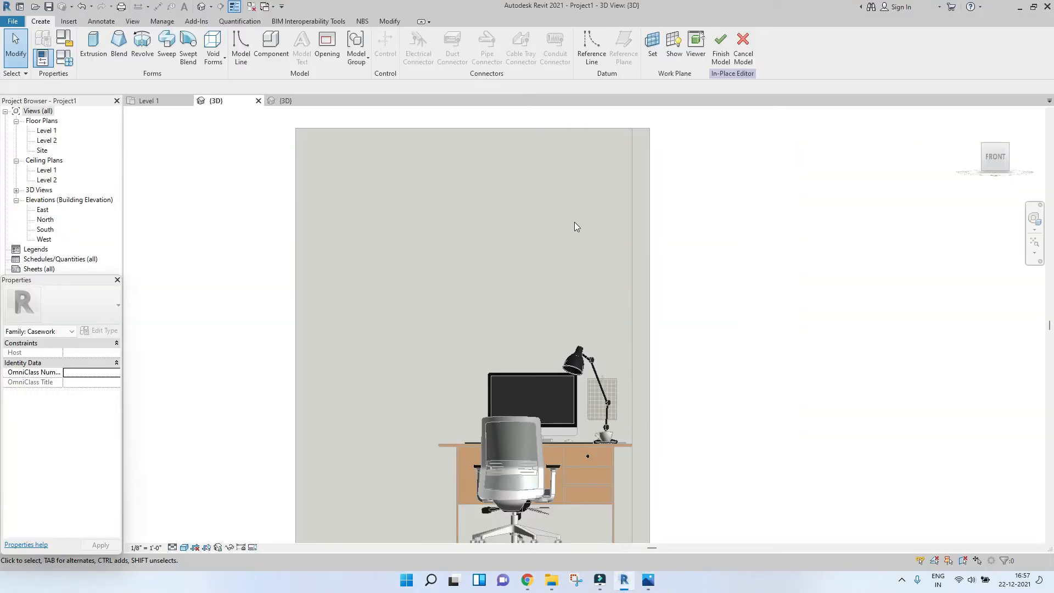
left_click(92, 44)
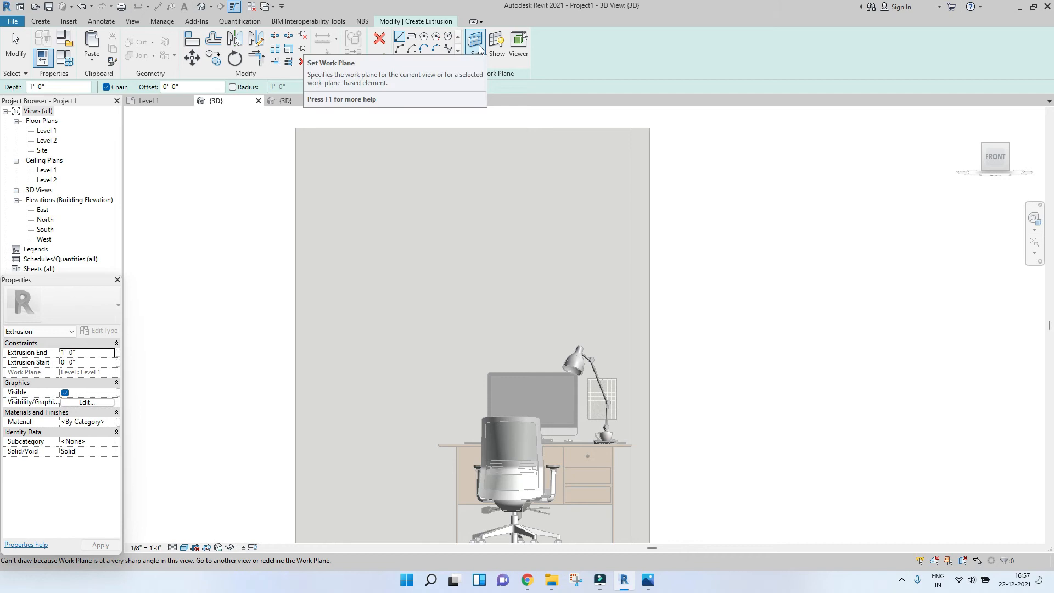
Pick the back wall as work plane and sketch a 1 1/2"-high shelf rectangle about 4'-7" long, extruded 1'-0"
left_click(474, 41)
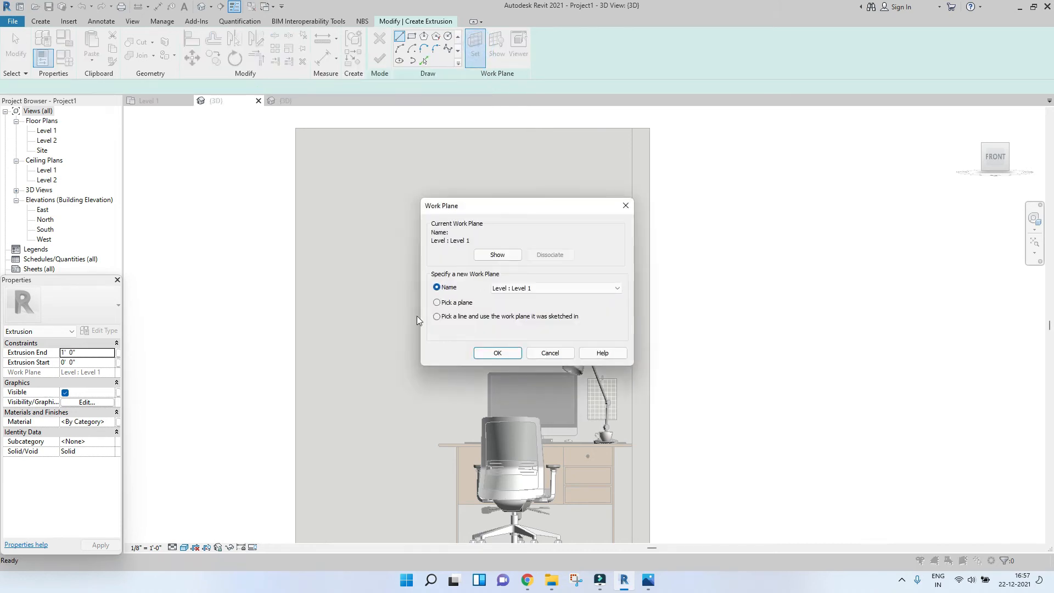
left_click(496, 353)
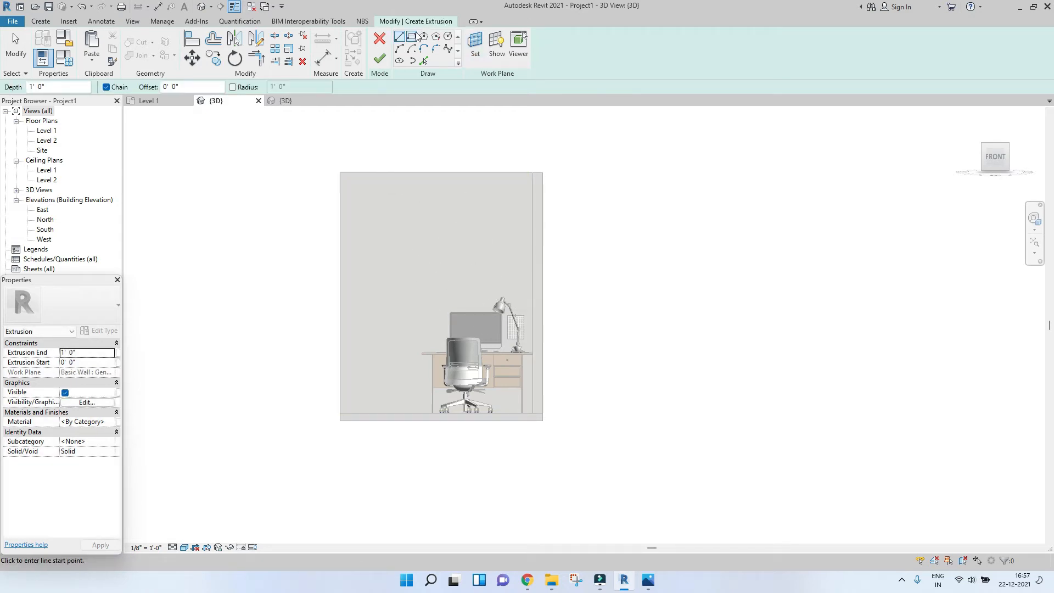
left_click(400, 36)
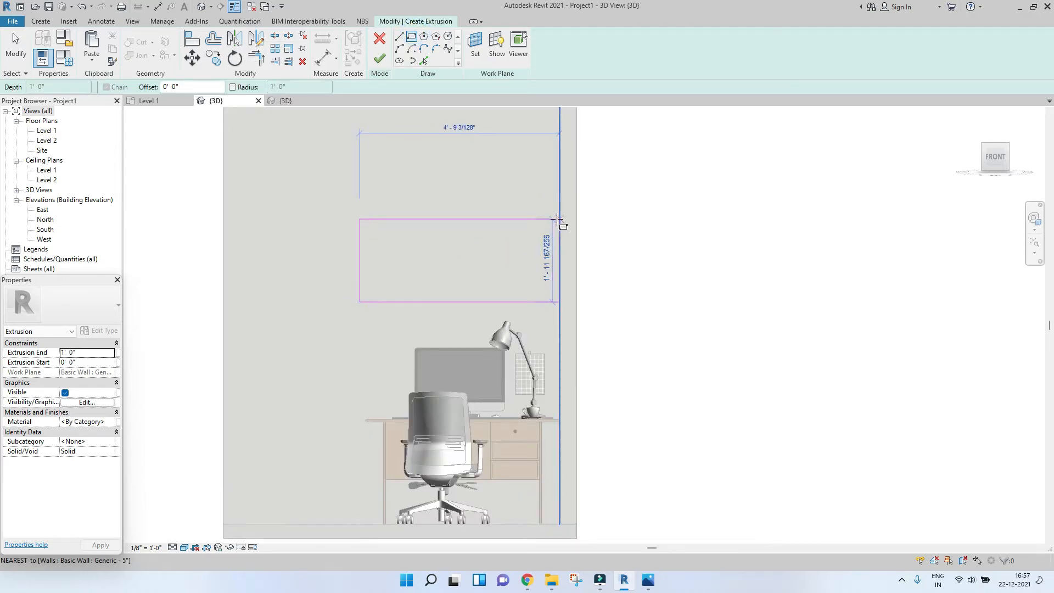
left_click(457, 303)
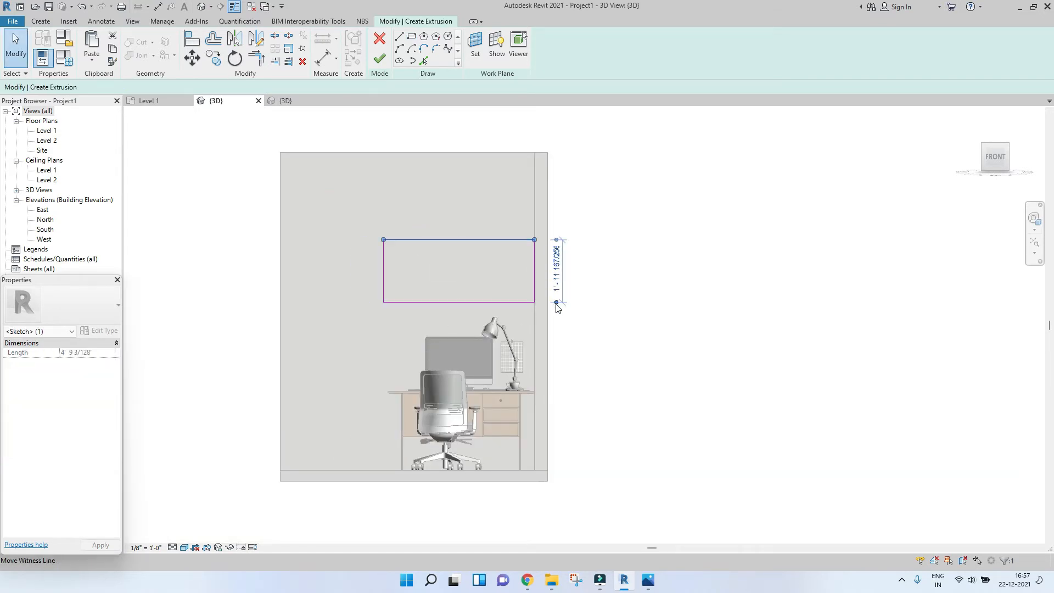
left_click_drag(557, 308, 562, 469)
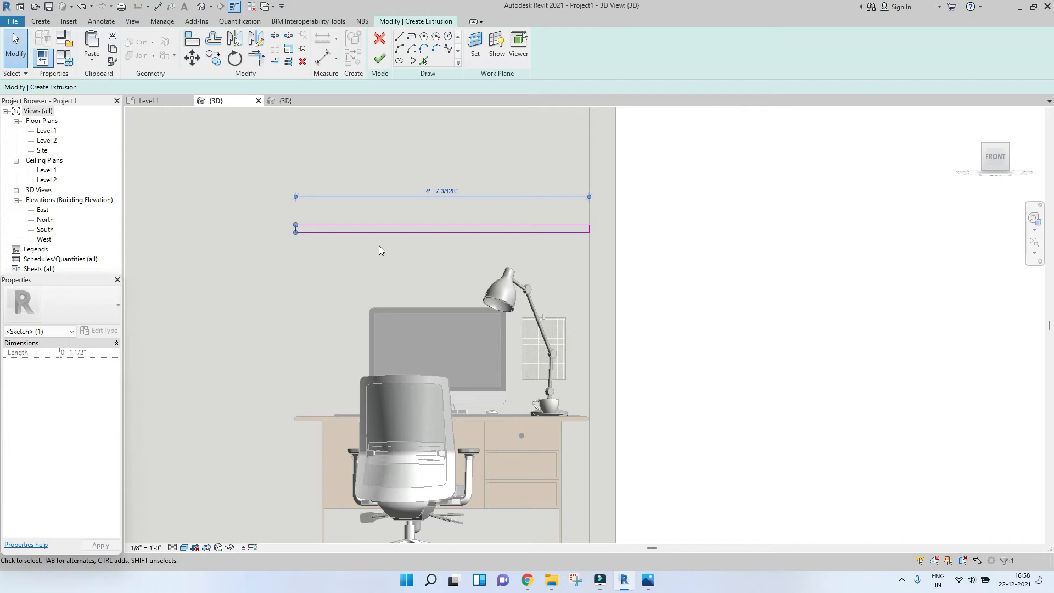
left_click_drag(294, 231, 307, 231)
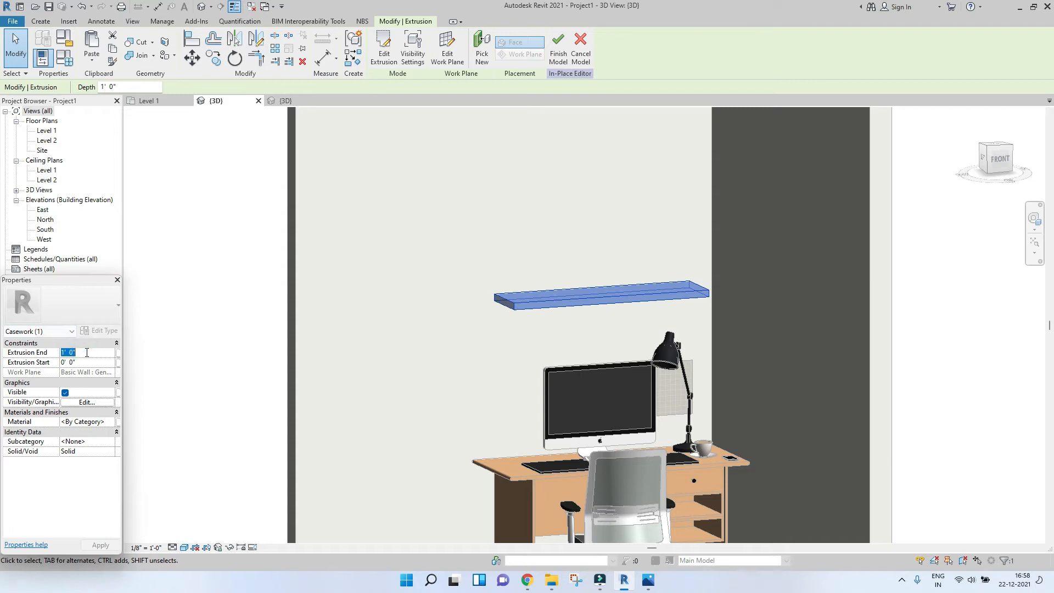
Set the shelf's Extrusion End to 0' 10" and reselect the shelf extrusion
type("0' 10\"")
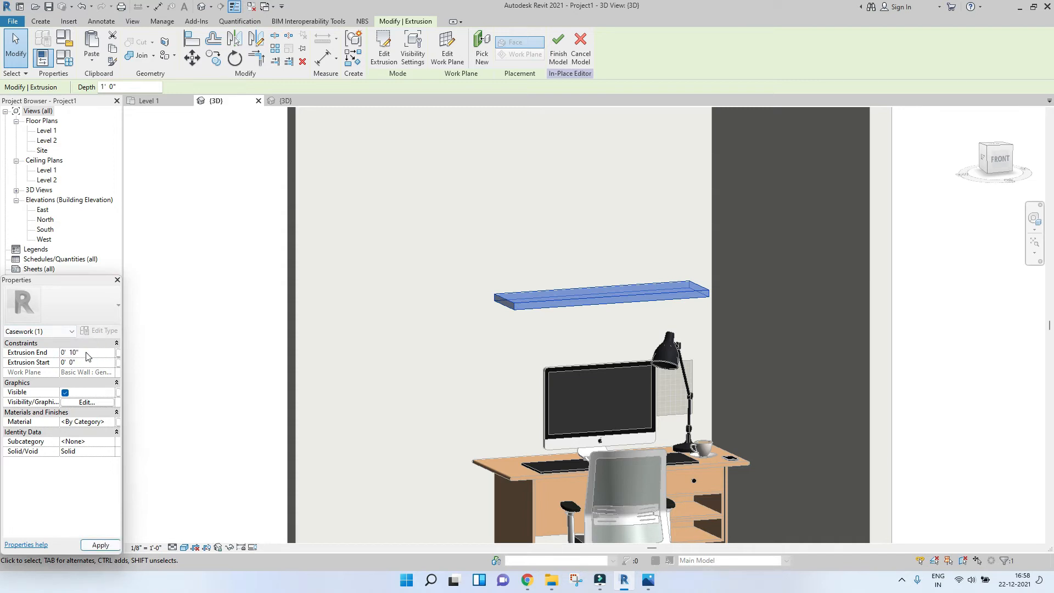
left_click(388, 278)
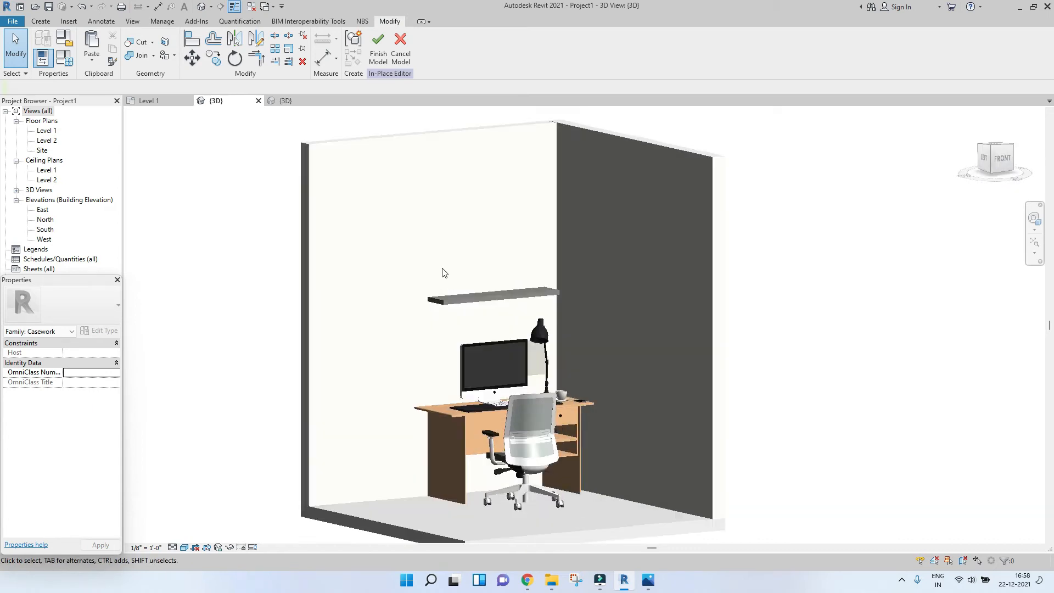
left_click(491, 295)
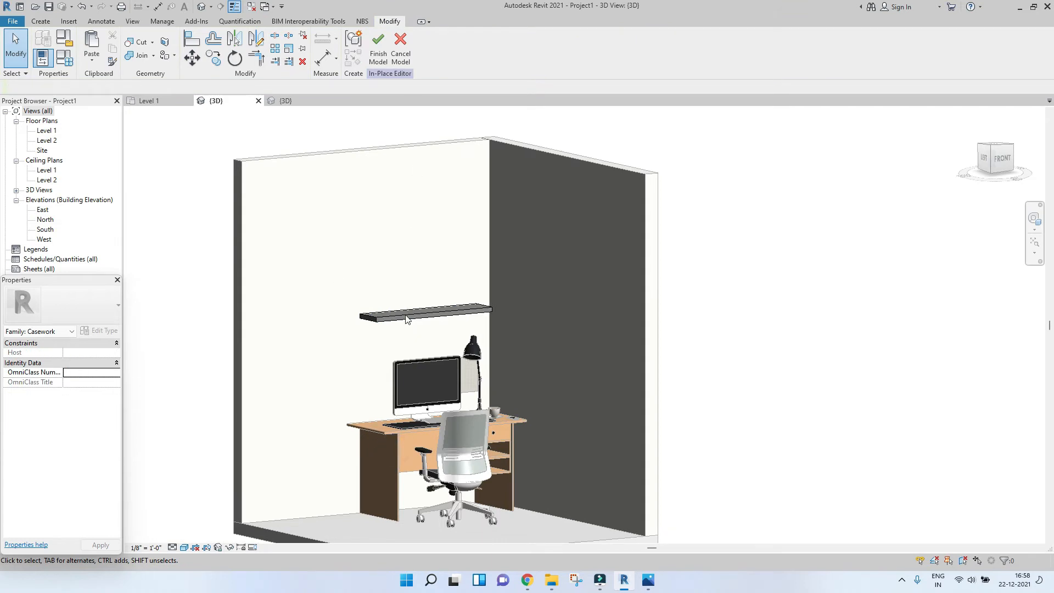
left_click(424, 313)
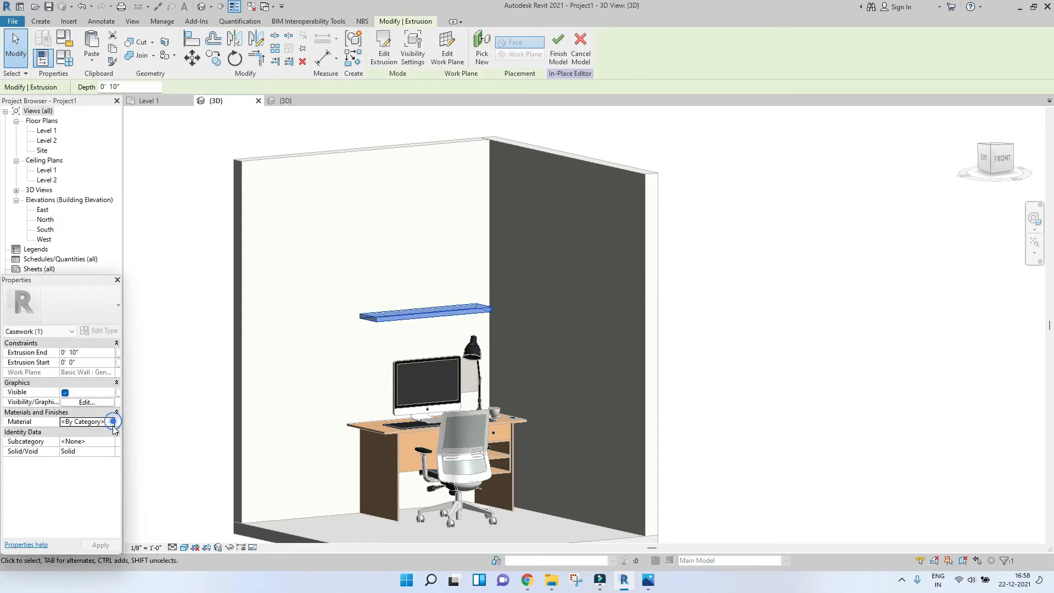
Search the Material Browser for wood and choose Plywood, Sheathing for the shelf
left_click(112, 422)
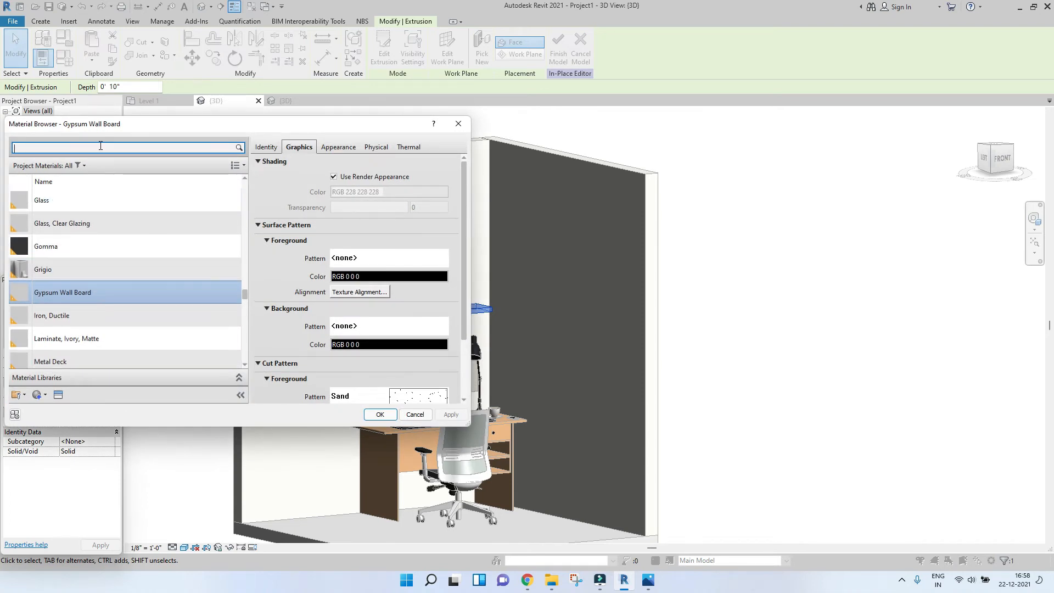
type("wood")
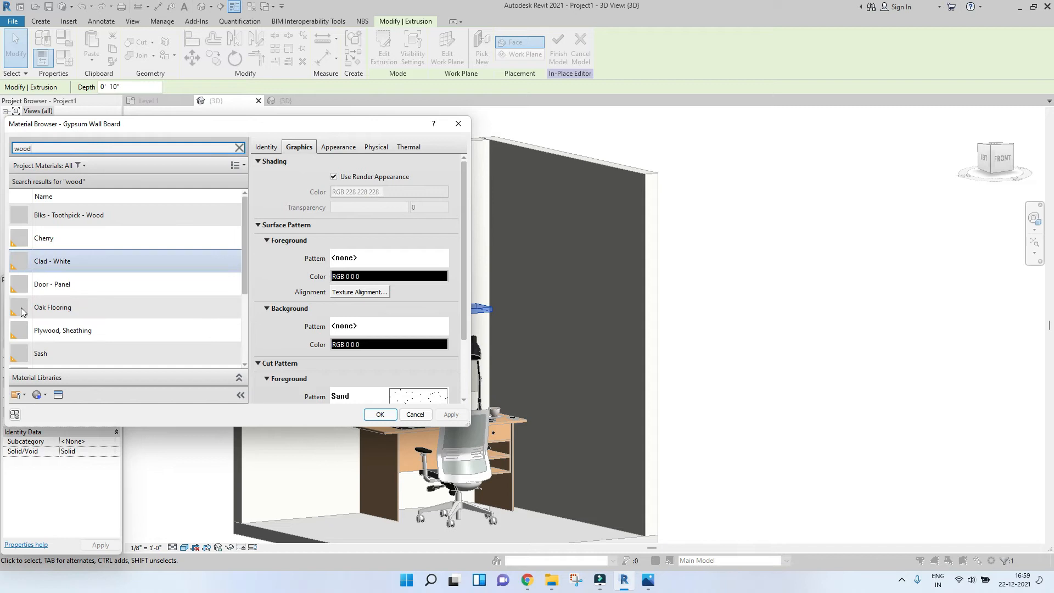
left_click(44, 238)
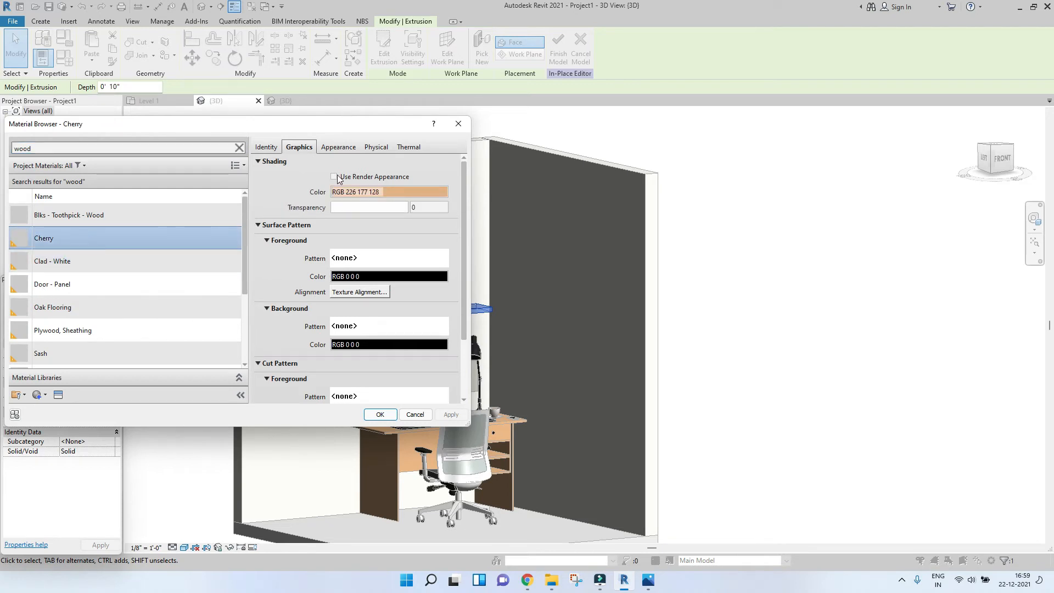
left_click(61, 307)
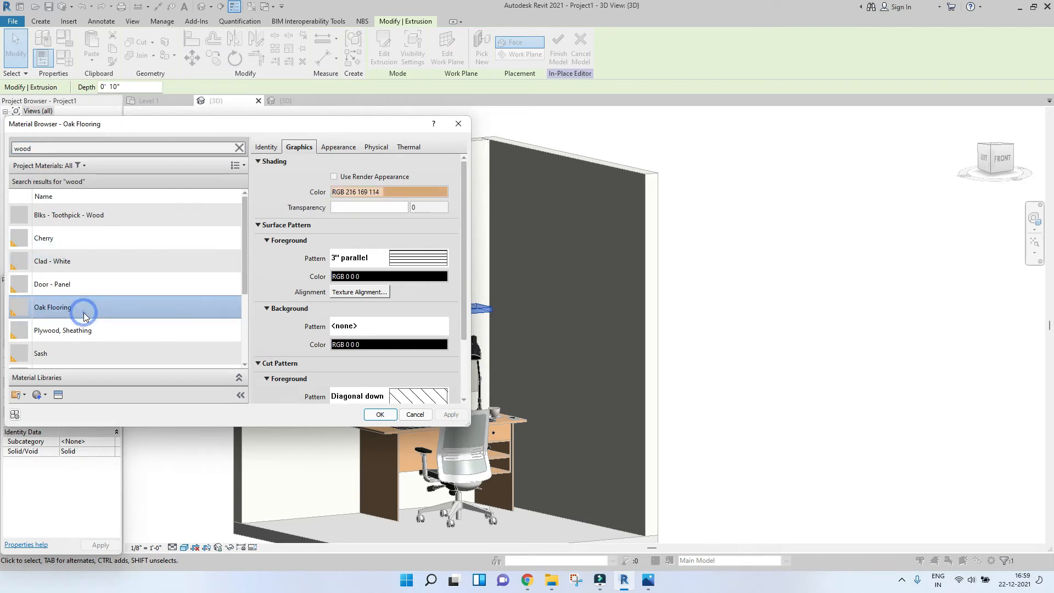
left_click(63, 331)
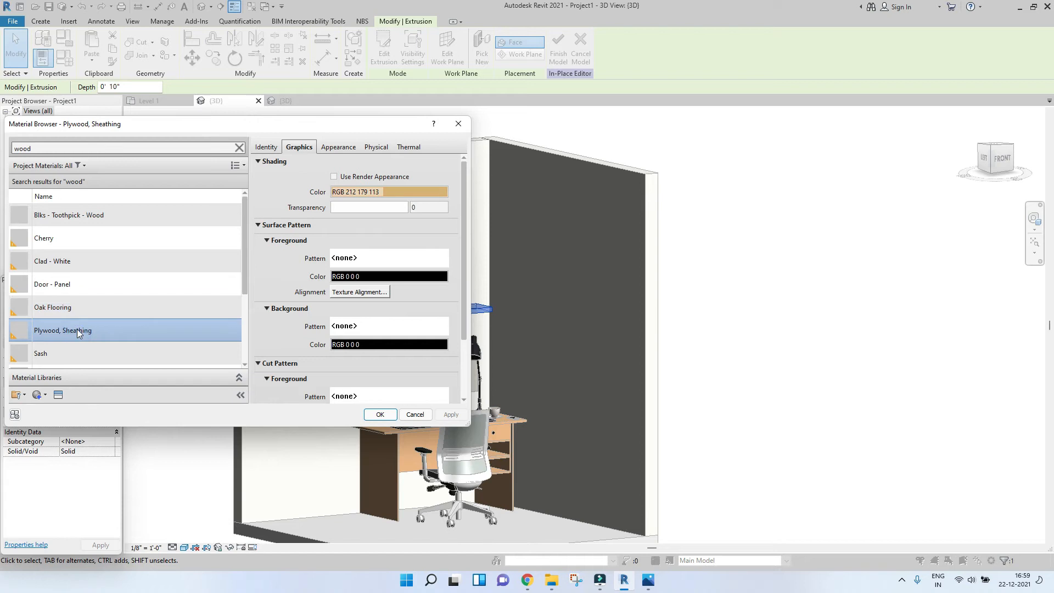
Shade the plywood with Use Render Appearance, confirm it and finish the in-place shelf
left_click(338, 146)
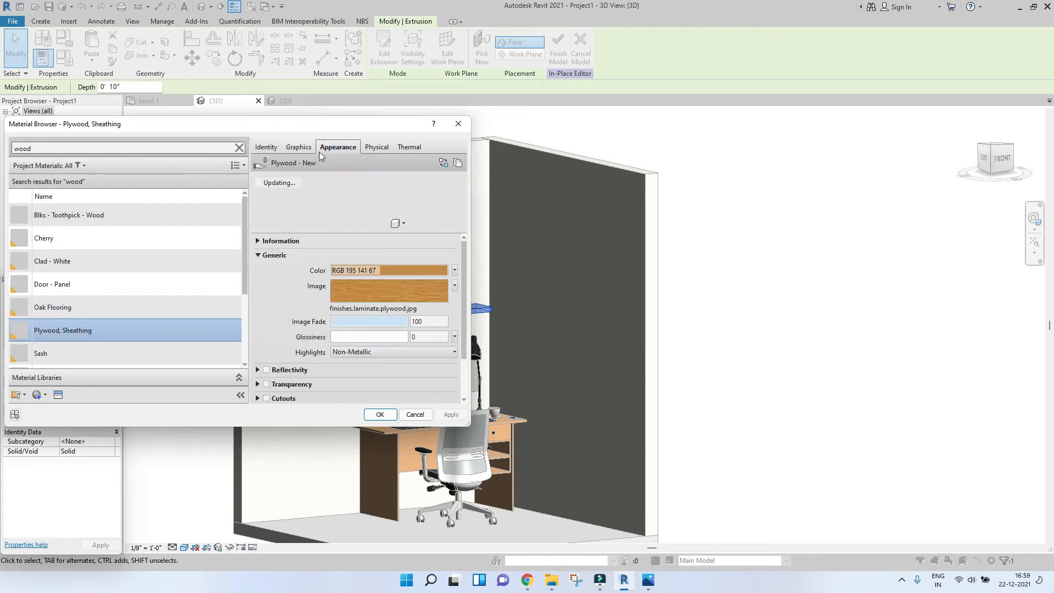
left_click(297, 147)
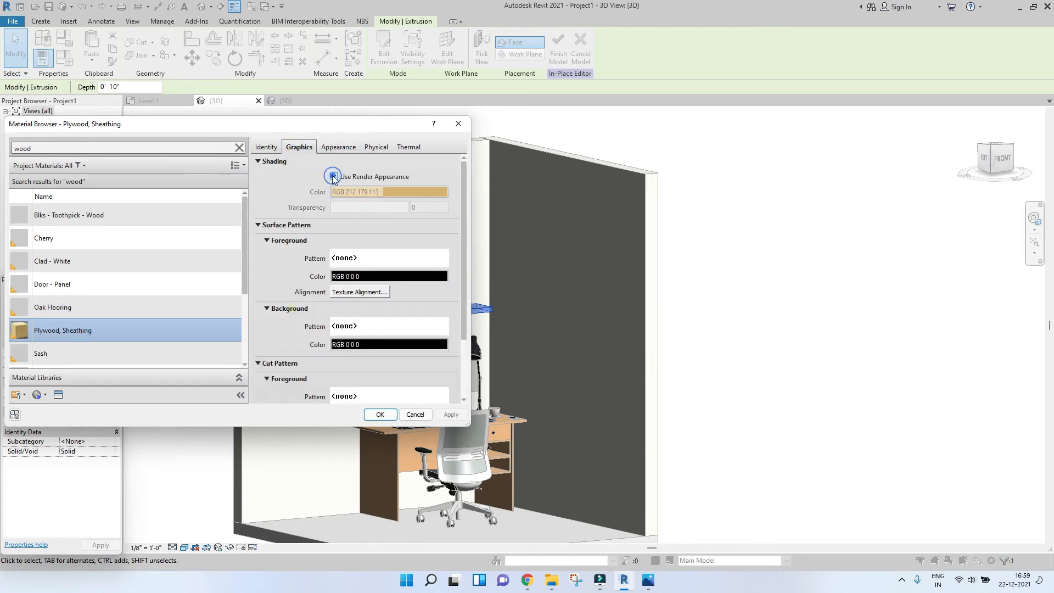
left_click(332, 176)
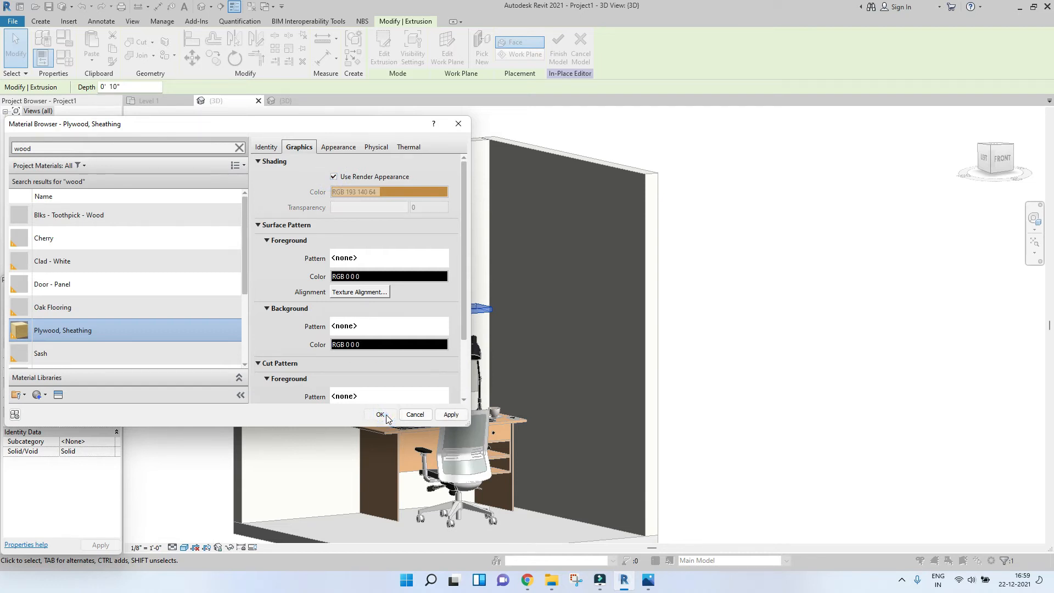
left_click(380, 414)
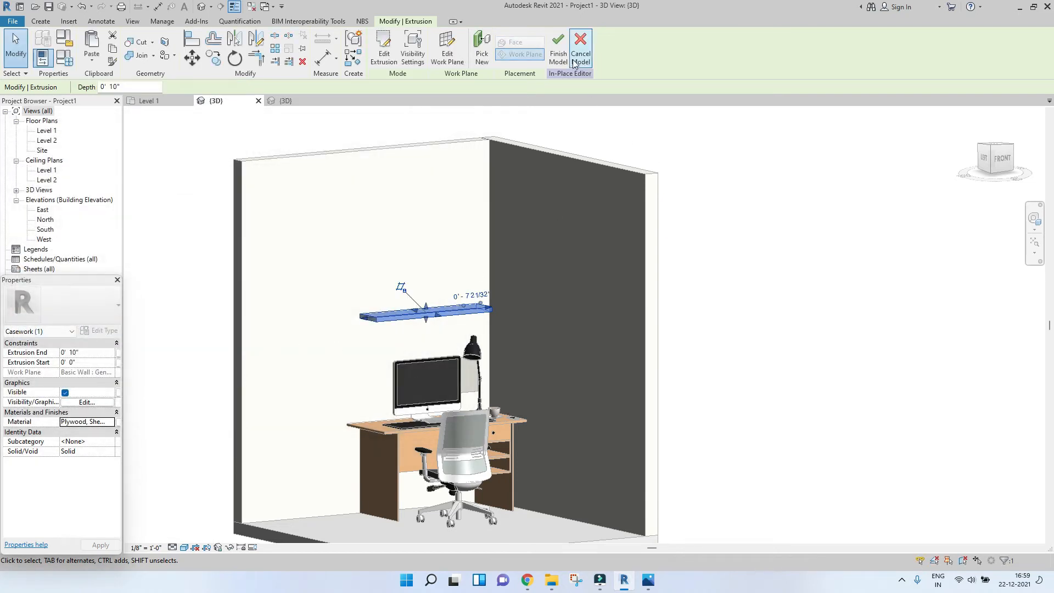
left_click(580, 48)
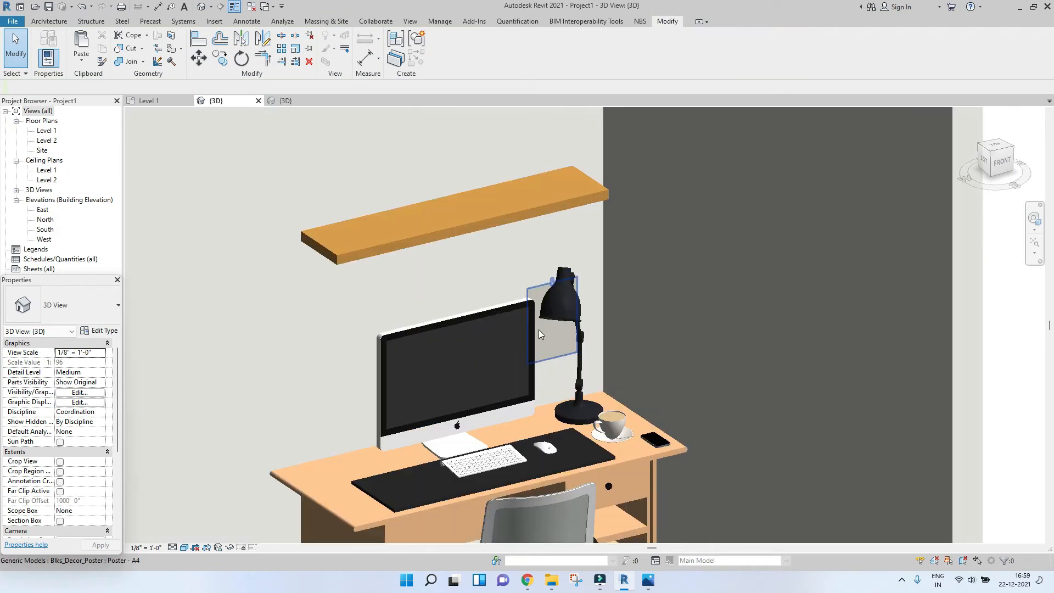
Load the Blks_Decor_Glass Frame family and place it on the shelf against the back wall
left_click_drag(542, 334, 634, 490)
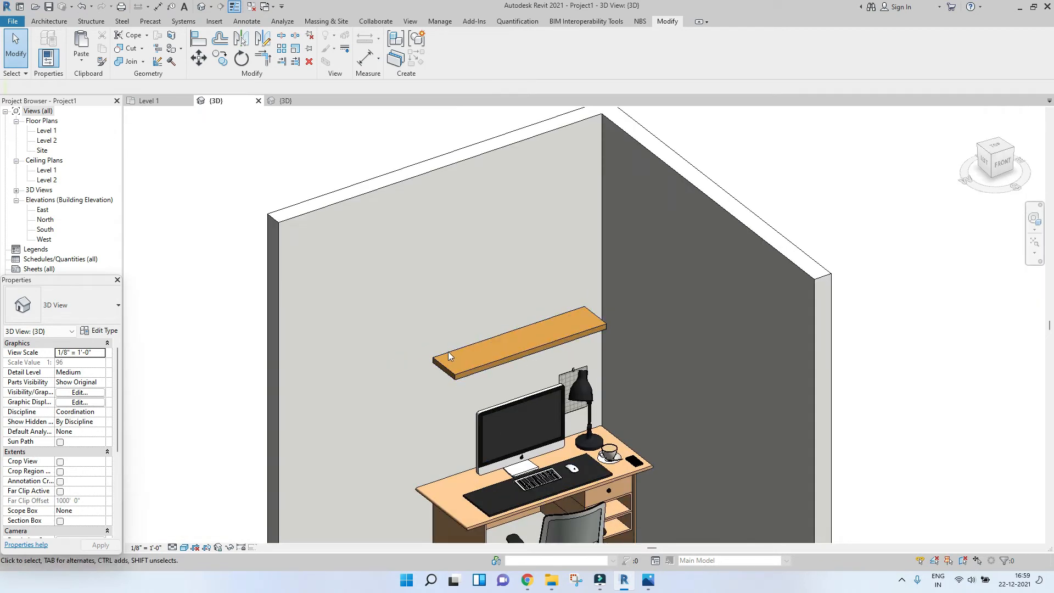
mouse_move(534, 340)
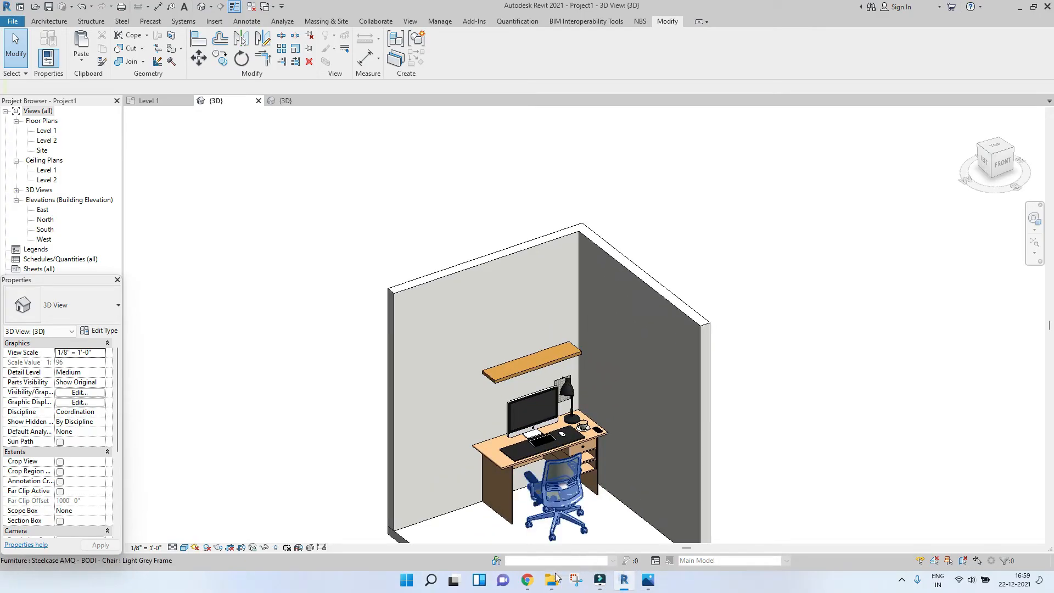
left_click(550, 580)
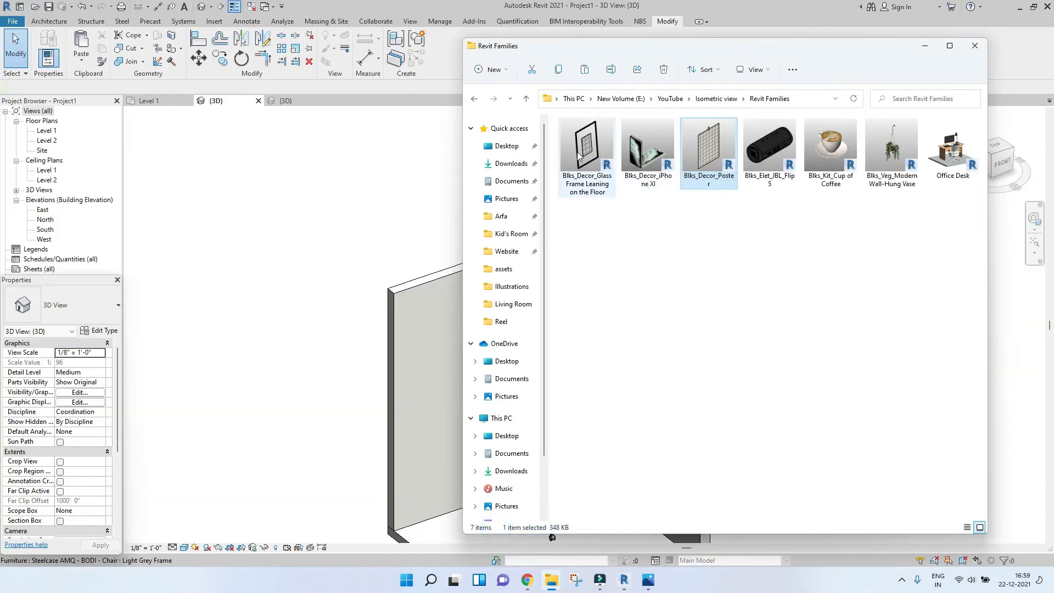
left_click(586, 146)
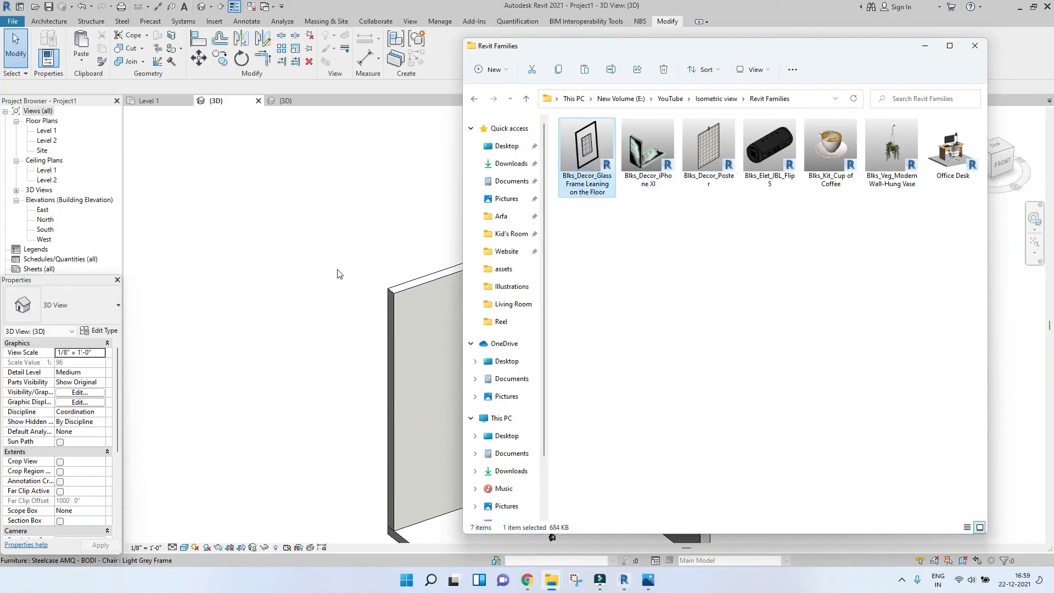
double_click(586, 155)
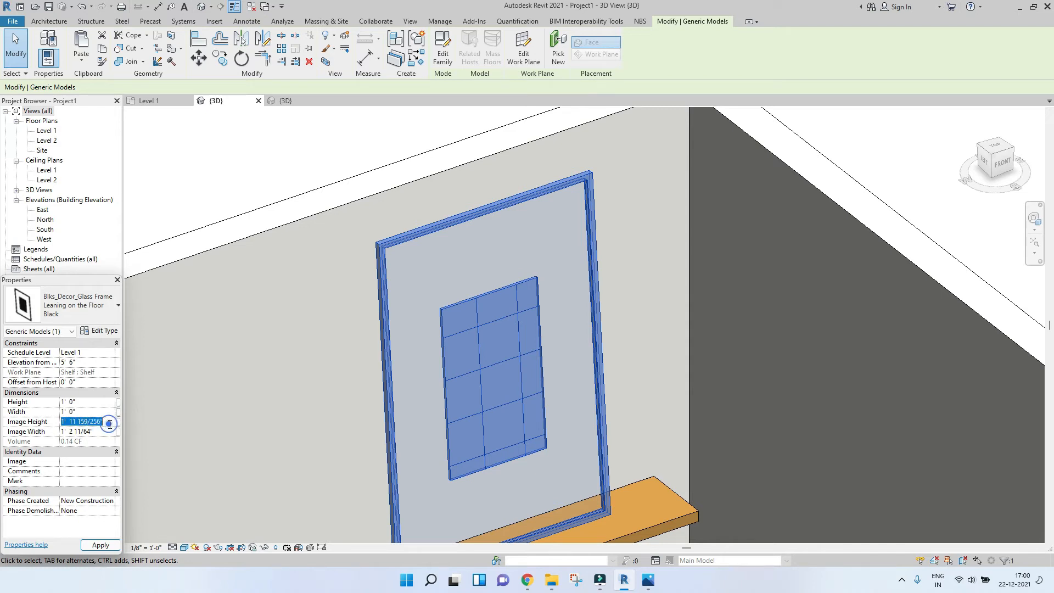
Set the frame's Image Height and Width to 9" and copy the frame along the shelf
type("10")
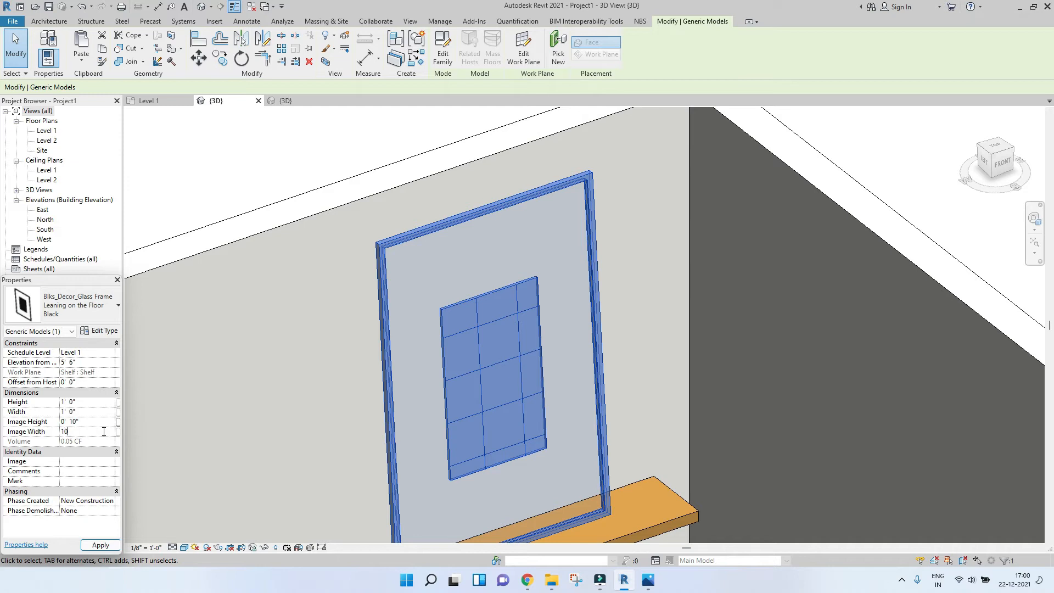
left_click(100, 545)
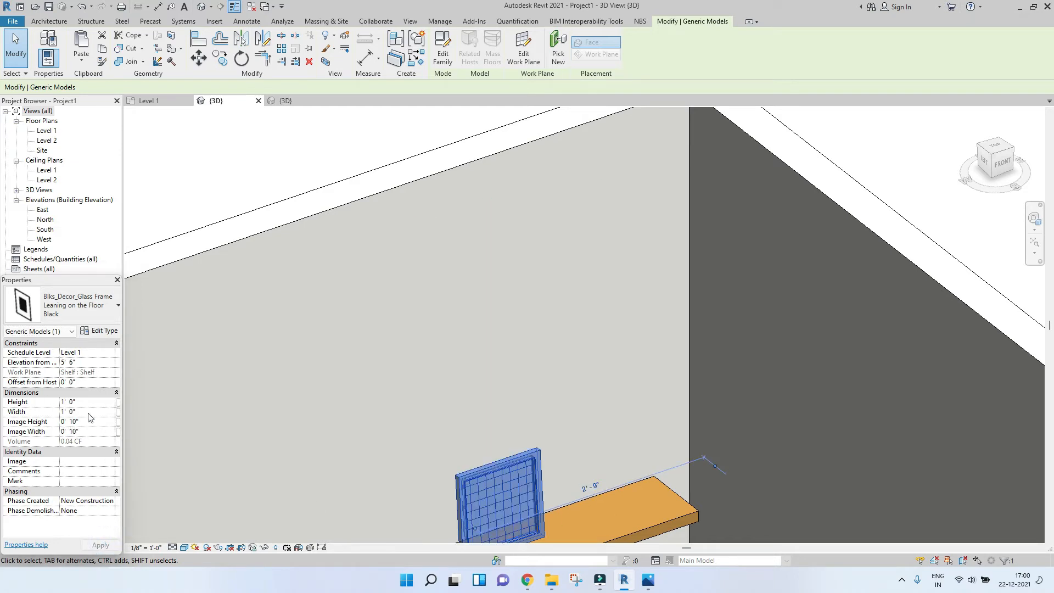
type("9'")
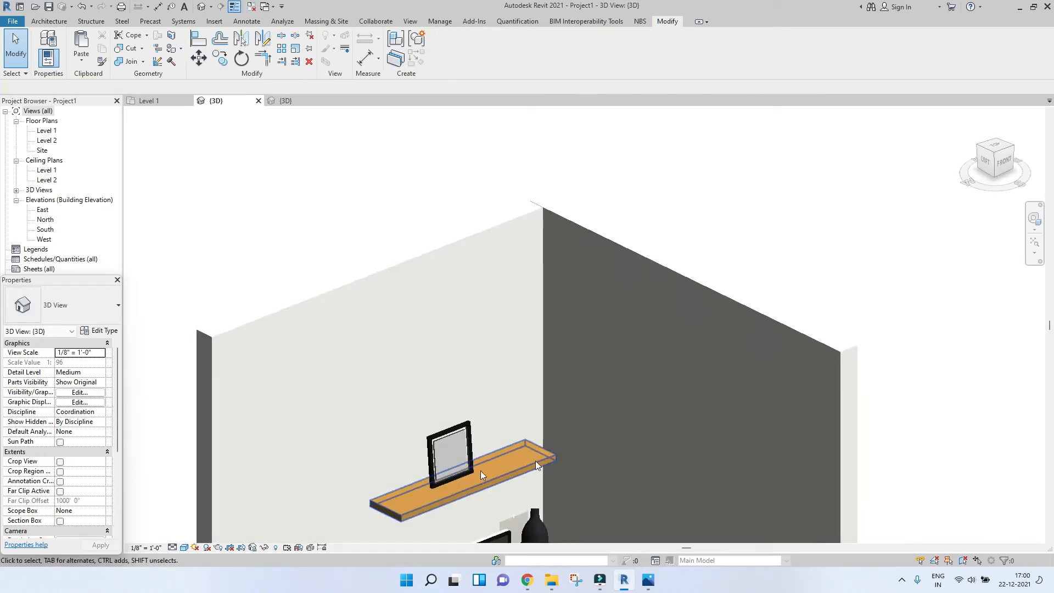
left_click(449, 447)
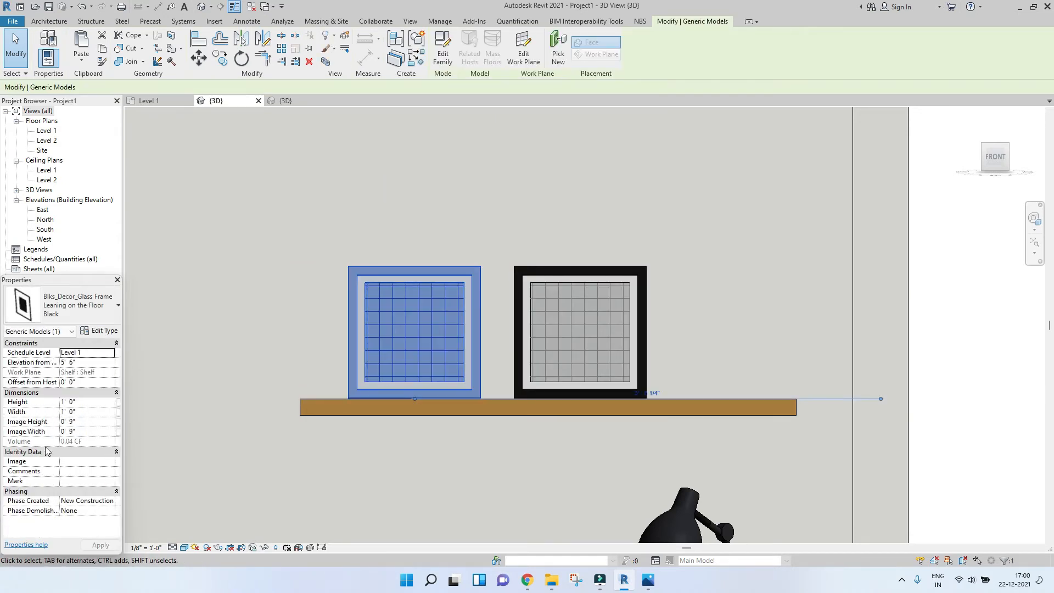
Make the left frame 1' 4" tall with a 1' 1" image height and apply
left_click(70, 402)
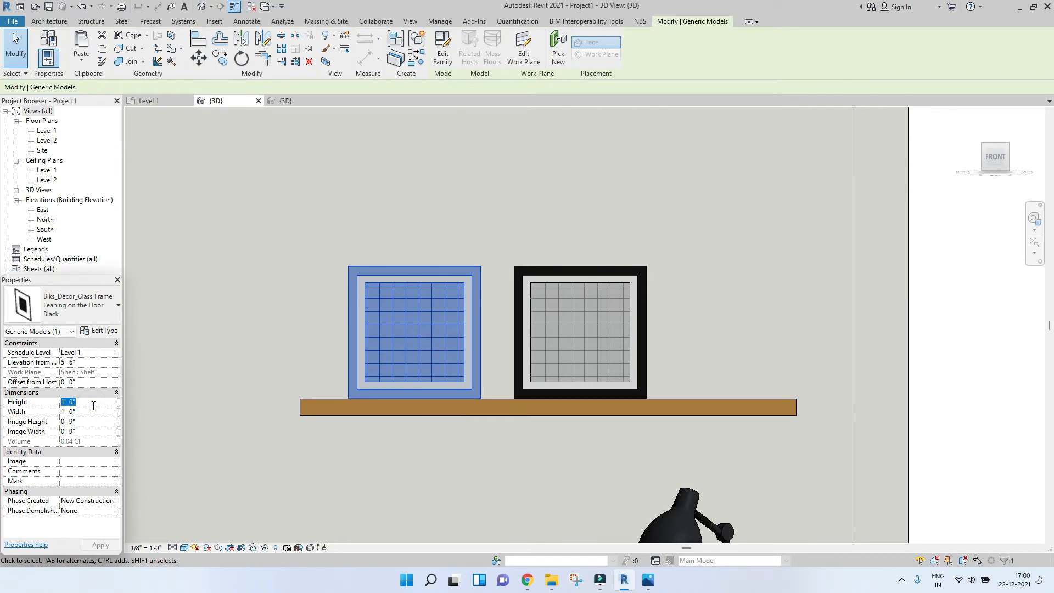
type("1' 4\"")
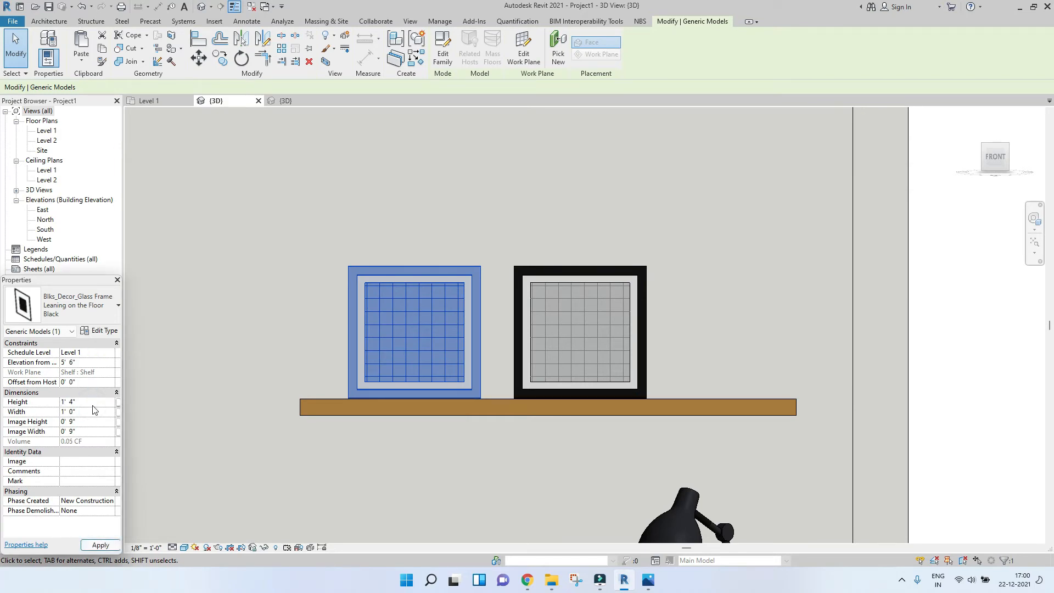
left_click(88, 422)
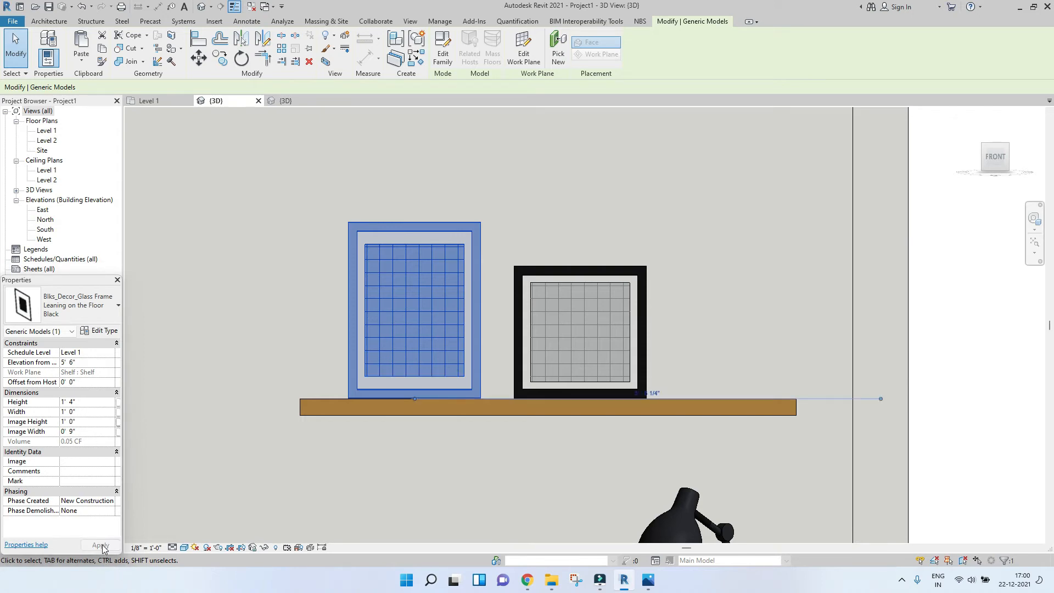
type("1 1")
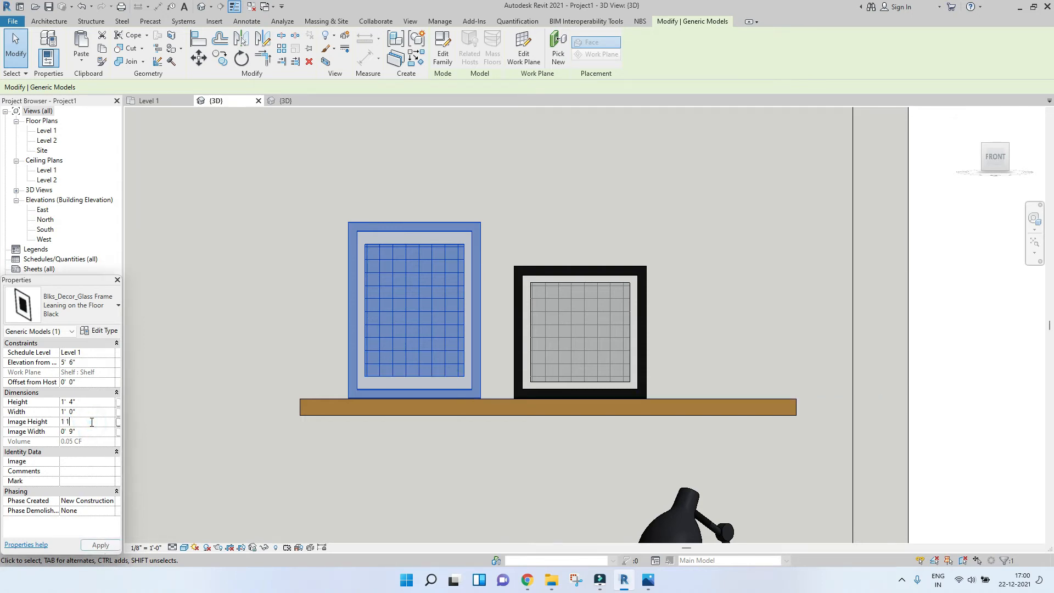
left_click(100, 545)
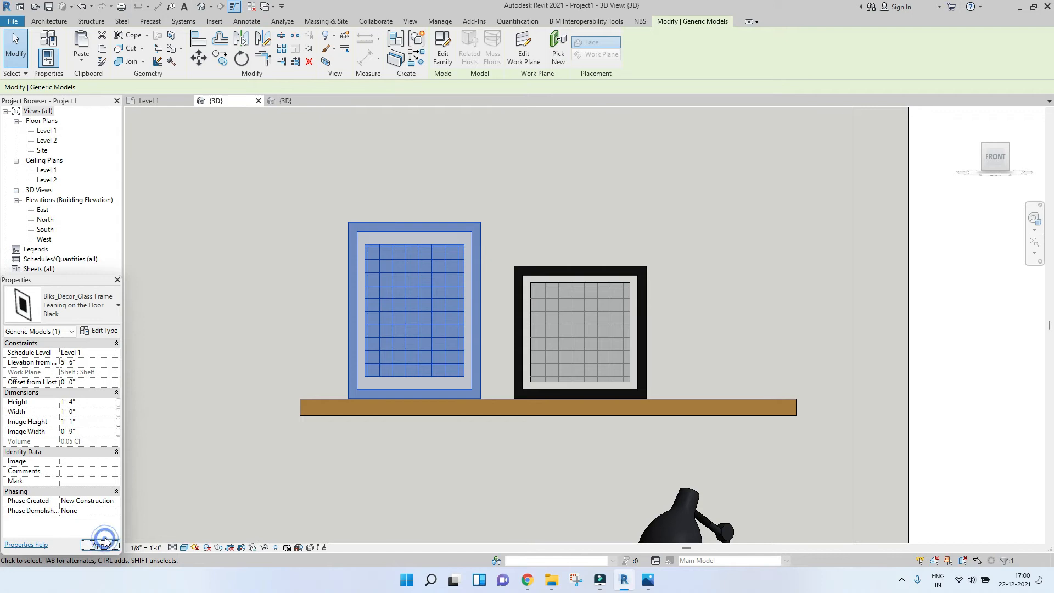
left_click(273, 311)
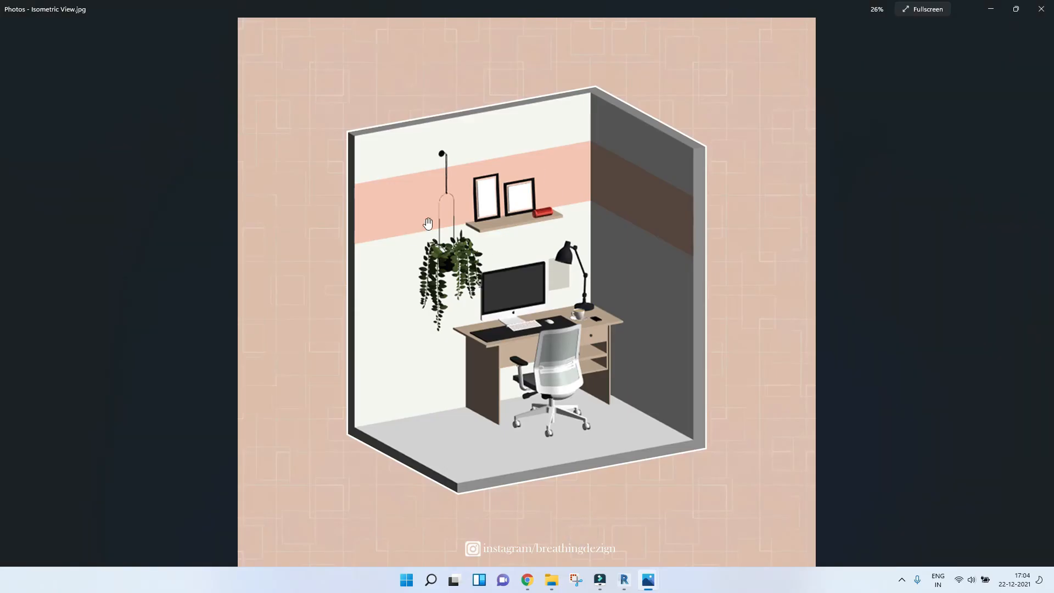
mouse_move(443, 197)
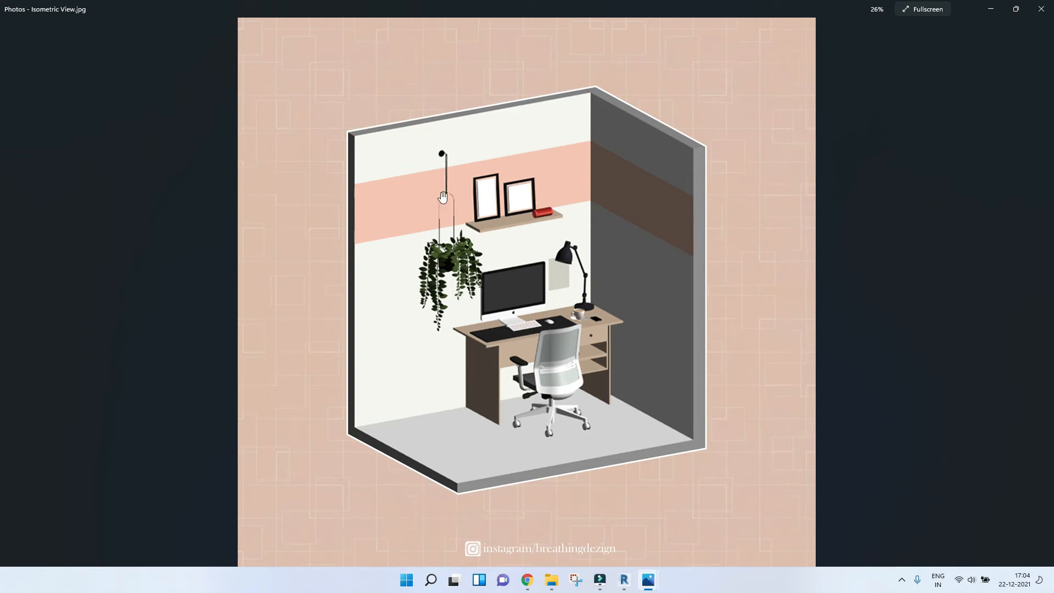
mouse_move(998, 7)
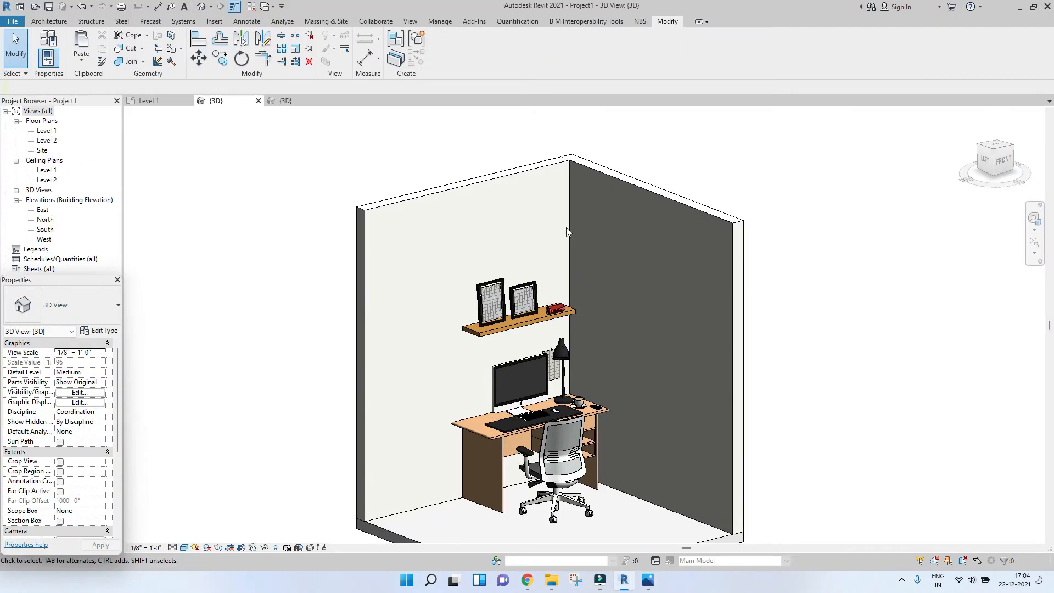
mouse_move(759, 295)
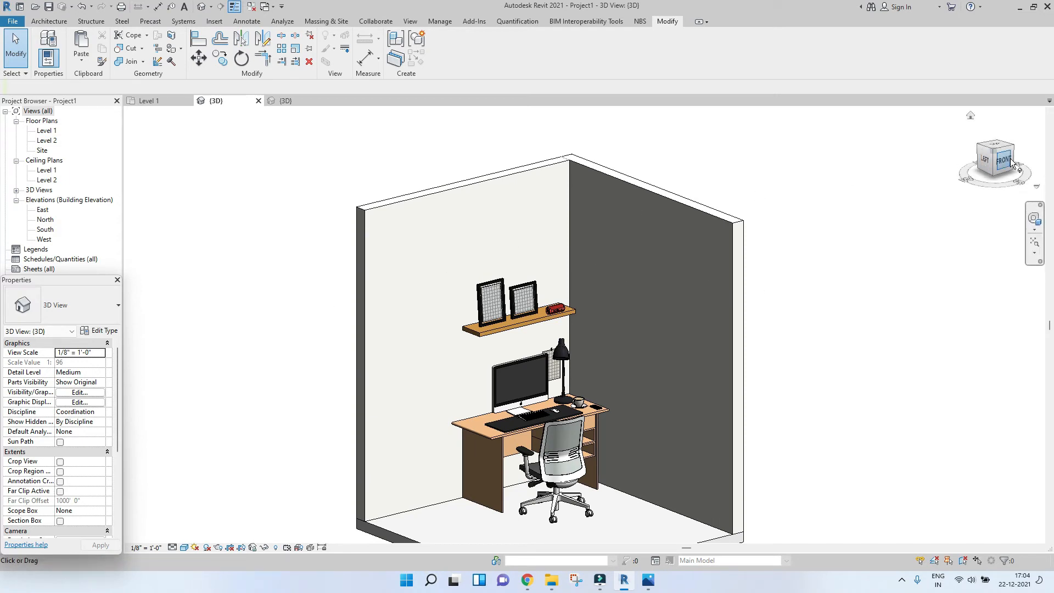
Start a Model In-Place named Paint stripe with an extrusion of Extrusion End 0.05
left_click(49, 21)
type("P")
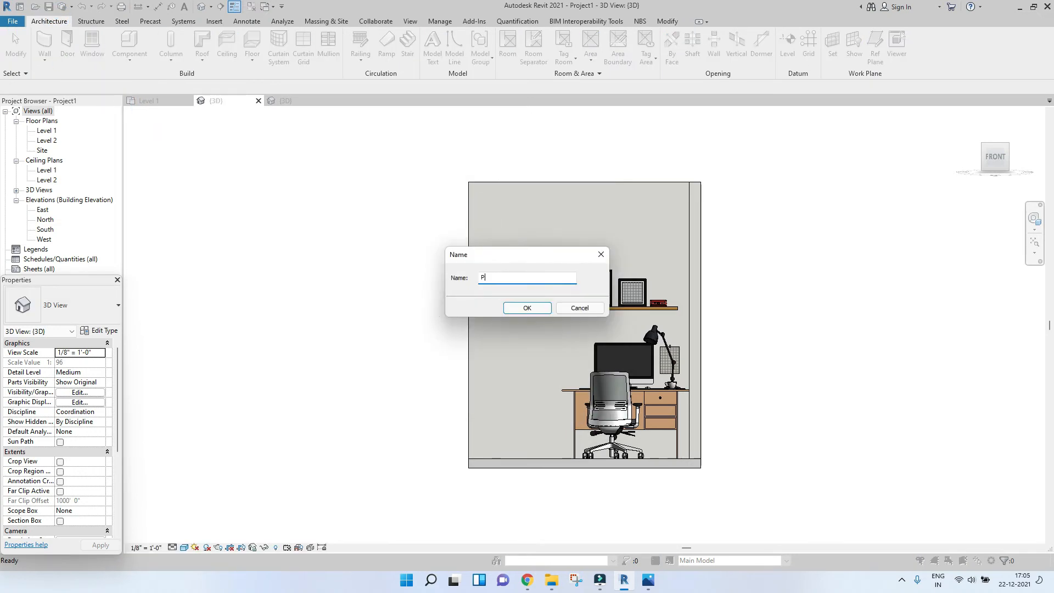
type("aint stri")
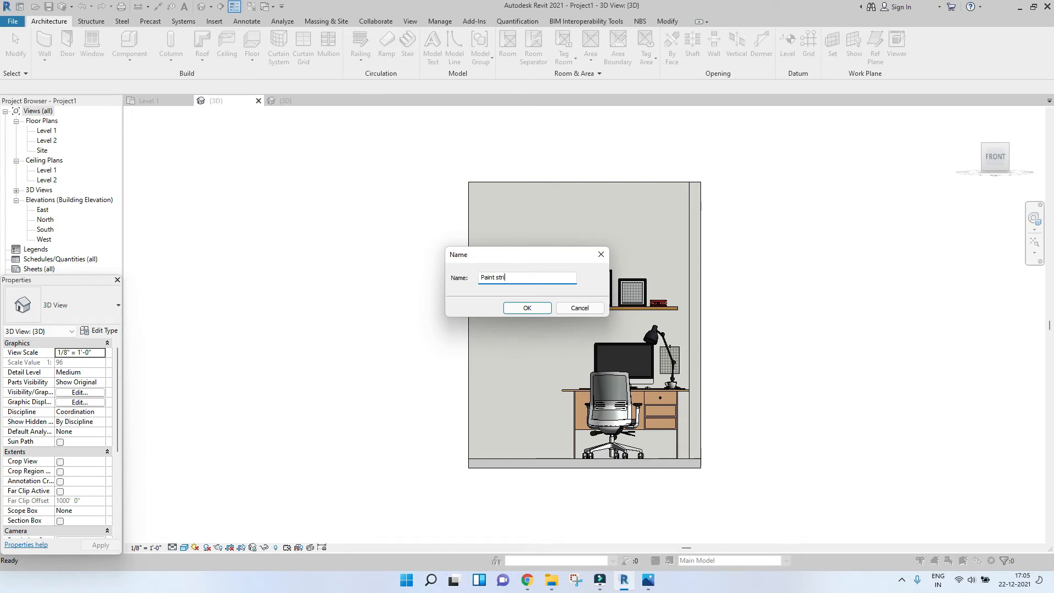
left_click(526, 311)
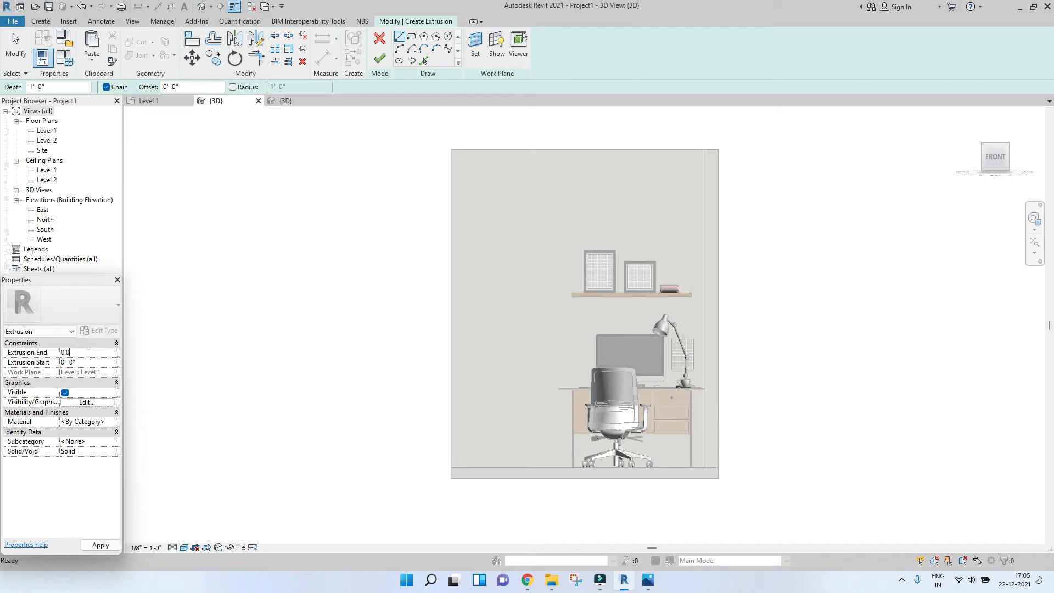
type("0.05")
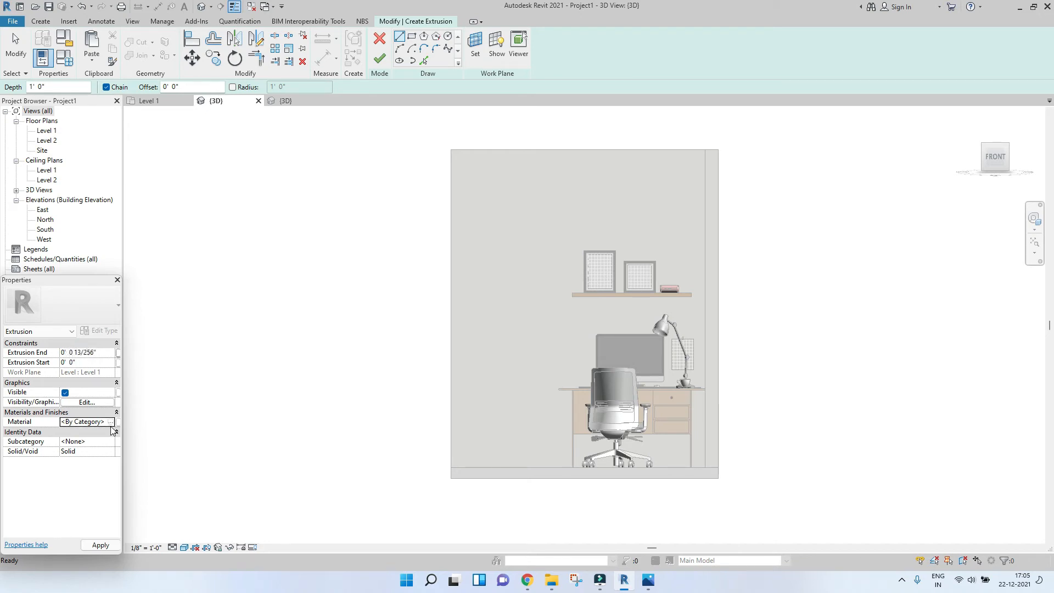
Search the Material Browser for paint and assign the Bianco material to the stripe
left_click(109, 421)
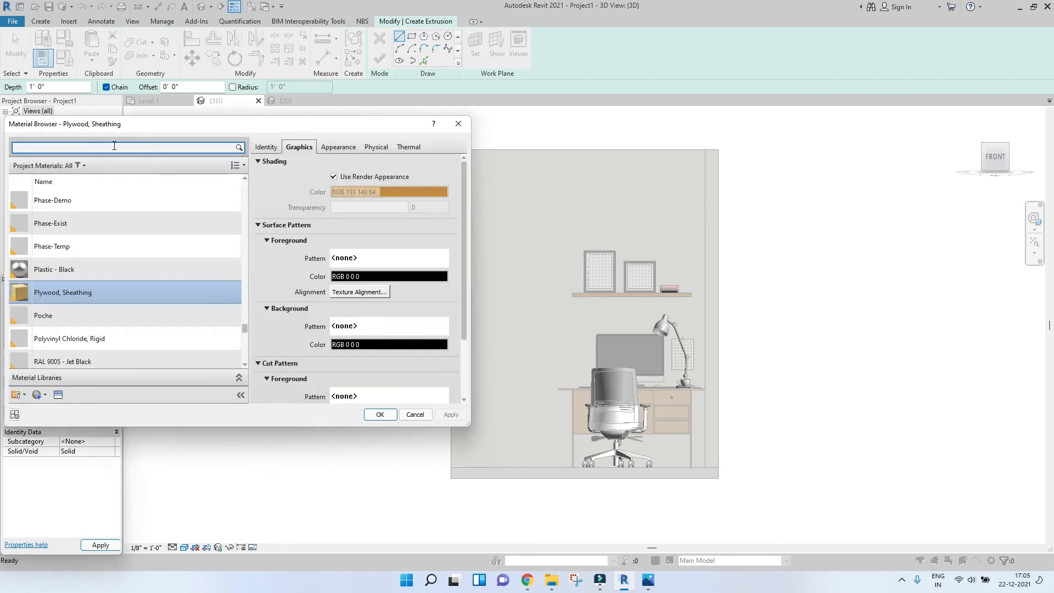
type("pink")
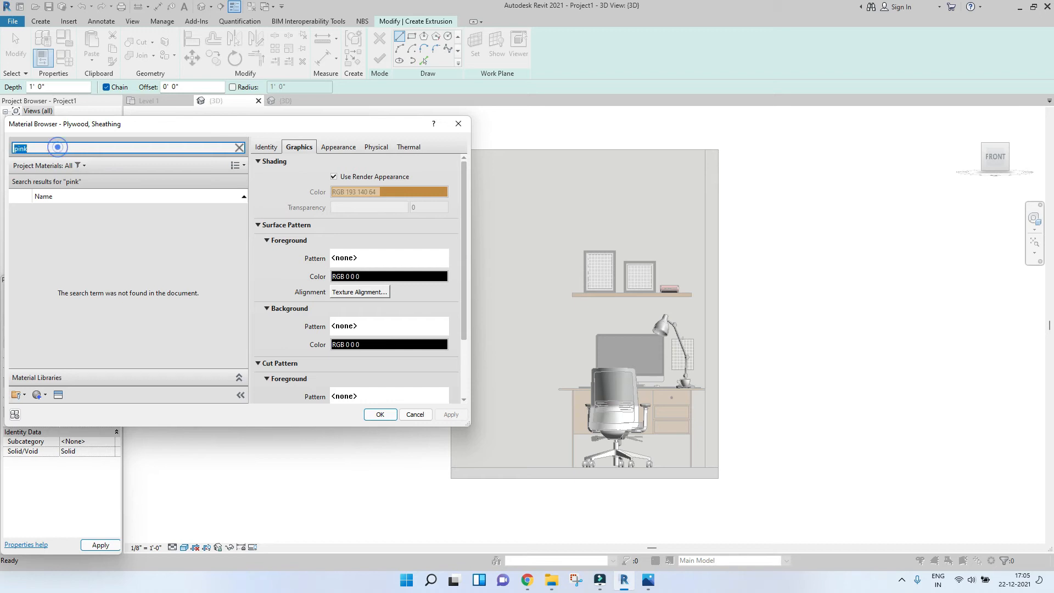
type("paint")
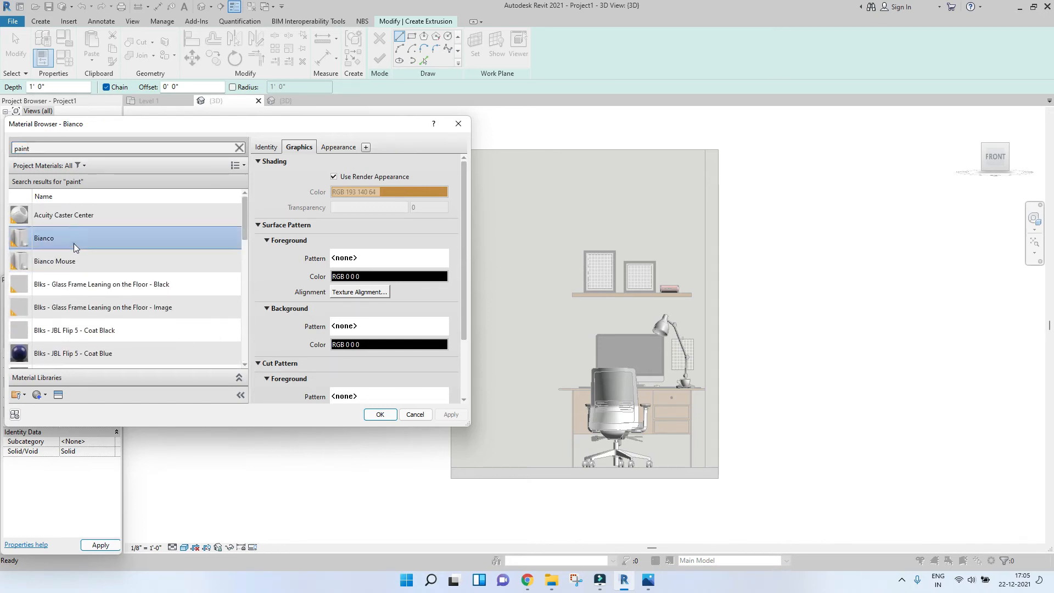
left_click(380, 414)
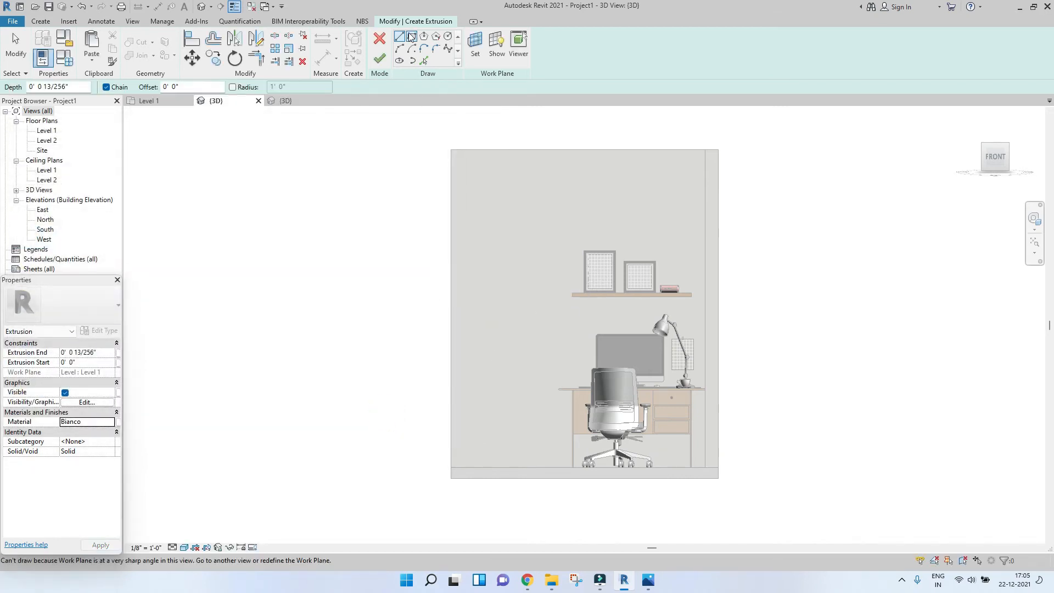
Draw the stripe's top edge across the back wall at 7'-6" and offset a second edge 2' 0" away
left_click(474, 43)
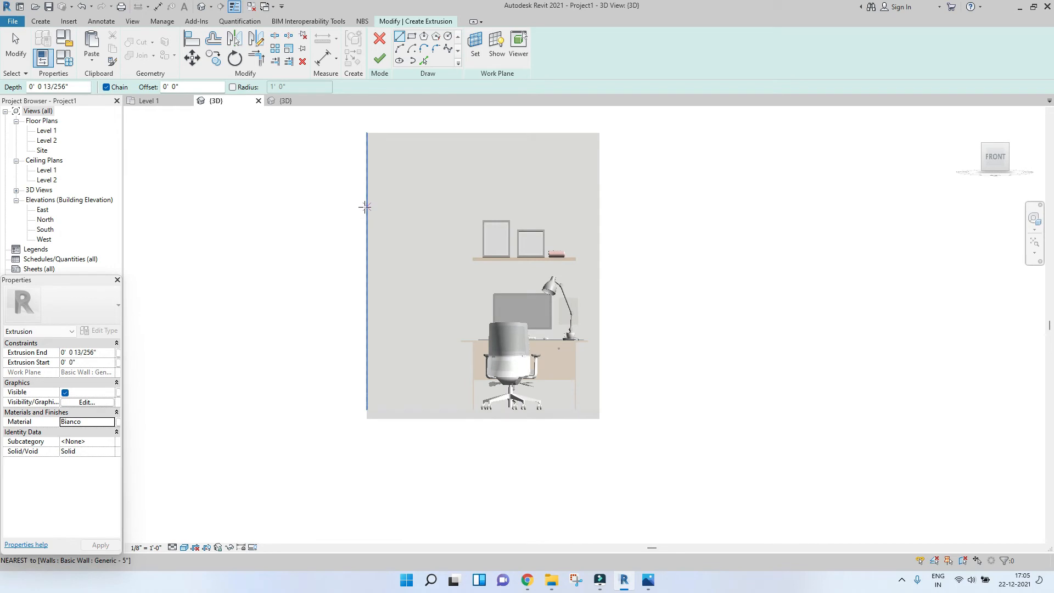
left_click_drag(367, 206, 586, 206)
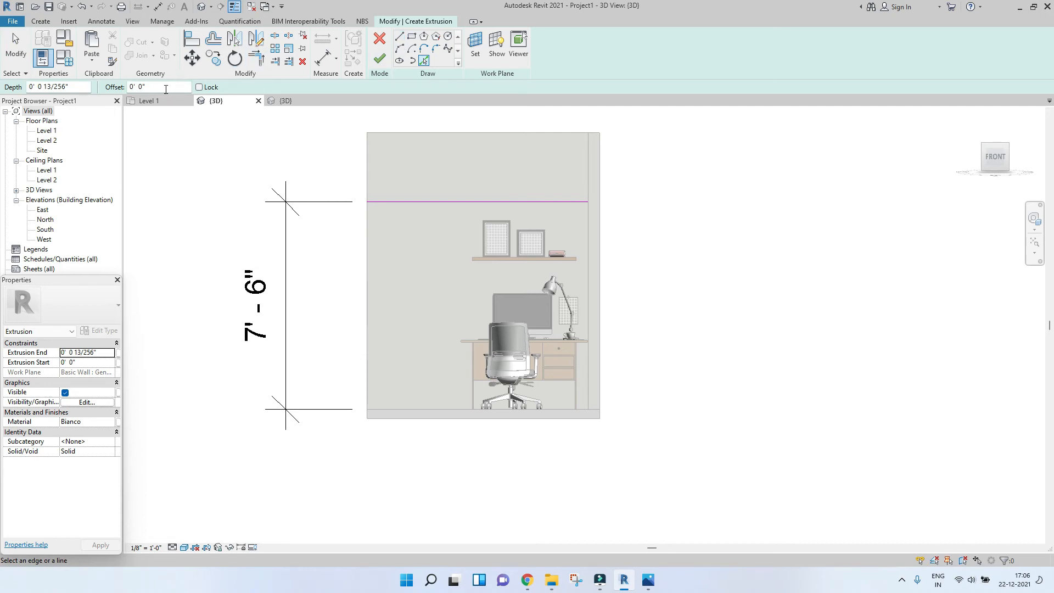
type("2' 0\"")
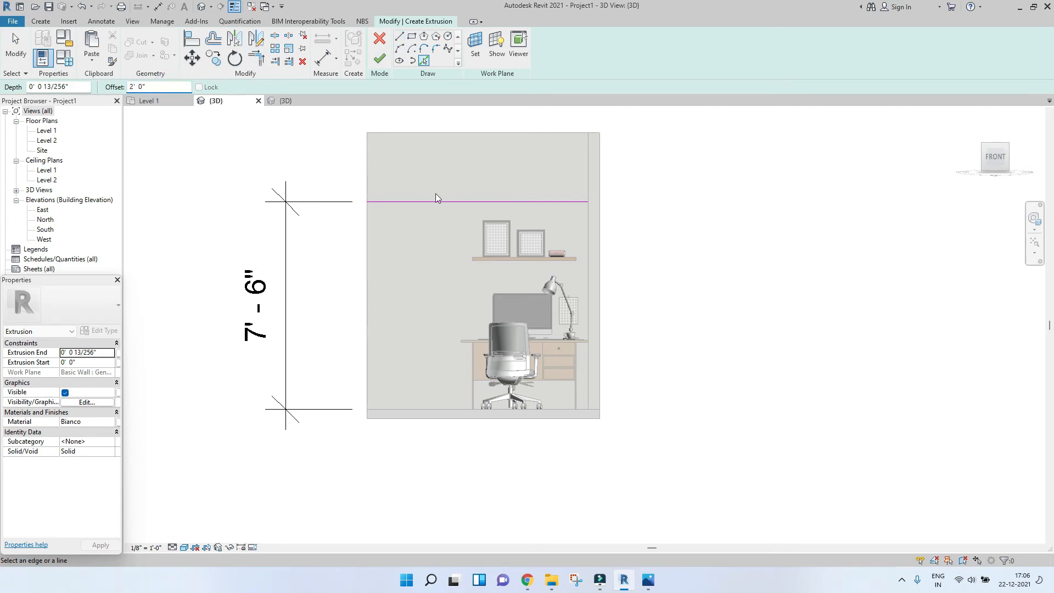
left_click(424, 202)
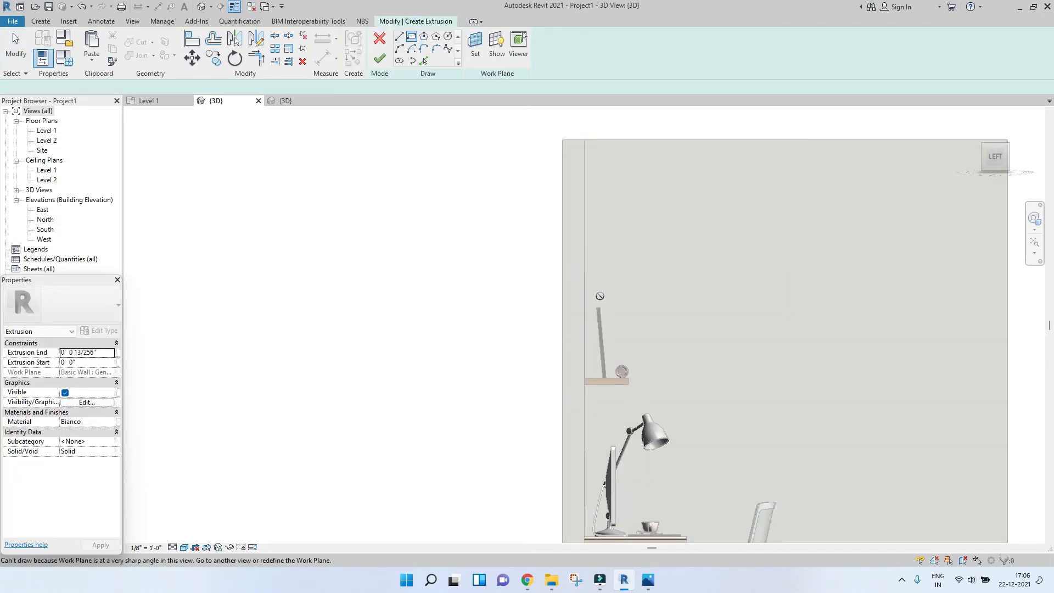
Set the side wall as work plane and draw the stripe edge there so the band wraps both walls
left_click(475, 43)
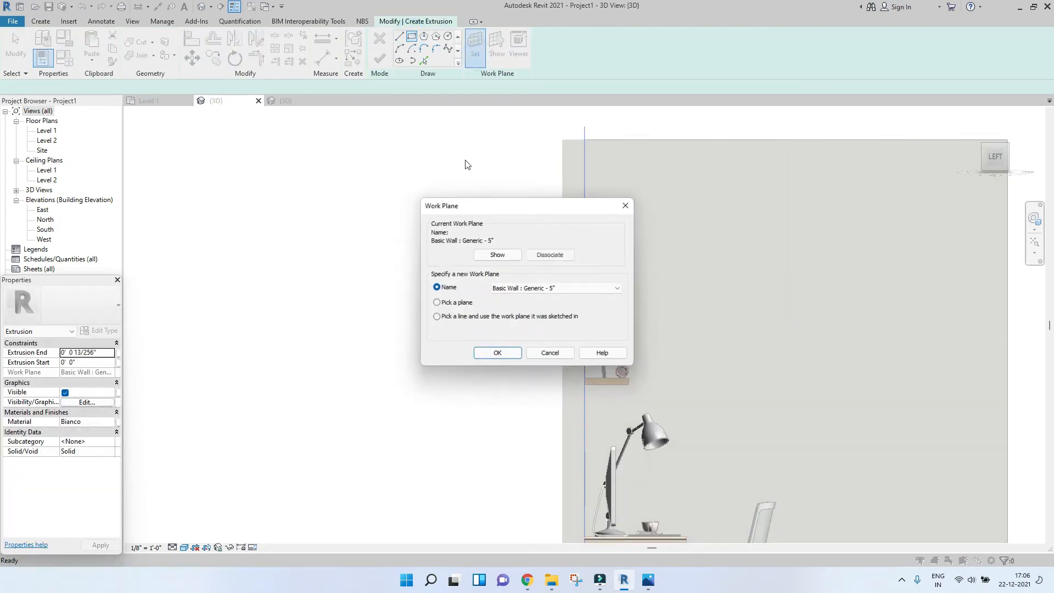
left_click(497, 352)
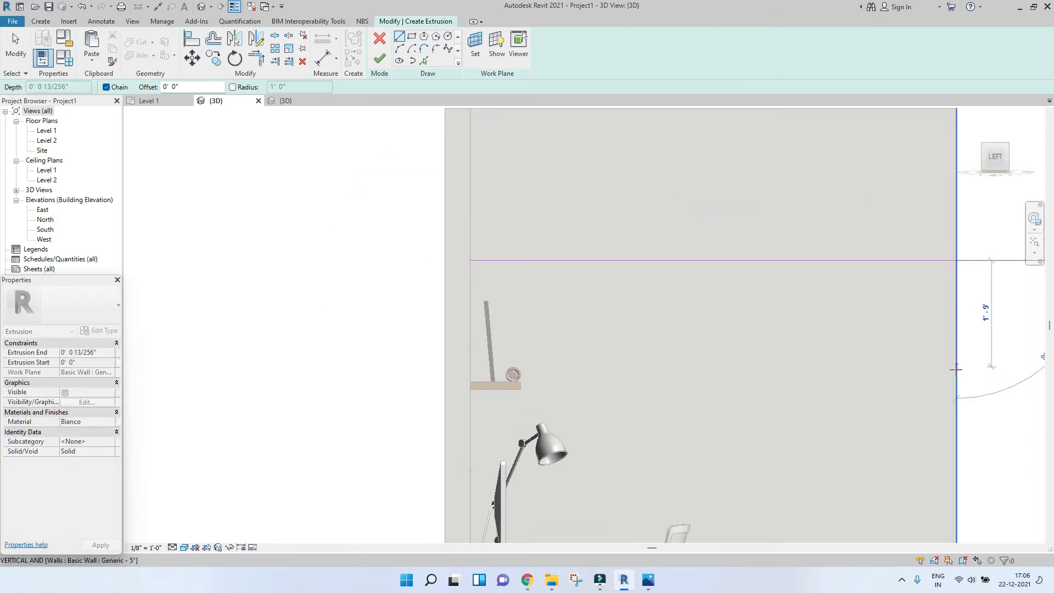
left_click(954, 381)
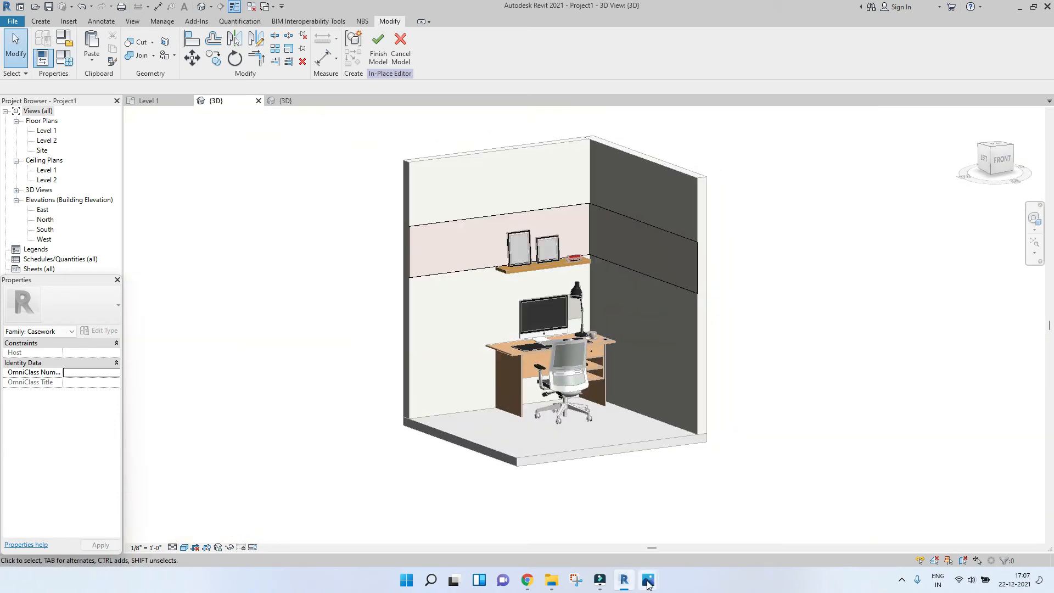
Check the reference image and open the wall-hung vase family file
left_click(648, 580)
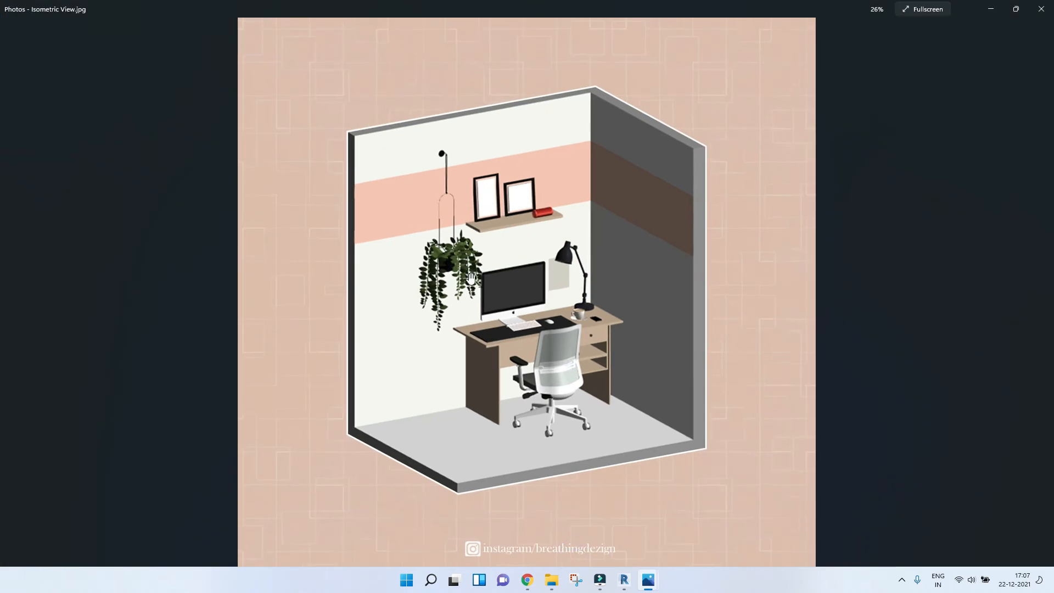
left_click(622, 580)
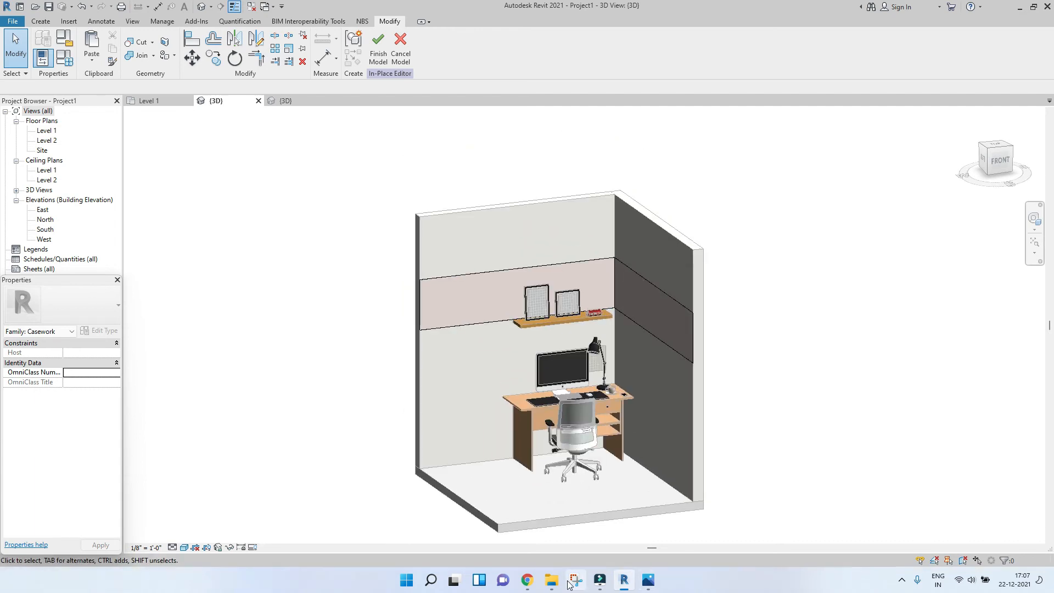
left_click(550, 580)
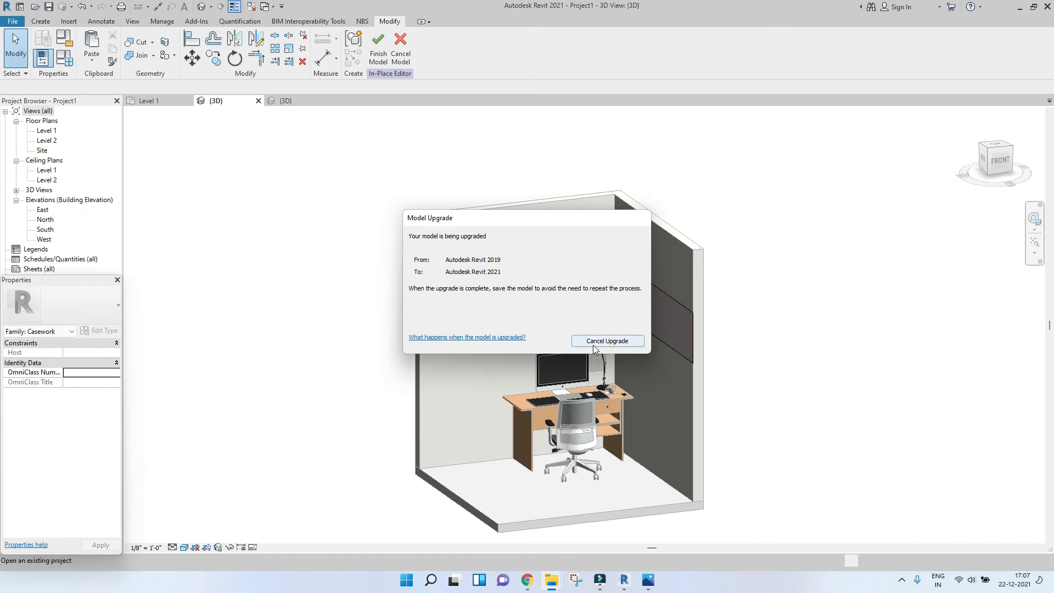
left_click(607, 340)
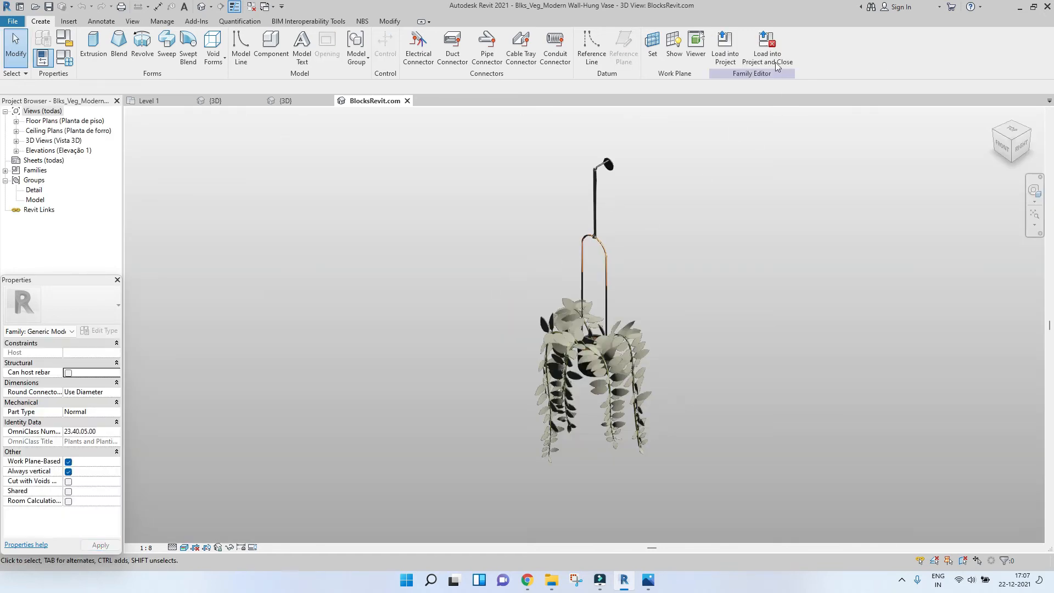
Load the plant family into Project1, place it in the Level 1 plan and return to the 3D view
left_click(725, 48)
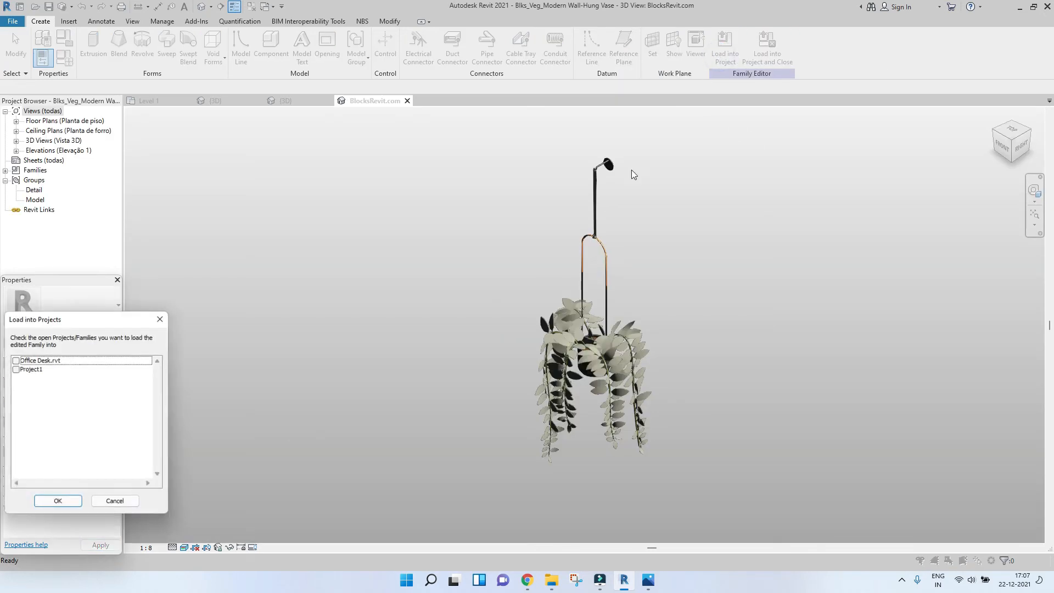
left_click(15, 369)
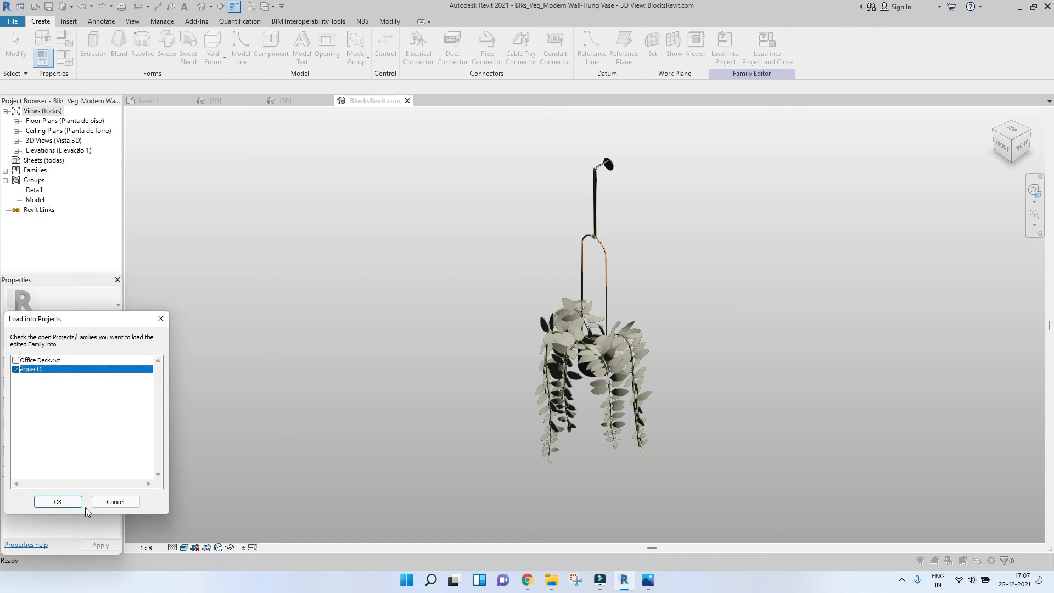
left_click(57, 502)
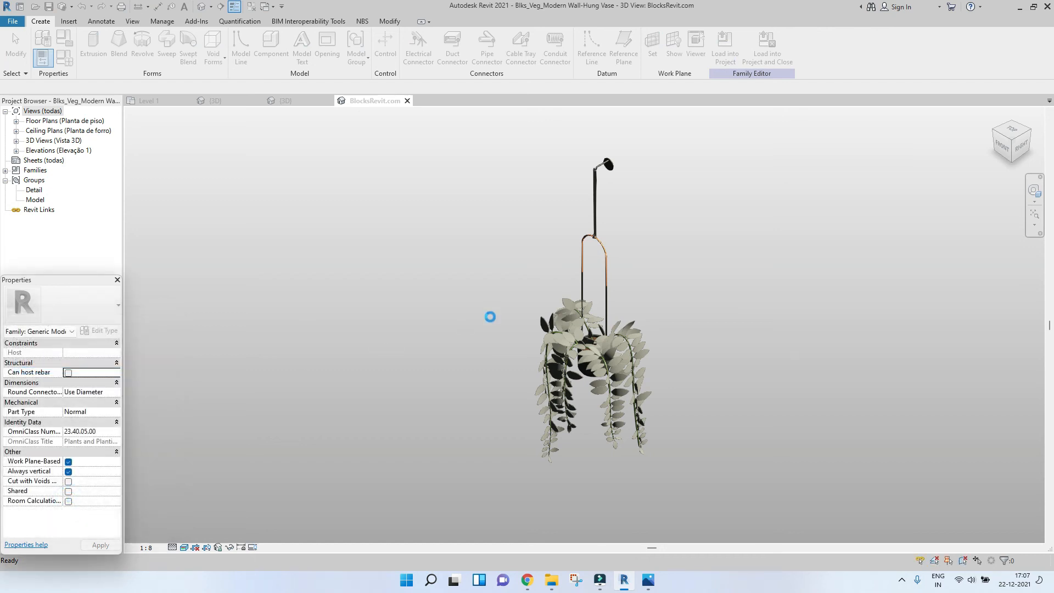
left_click(149, 101)
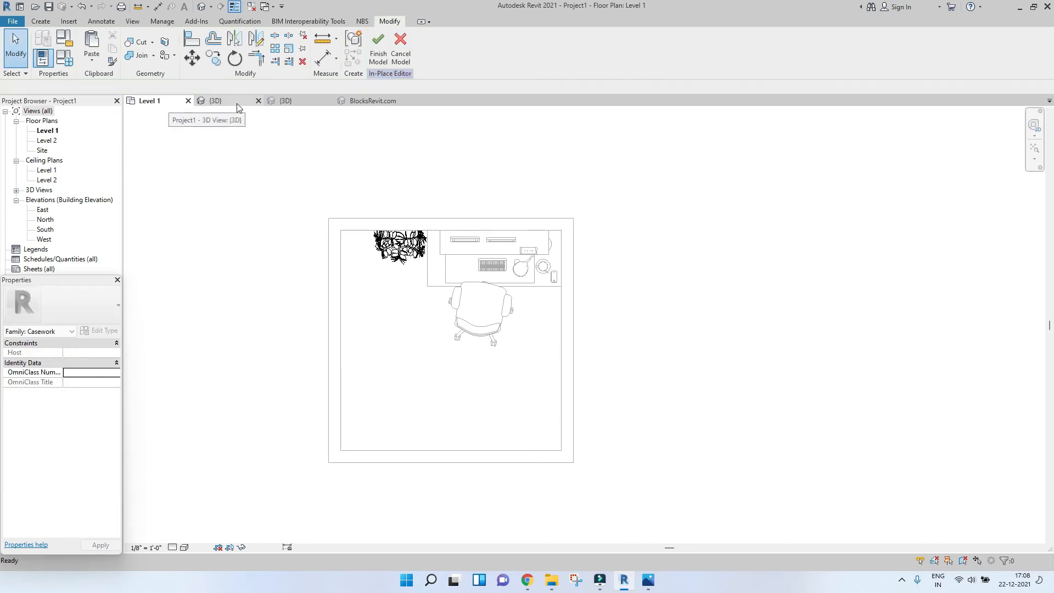
left_click(214, 100)
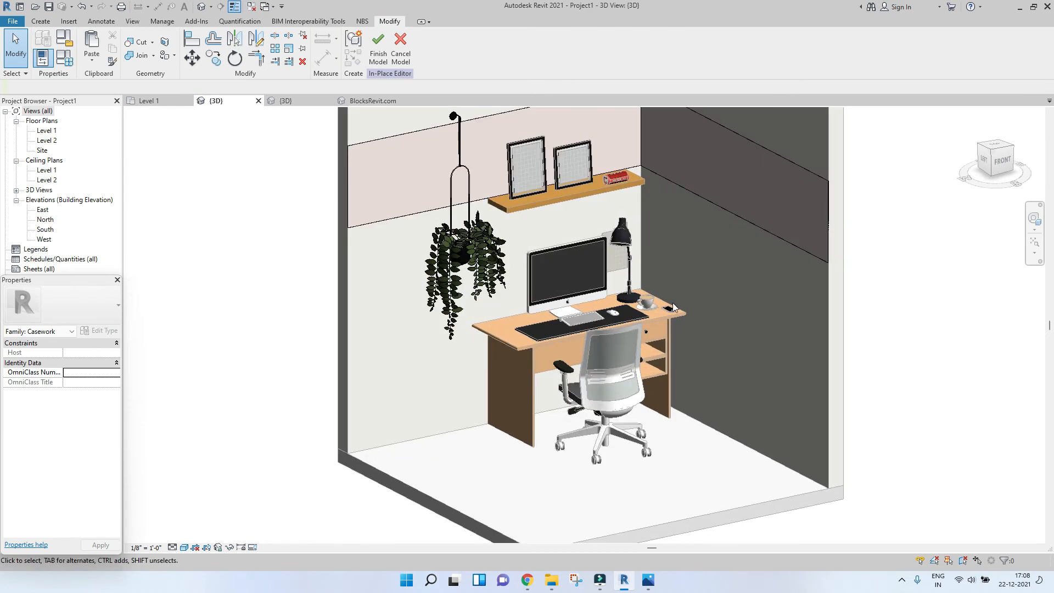
Enable the view's section box, pull it tight to the room's walls, and hide the box element
left_click_drag(673, 310, 612, 402)
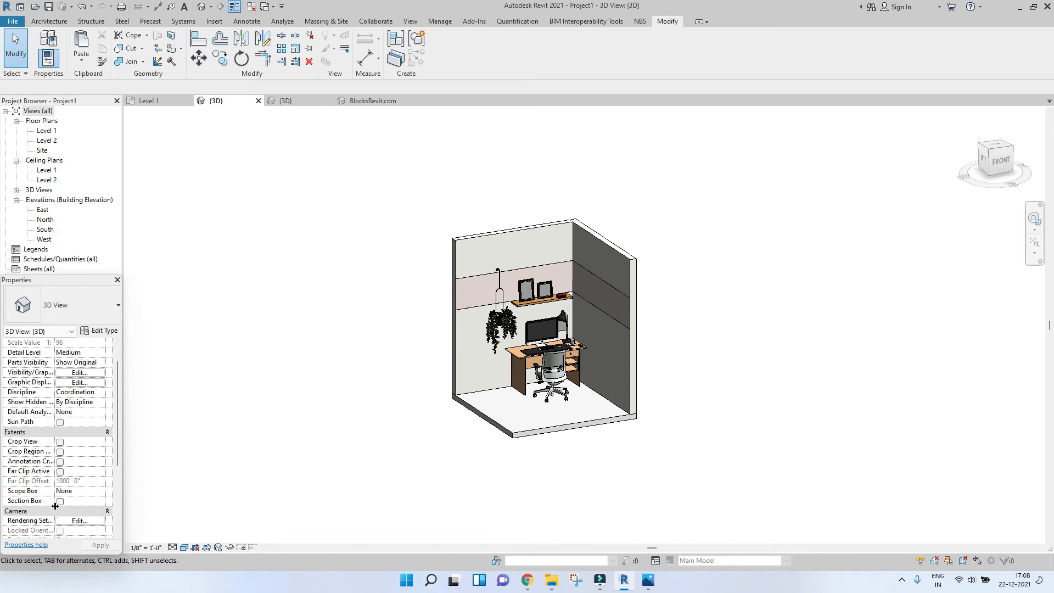
left_click(60, 502)
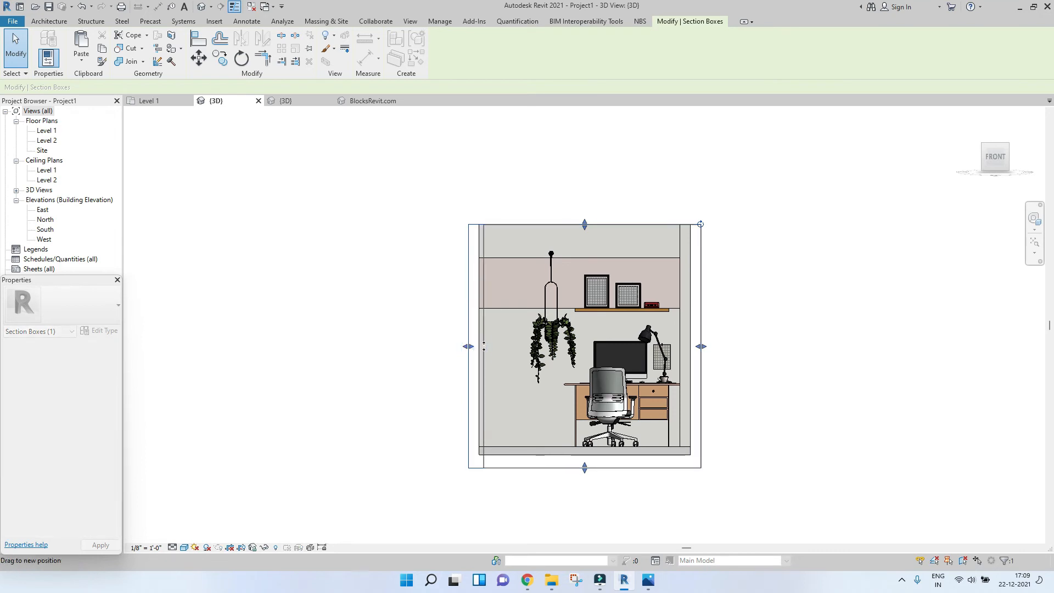
left_click_drag(465, 346, 510, 346)
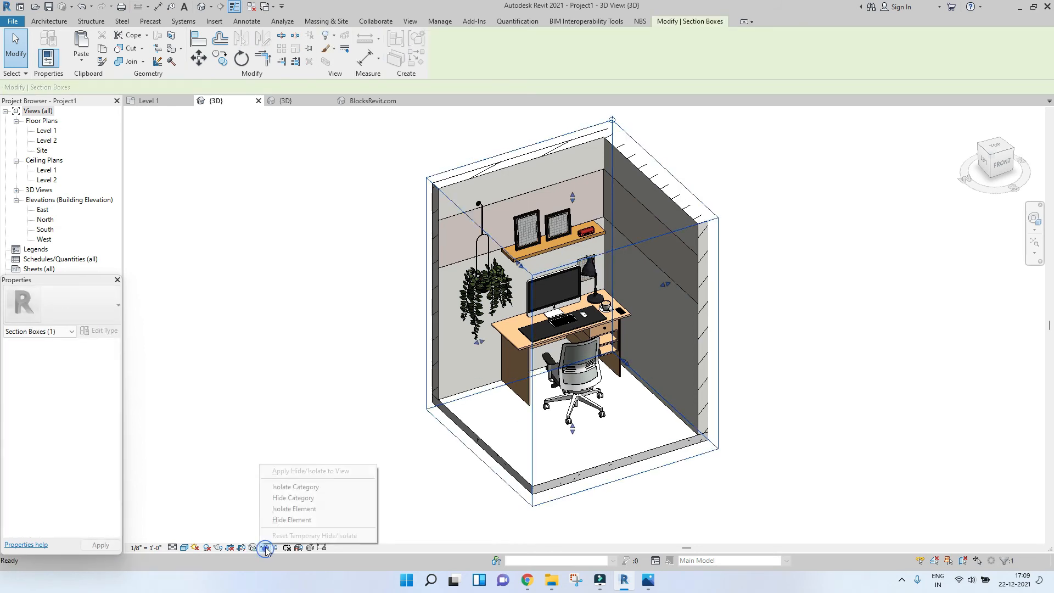
left_click(292, 497)
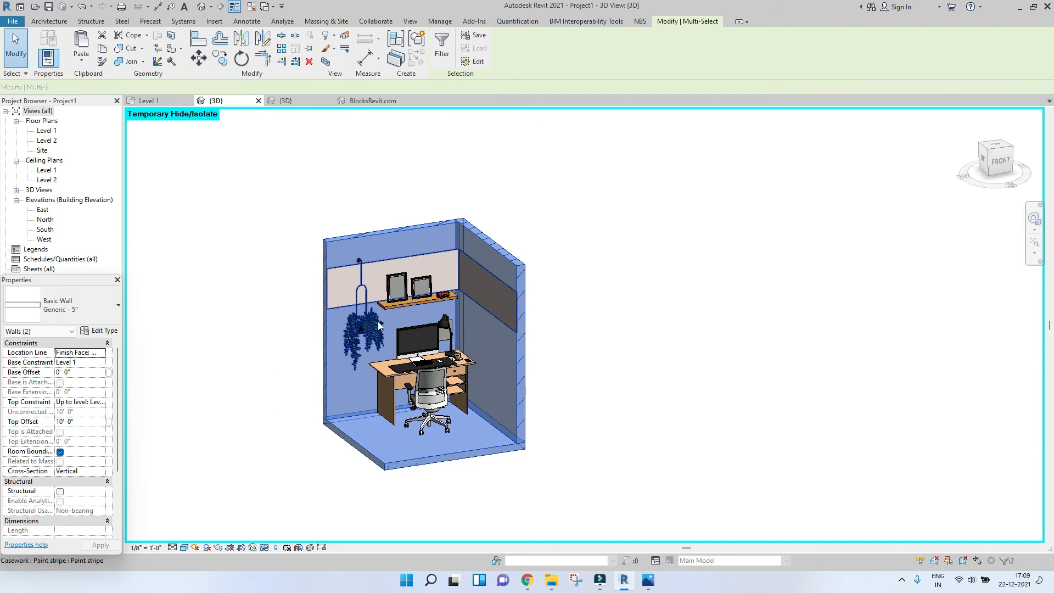
Select the walls and floor and start a By Element graphics override for them in this view
left_click(364, 329)
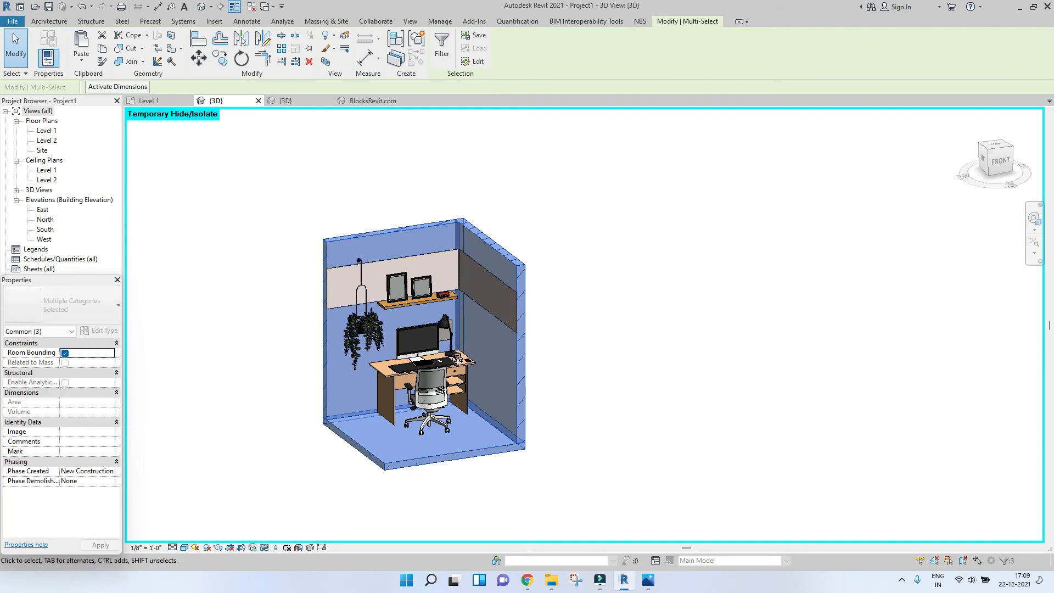
mouse_move(469, 229)
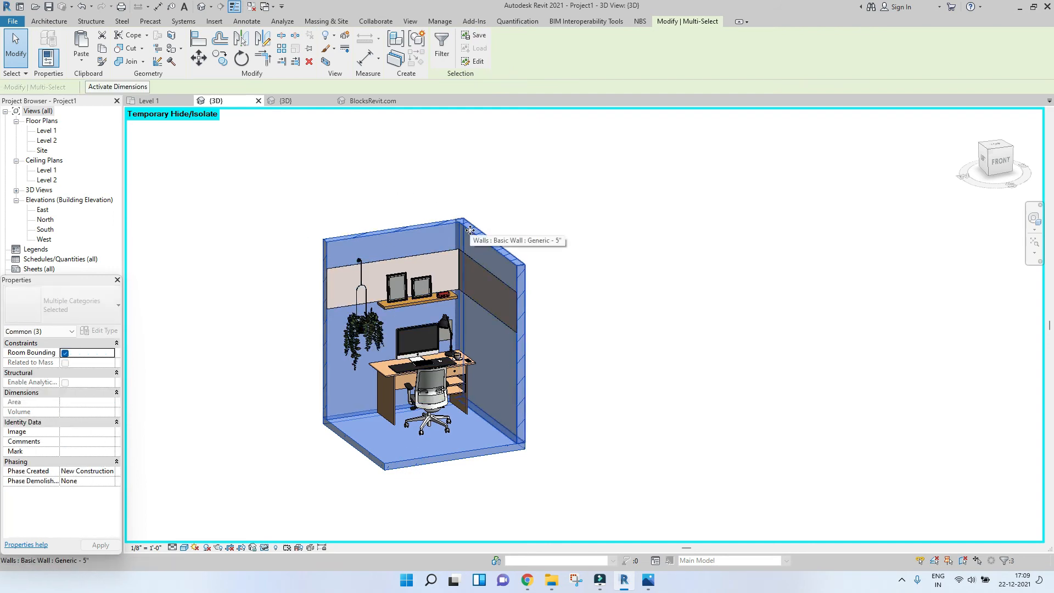
right_click(472, 231)
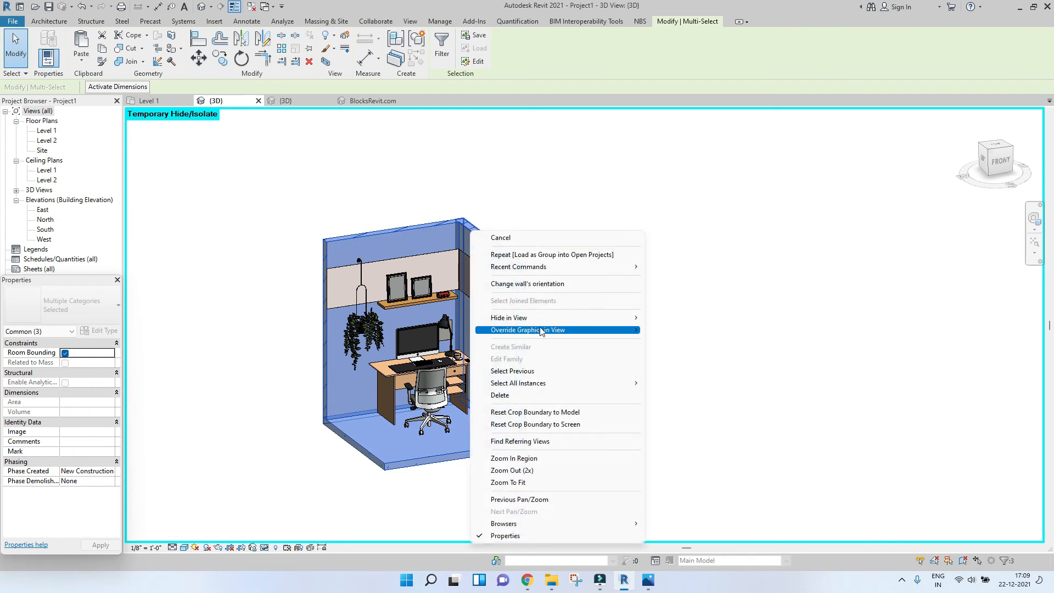
left_click(529, 329)
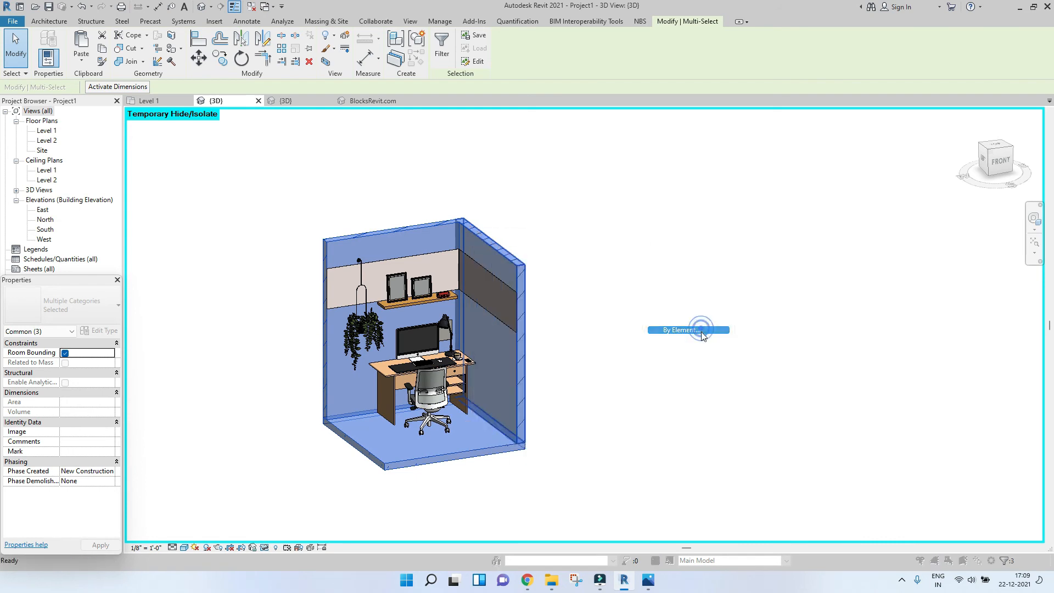
left_click(688, 331)
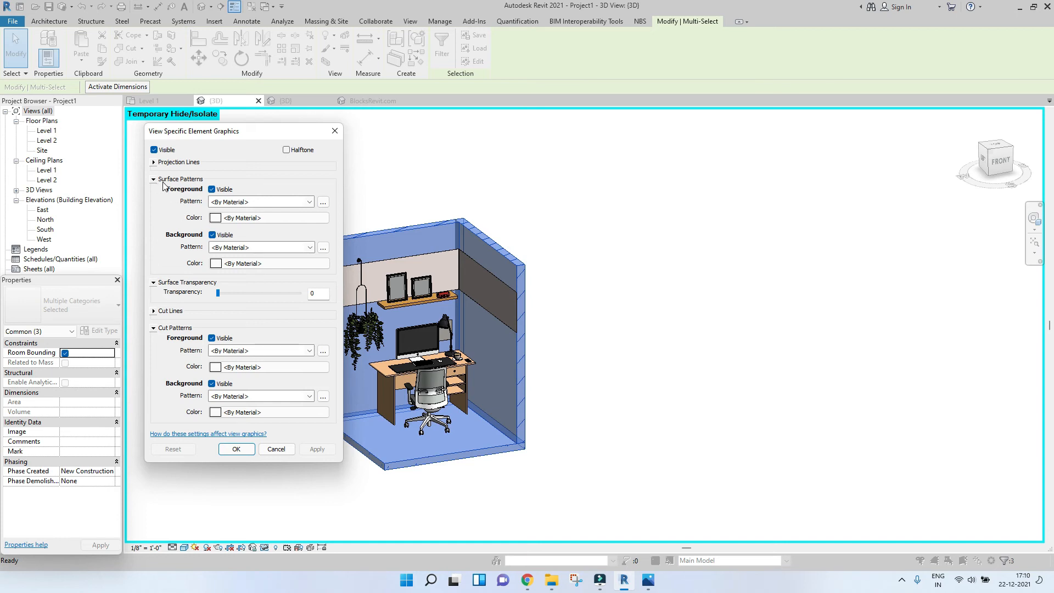
mouse_move(517, 390)
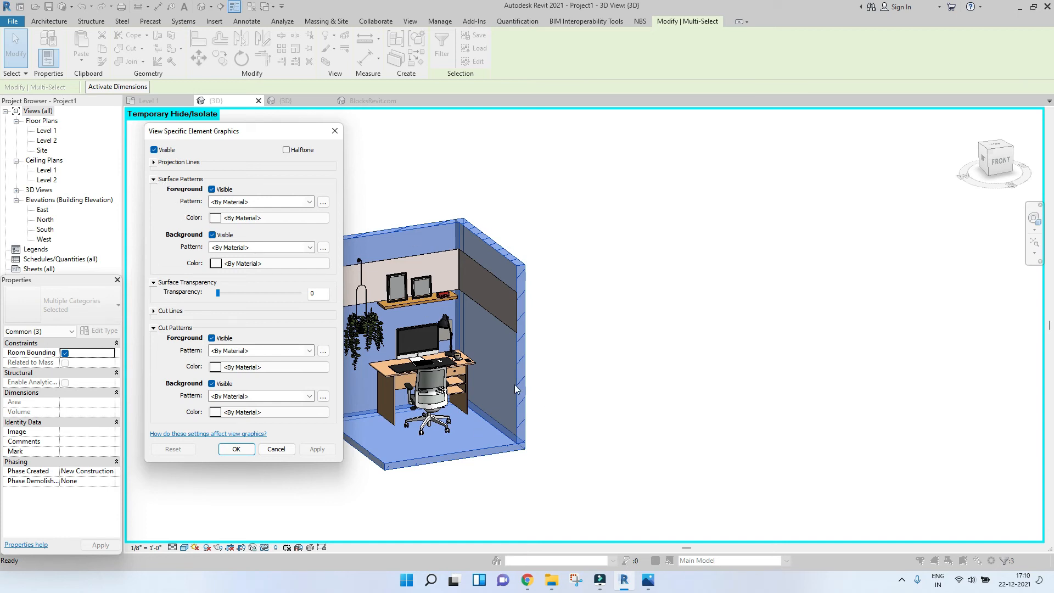
mouse_move(443, 364)
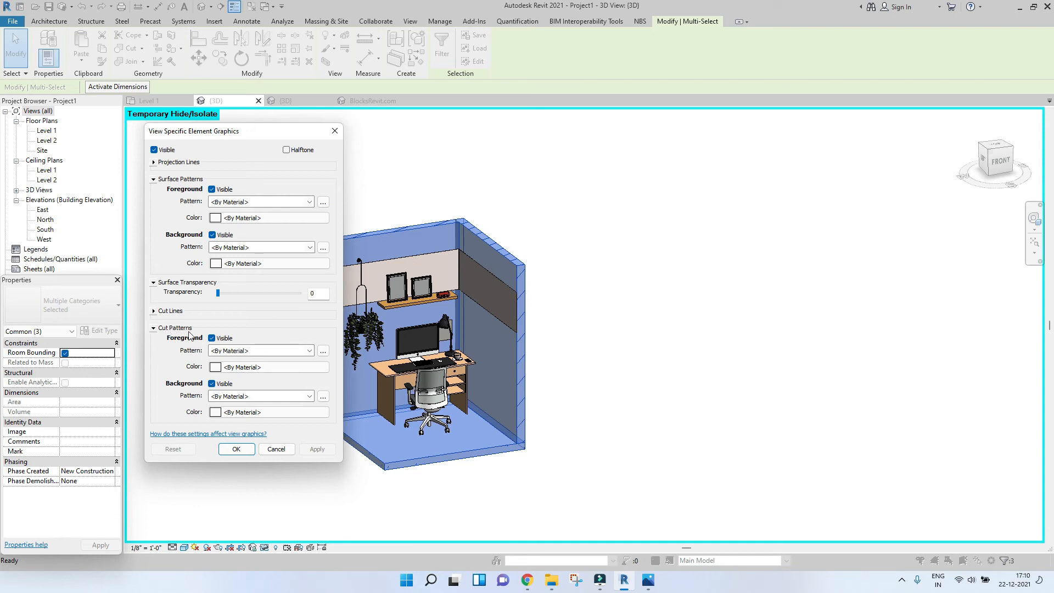
mouse_move(157, 335)
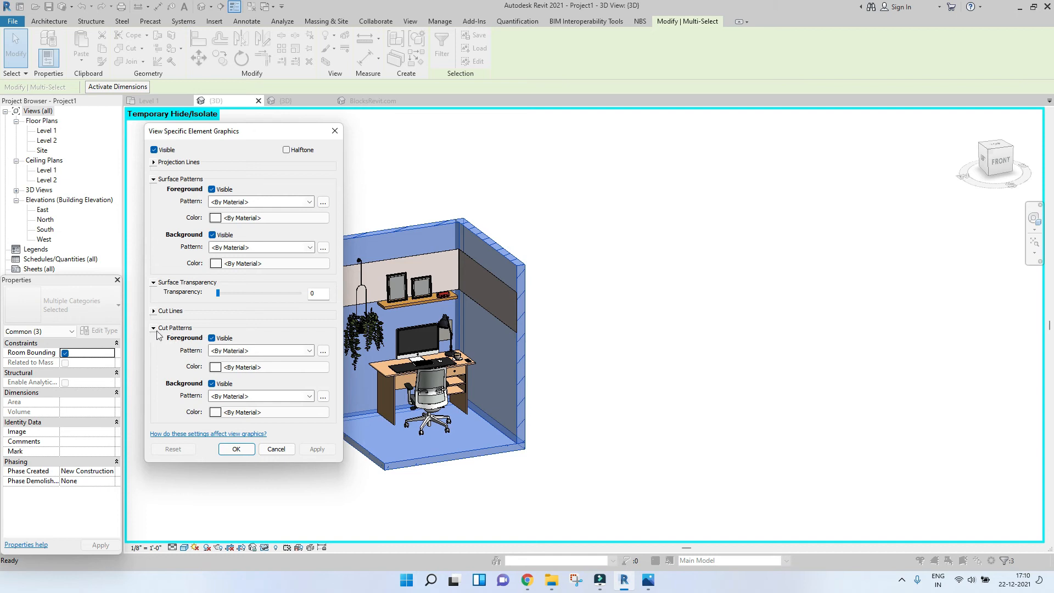
mouse_move(155, 321)
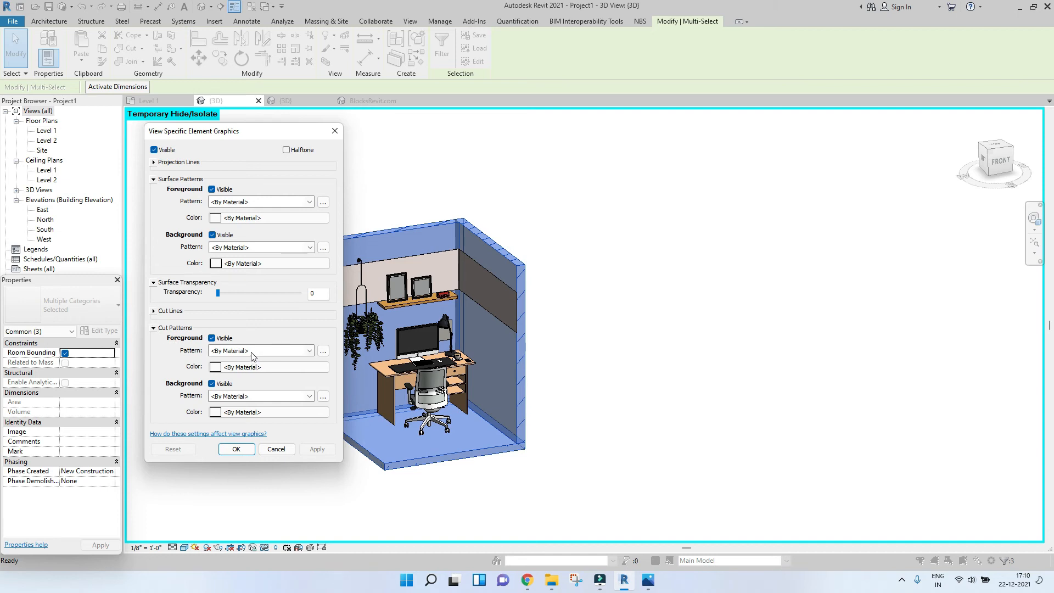
Set the cut pattern foreground to a Solid fill coloured dark grey RGB 75-80-82
left_click(259, 350)
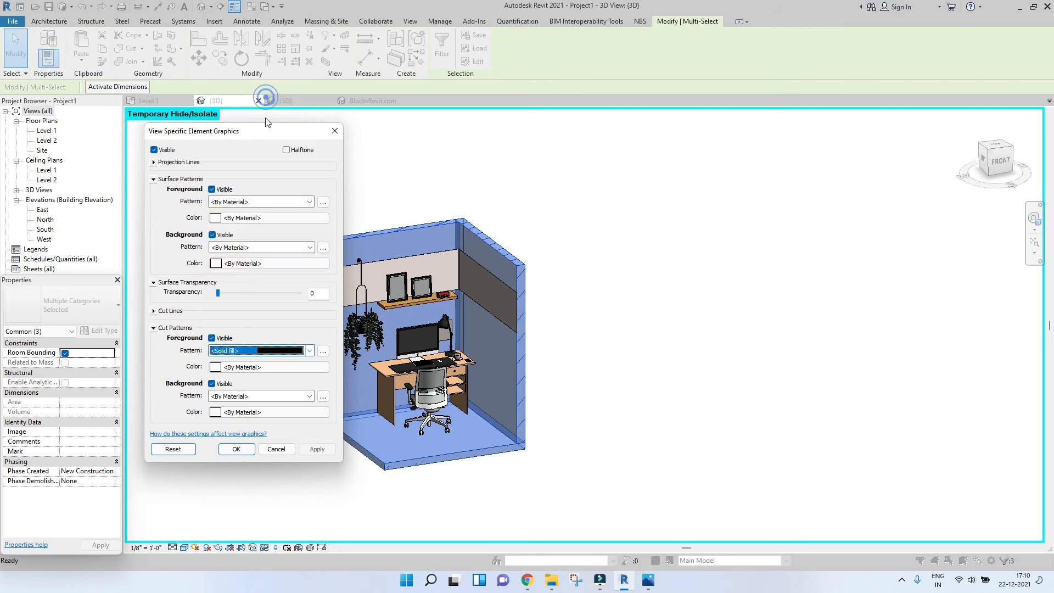
left_click(322, 351)
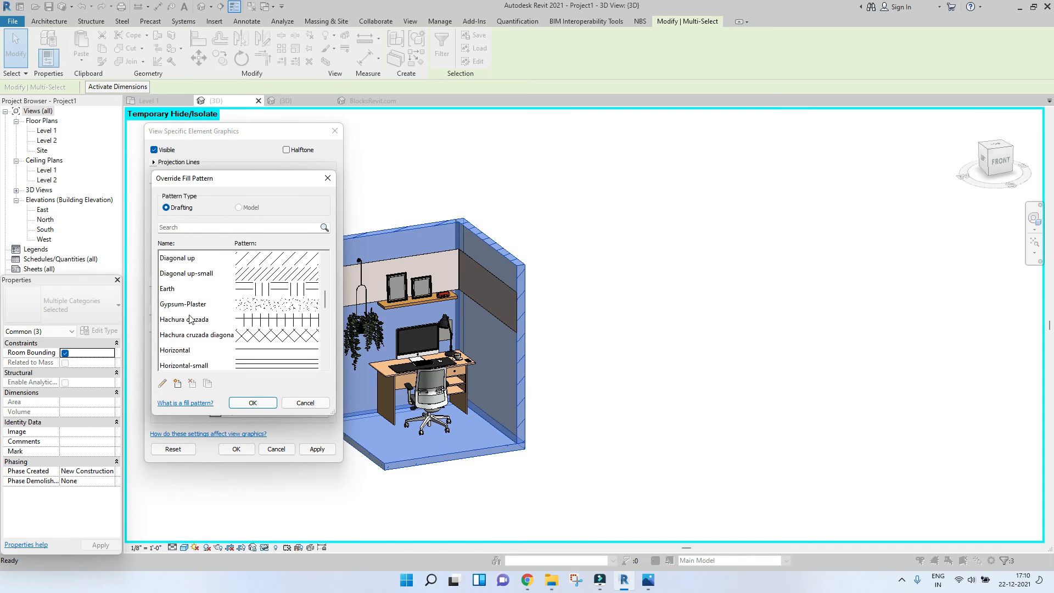
scroll("down", 3)
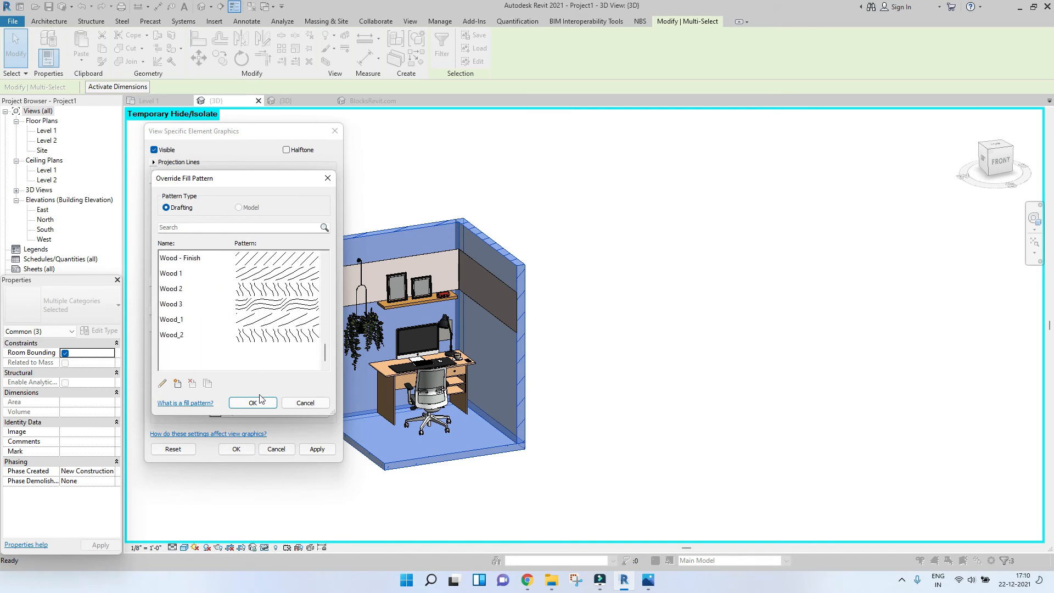
left_click(252, 403)
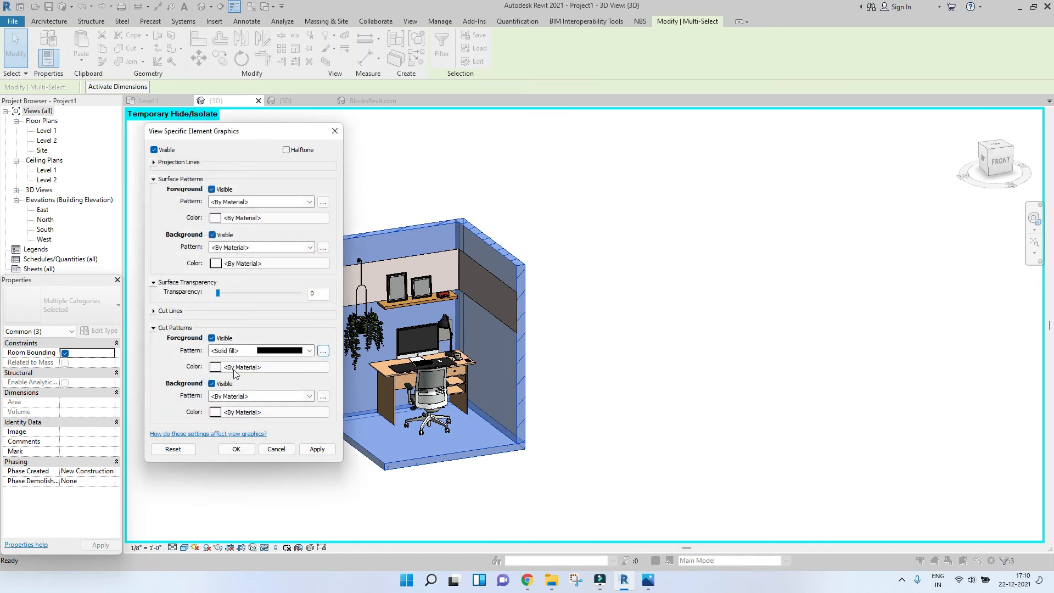
left_click(217, 367)
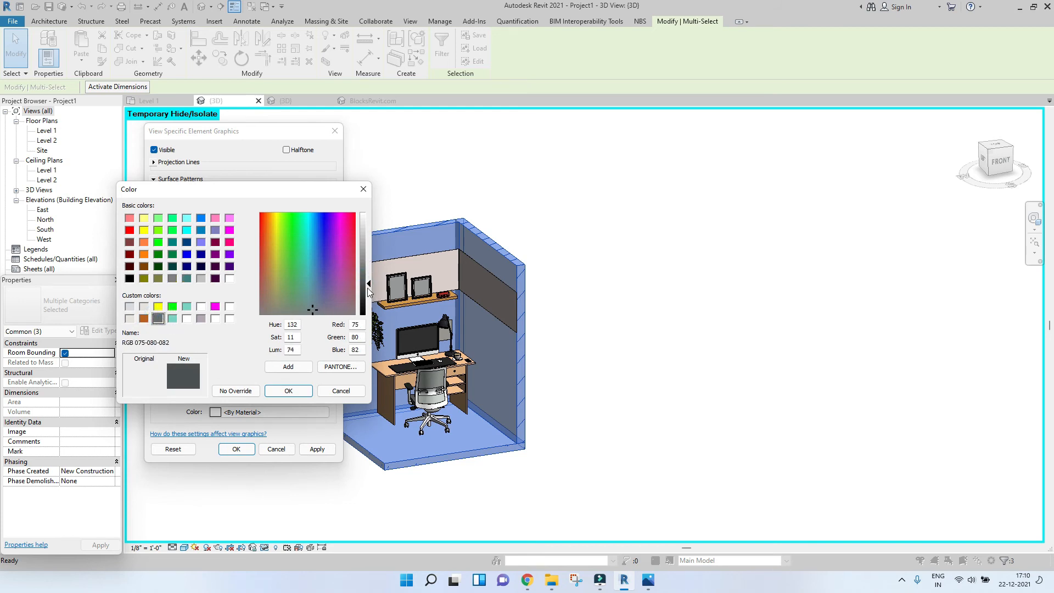
left_click(287, 391)
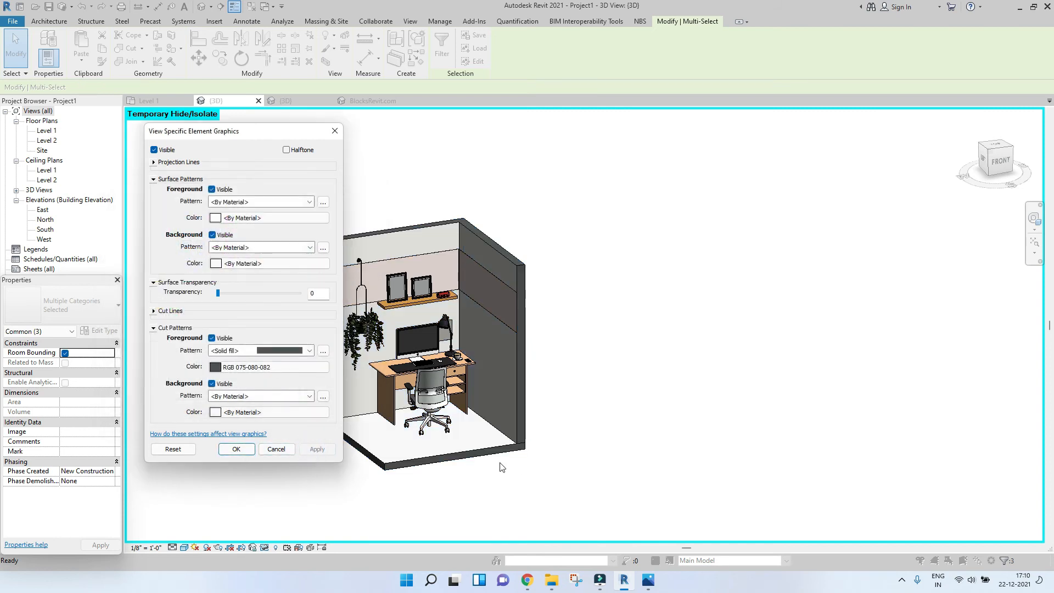
mouse_move(543, 383)
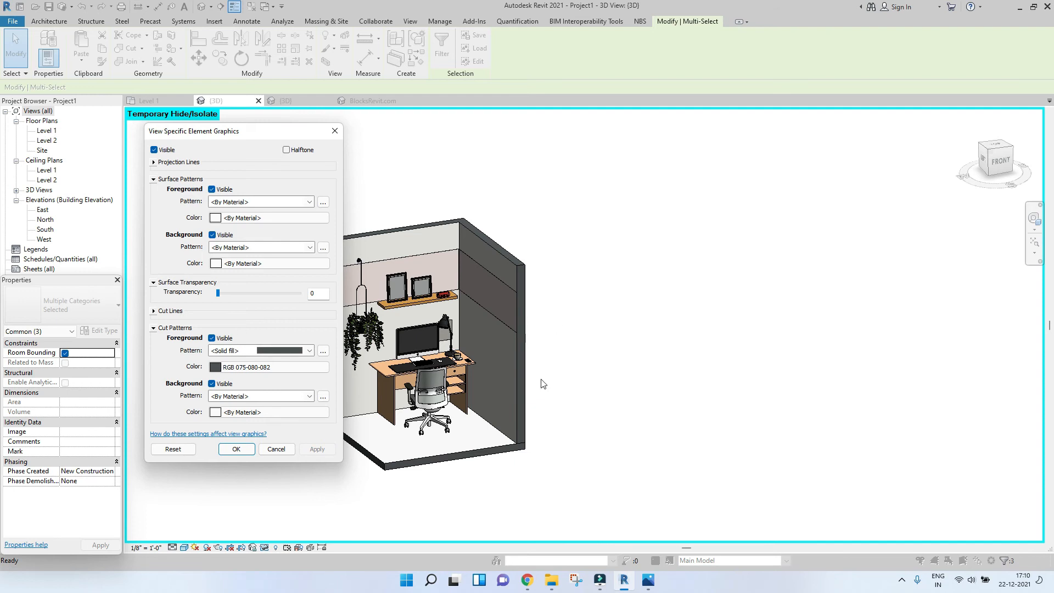
mouse_move(478, 308)
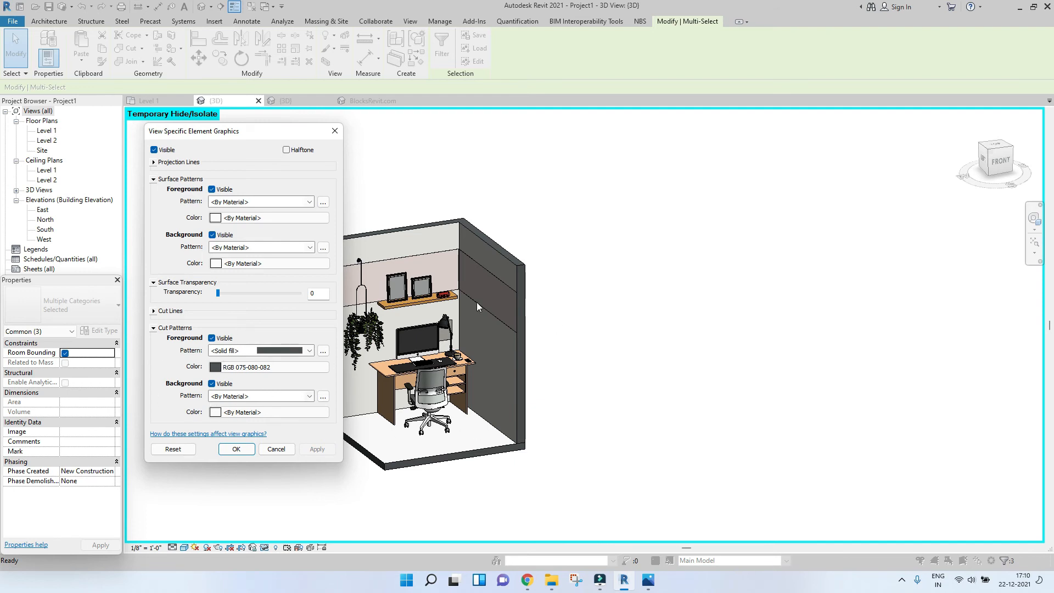
Set the cut line colour to white and apply the overrides to the view
left_click(154, 327)
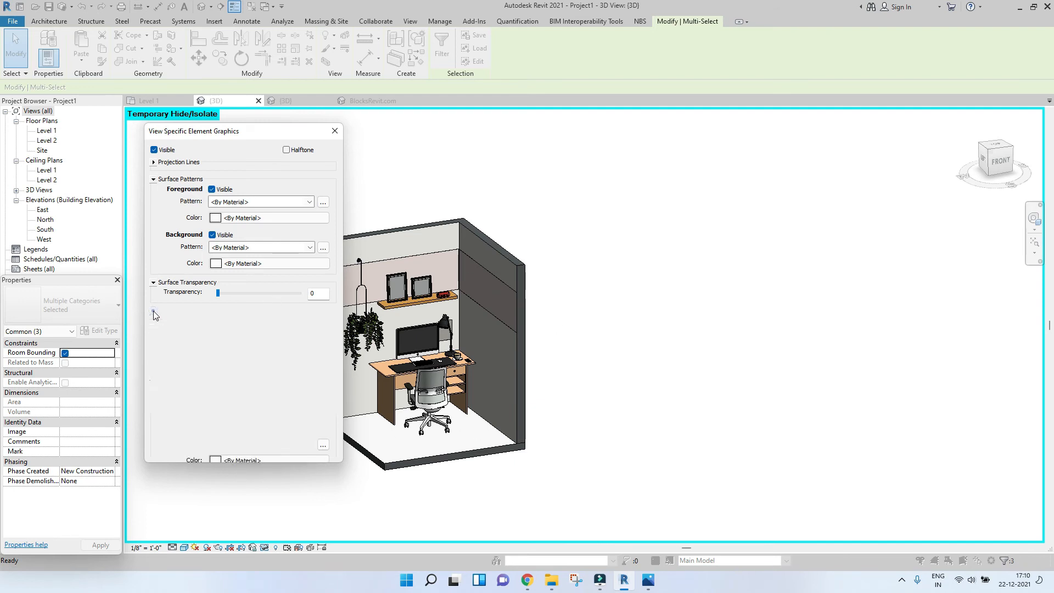
left_click(310, 323)
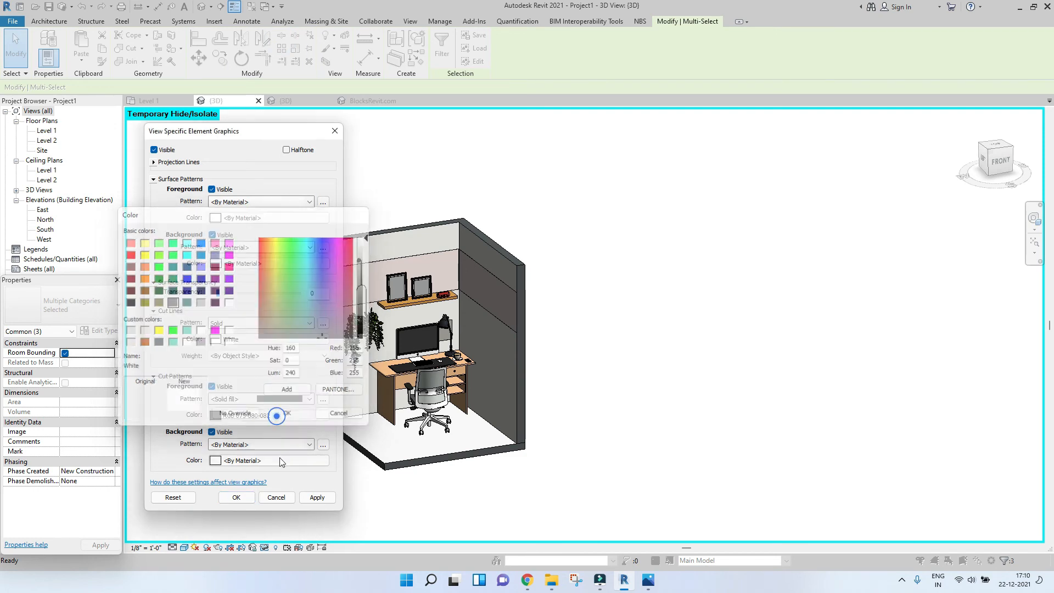
left_click(276, 413)
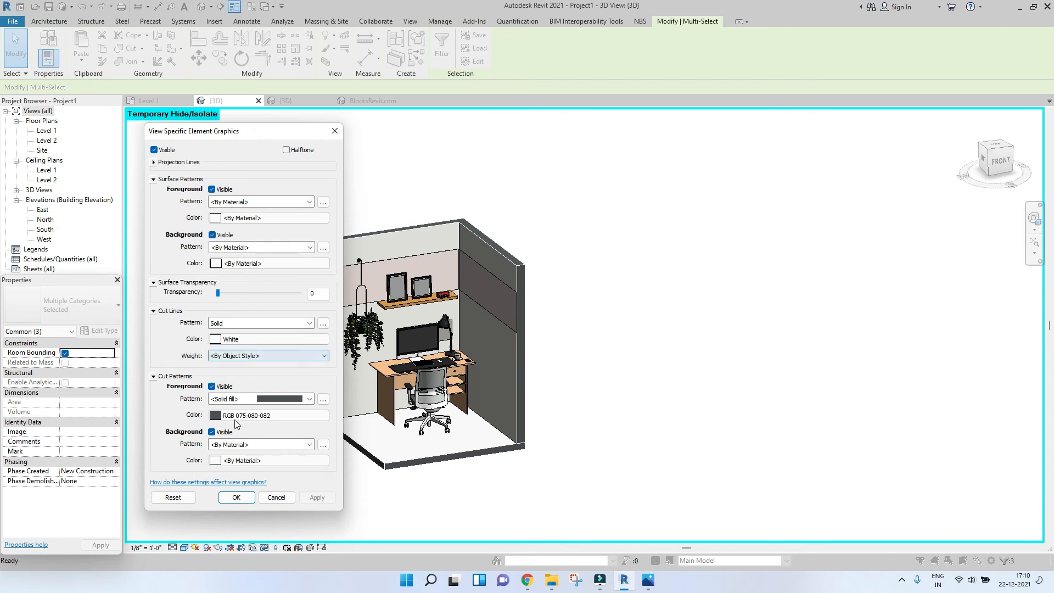
left_click(235, 498)
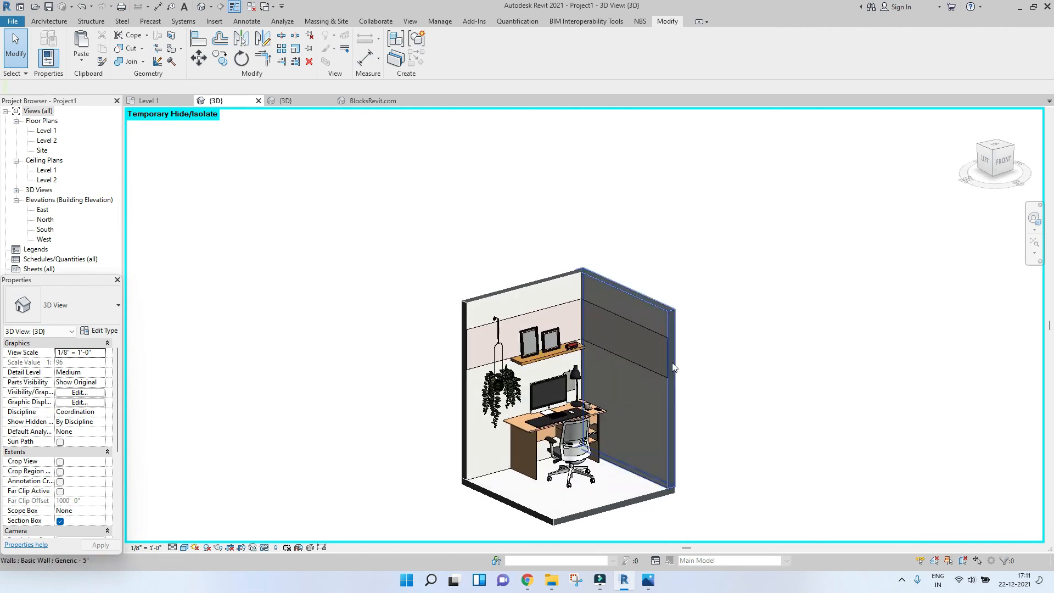
Switch the 3D view to the Consistent Colors visual style and select the right wall
left_click(180, 547)
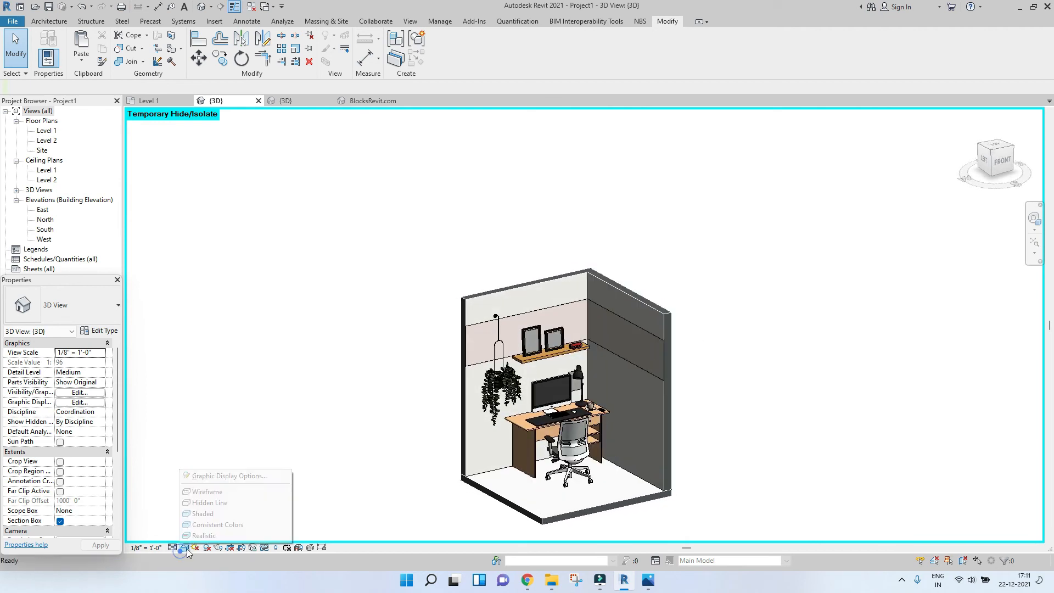
mouse_move(216, 525)
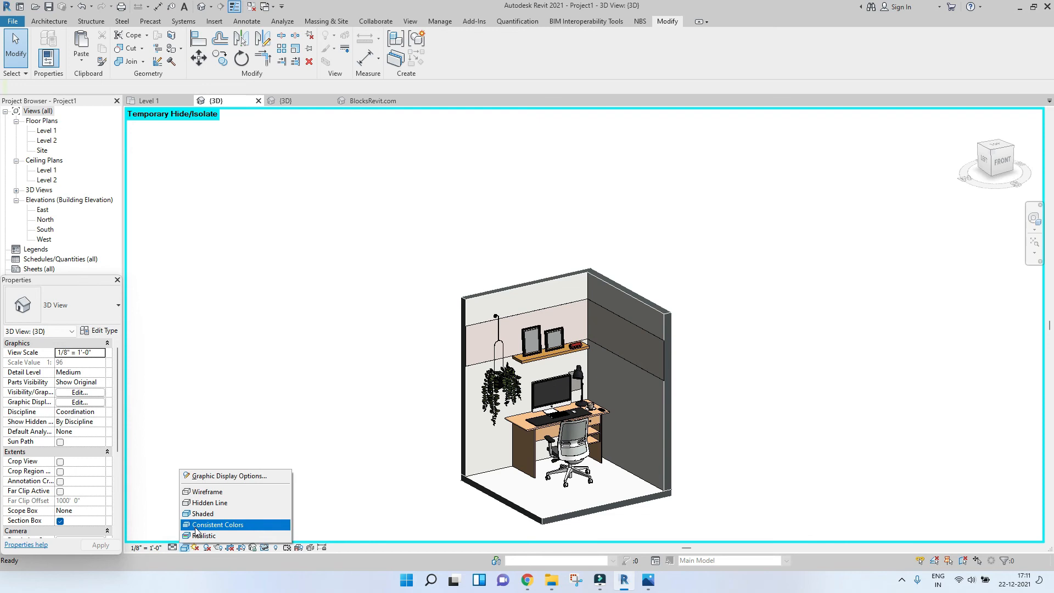
left_click(216, 525)
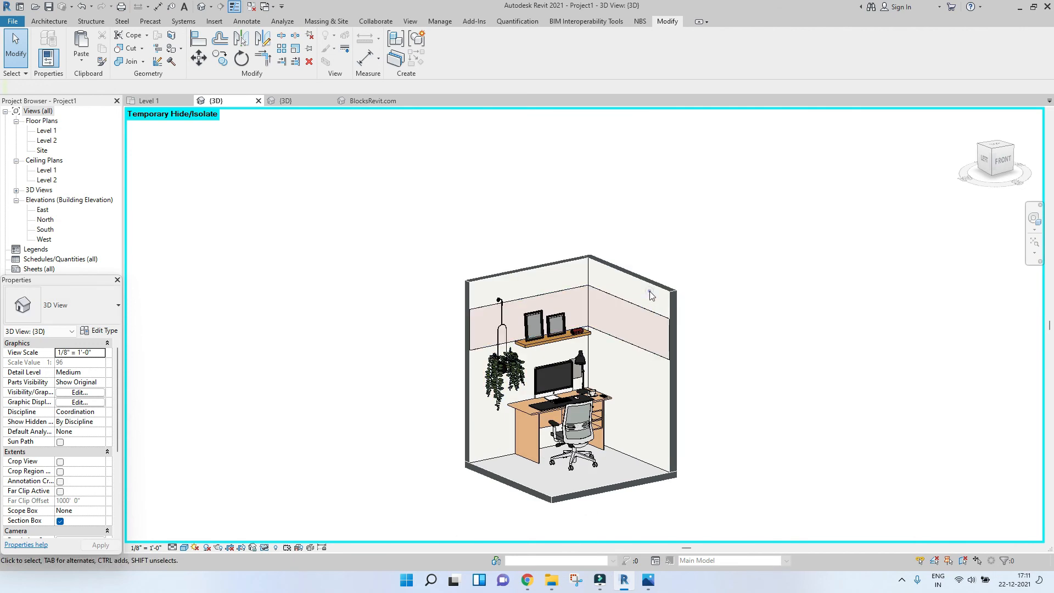
left_click(585, 491)
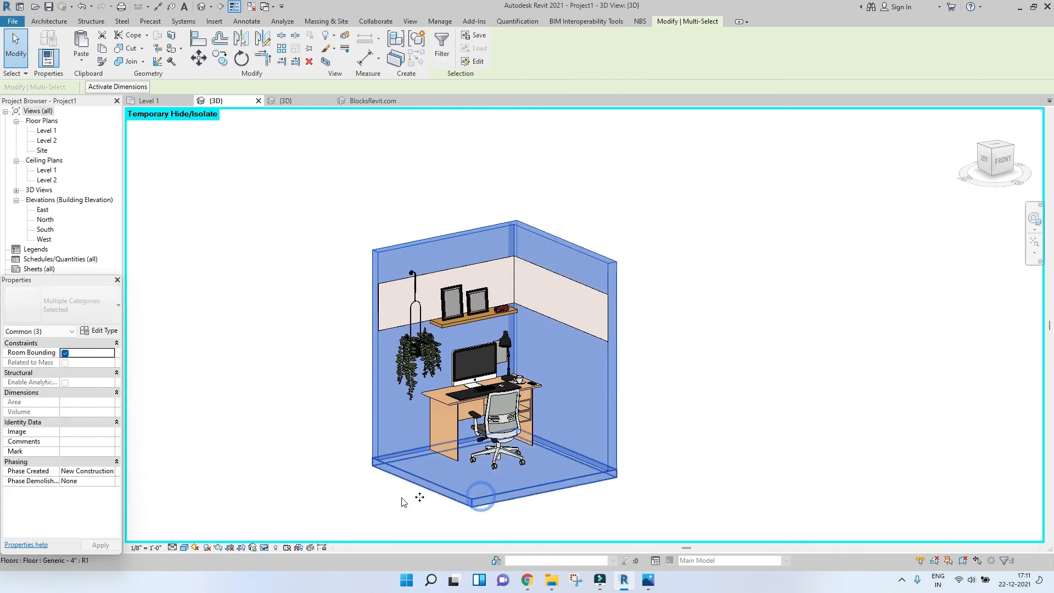
Override the selection's cut lines to the saved dark grey RGB 75-80-82 swatch and confirm
right_click(480, 497)
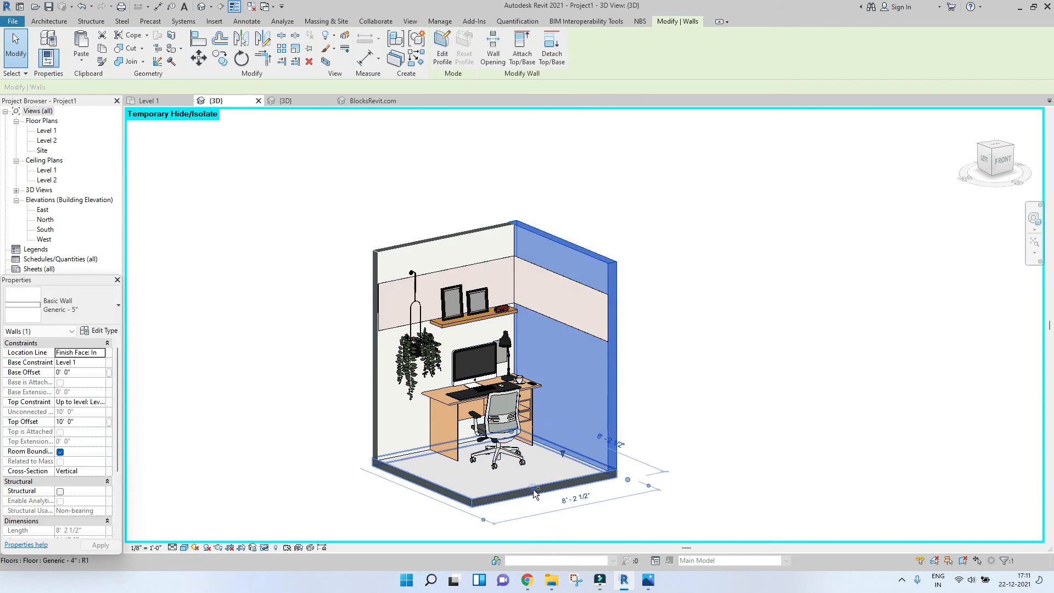
right_click(552, 256)
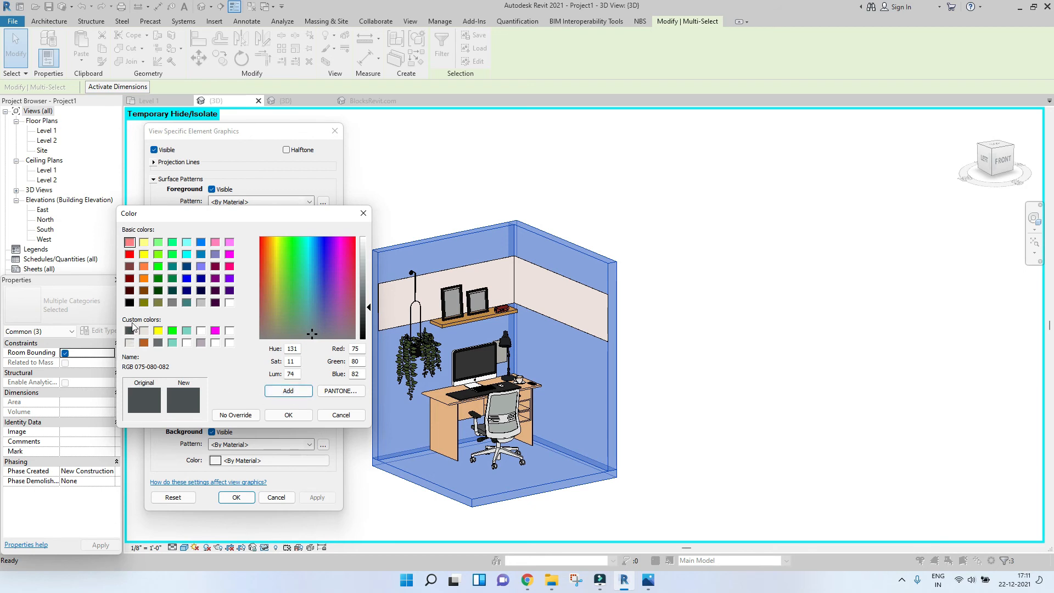
left_click(288, 416)
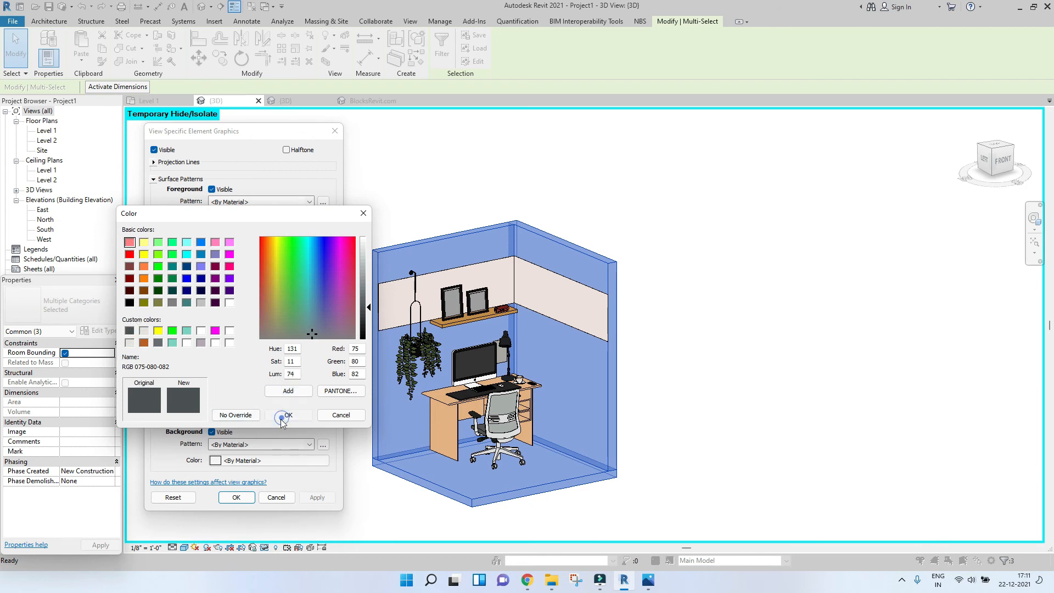
left_click(285, 415)
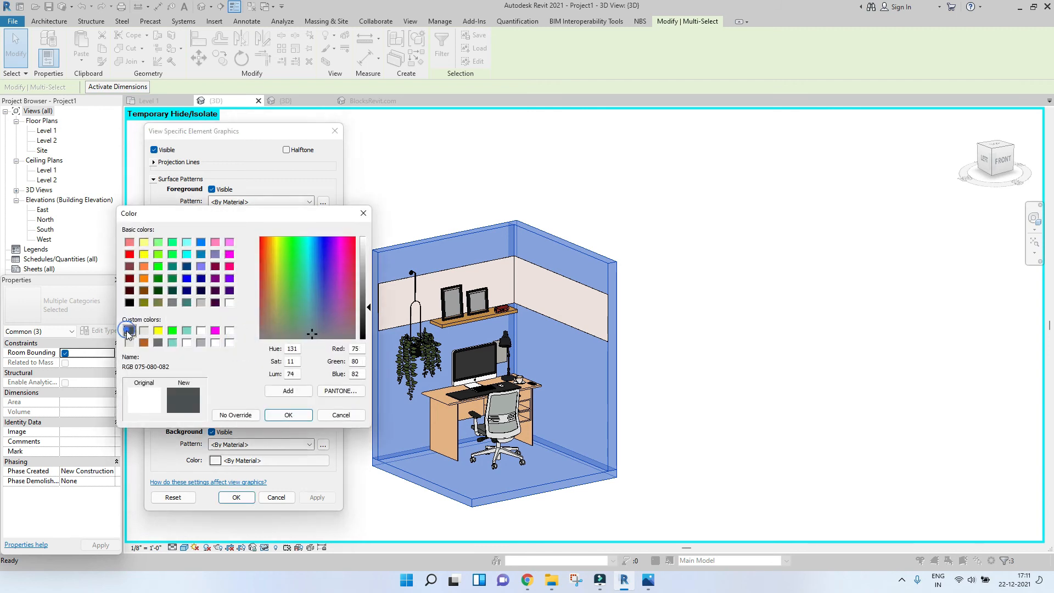
left_click(288, 415)
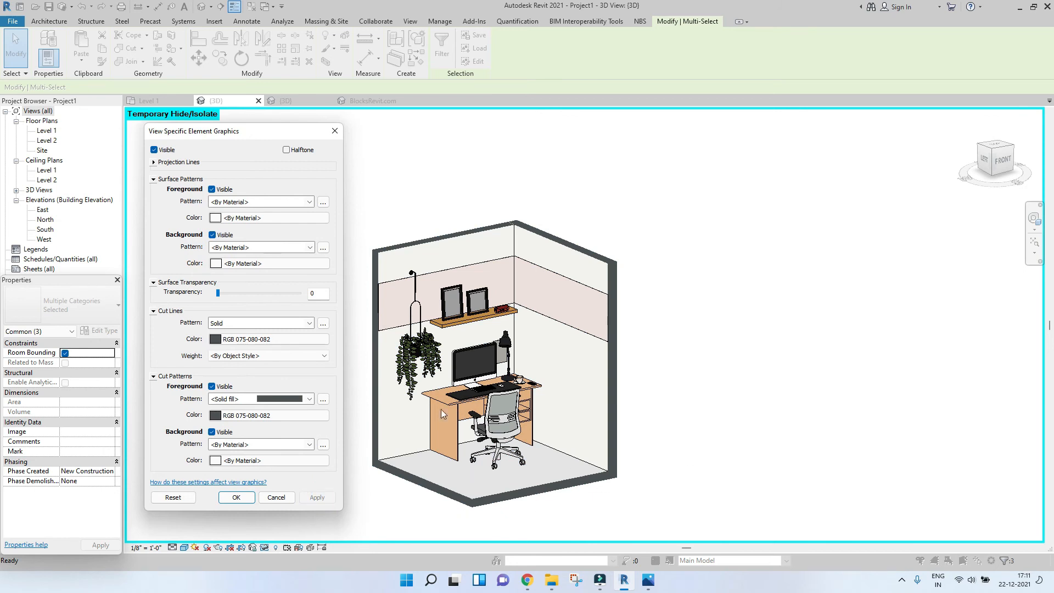
mouse_move(568, 261)
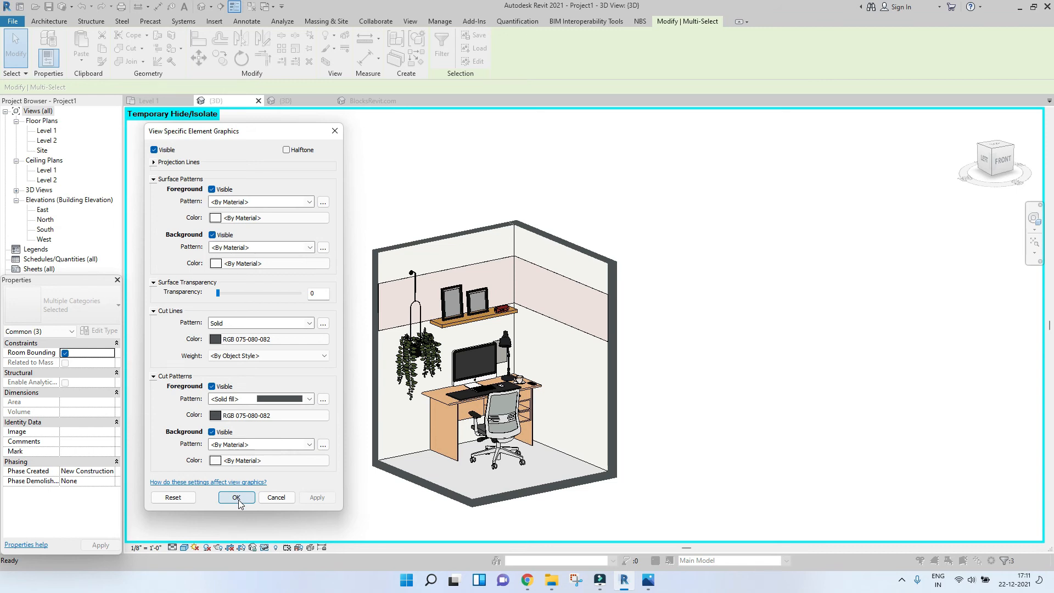
left_click(236, 498)
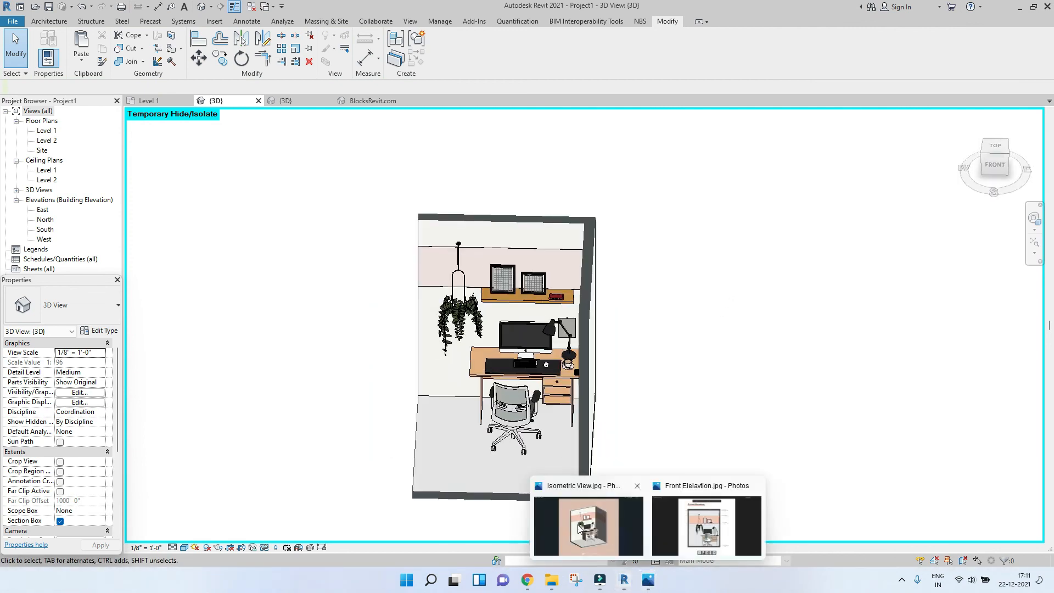
Compare with the reference image in Photos, then set the Revit view to the Shaded visual style
left_click(586, 526)
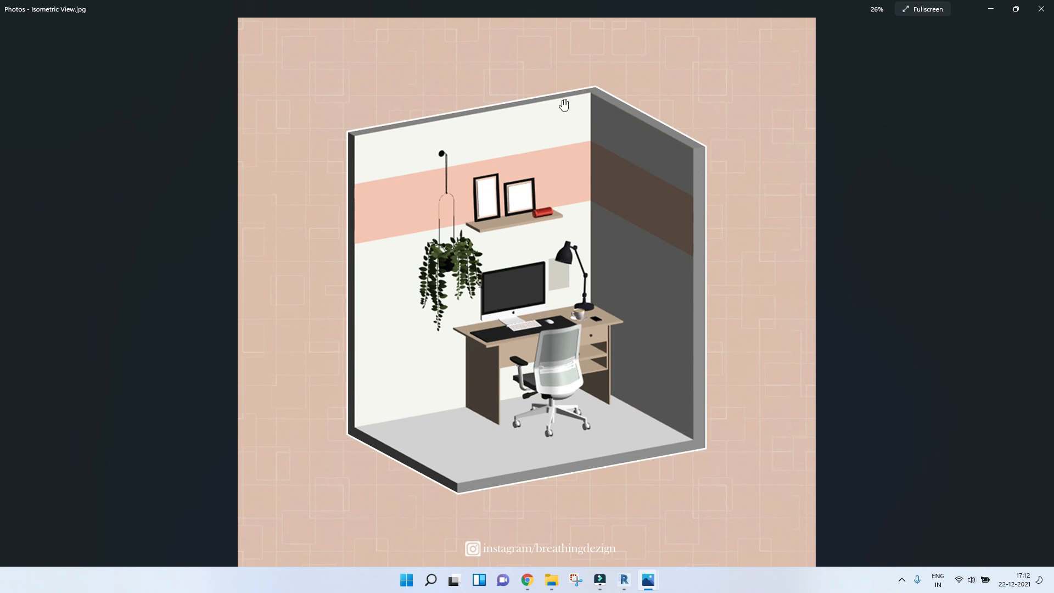
left_click(624, 580)
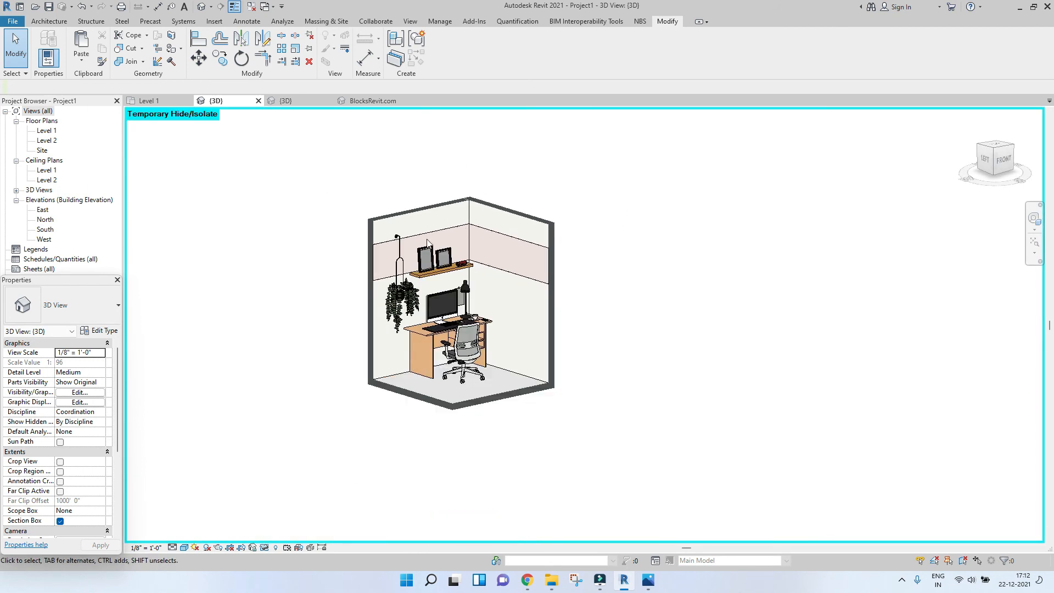
mouse_move(331, 413)
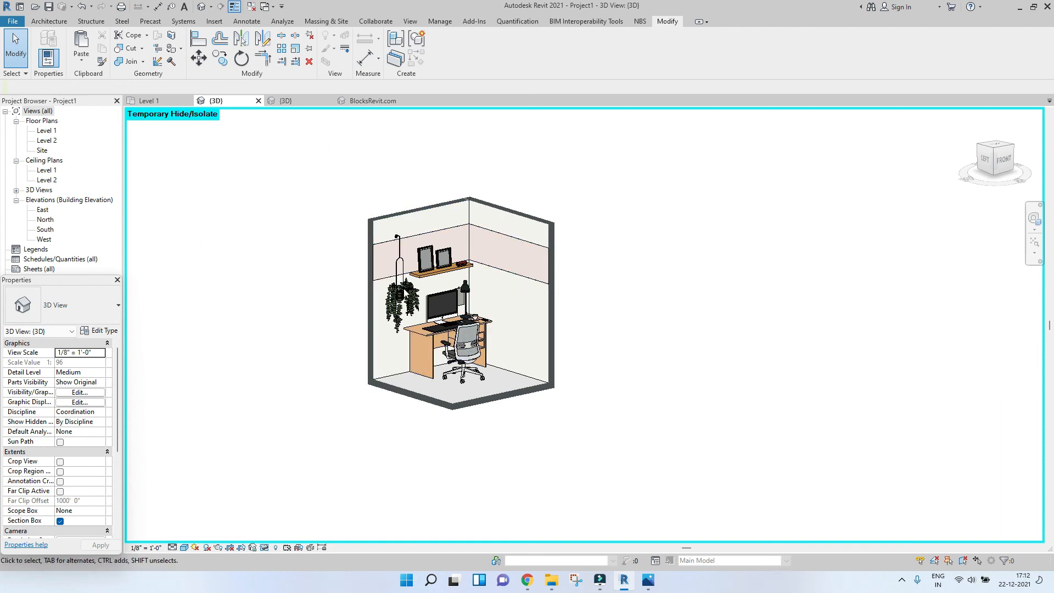
mouse_move(580, 352)
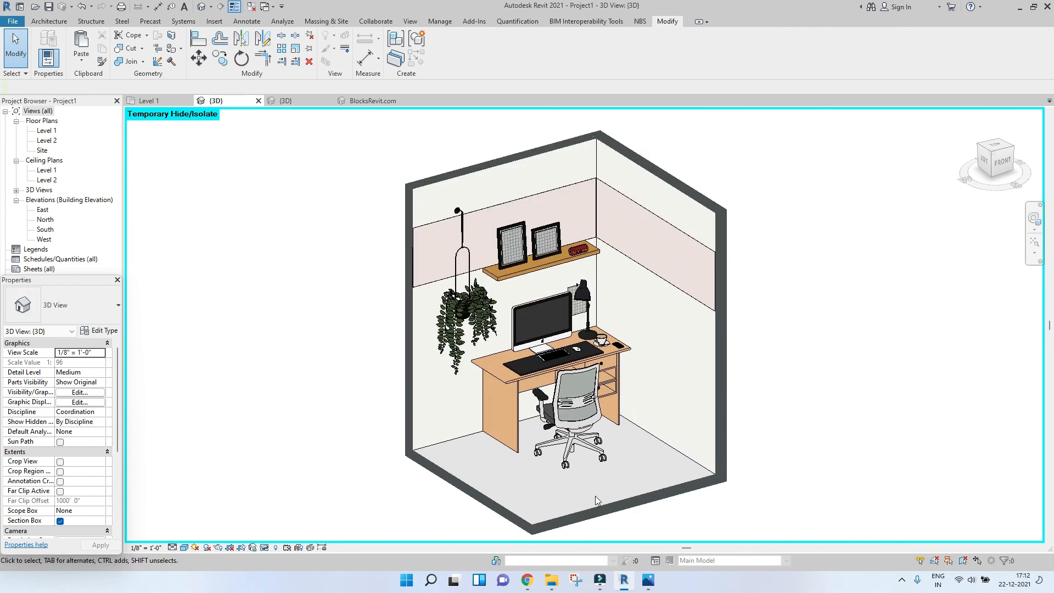
mouse_move(340, 523)
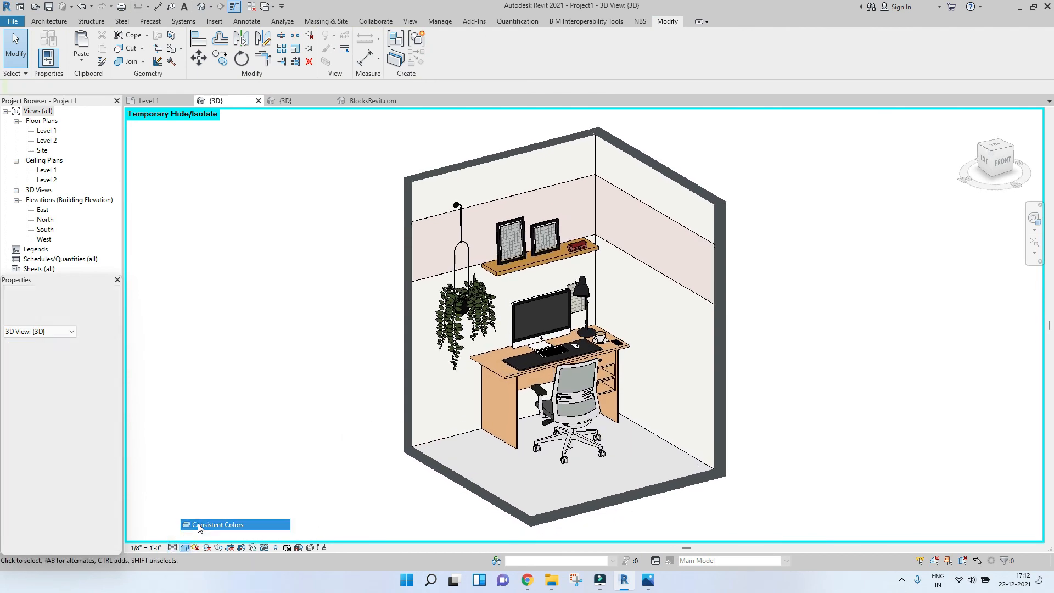
left_click(184, 547)
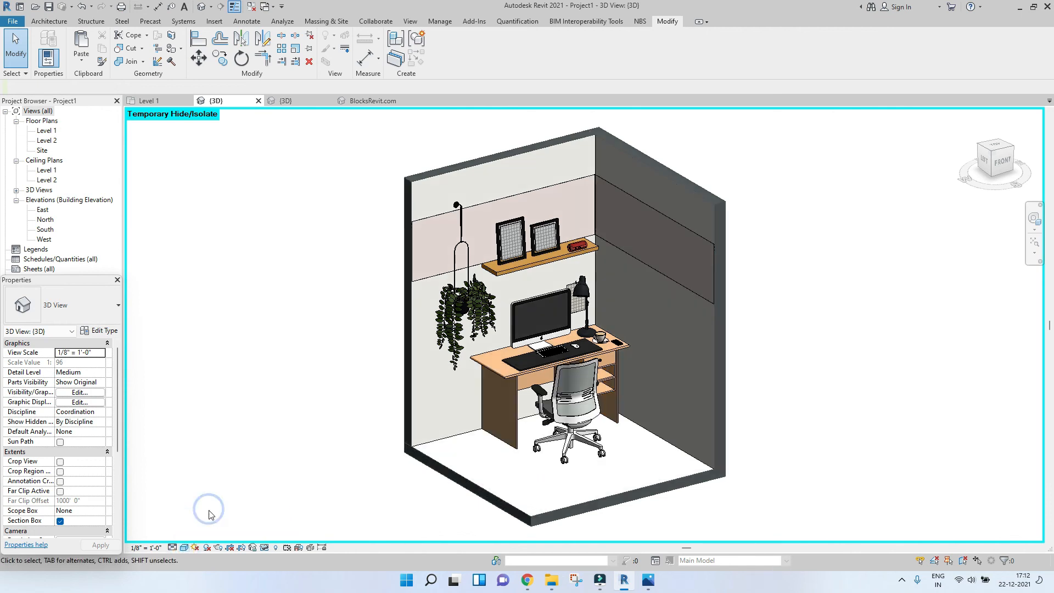
left_click(513, 229)
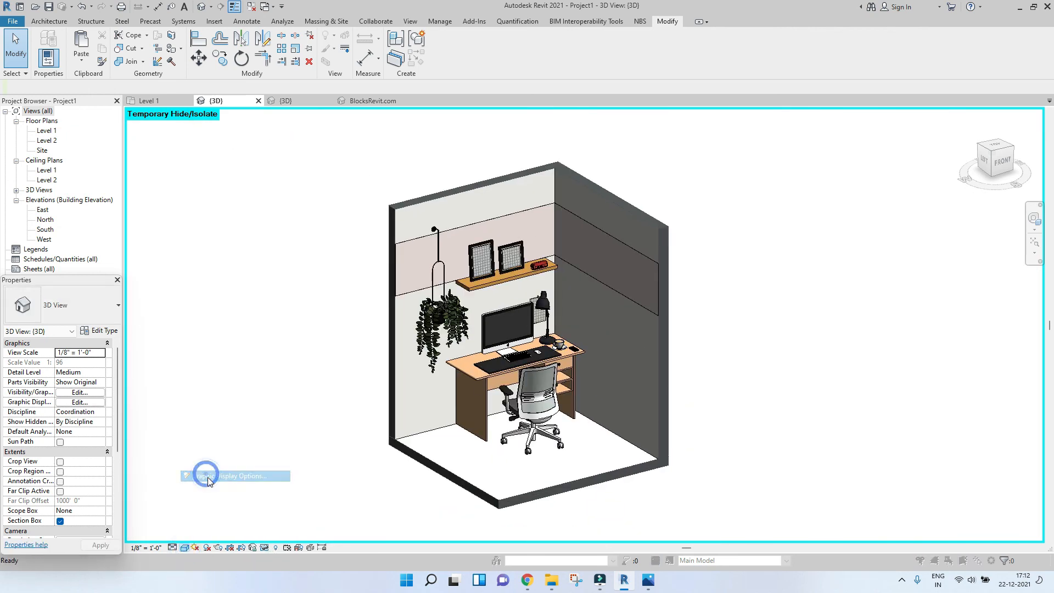
In Graphic Display Options, turn off edges and turn on anti-aliased smooth lines for the view
left_click(235, 476)
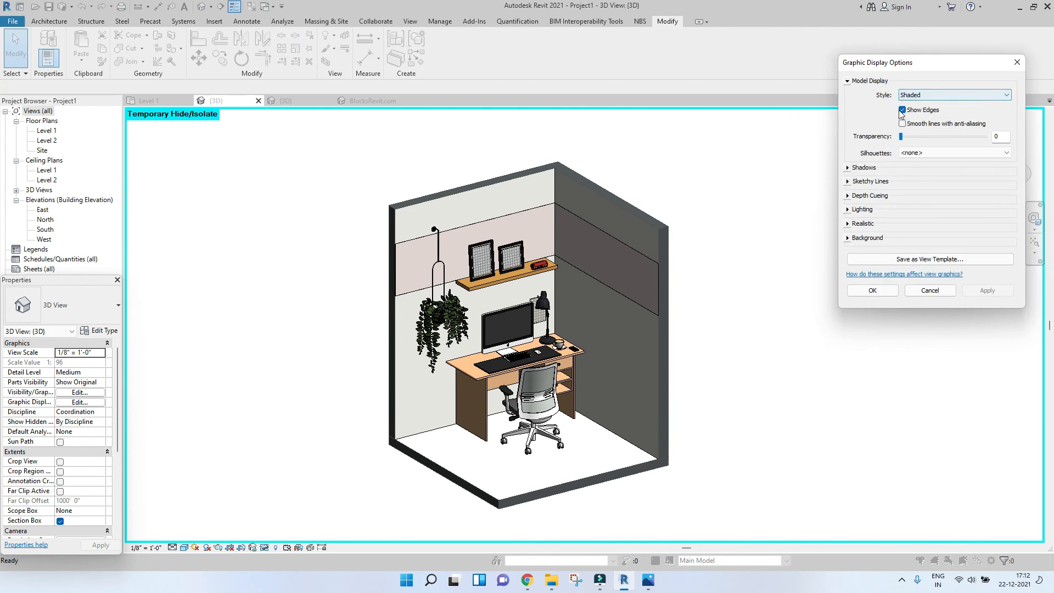
left_click(903, 110)
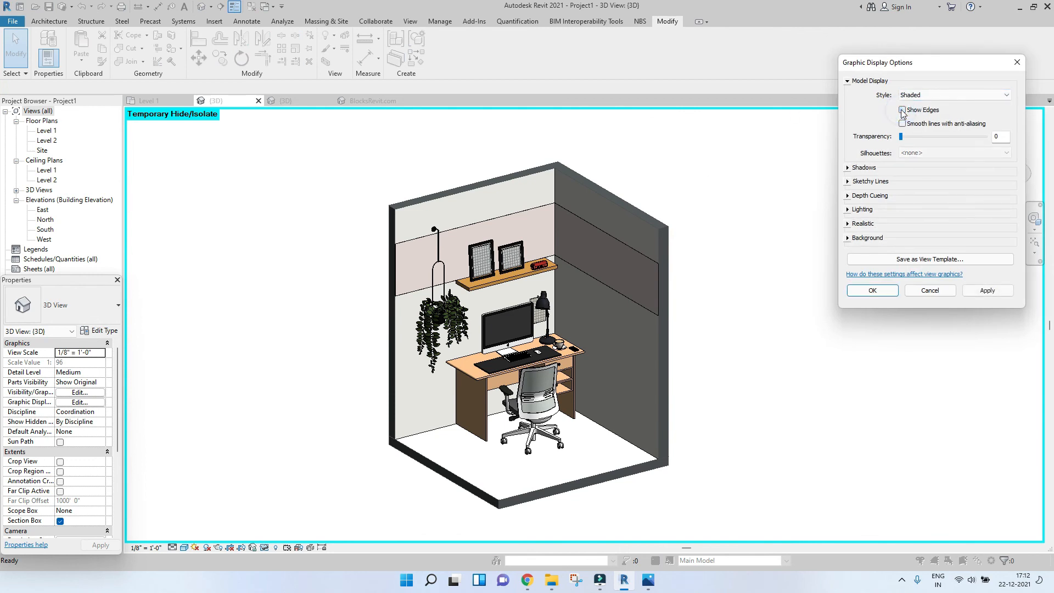
left_click(903, 110)
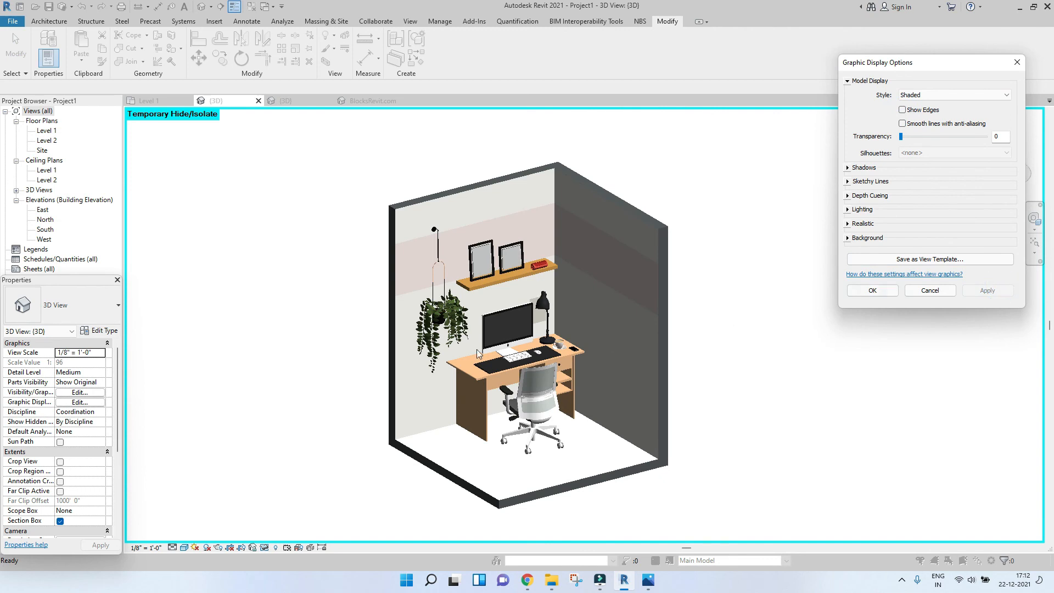
mouse_move(575, 338)
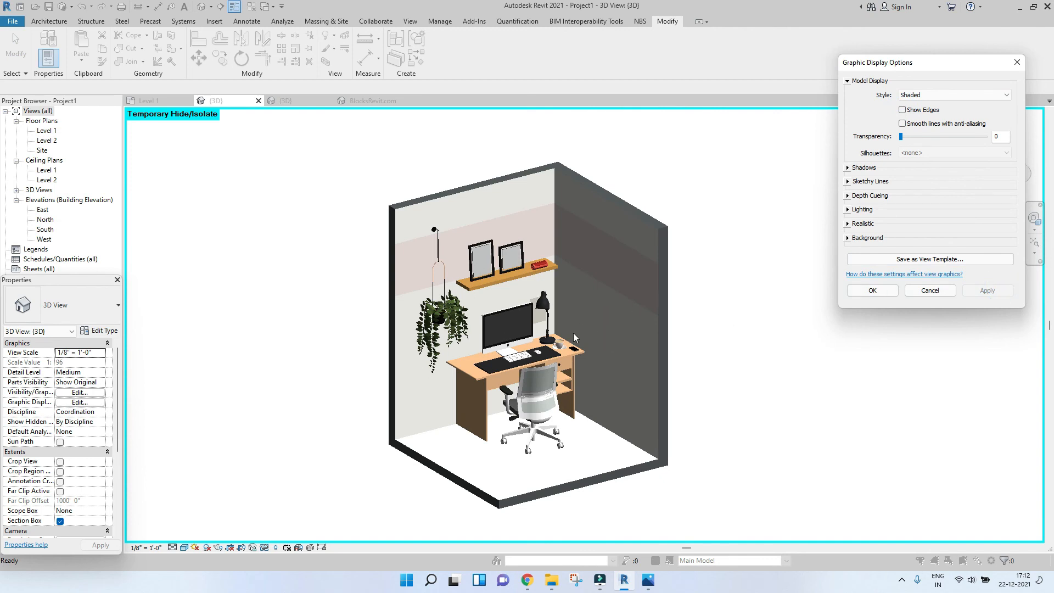
mouse_move(913, 206)
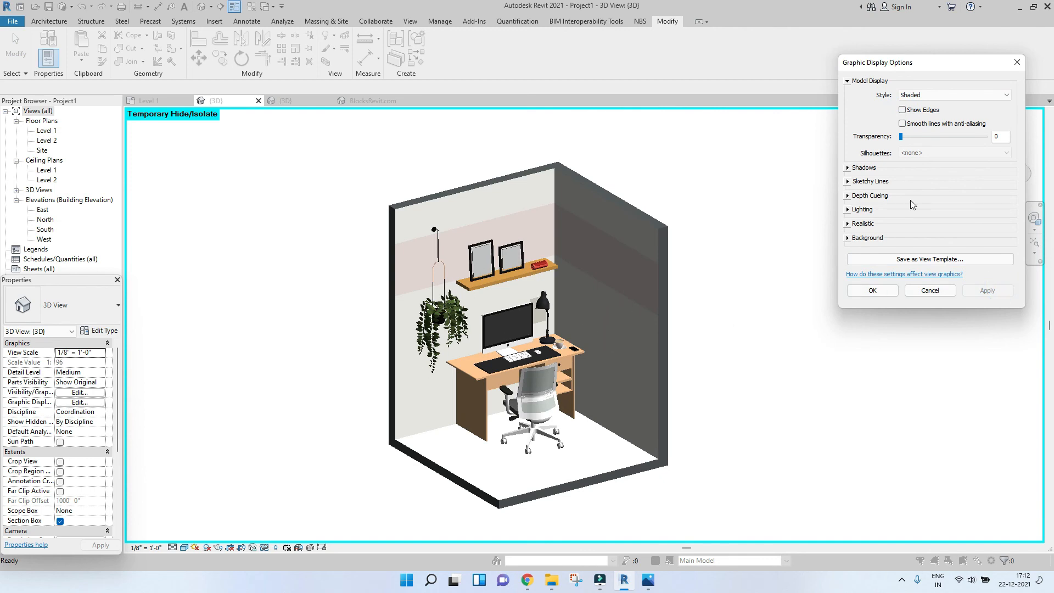
left_click(902, 125)
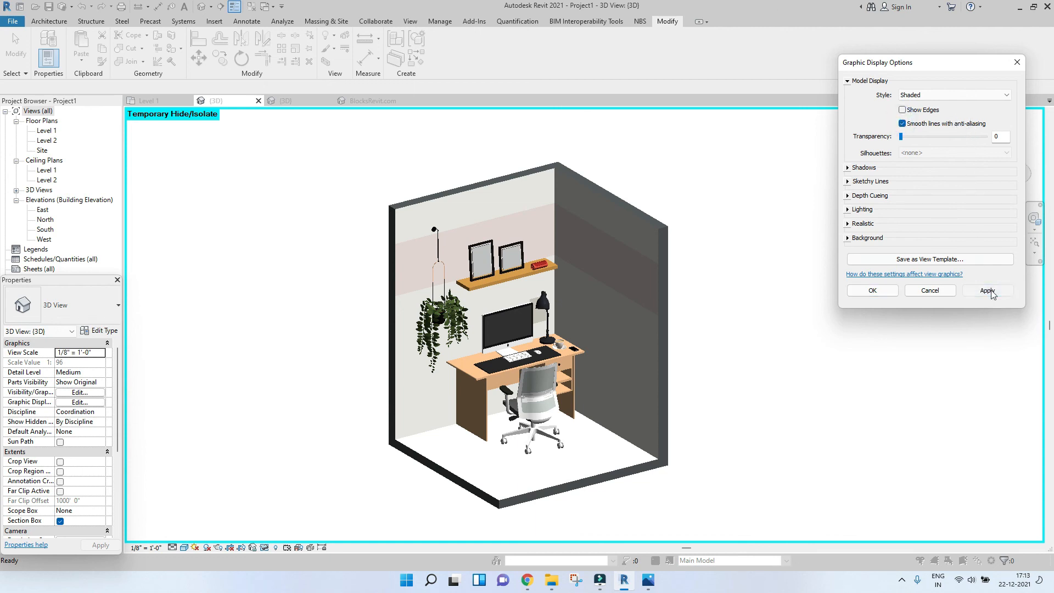
left_click(988, 290)
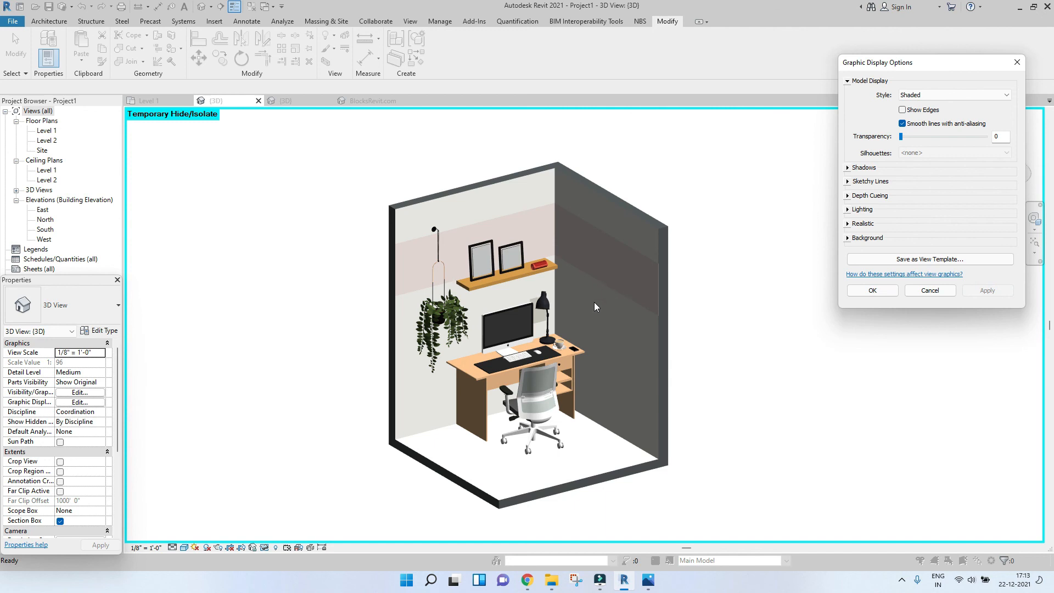
Enable cast shadows so the cut-away room throws a ground shadow
left_click(849, 167)
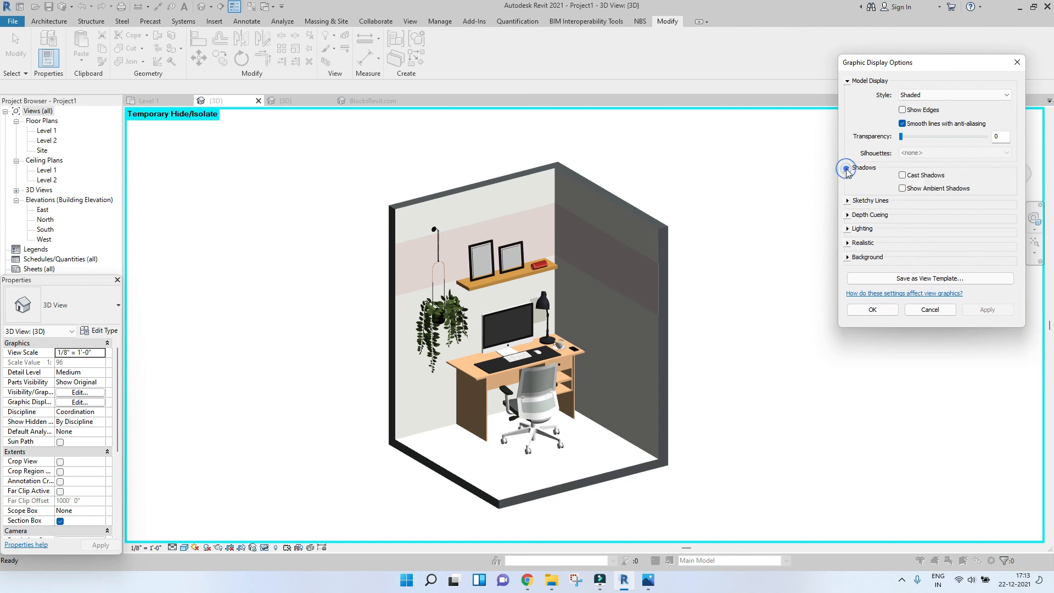
left_click(903, 176)
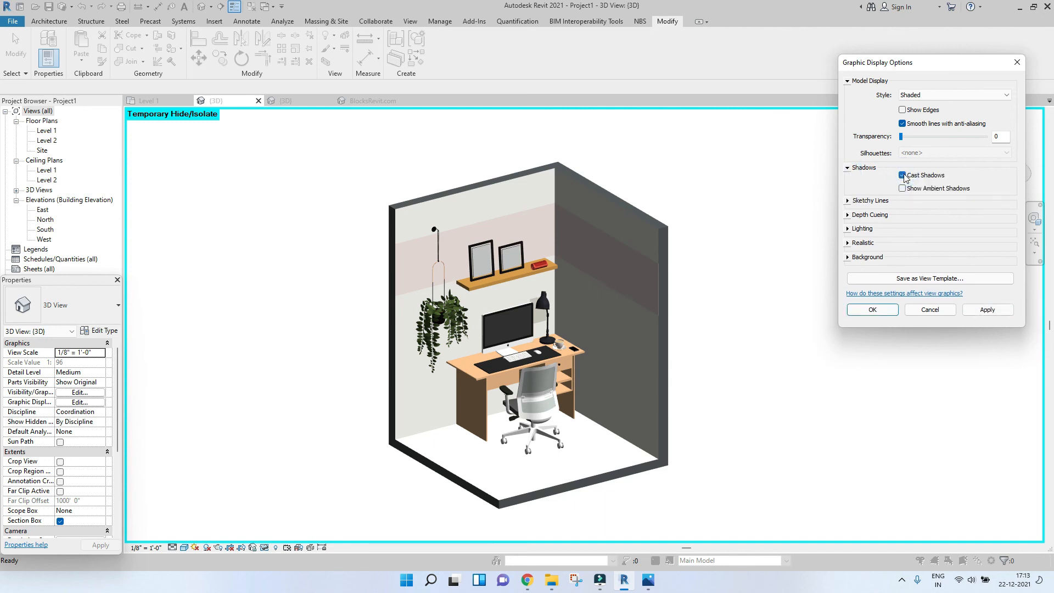
left_click(903, 175)
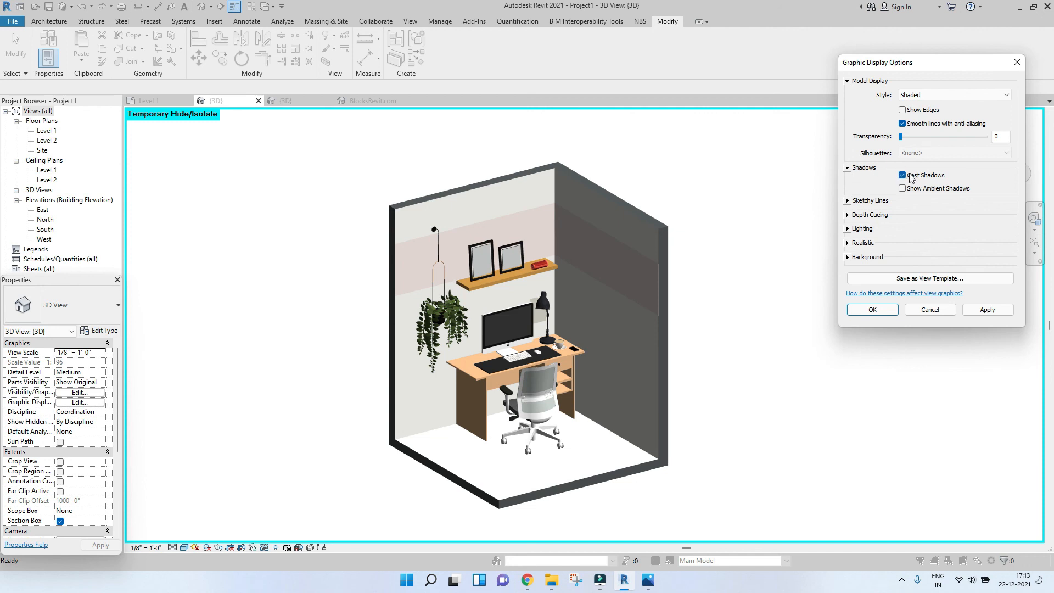
left_click(987, 309)
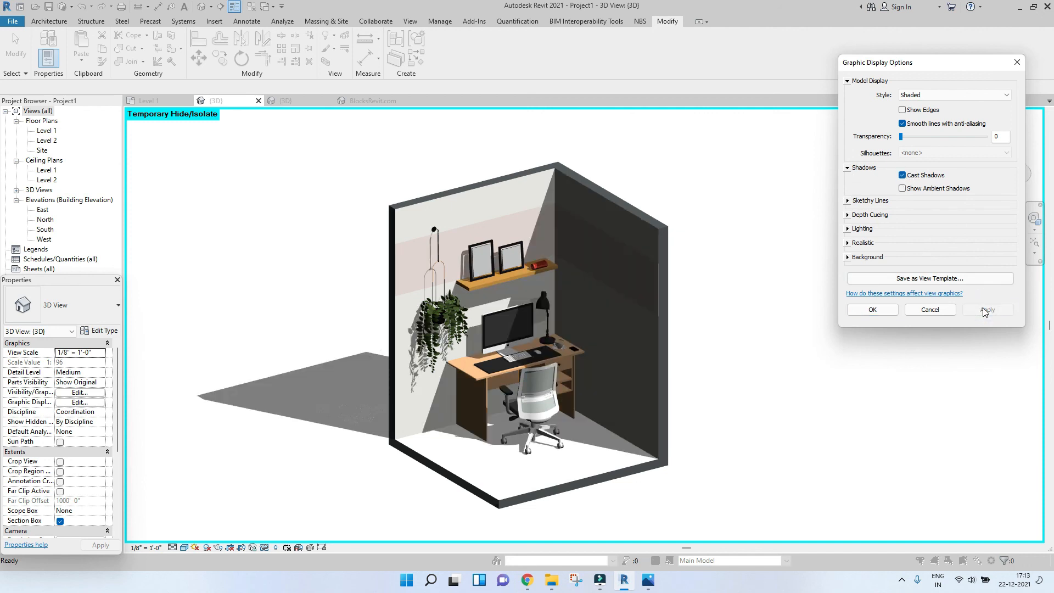
mouse_move(529, 310)
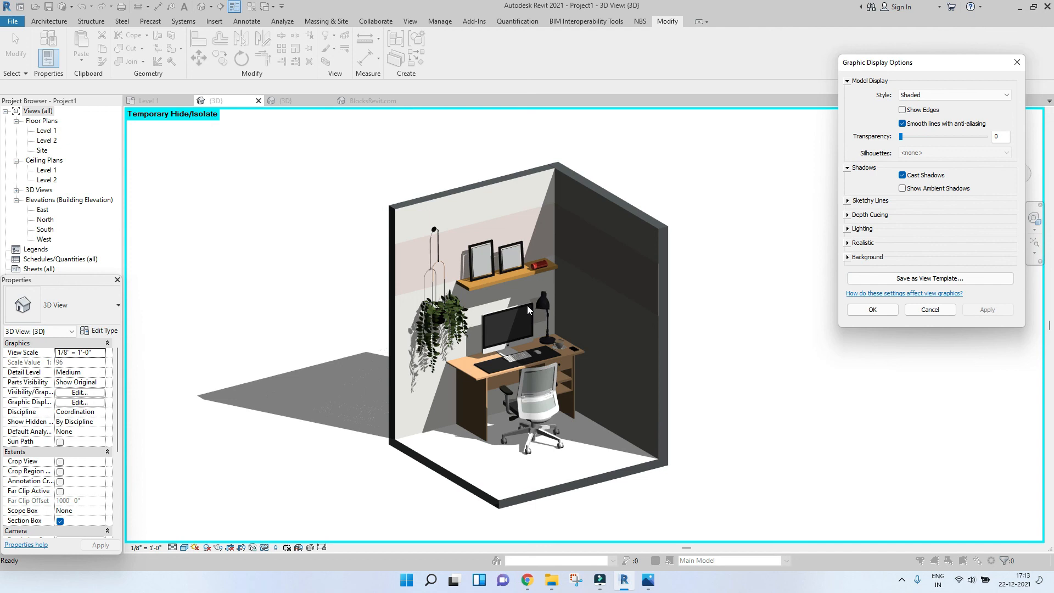
mouse_move(849, 244)
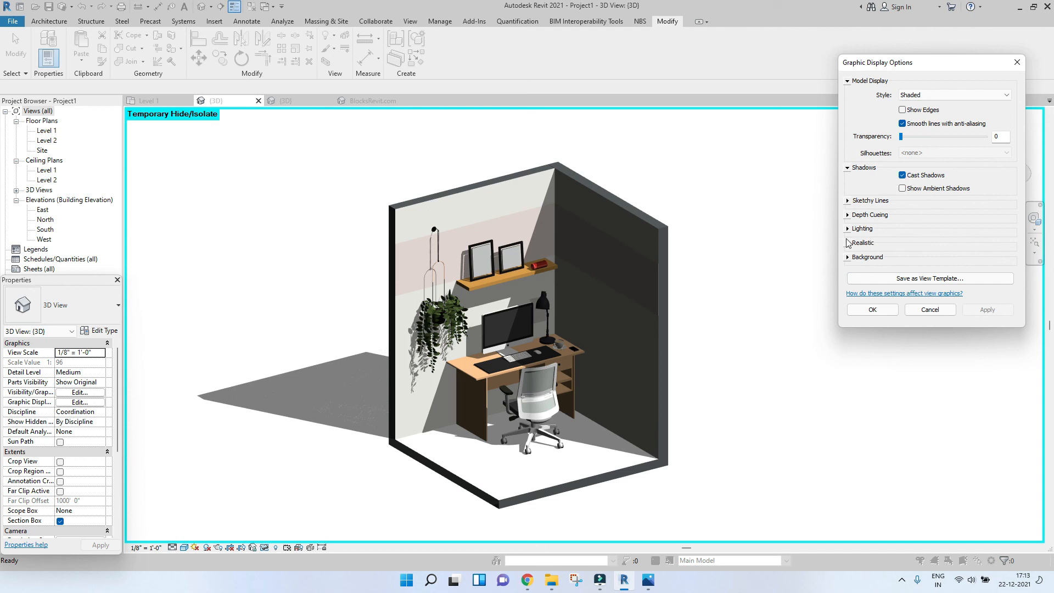
Set shadow intensity to 18, ambient light to 12 and sun intensity to 16, applying each
left_click(863, 229)
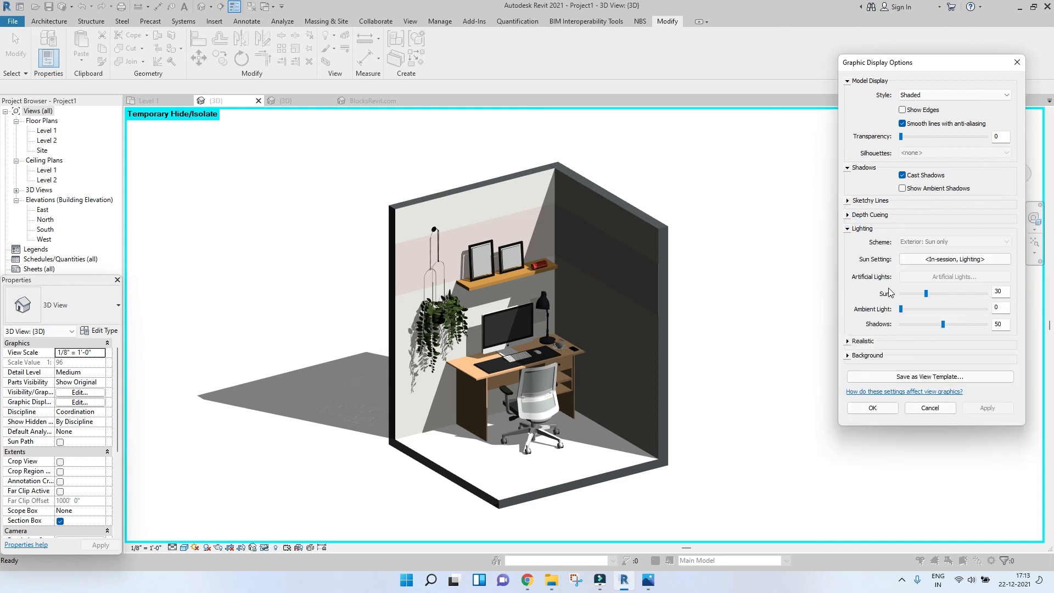
left_click_drag(942, 324, 944, 326)
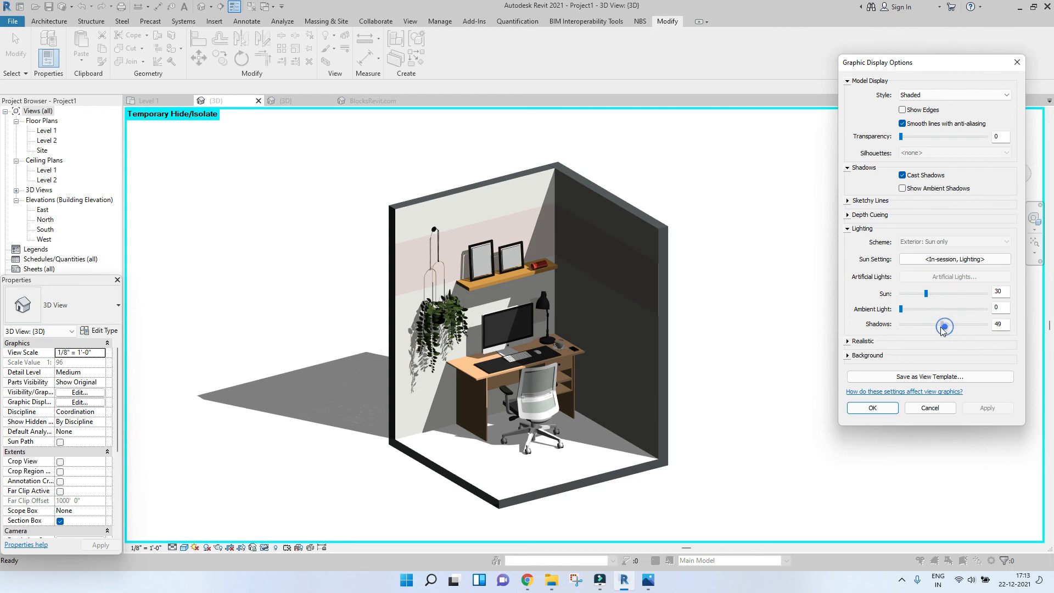
left_click_drag(943, 325, 943, 325)
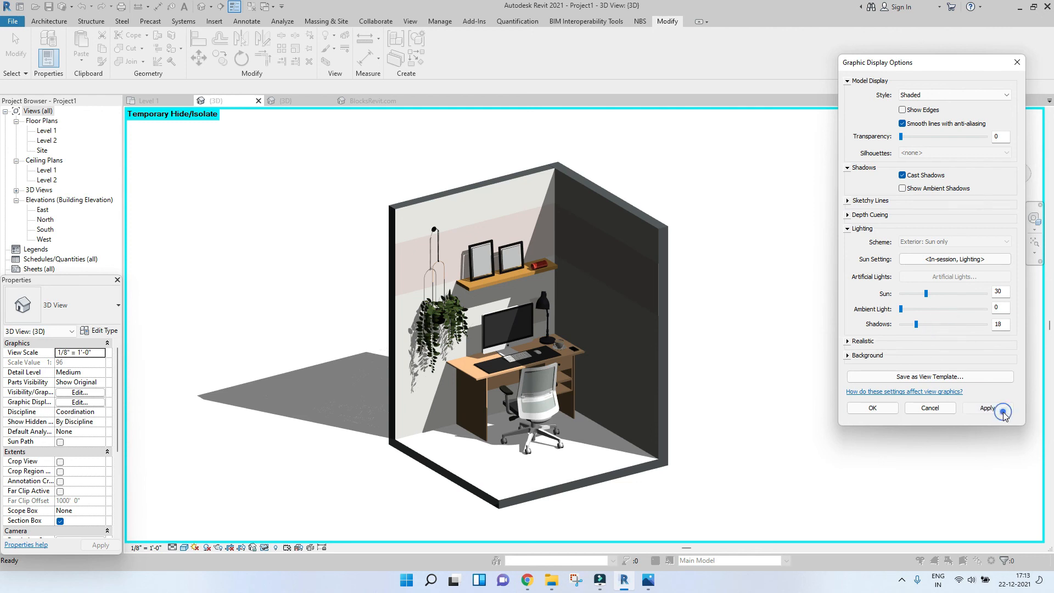
left_click(988, 408)
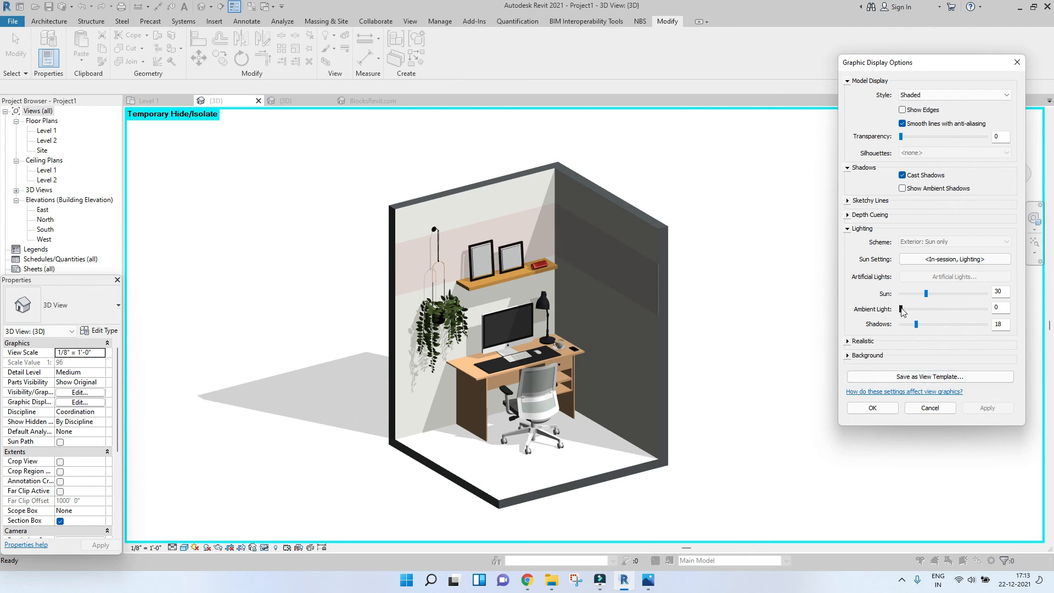
left_click_drag(903, 309, 941, 309)
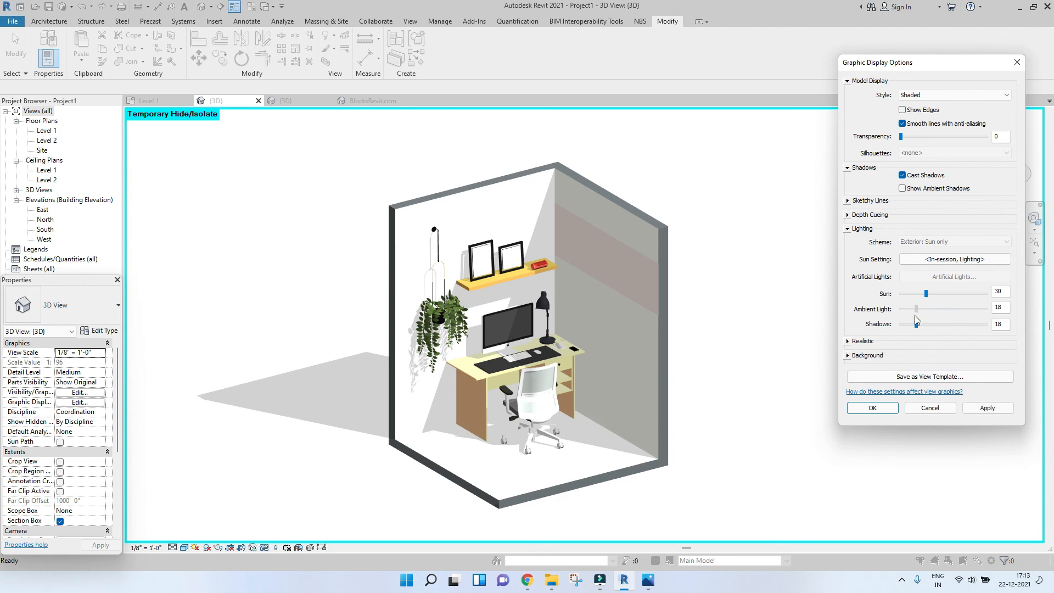
left_click(988, 408)
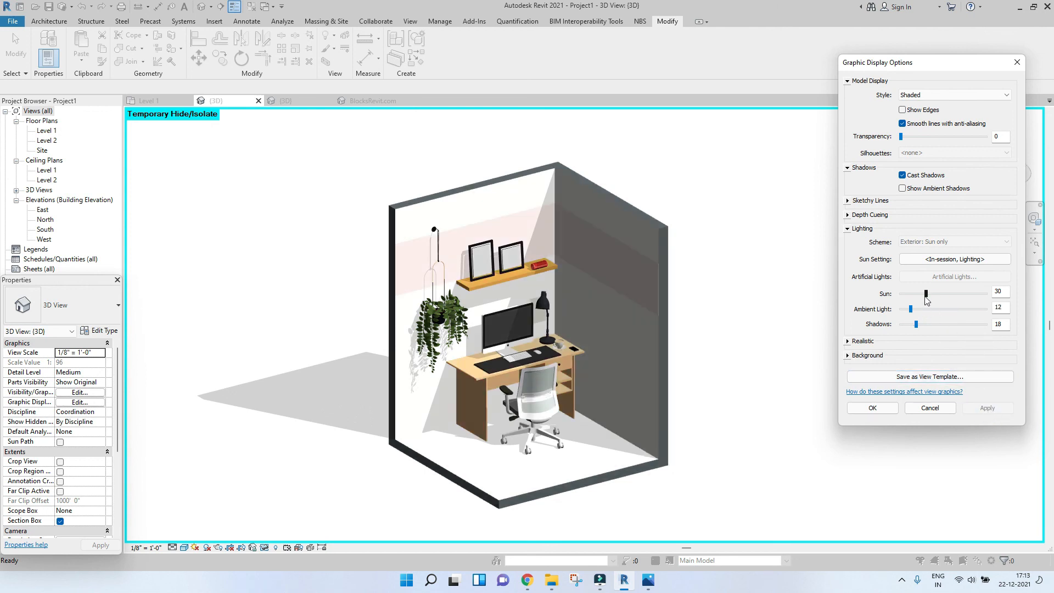
left_click_drag(927, 294, 916, 295)
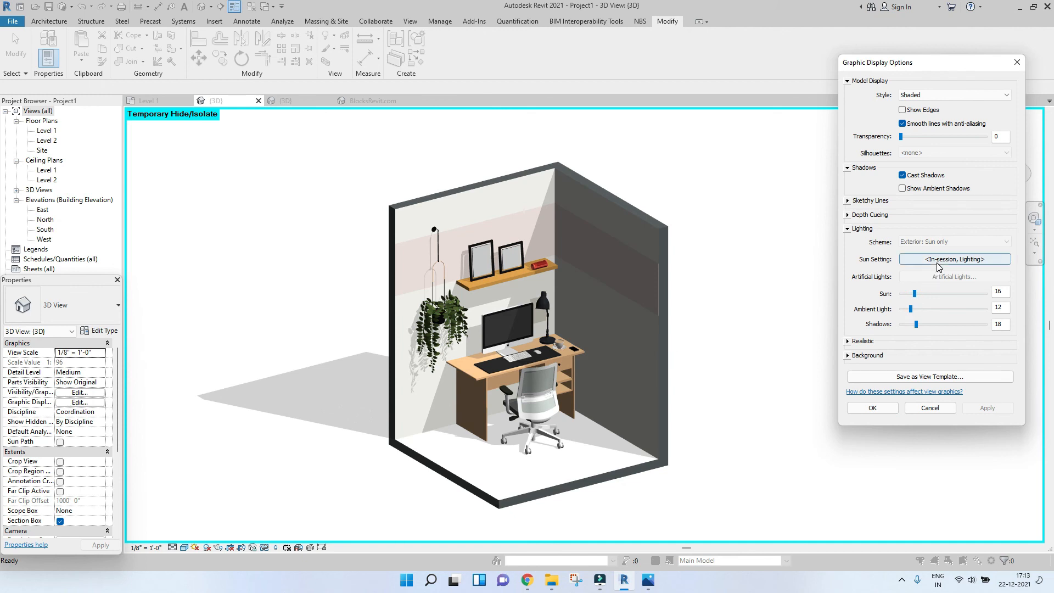
Collapse the Sketchy Lines, Background and Realistic sections and expand Lighting again
left_click(849, 229)
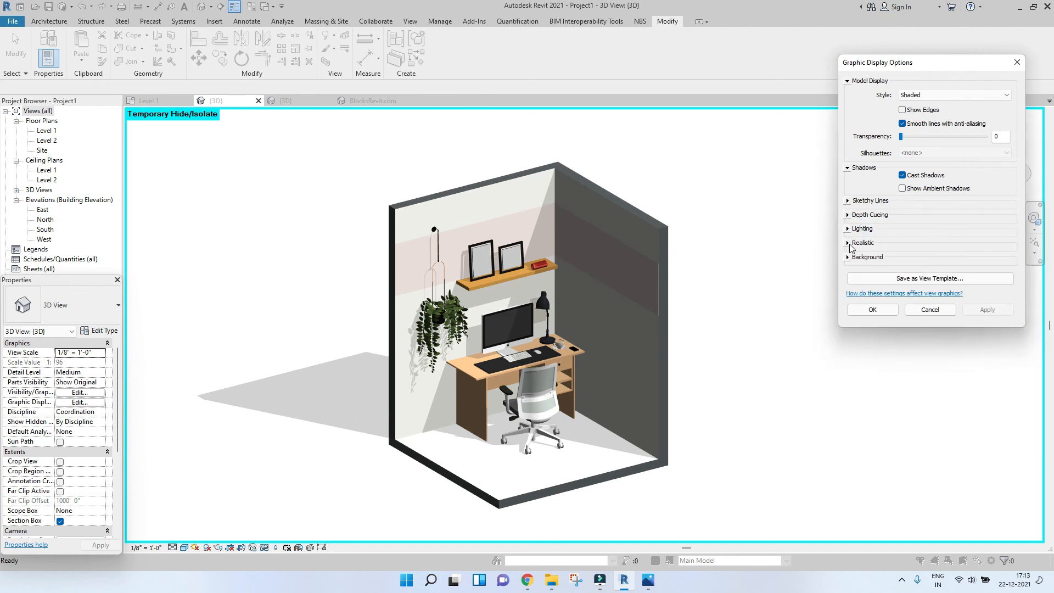
left_click(869, 200)
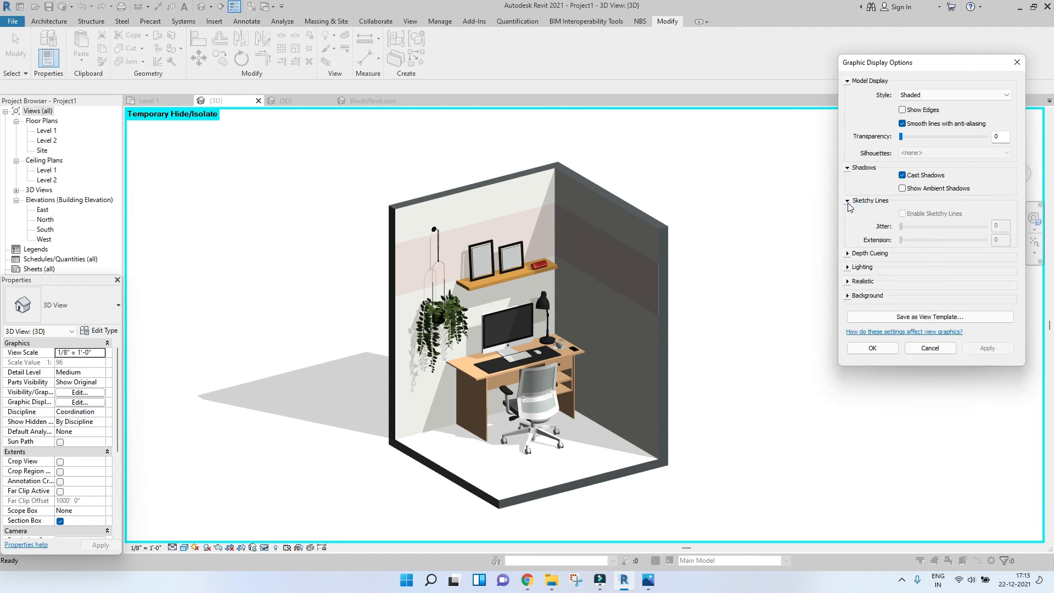
mouse_move(900, 220)
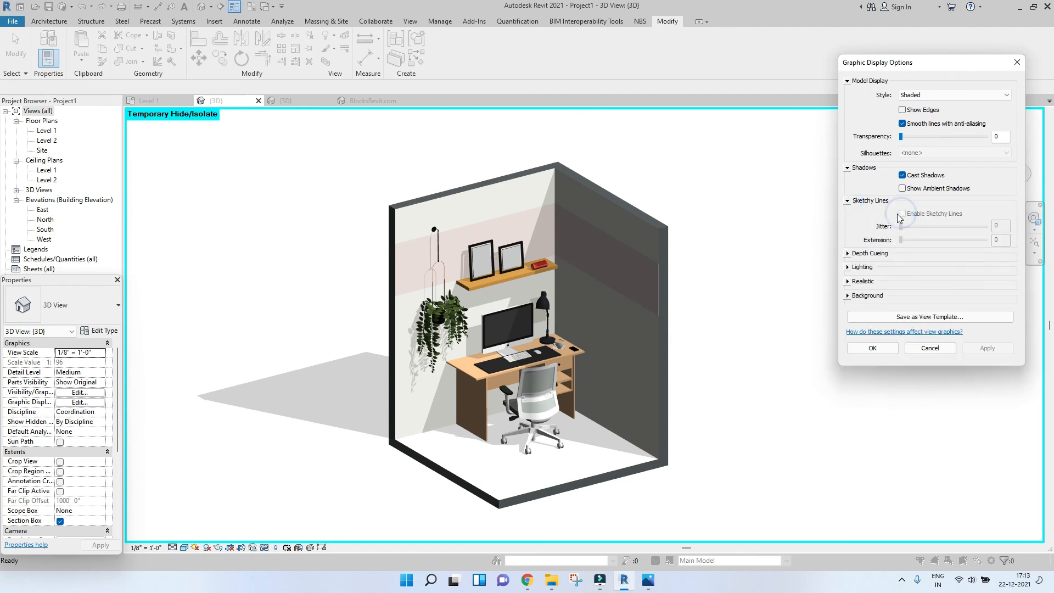
left_click(867, 257)
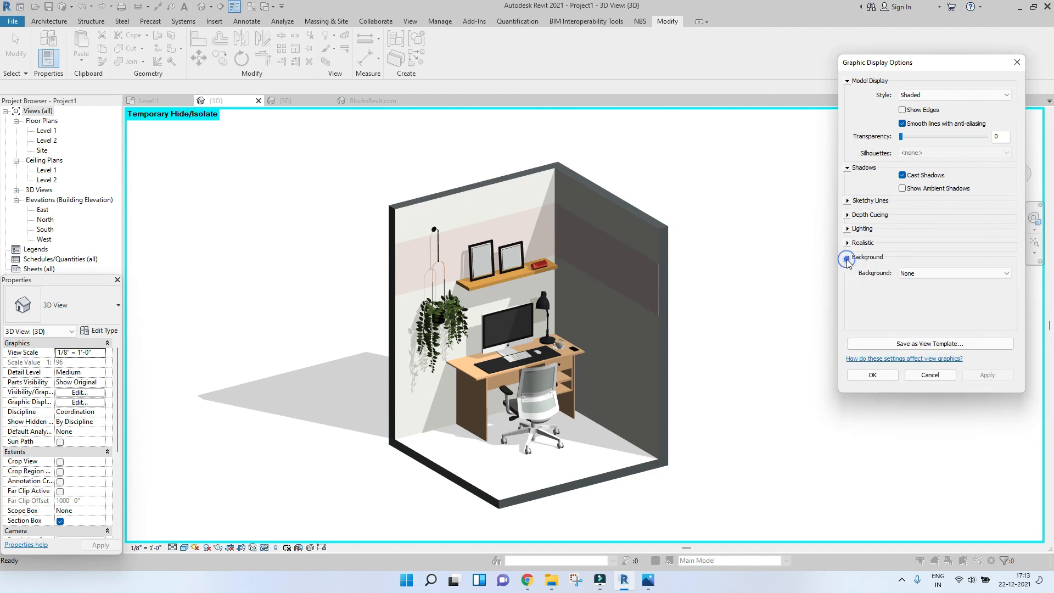
left_click(849, 257)
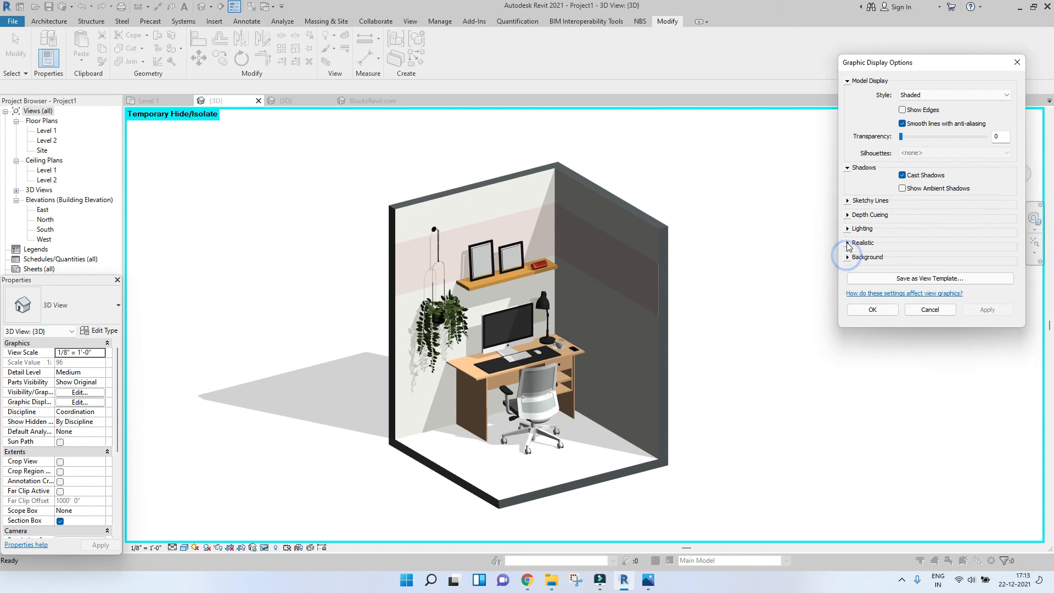
left_click(863, 242)
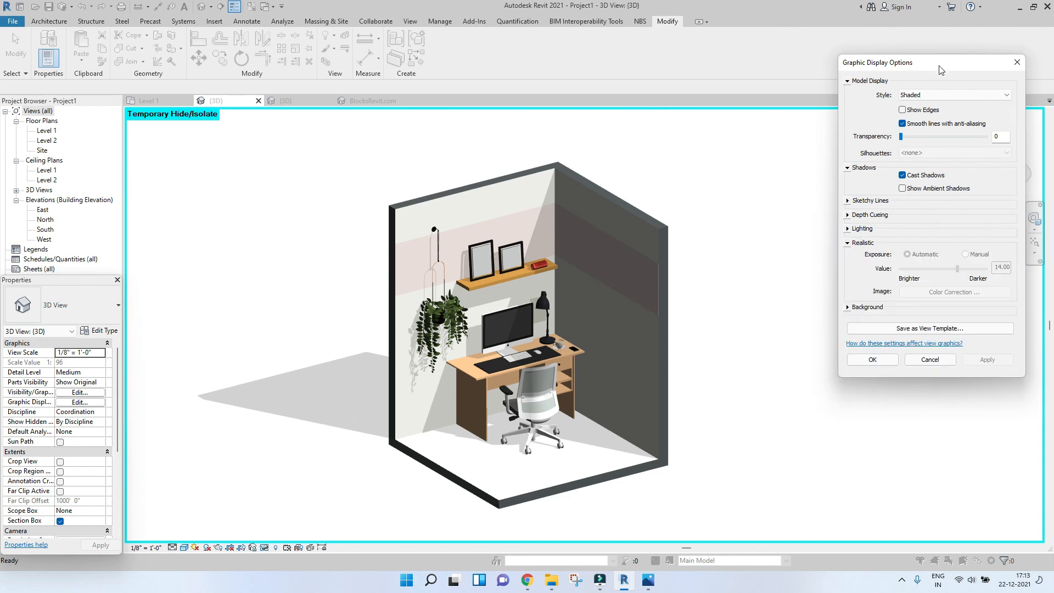
left_click(849, 243)
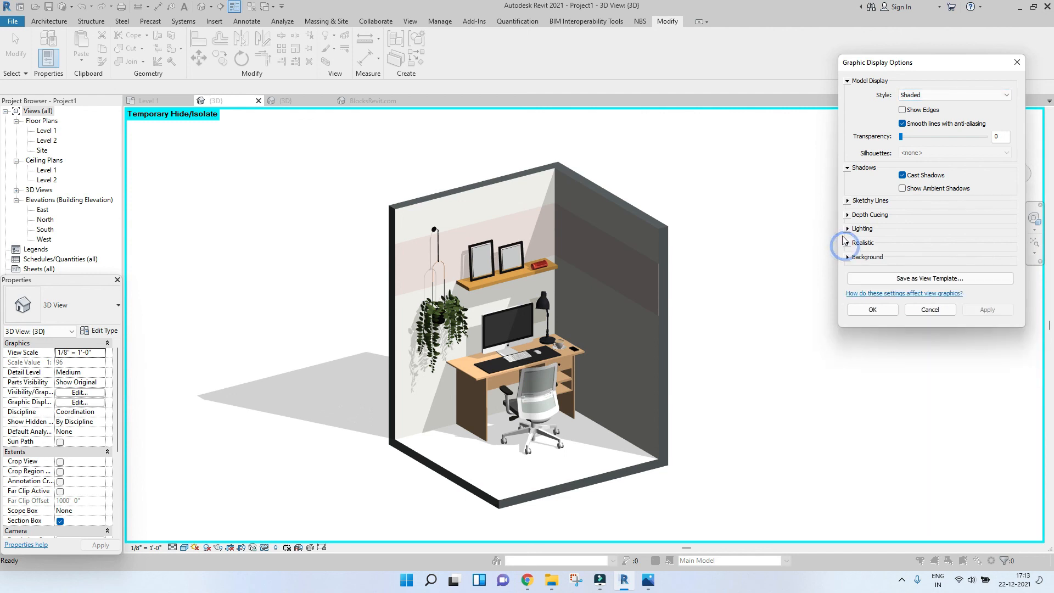
left_click(863, 229)
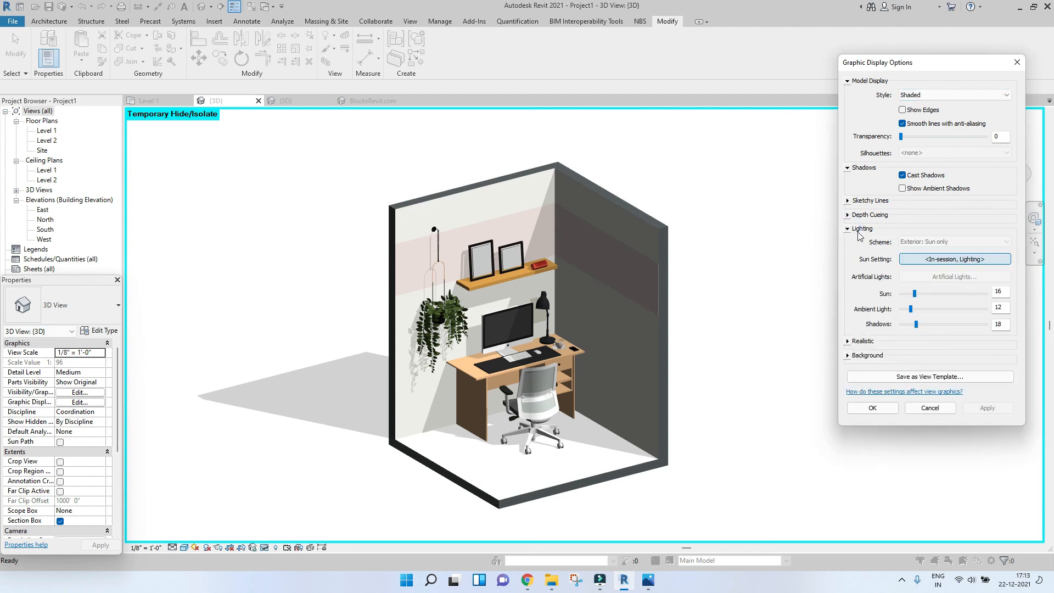
In Sun Settings, try top-right sunlight and the Multi-Day solar study presets, applying them
left_click(954, 260)
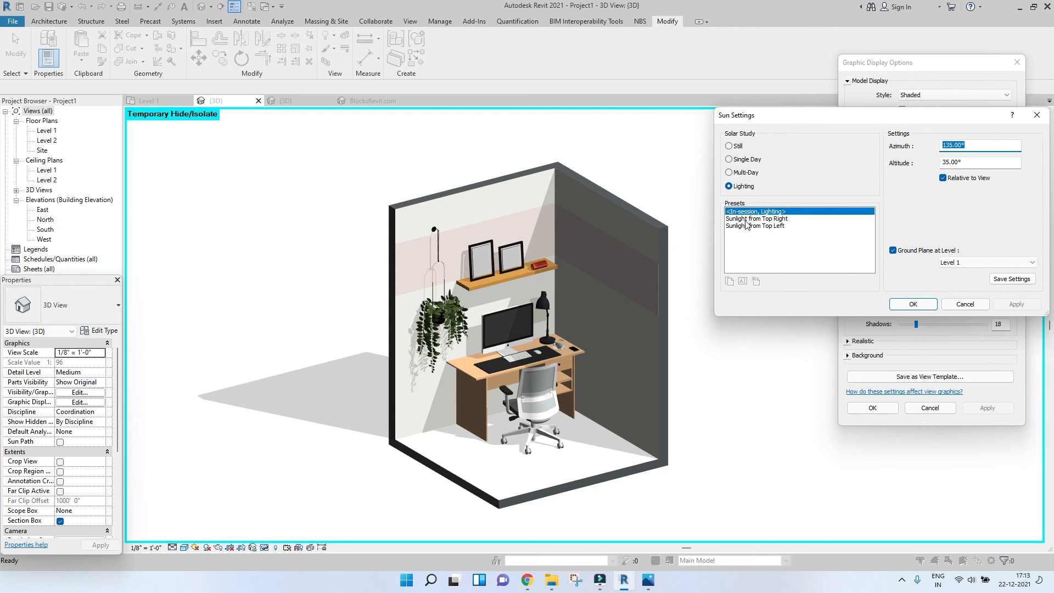
left_click(757, 218)
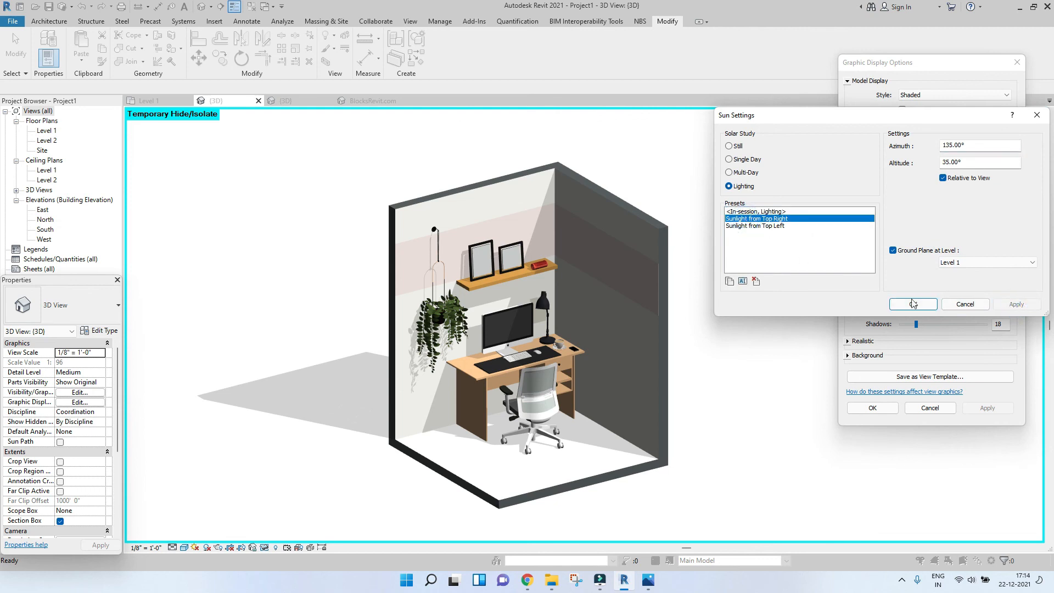
left_click(729, 172)
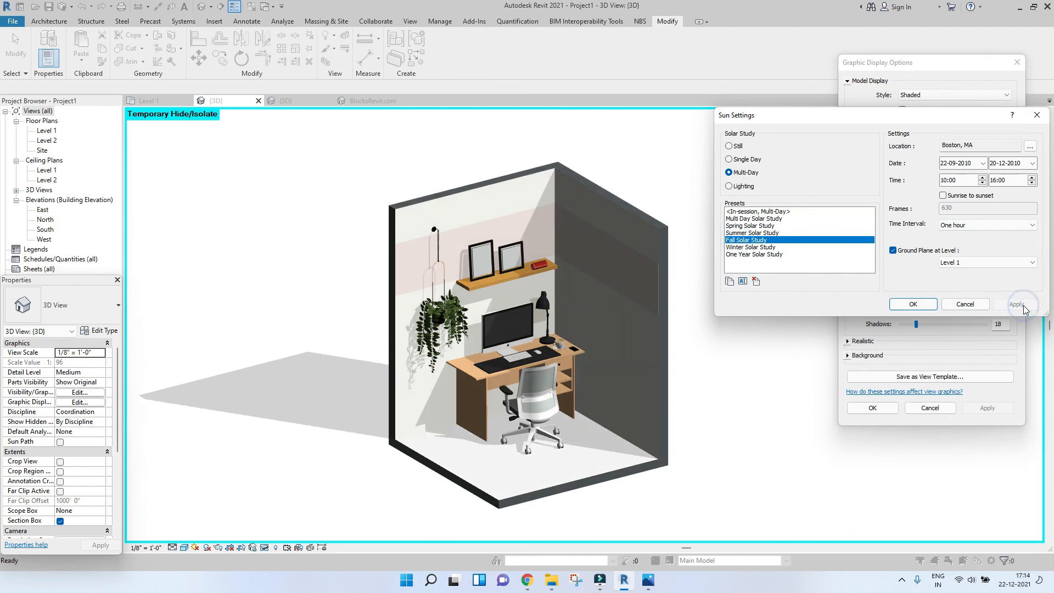
left_click(755, 218)
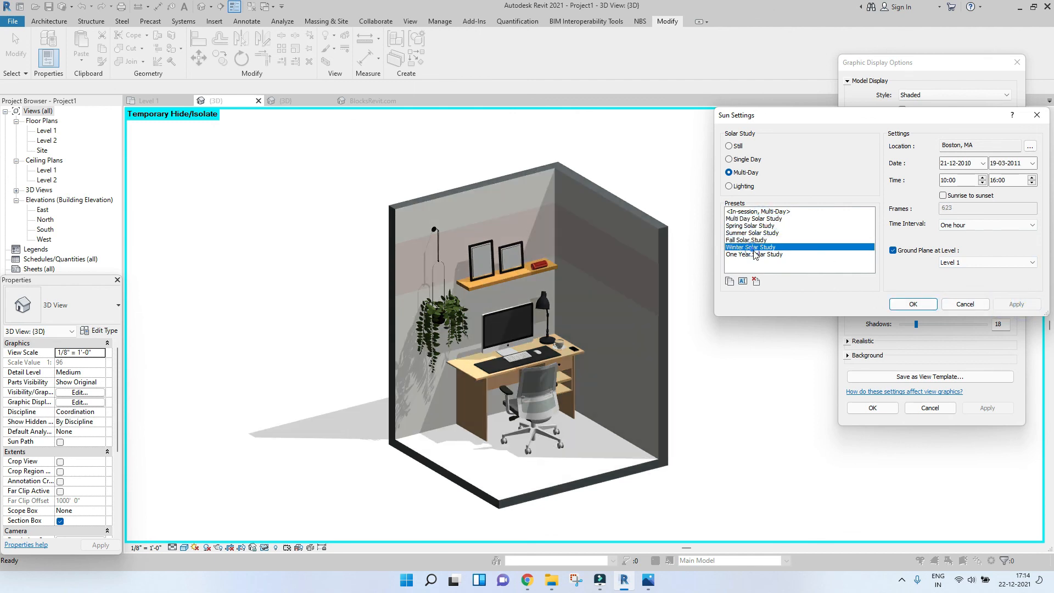
left_click(748, 247)
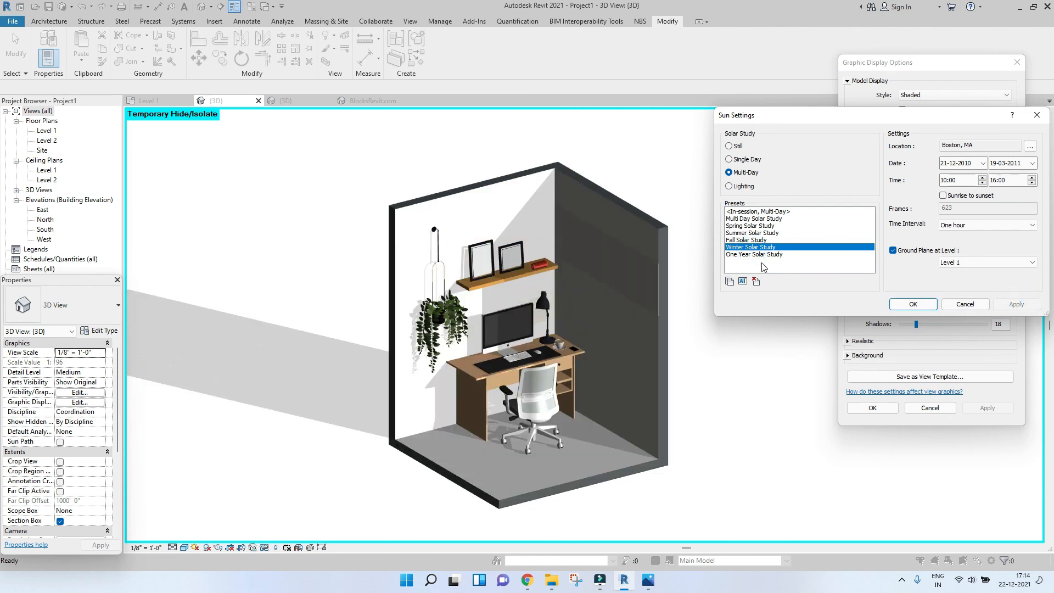
left_click(754, 219)
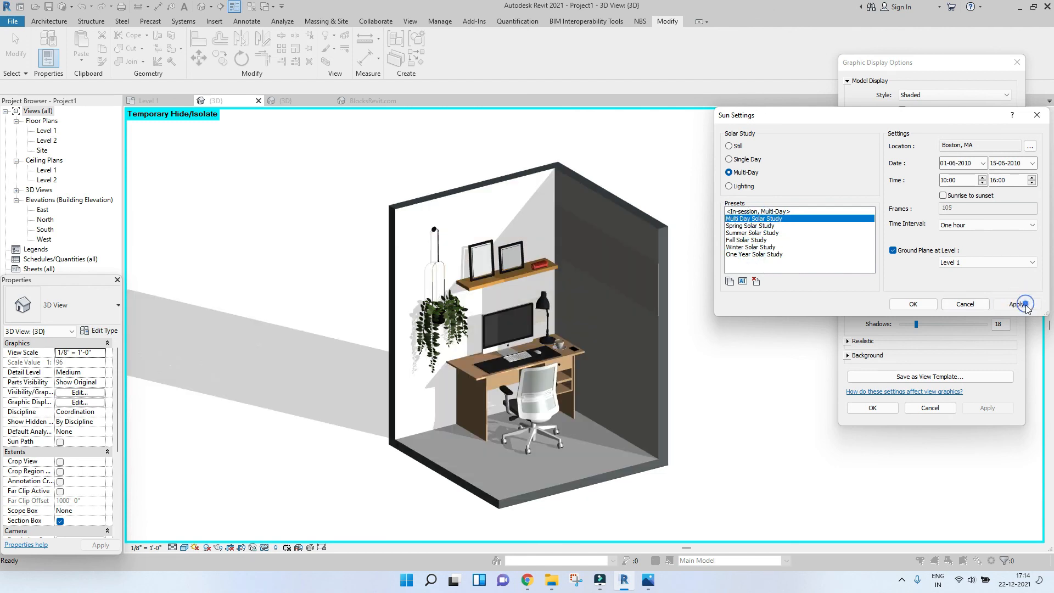
left_click(1020, 305)
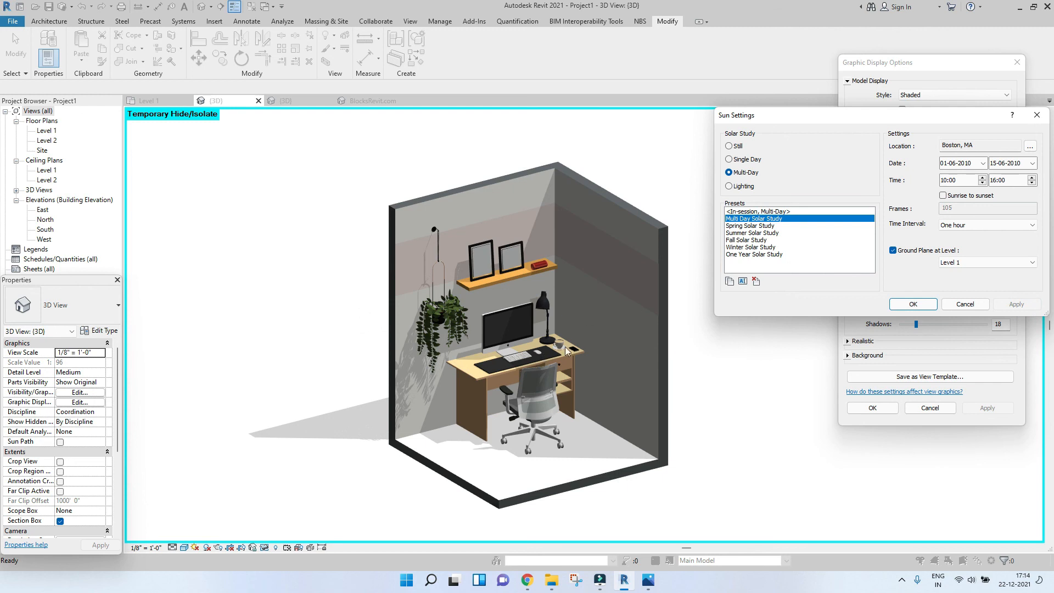
Test top-left lighting and the Still study's solstice and equinox presets, applying the fall equinox sun
left_click(729, 187)
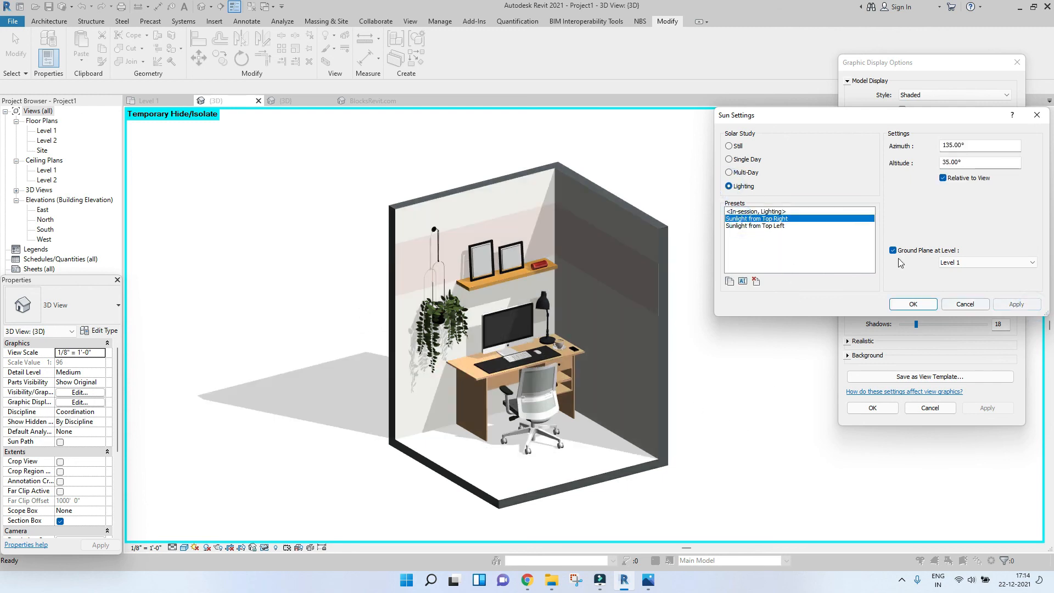
left_click(754, 225)
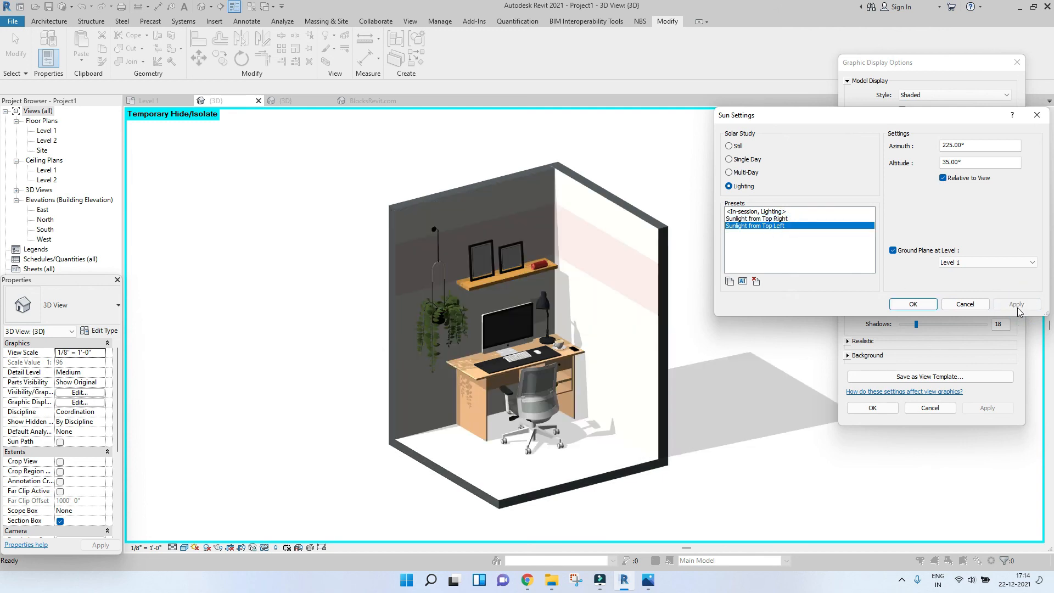
mouse_move(633, 358)
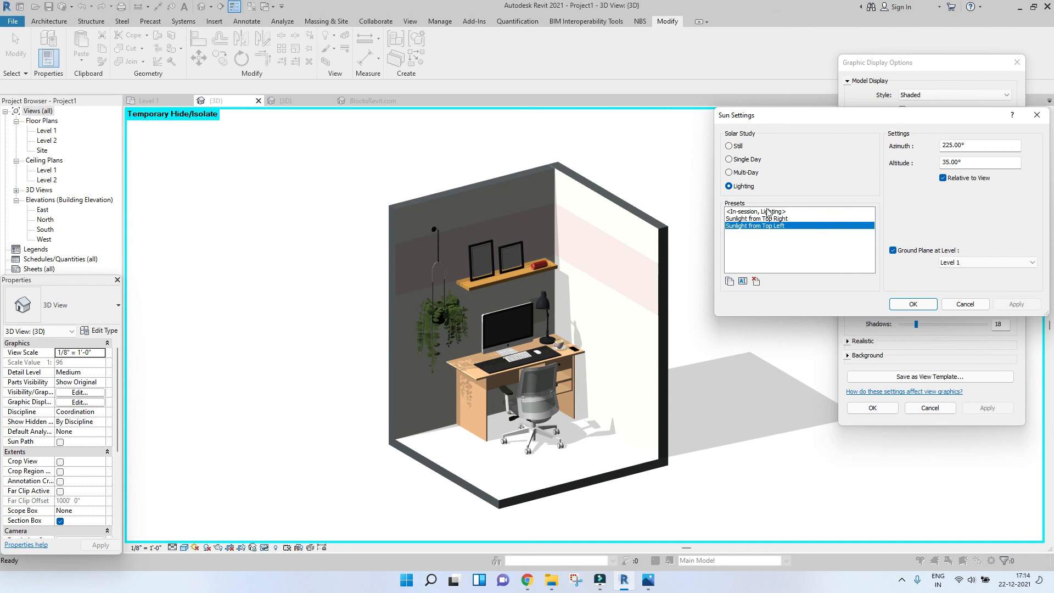
left_click(729, 146)
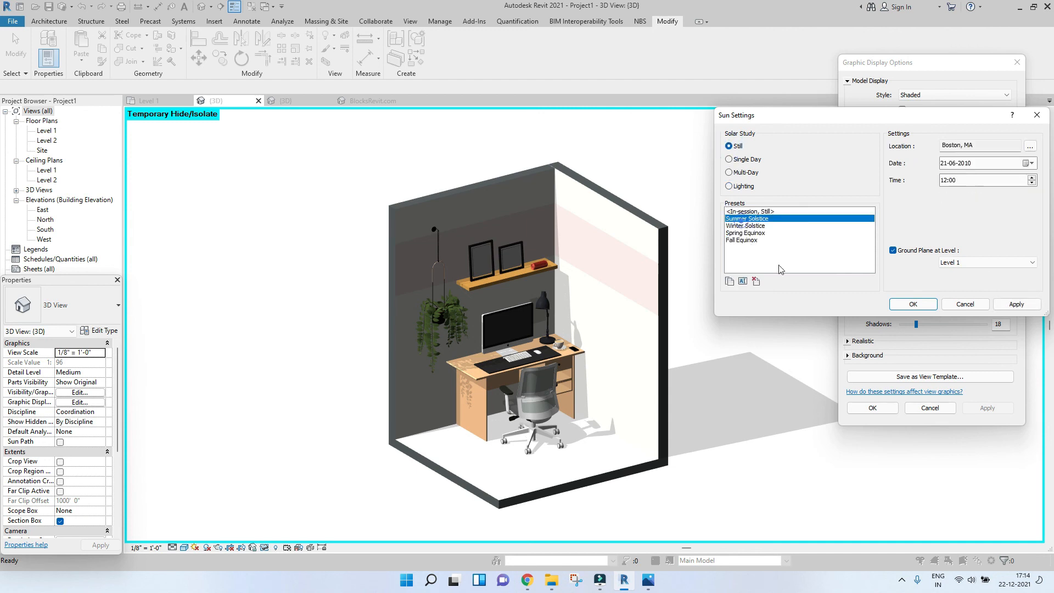
left_click(1017, 304)
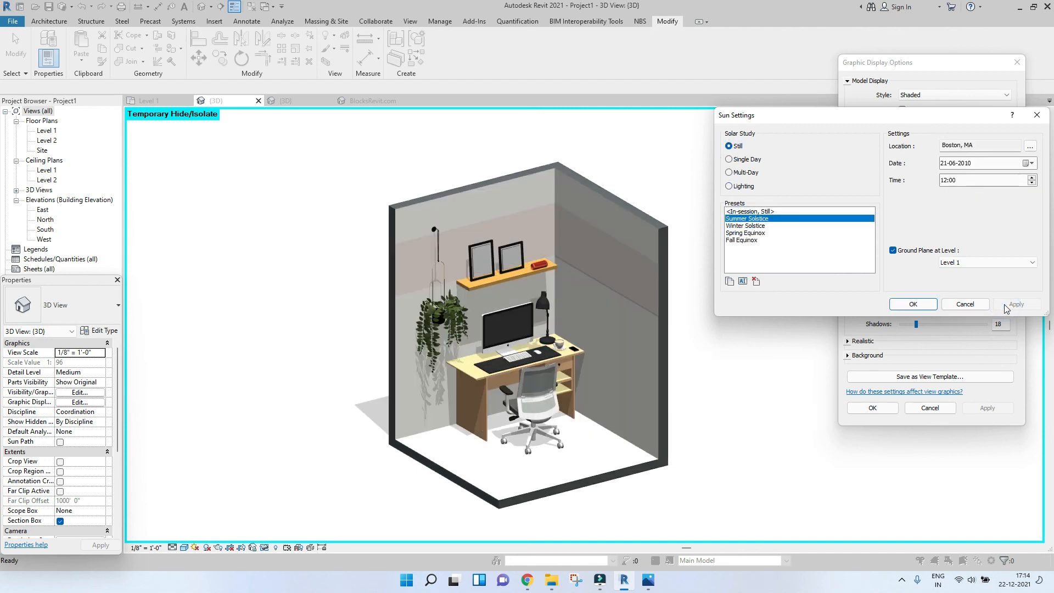
left_click(747, 225)
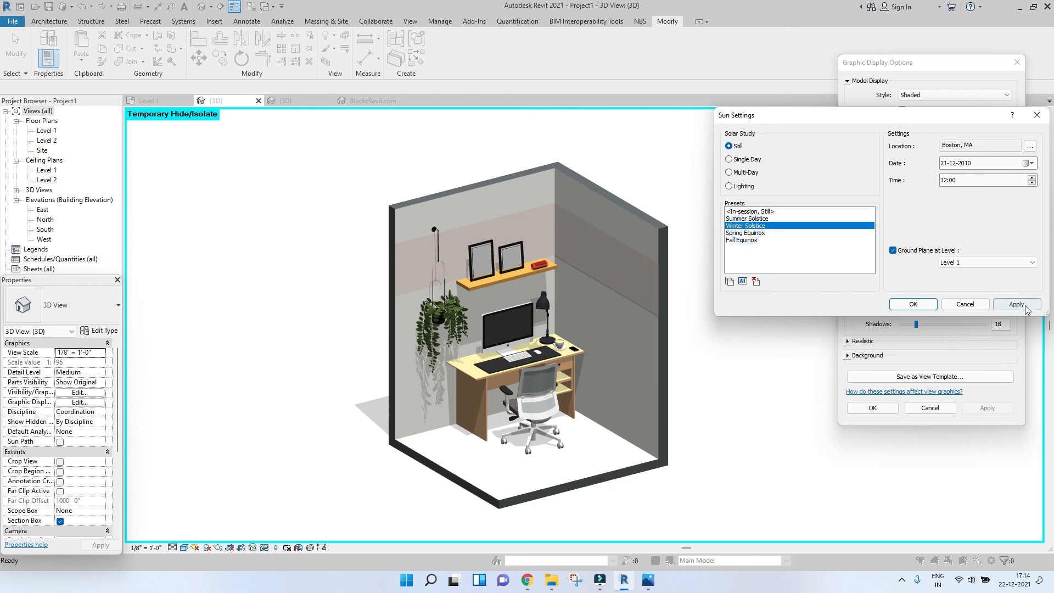
left_click(747, 232)
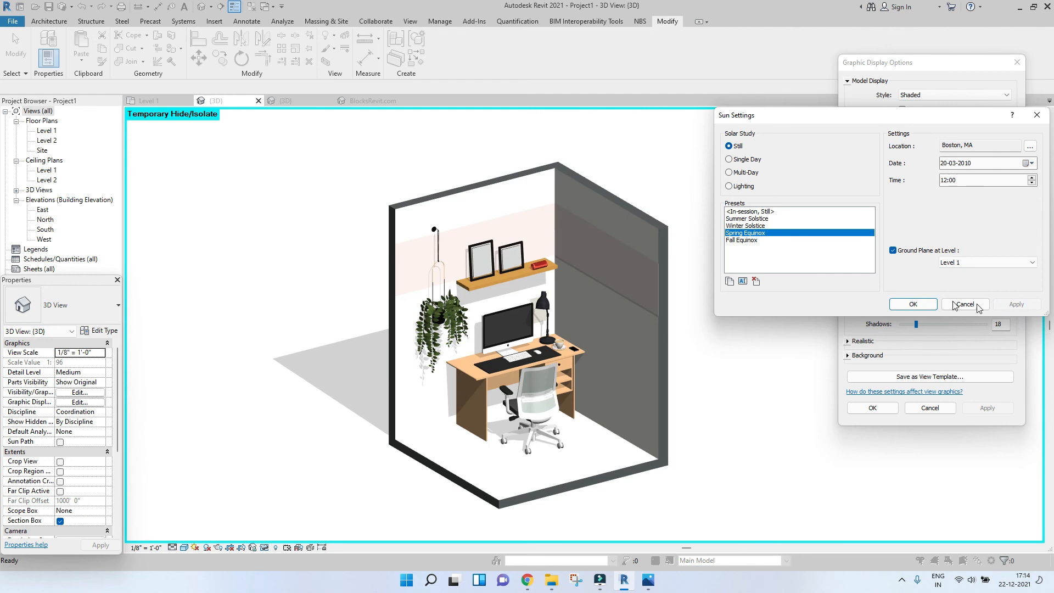
left_click(744, 241)
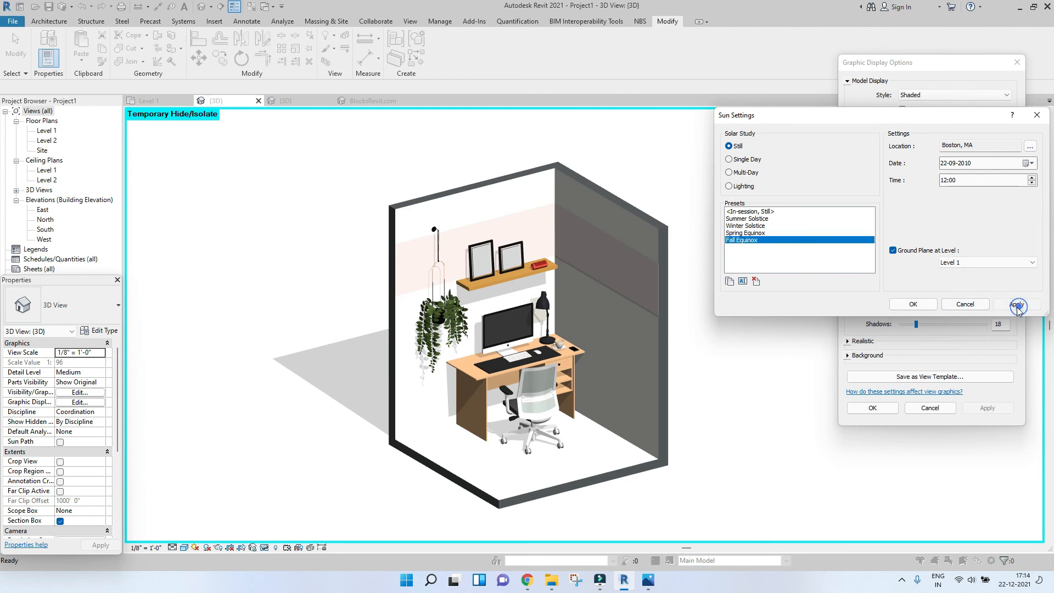
left_click(1017, 304)
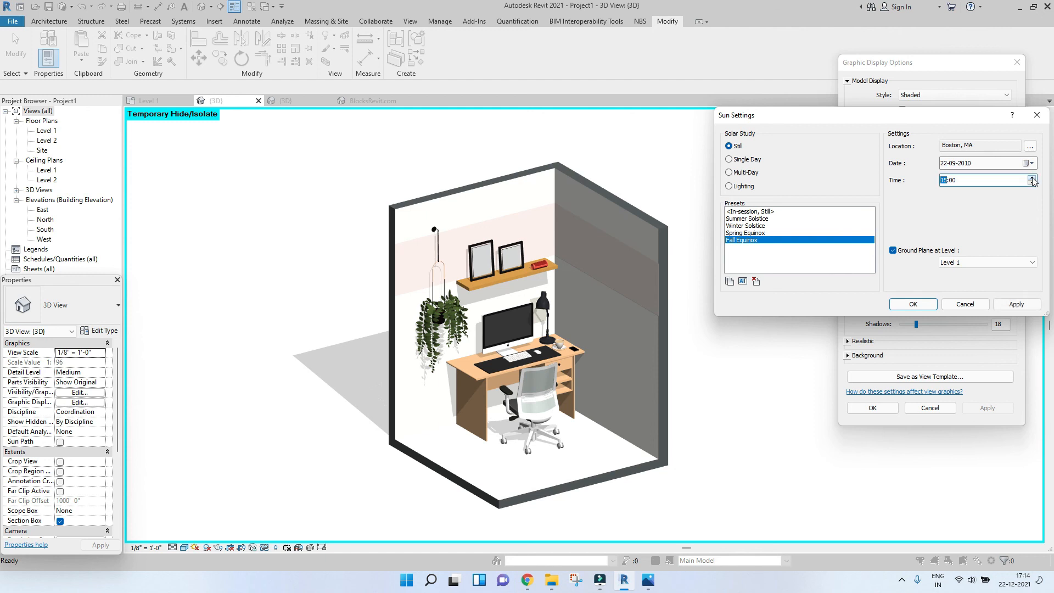
Try the current date-and-time sun, then settle on Lighting mode with Sunlight from Top Right and apply it
left_click(1033, 177)
type("21:13")
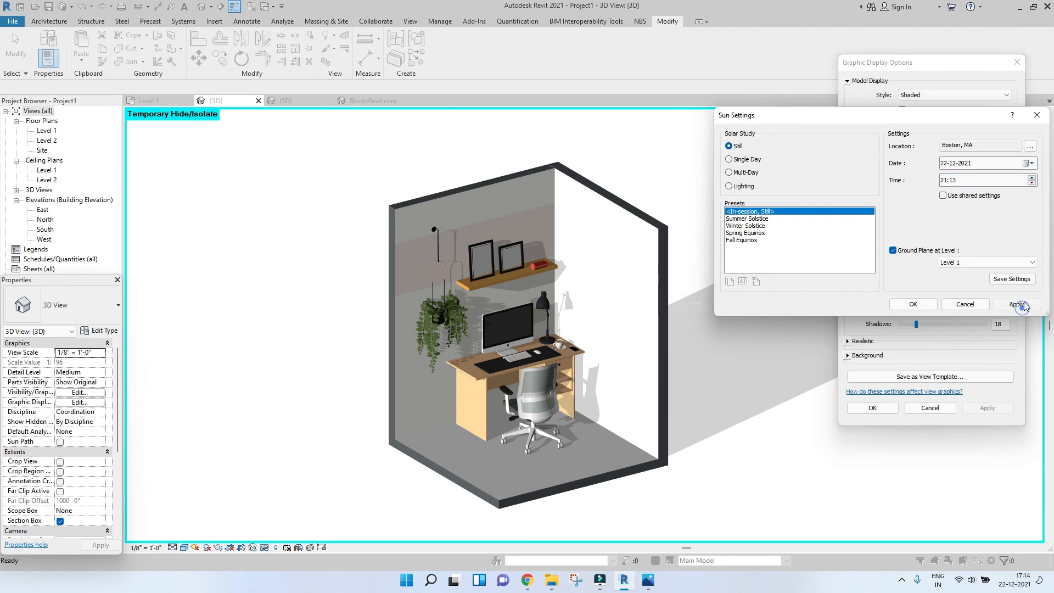
left_click(1017, 305)
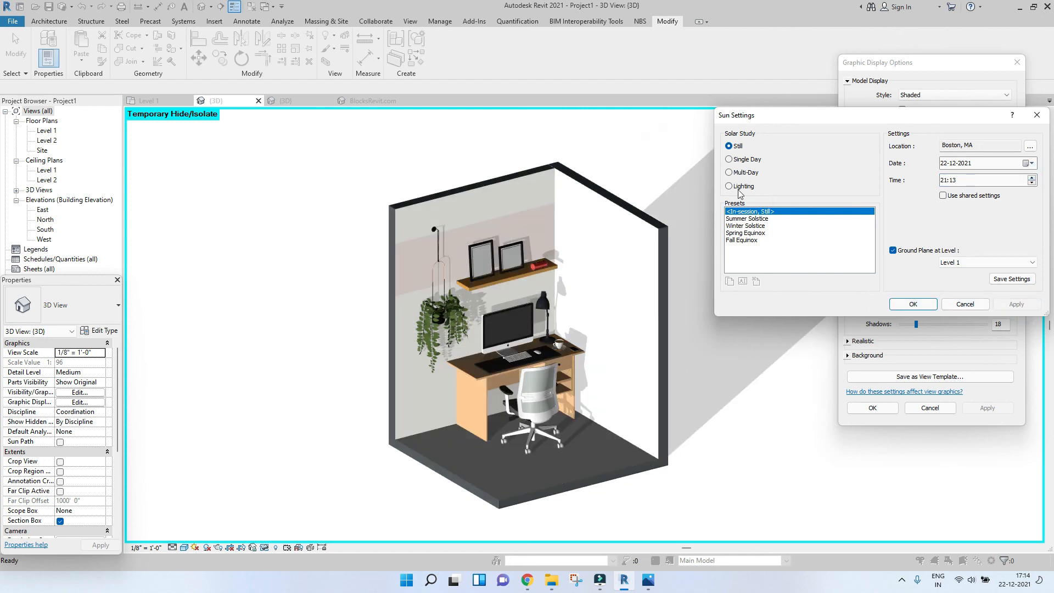
left_click(729, 186)
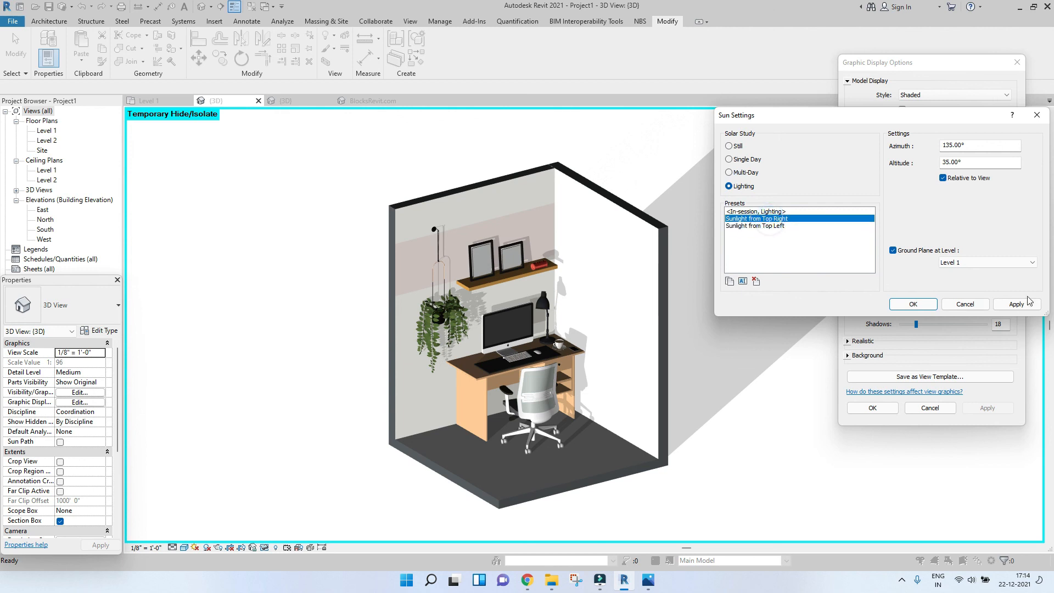
left_click(1017, 304)
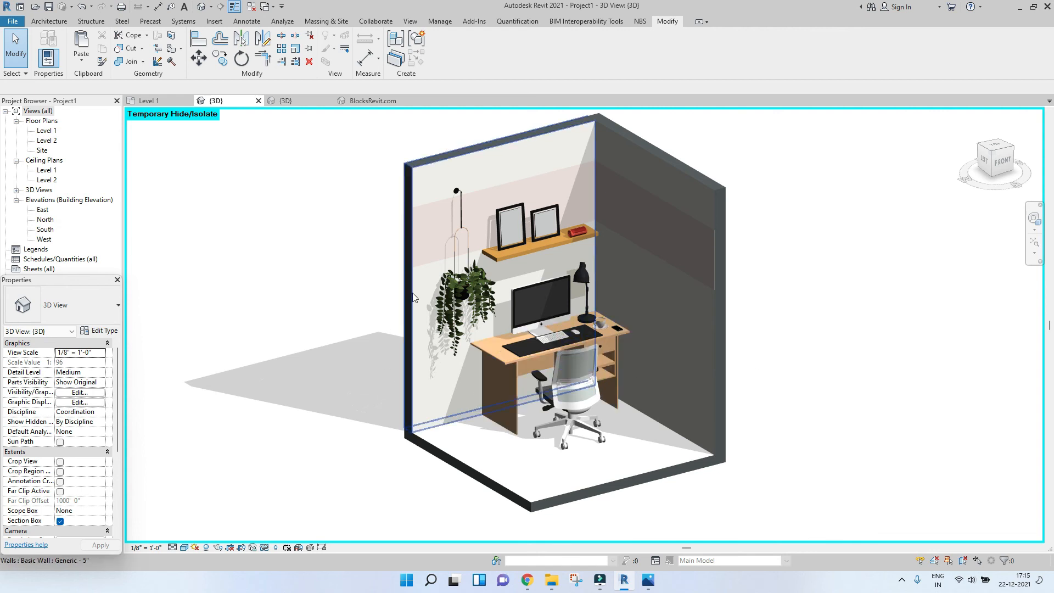
mouse_move(414, 297)
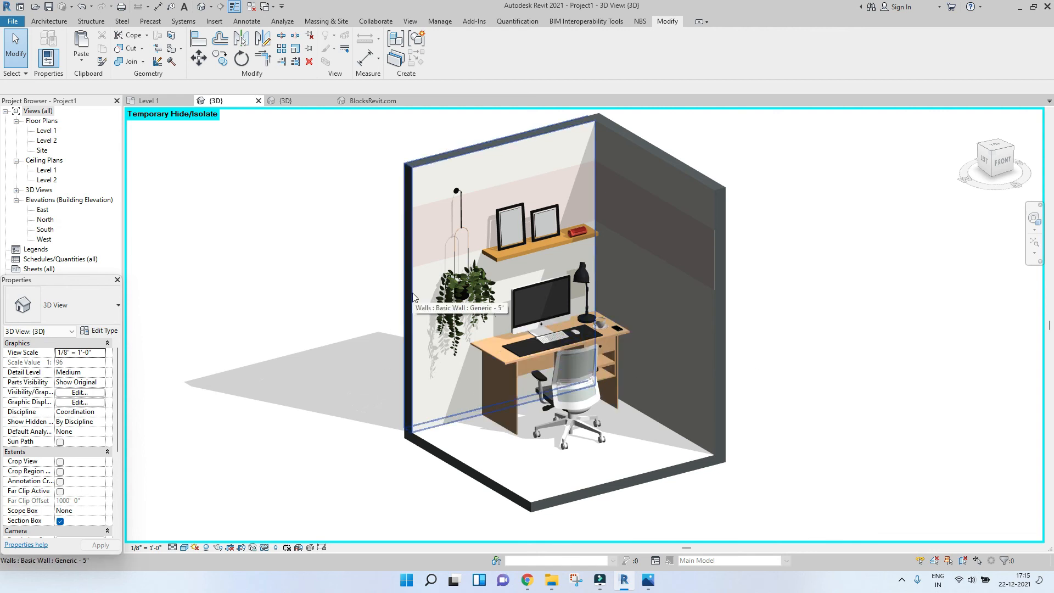